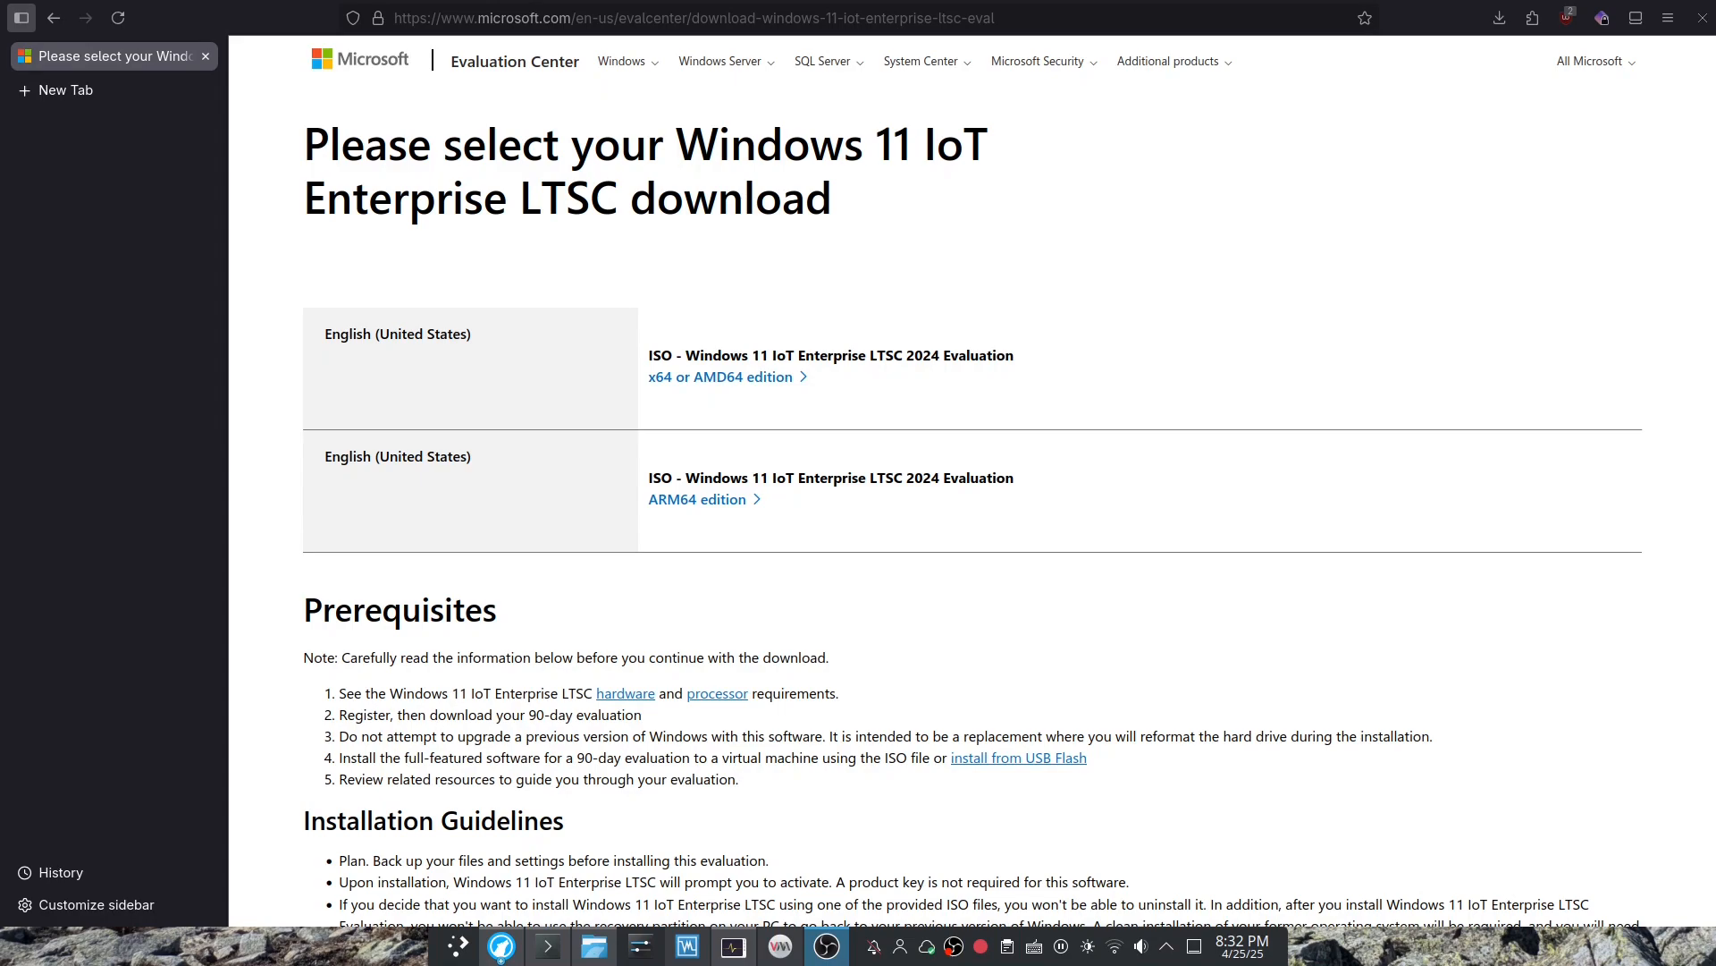
mouse_move(696, 652)
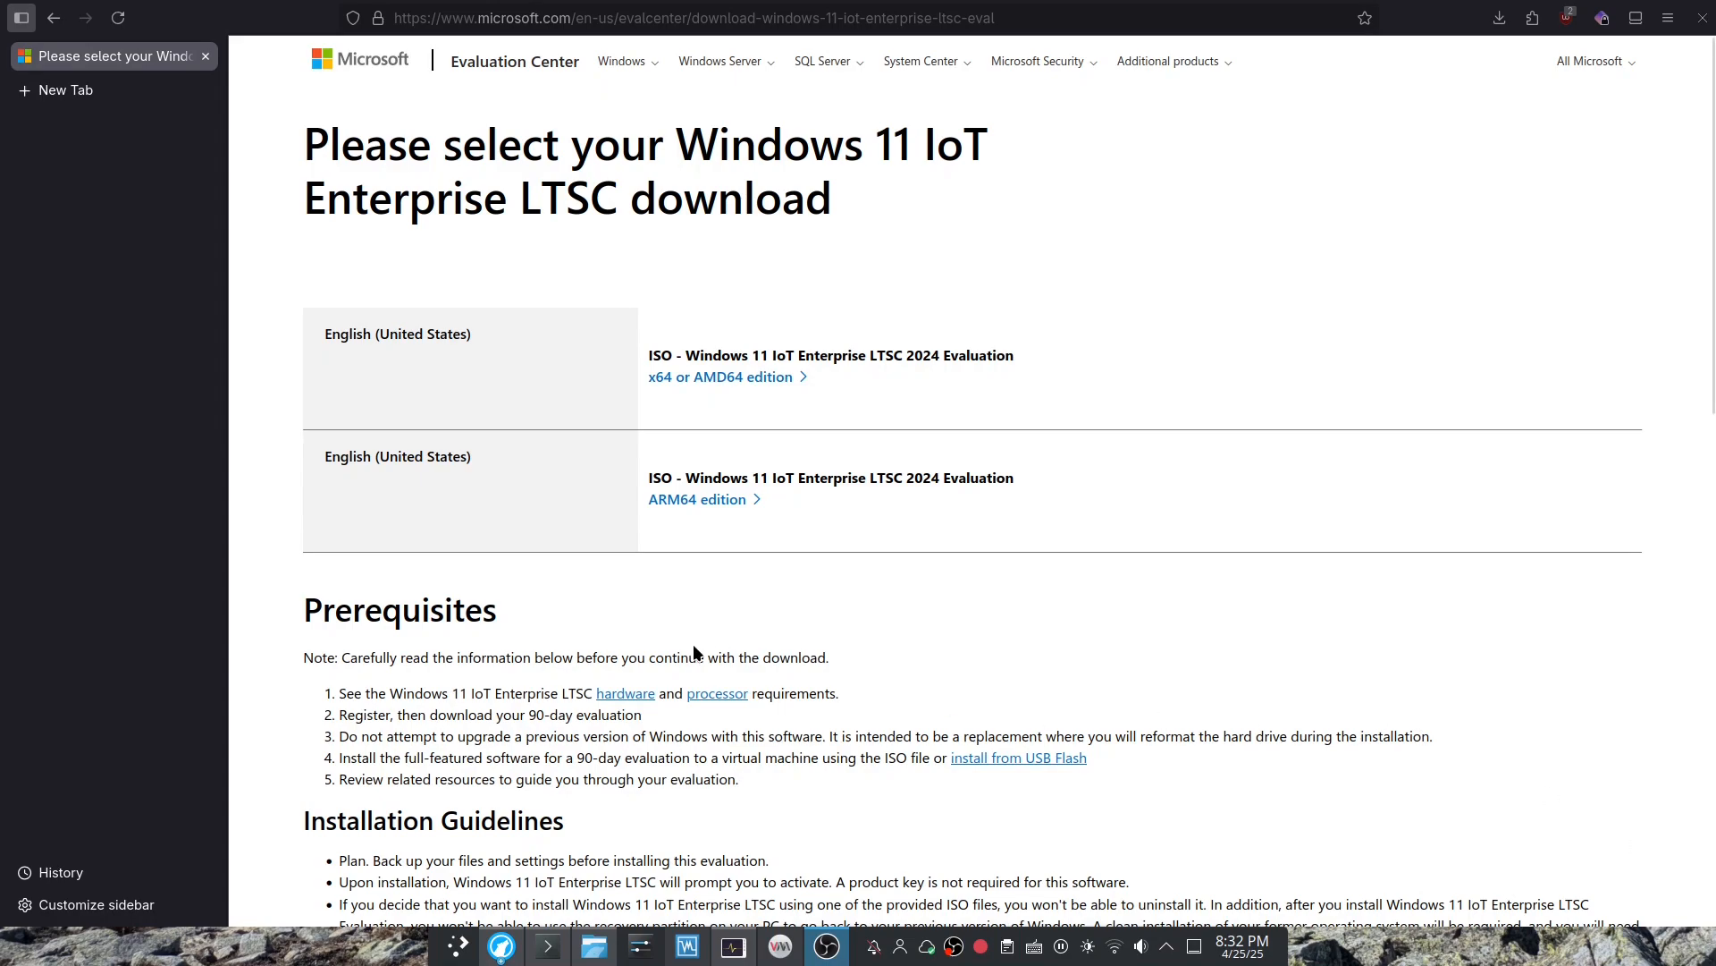
mouse_move(923, 515)
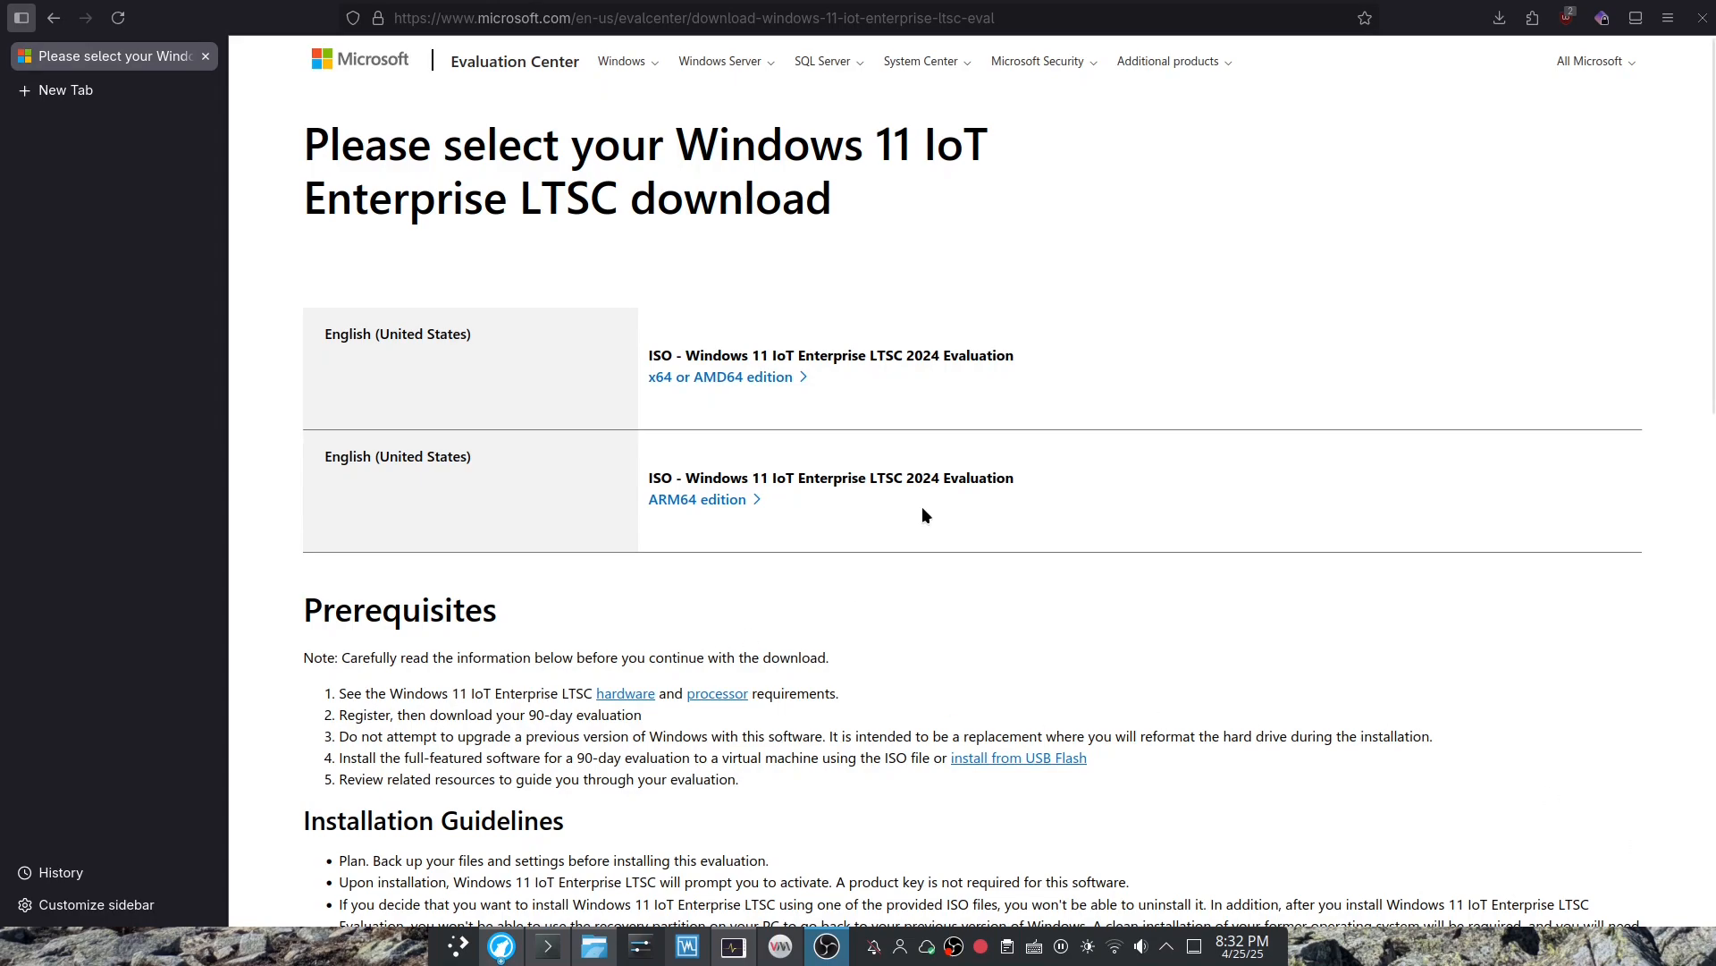
mouse_move(596, 430)
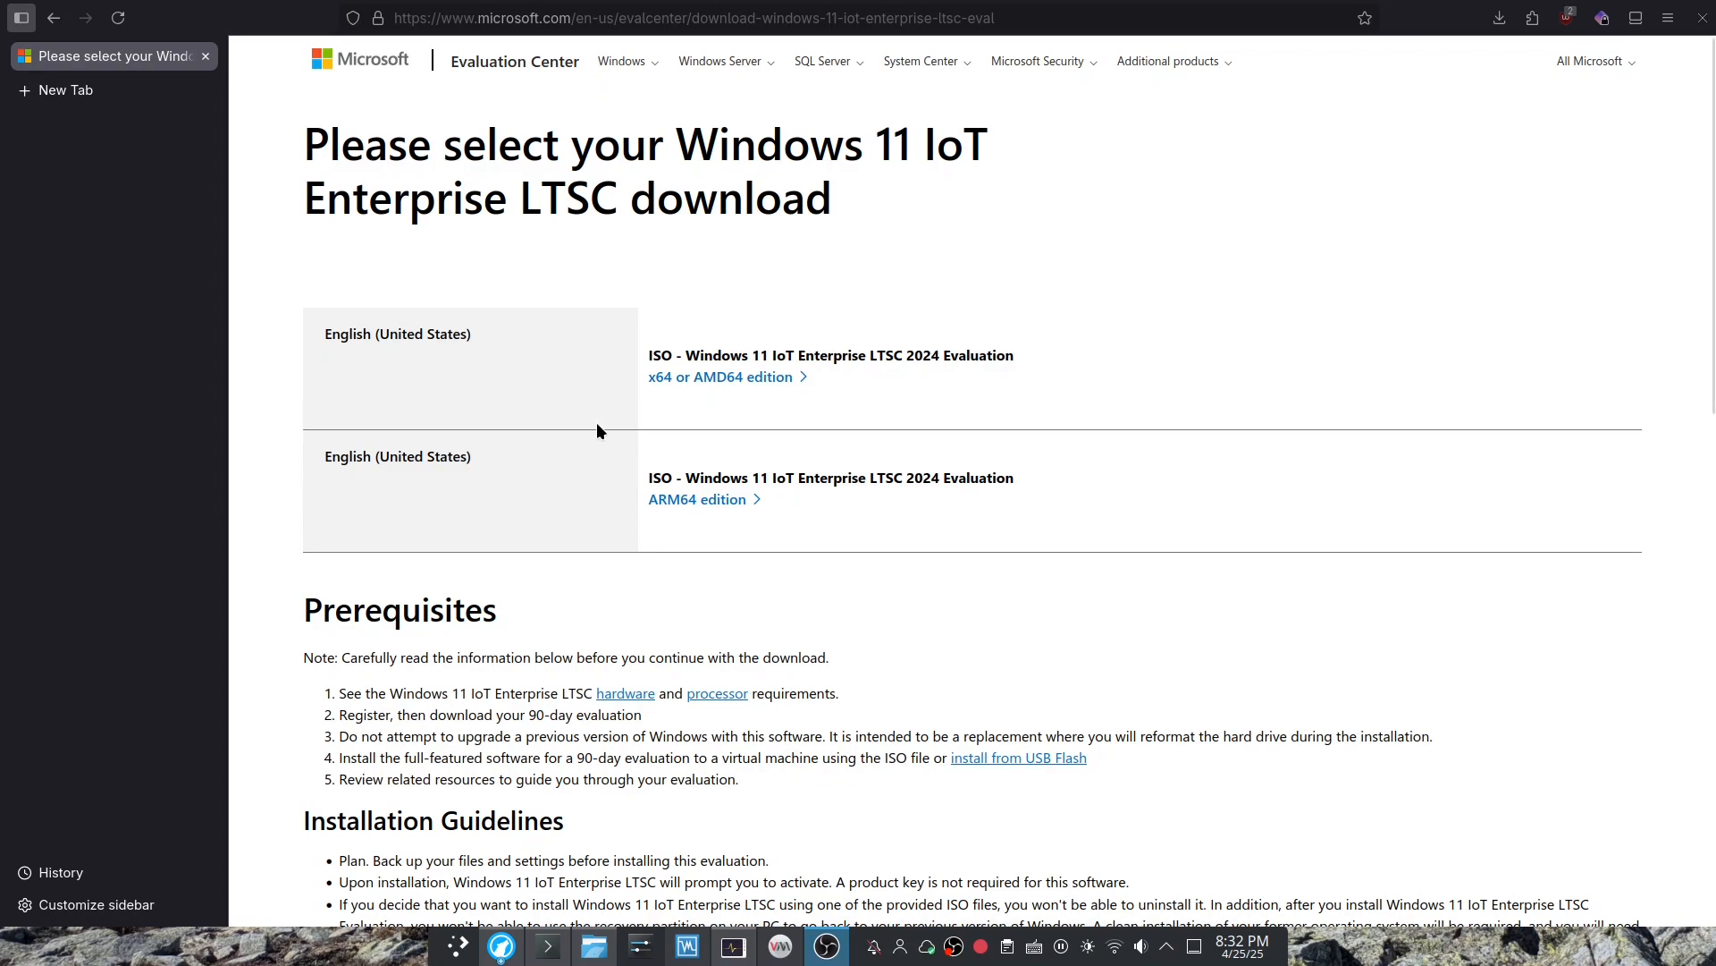
mouse_move(554, 512)
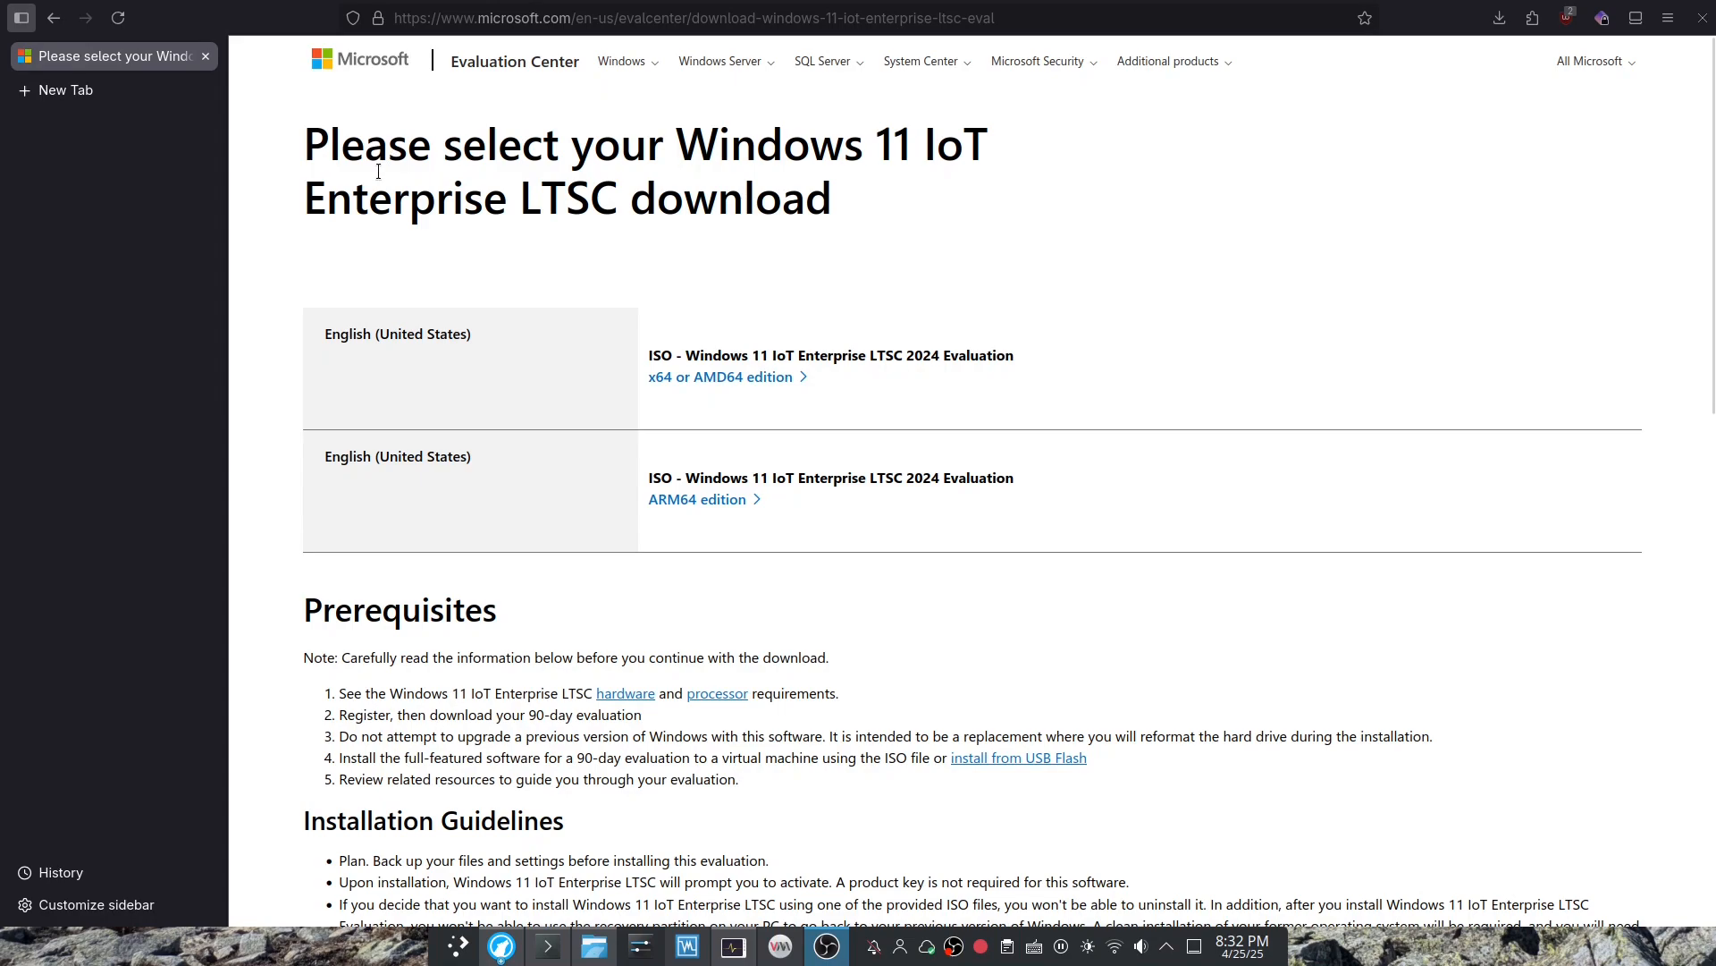
mouse_move(720, 376)
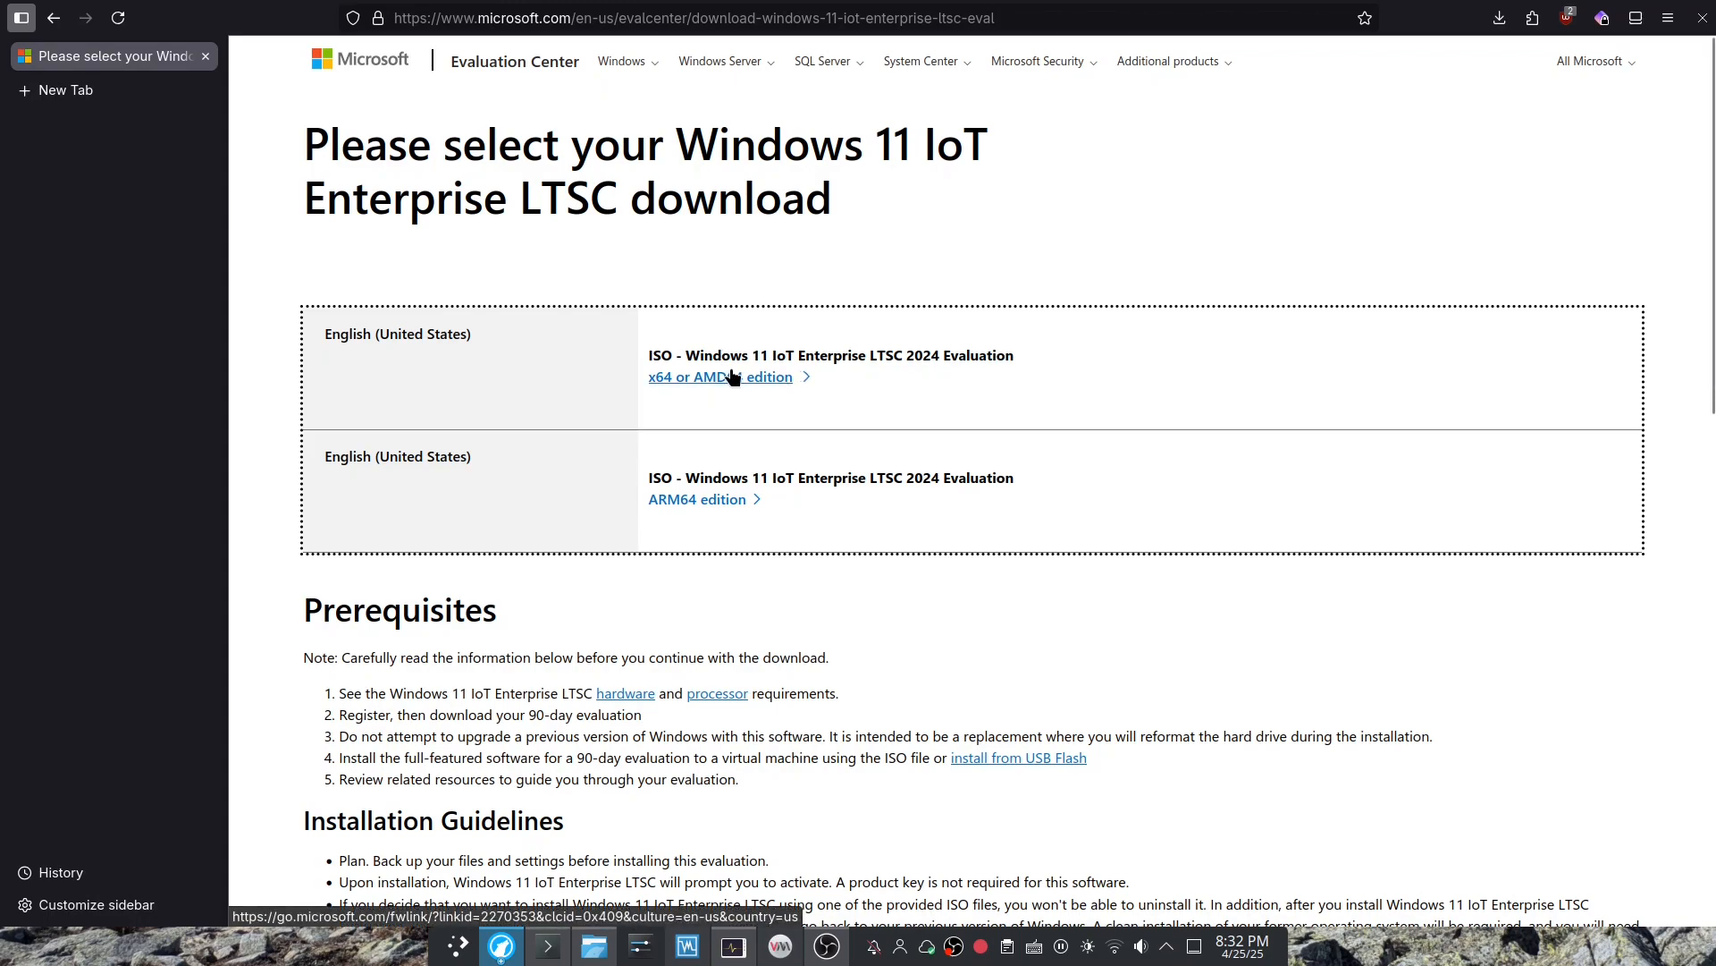
mouse_move(595, 566)
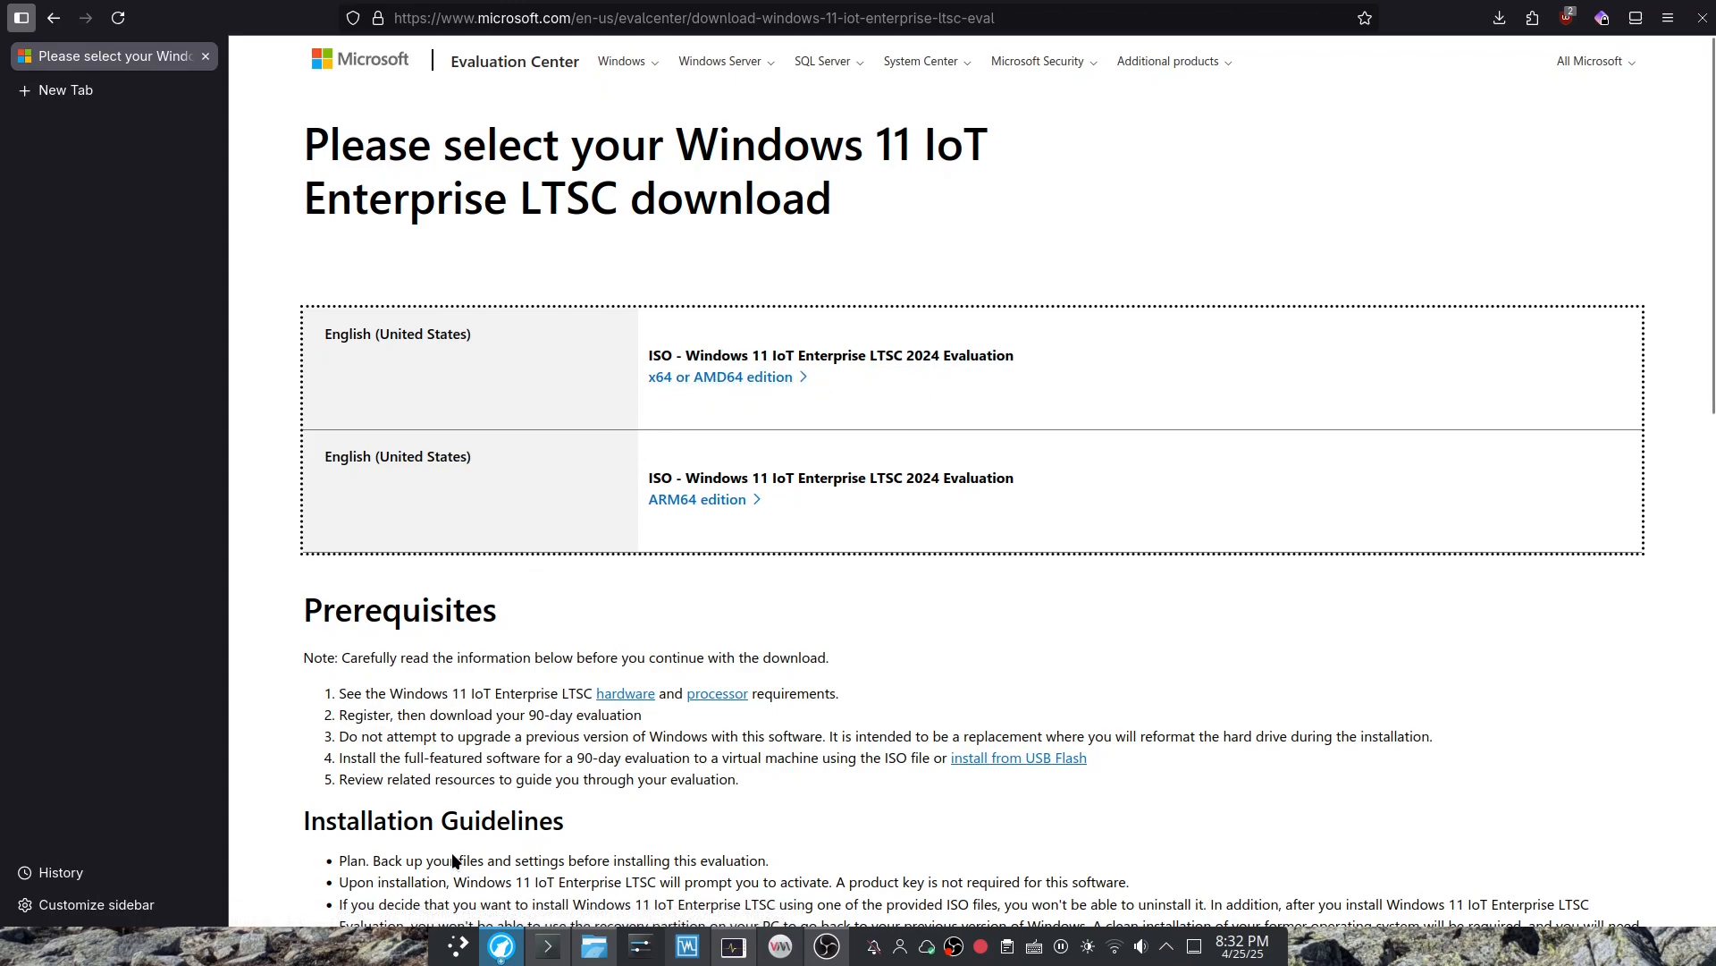
Launch VMware Player and start a new VM from the downloaded Windows 11 x64 ISO.
left_click(457, 946)
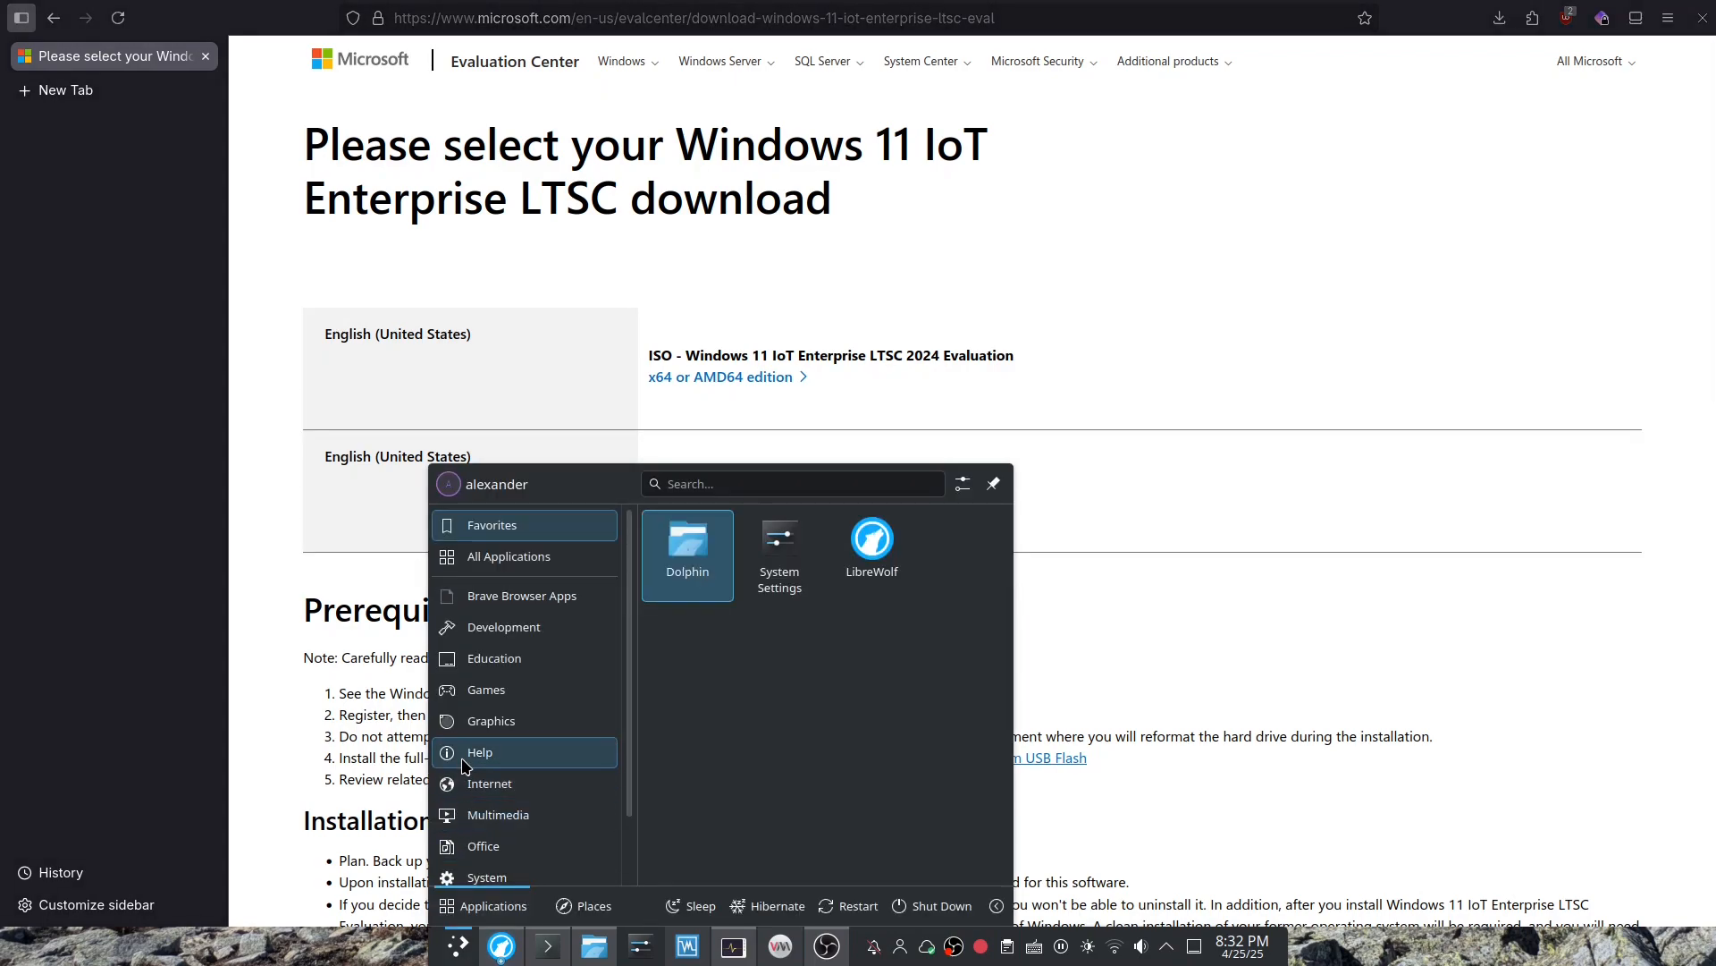
type("vmwa")
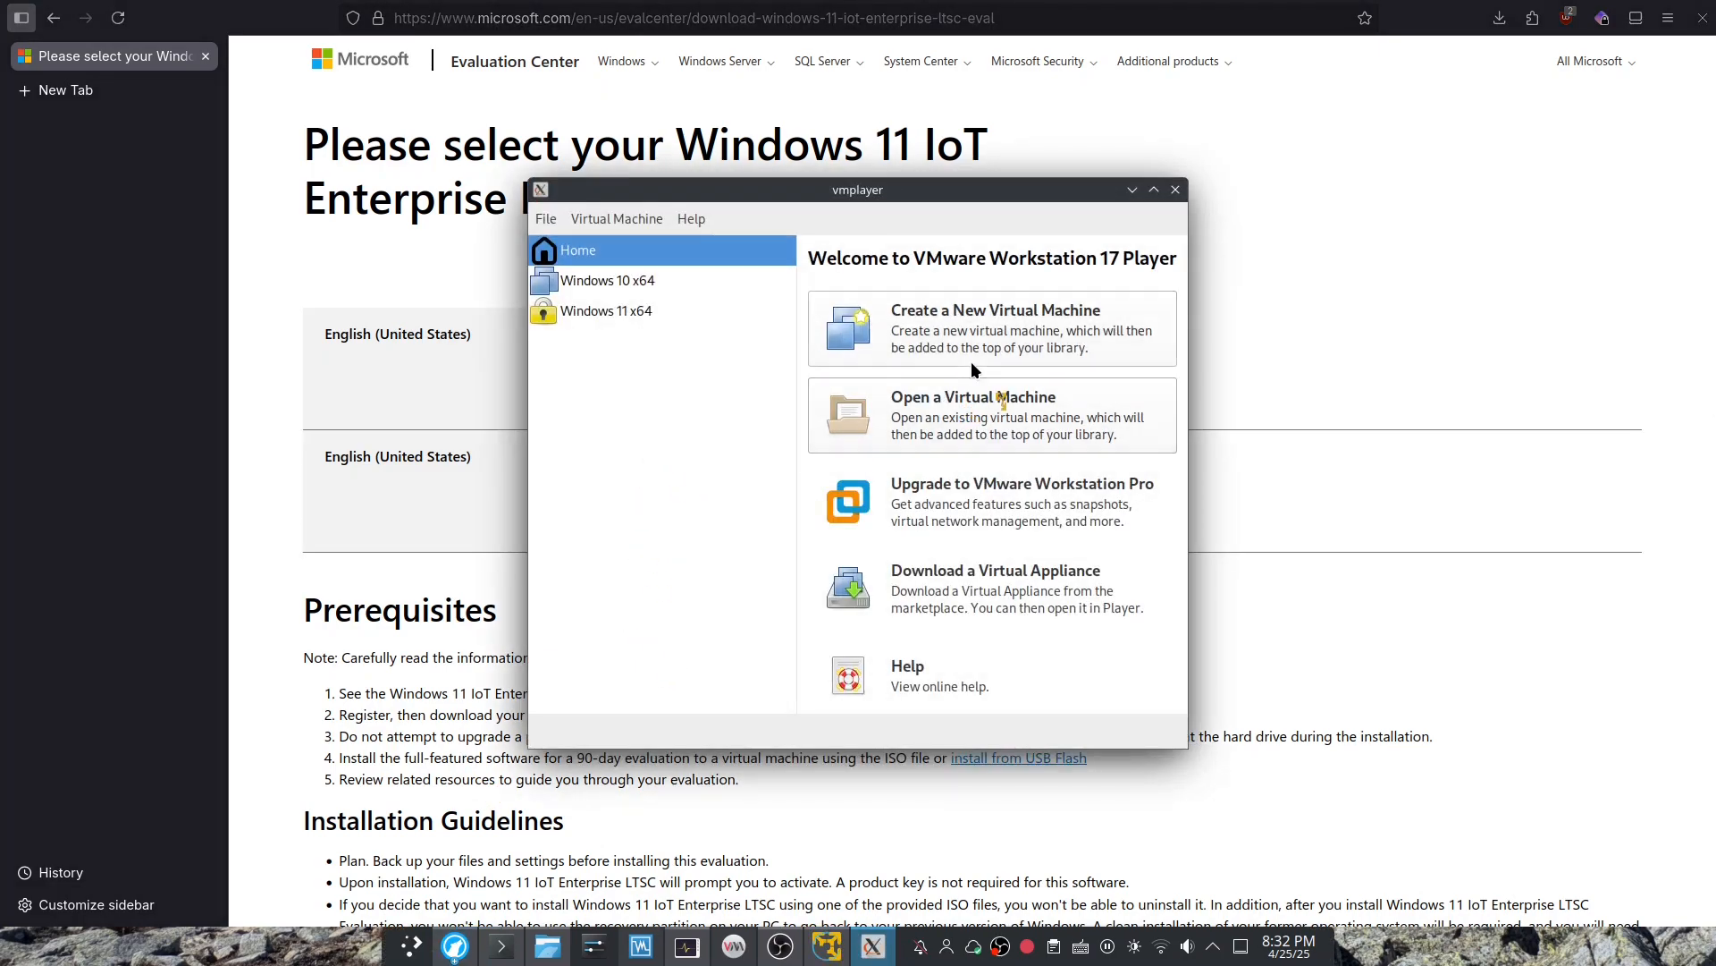
left_click(995, 328)
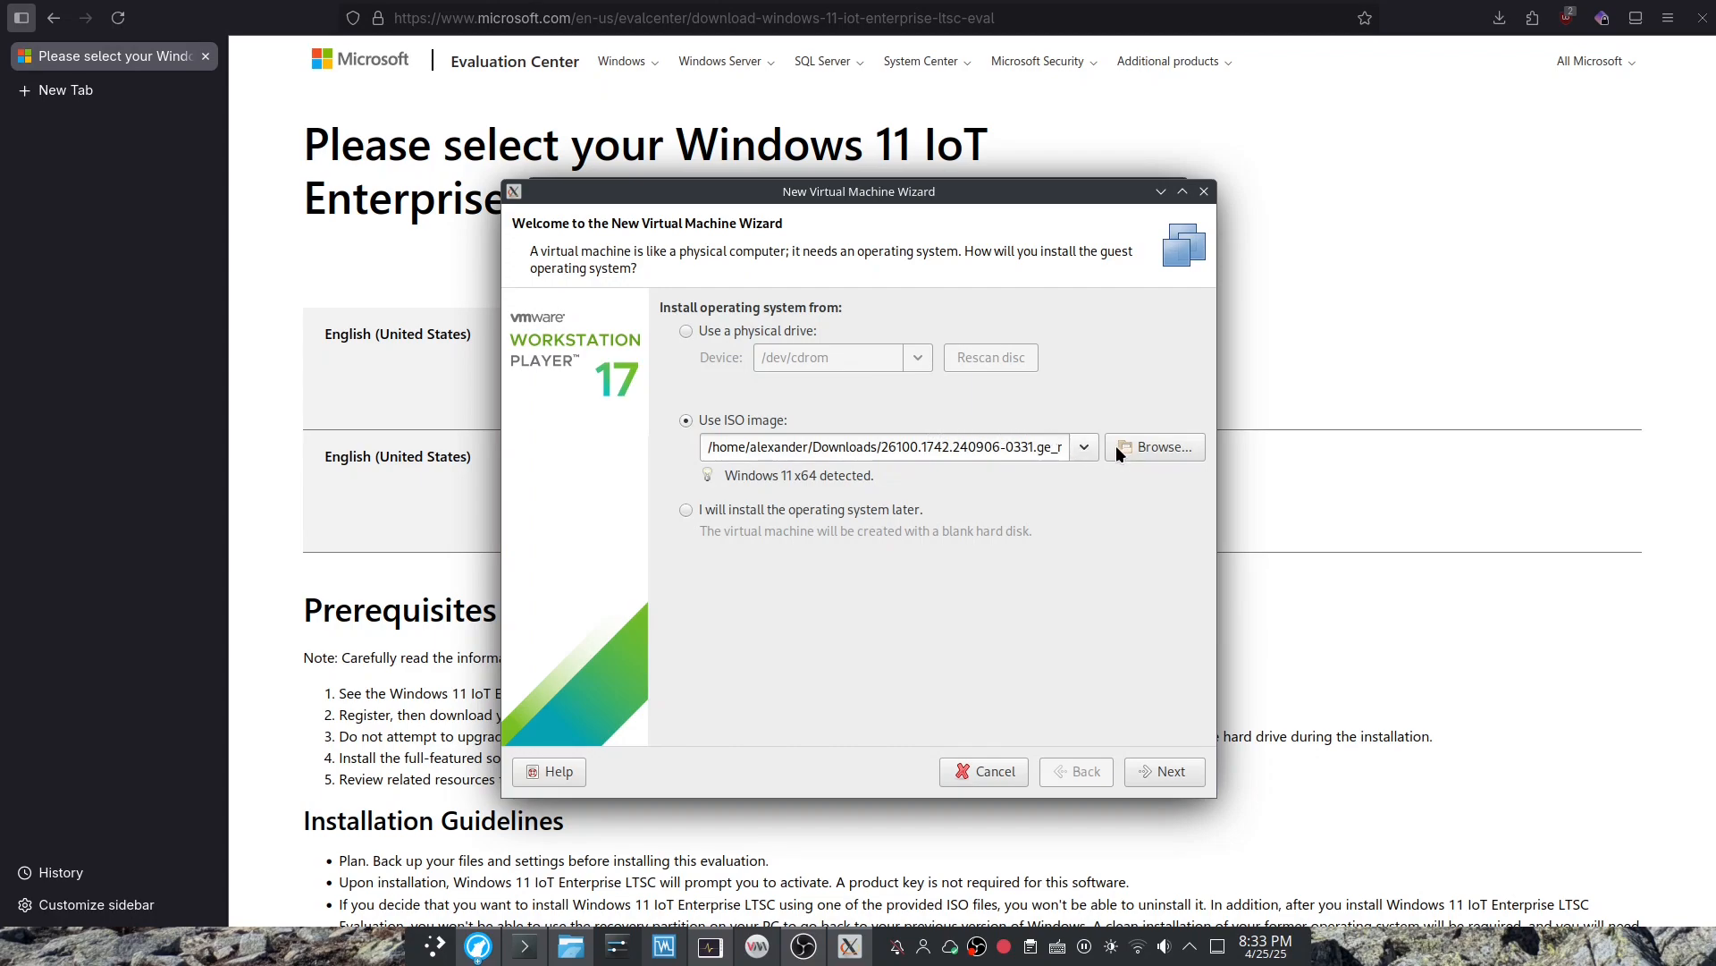
left_click(1154, 447)
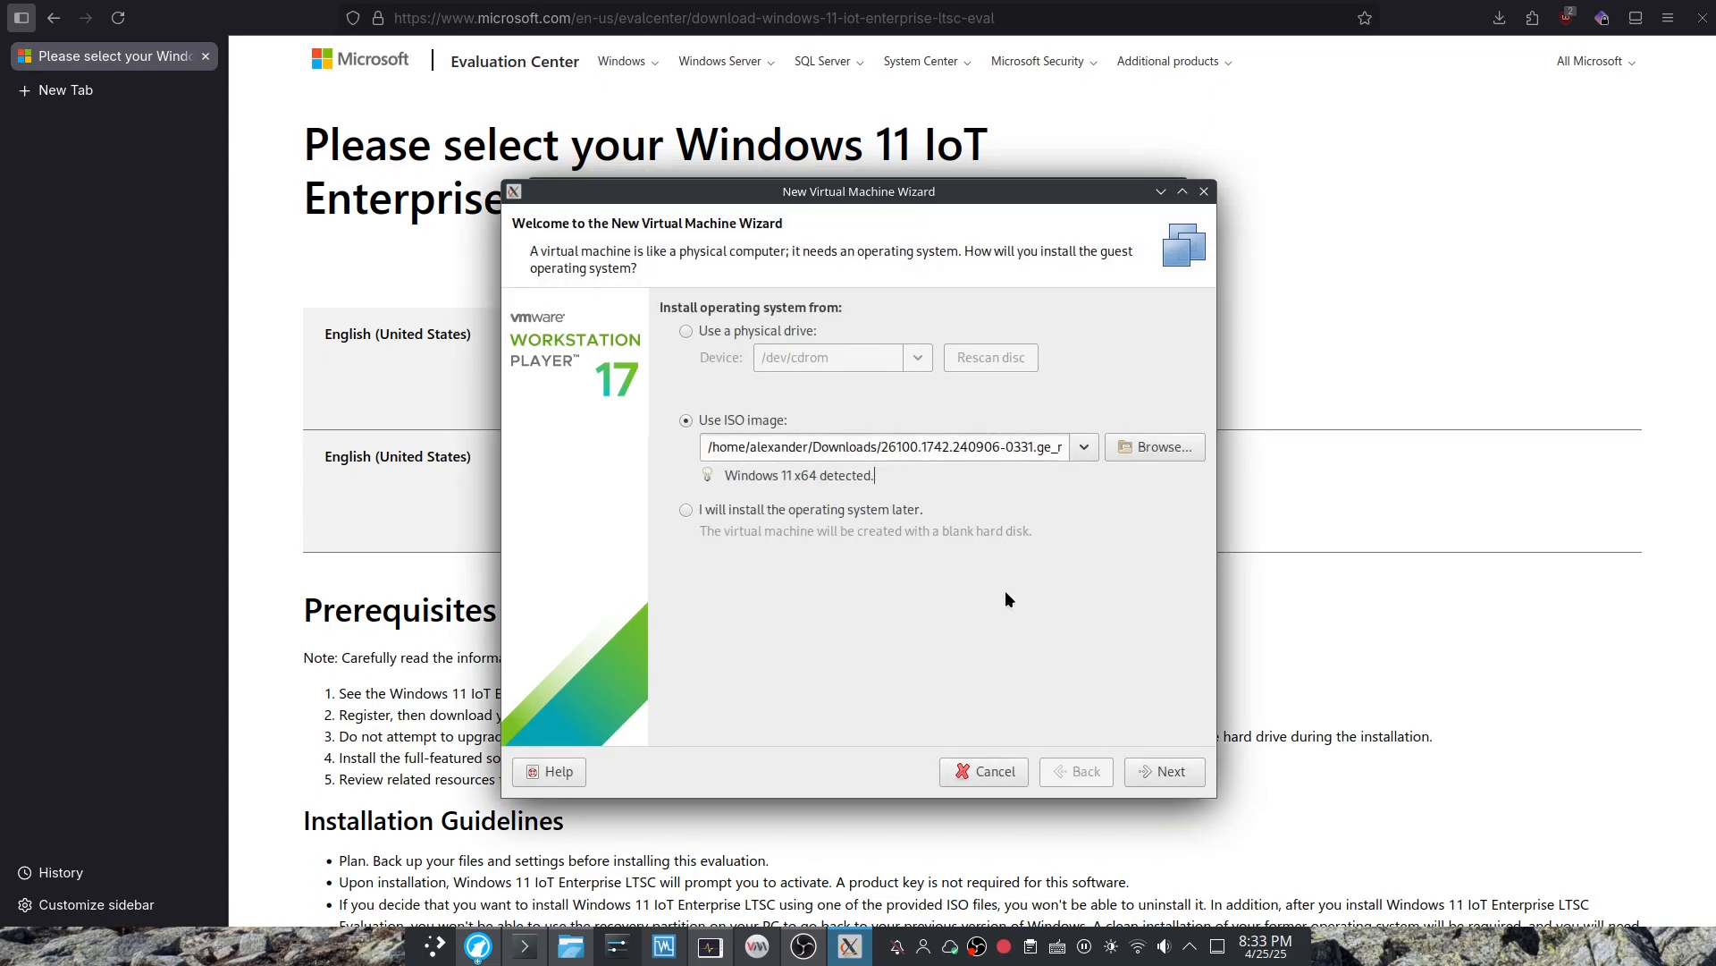
Name the VM 'Windows 11 IoT Enterprise LTSC 2024 x64', removing the (2) suffix.
left_click(1164, 771)
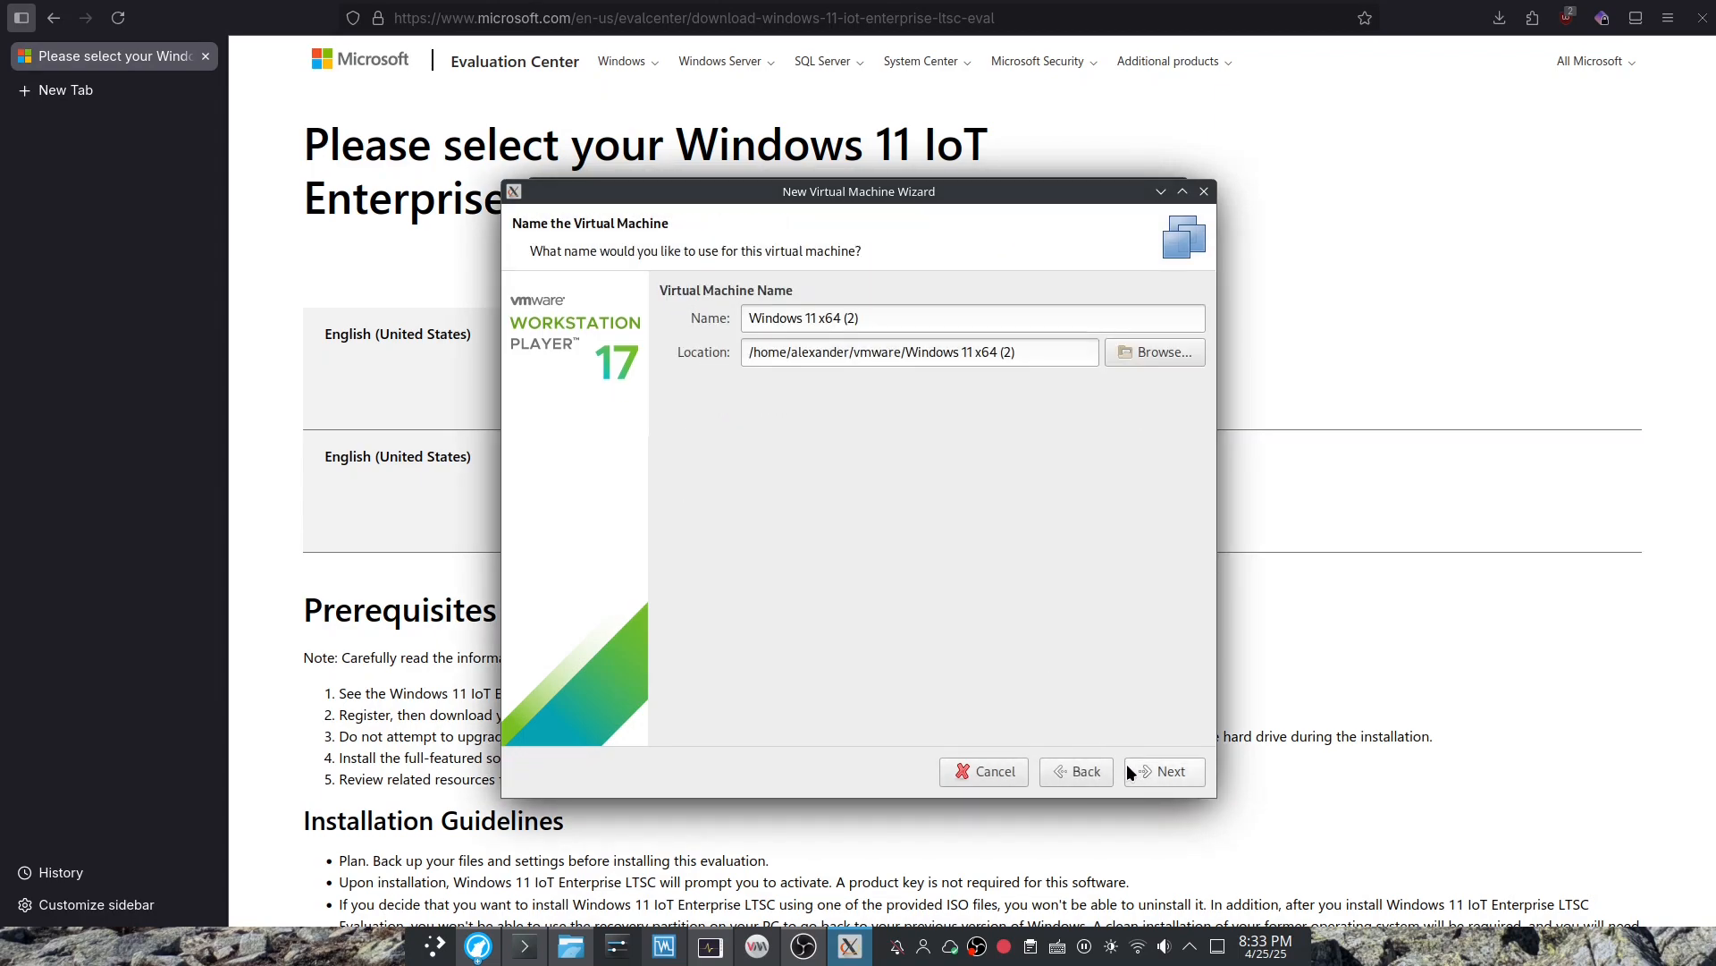
mouse_move(873, 327)
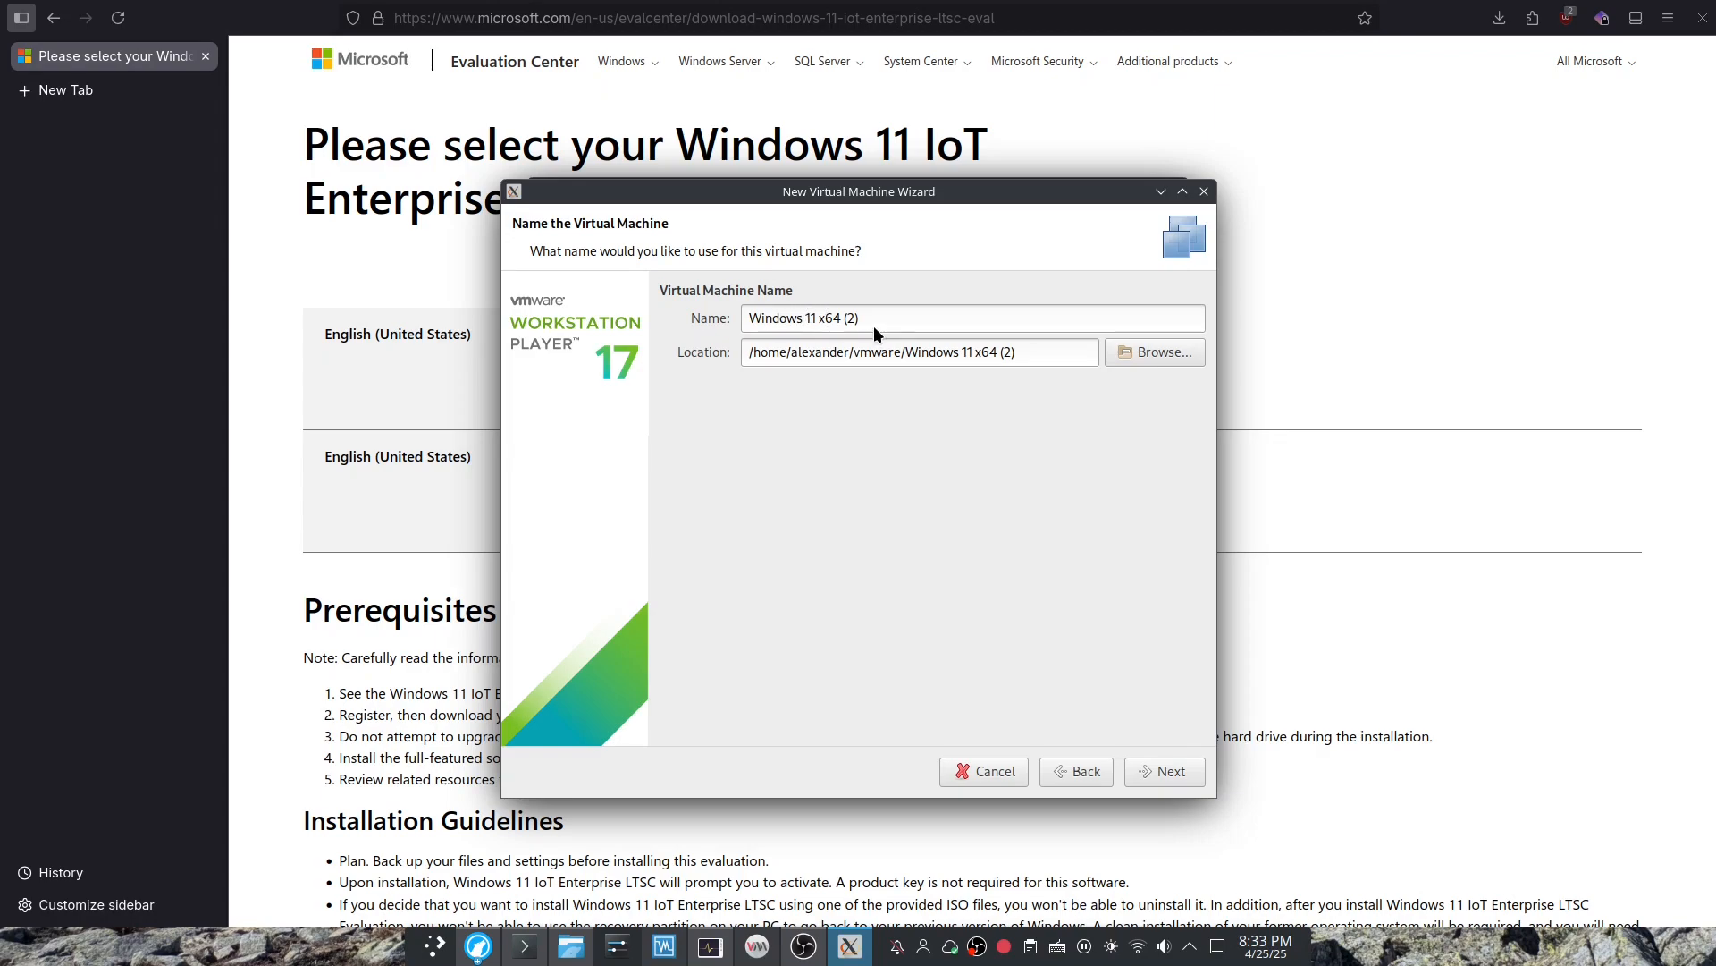
key("BackSpace")
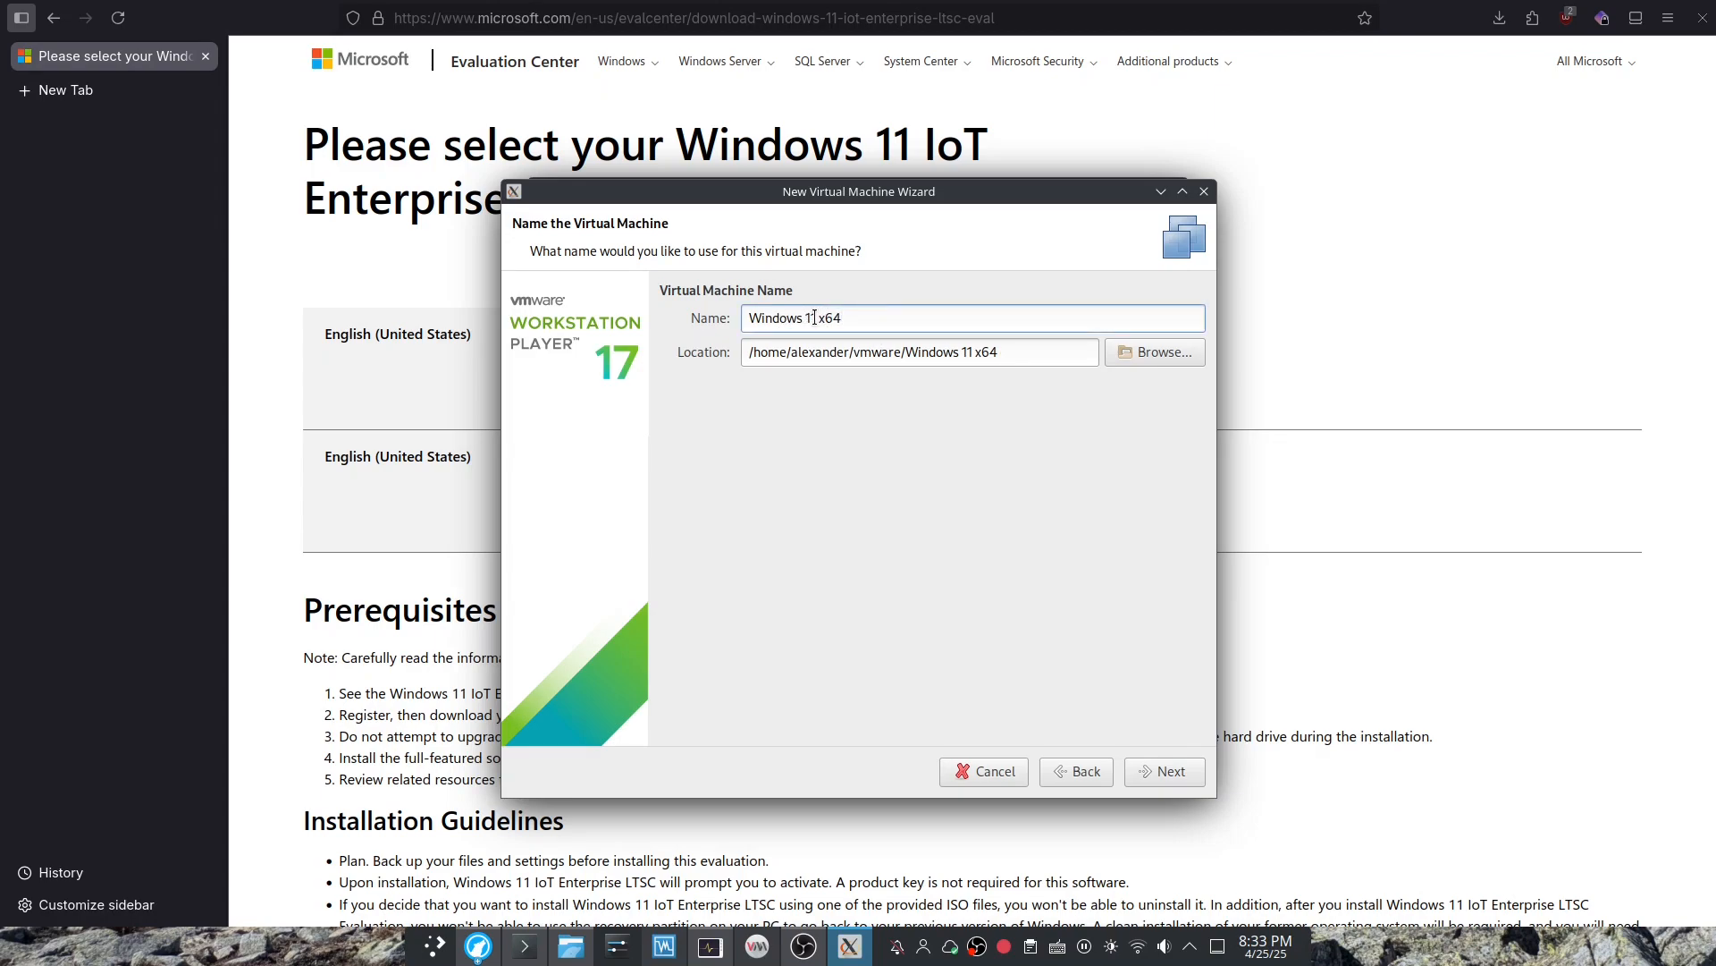
type("IoT Enterprise")
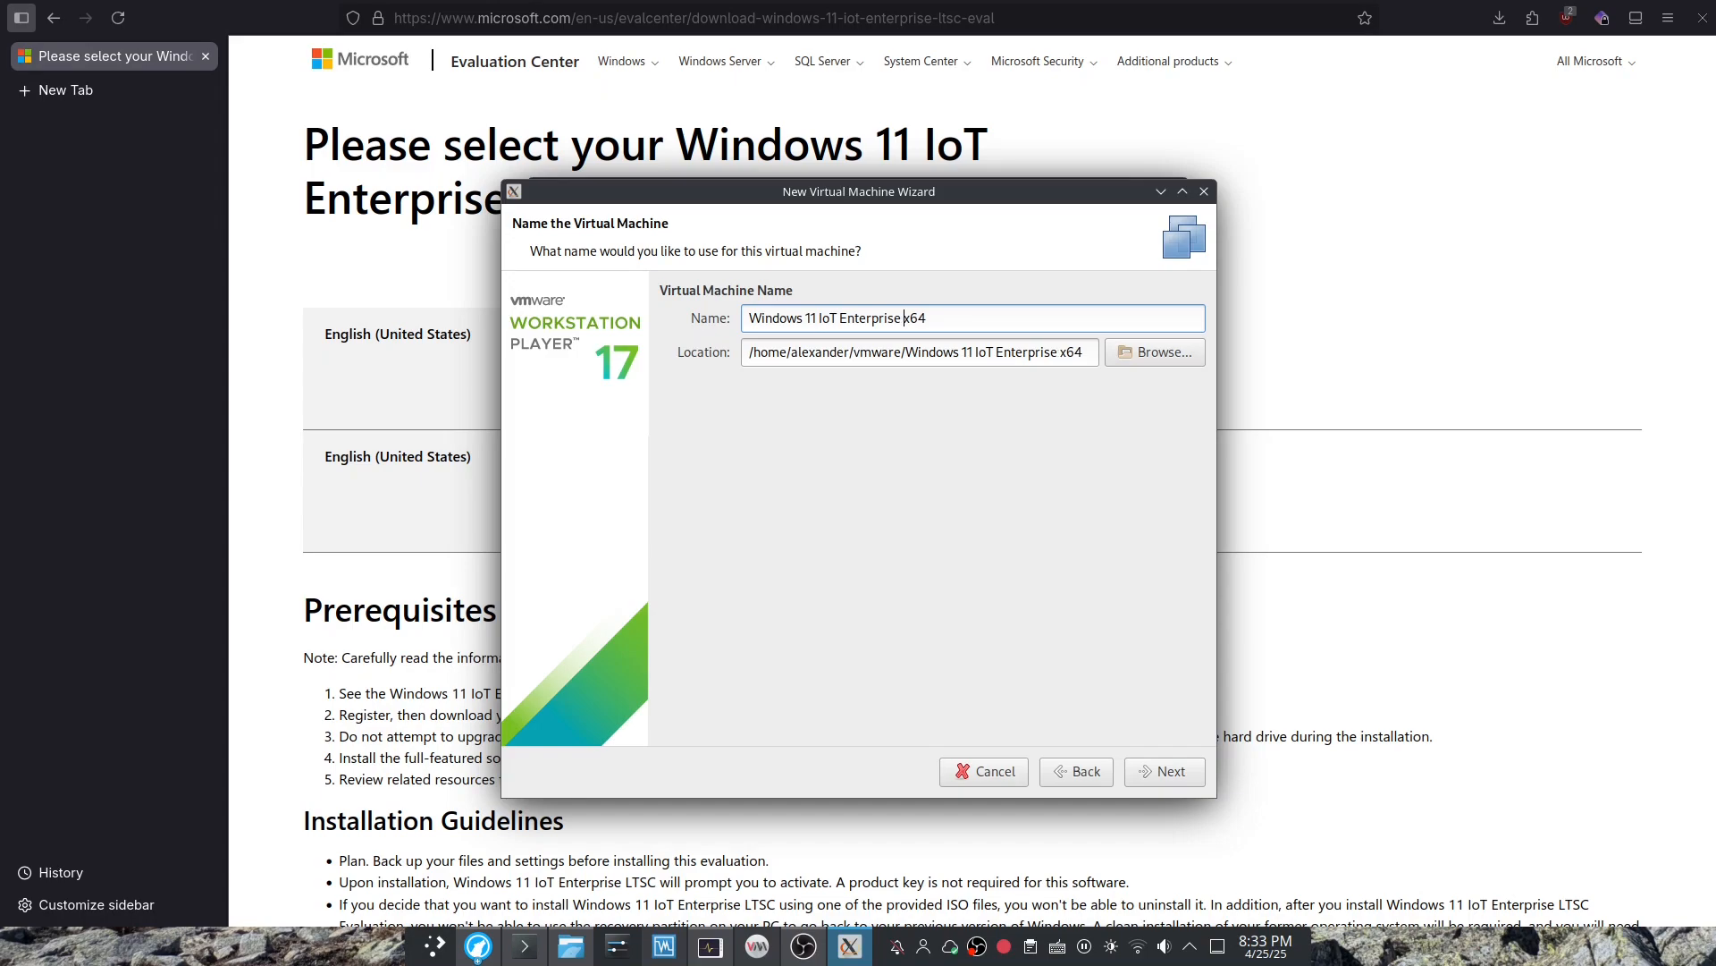
type("LTSC 2")
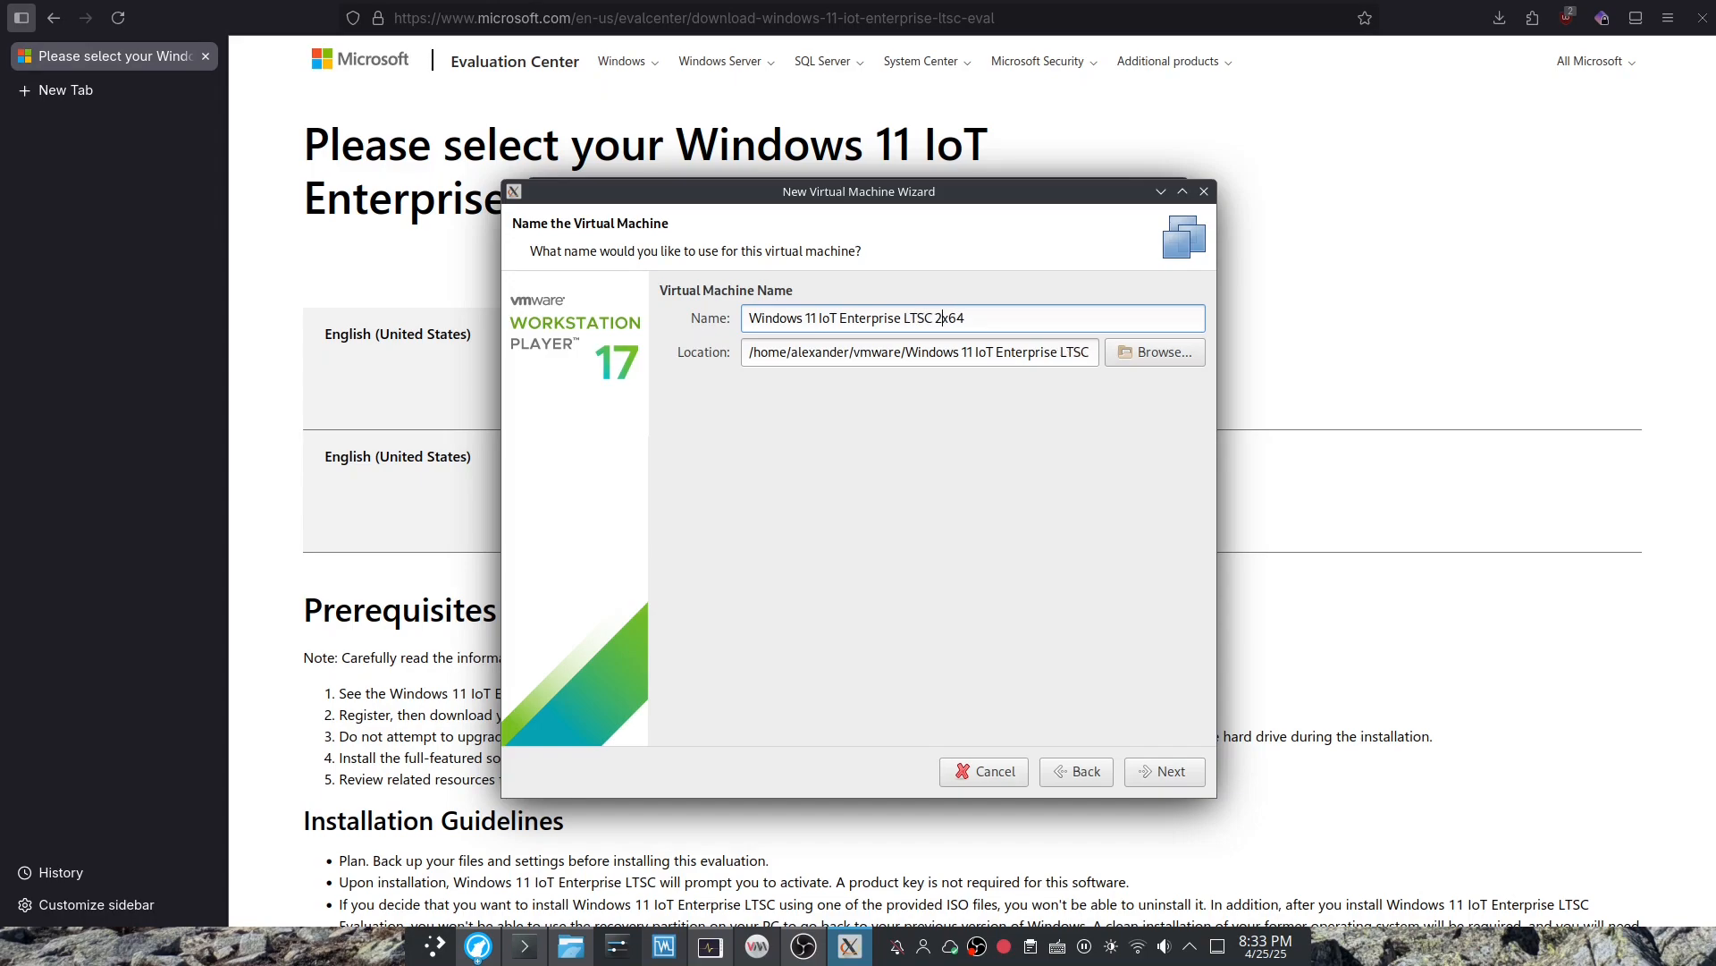
type("024")
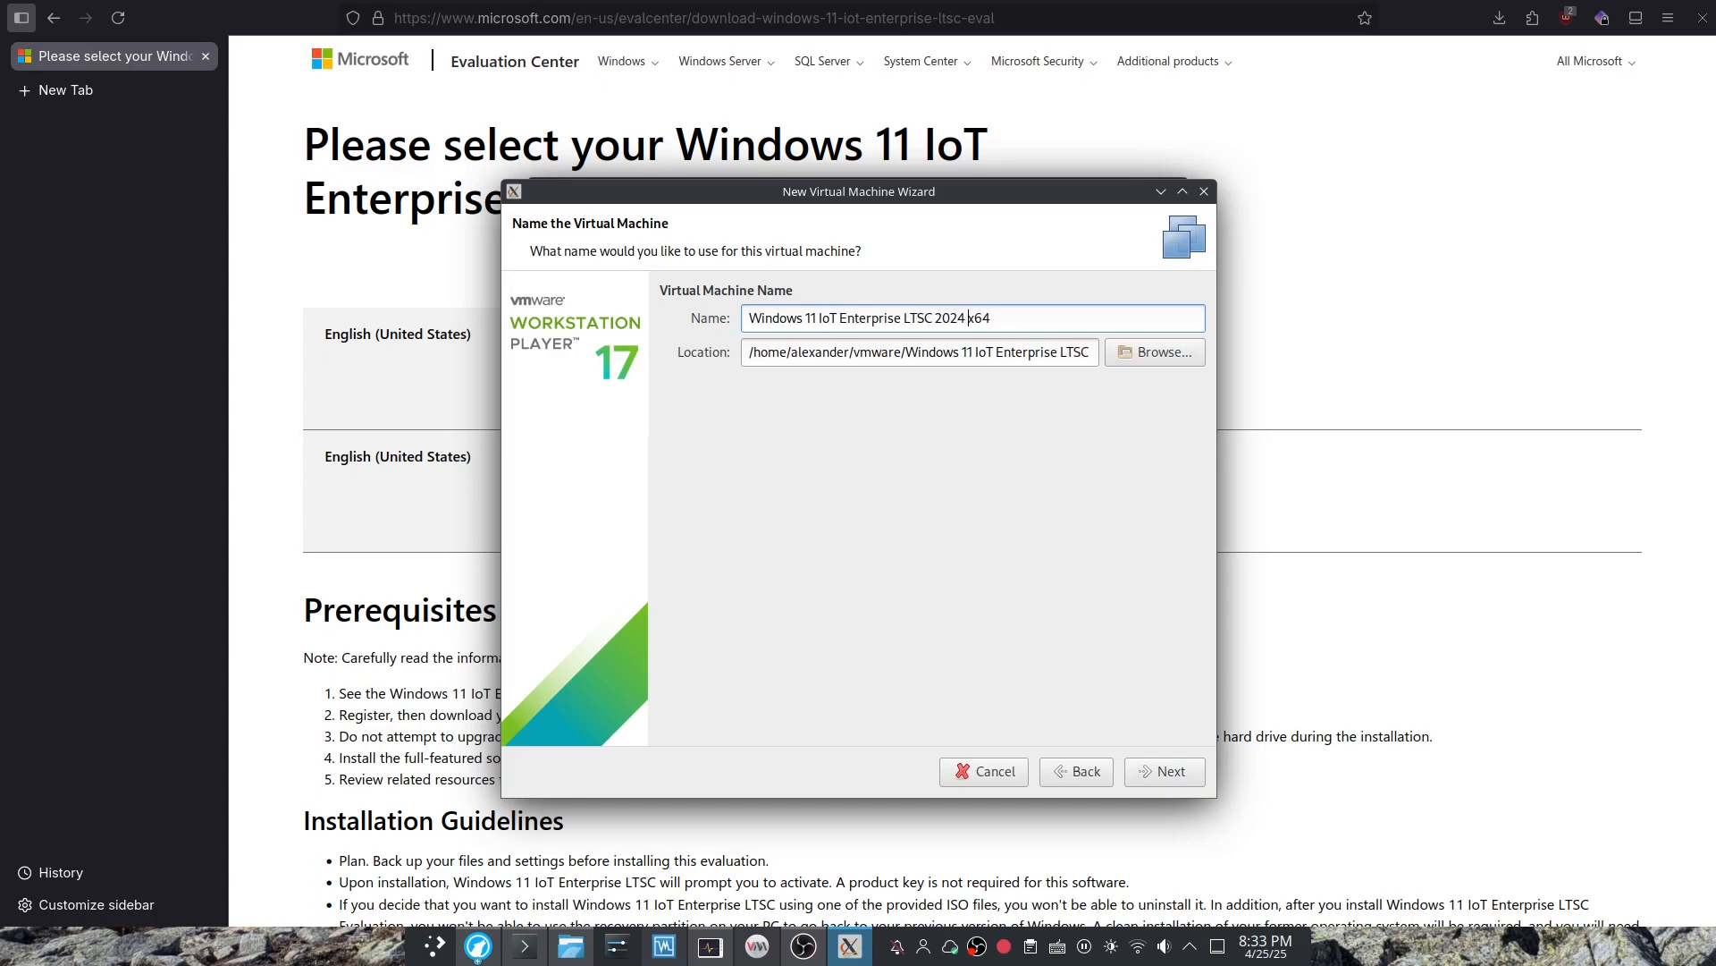
mouse_move(1102, 401)
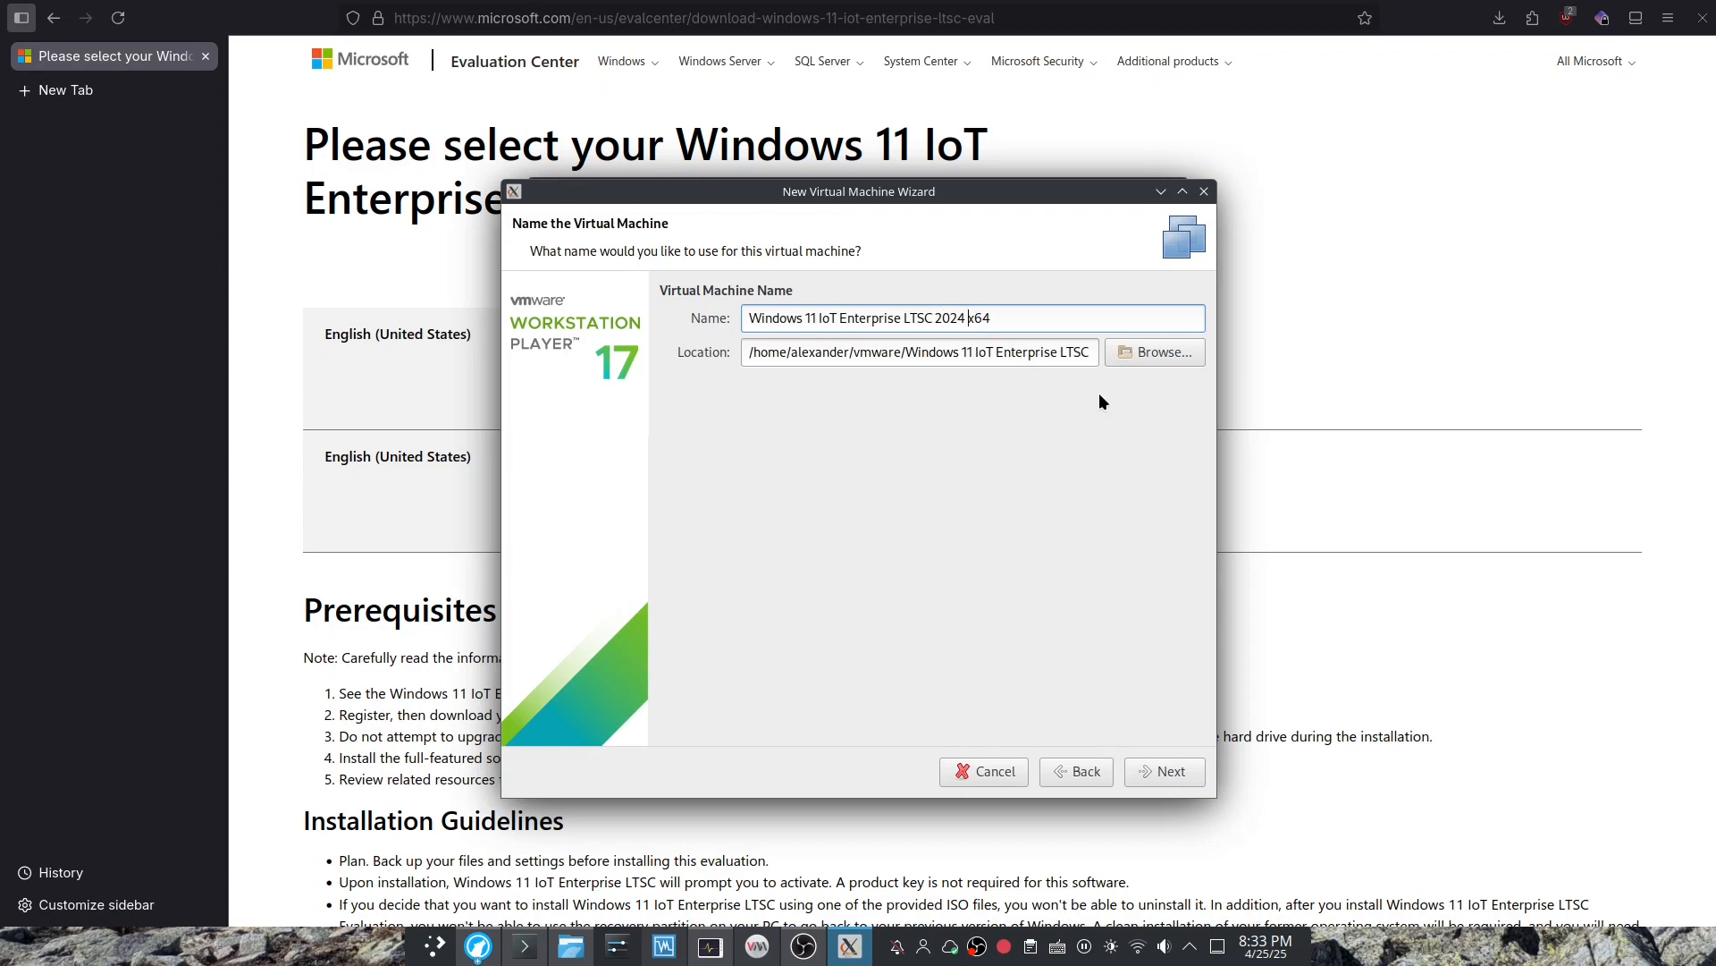
Create an iotltsc folder under /mnt/data and set it as the VM location.
left_click(1152, 351)
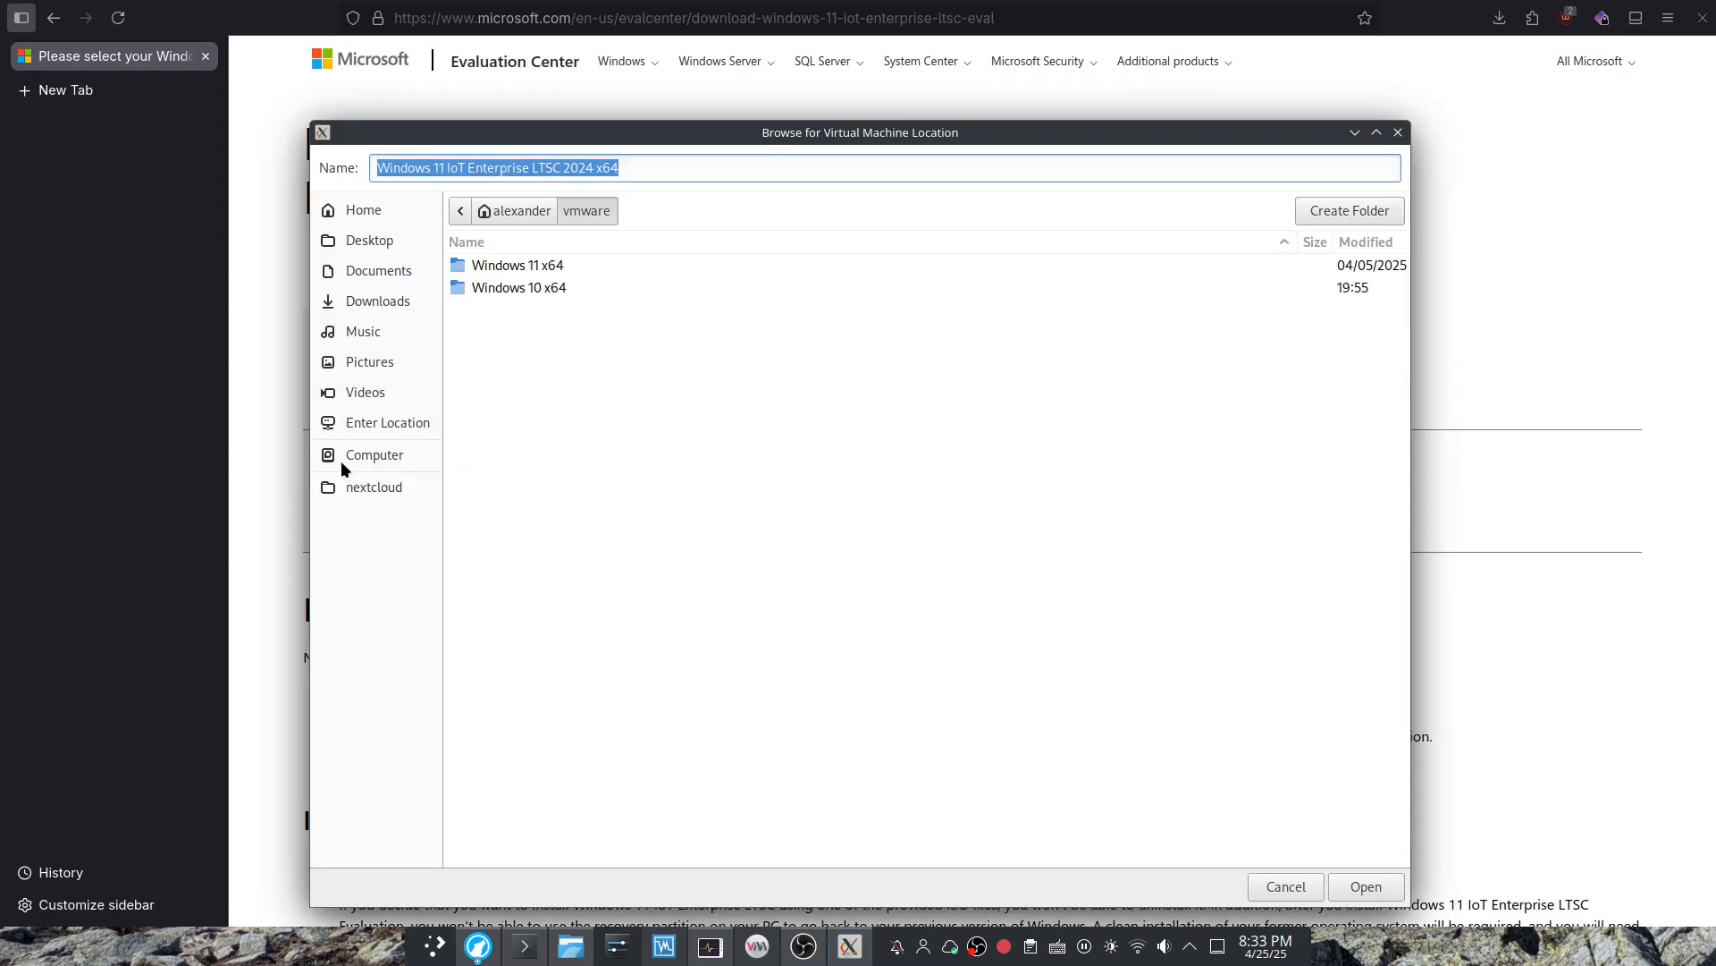
left_click(374, 455)
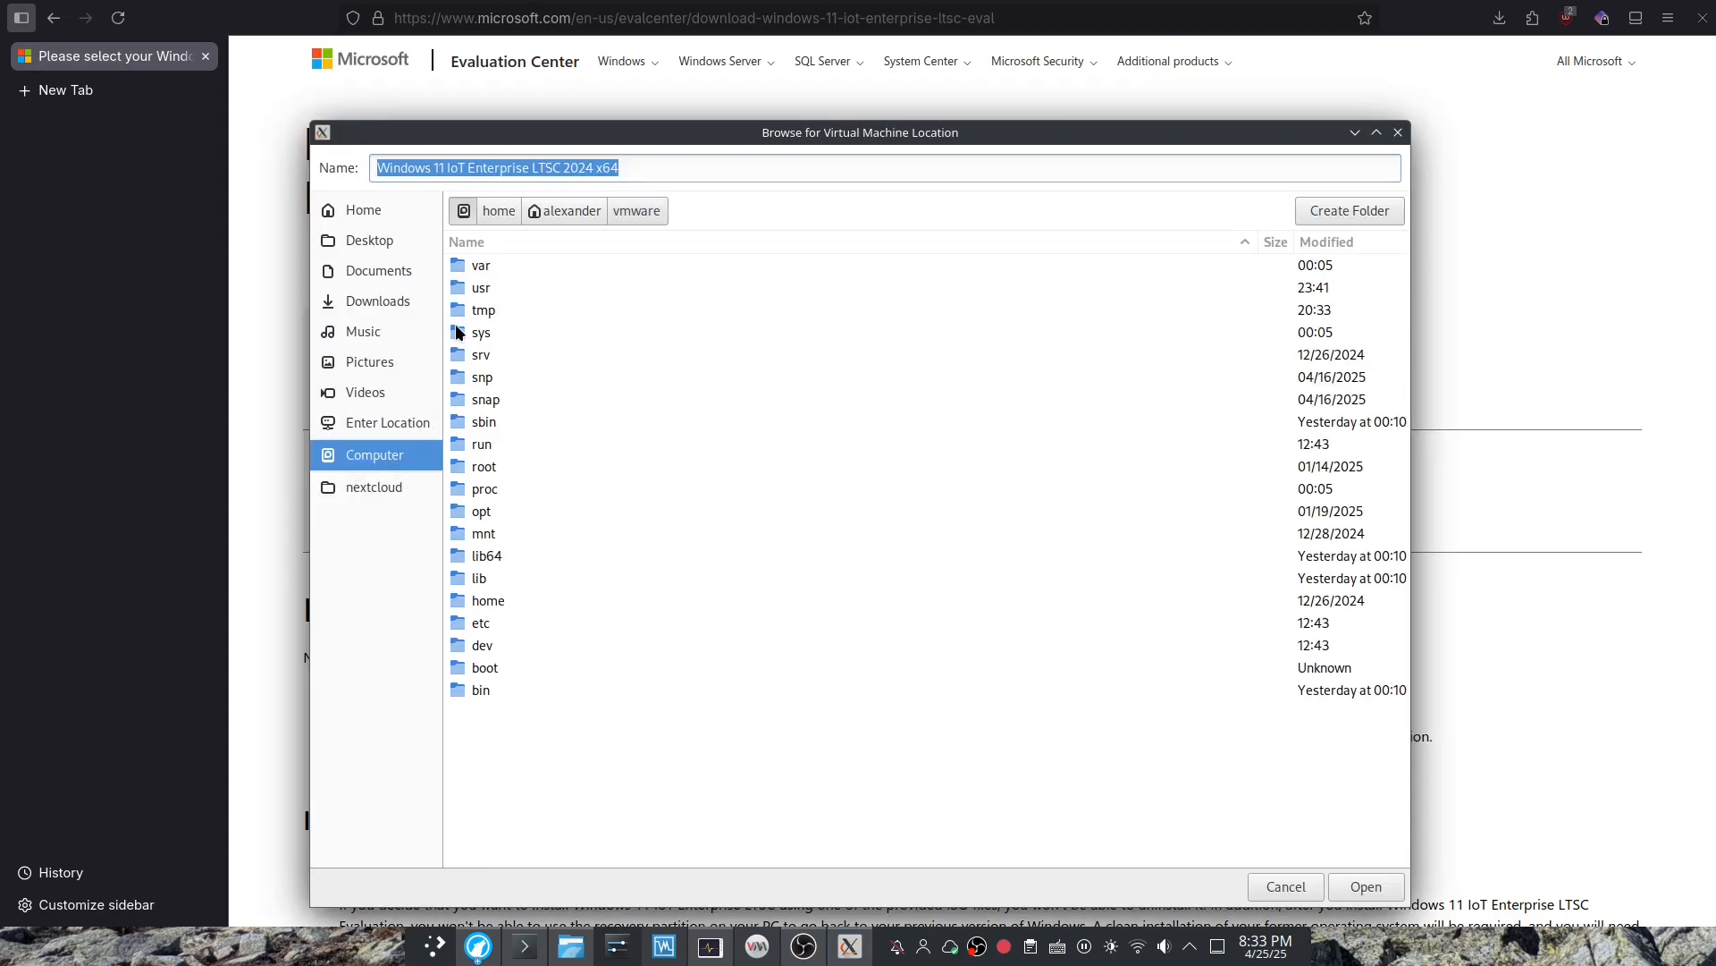
mouse_move(435, 591)
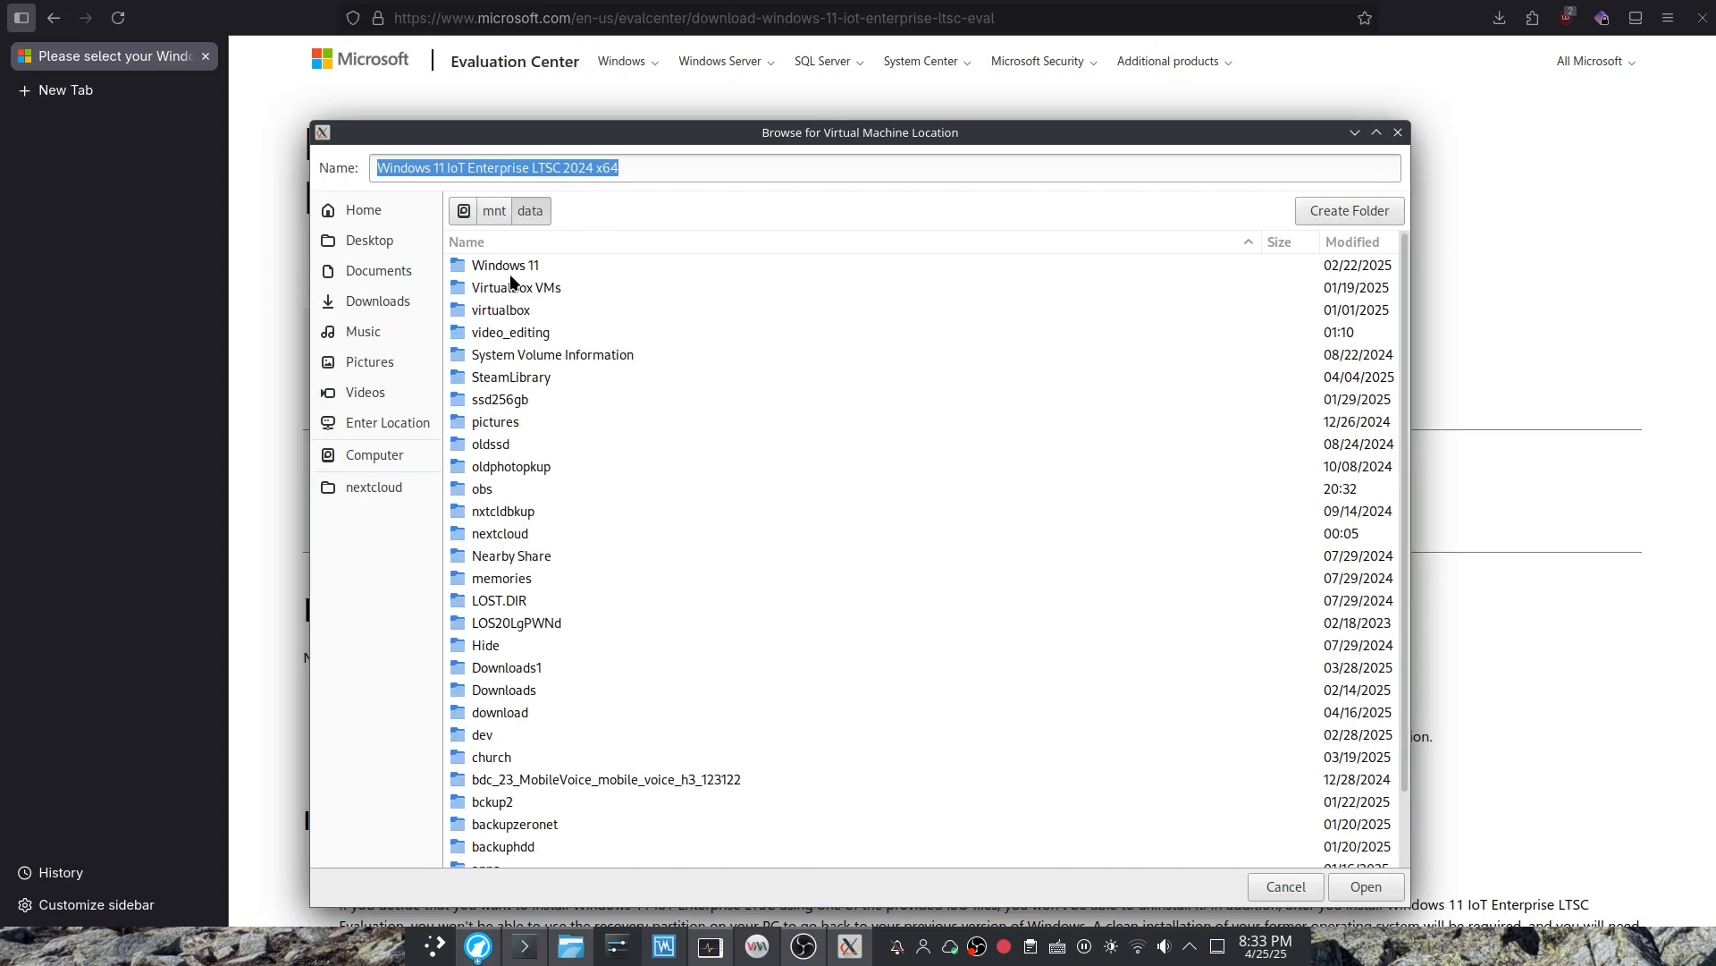
left_click(1349, 210)
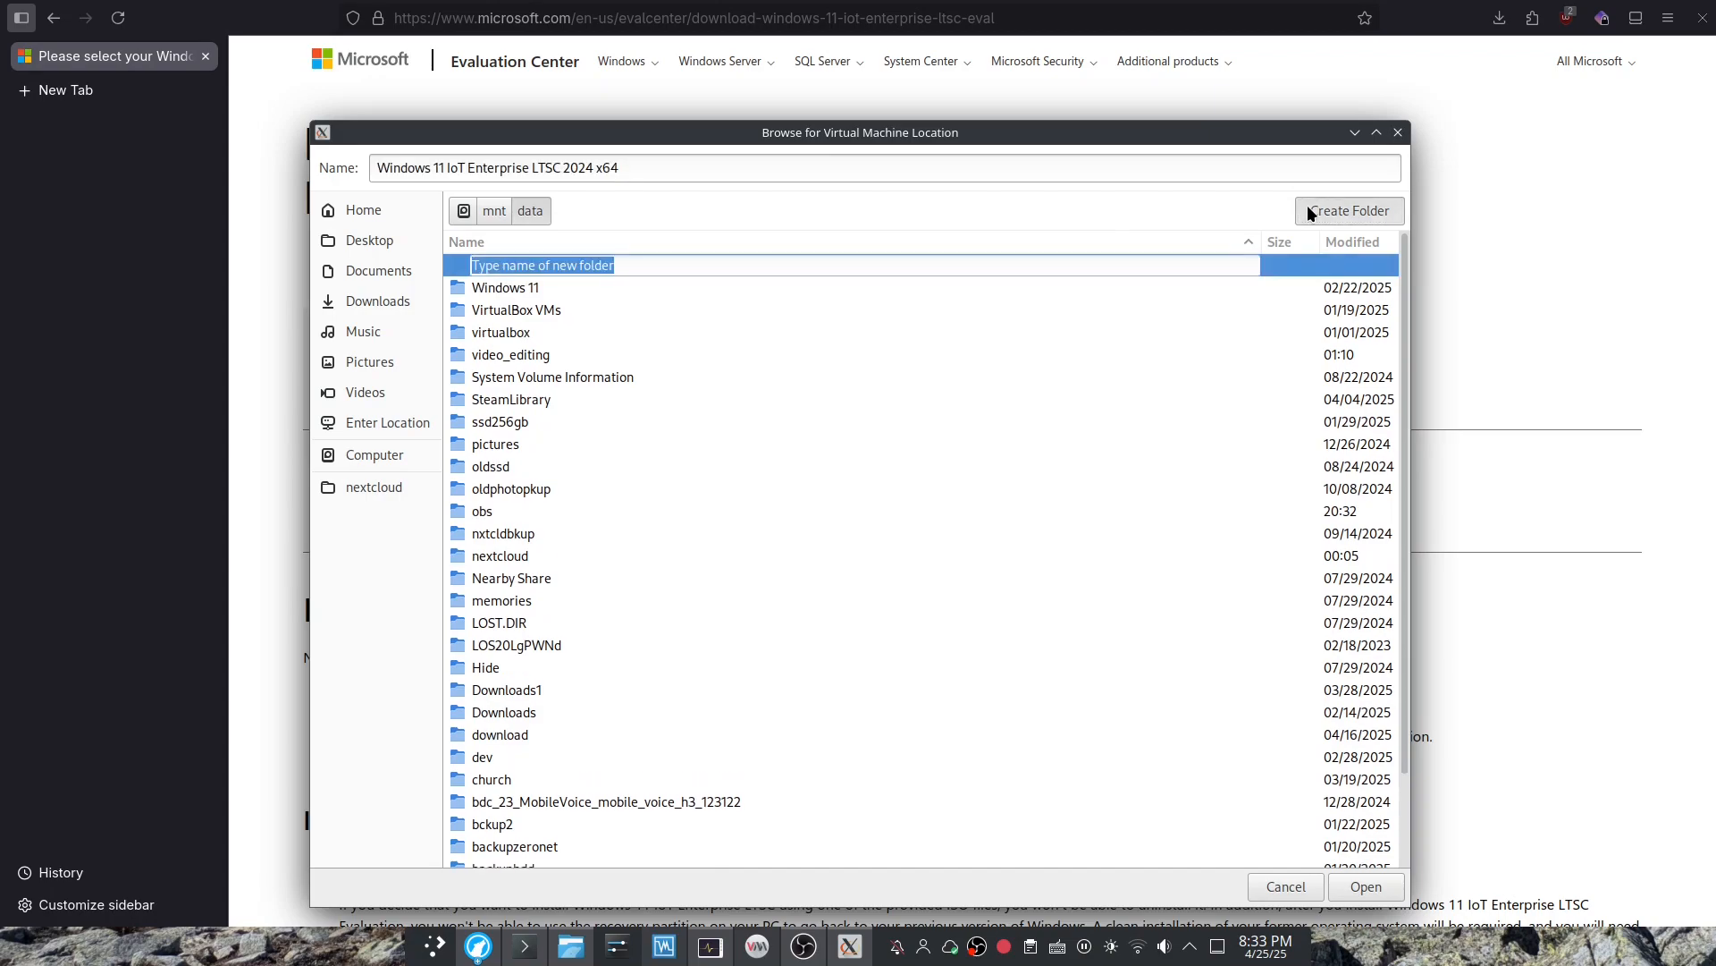
type("window")
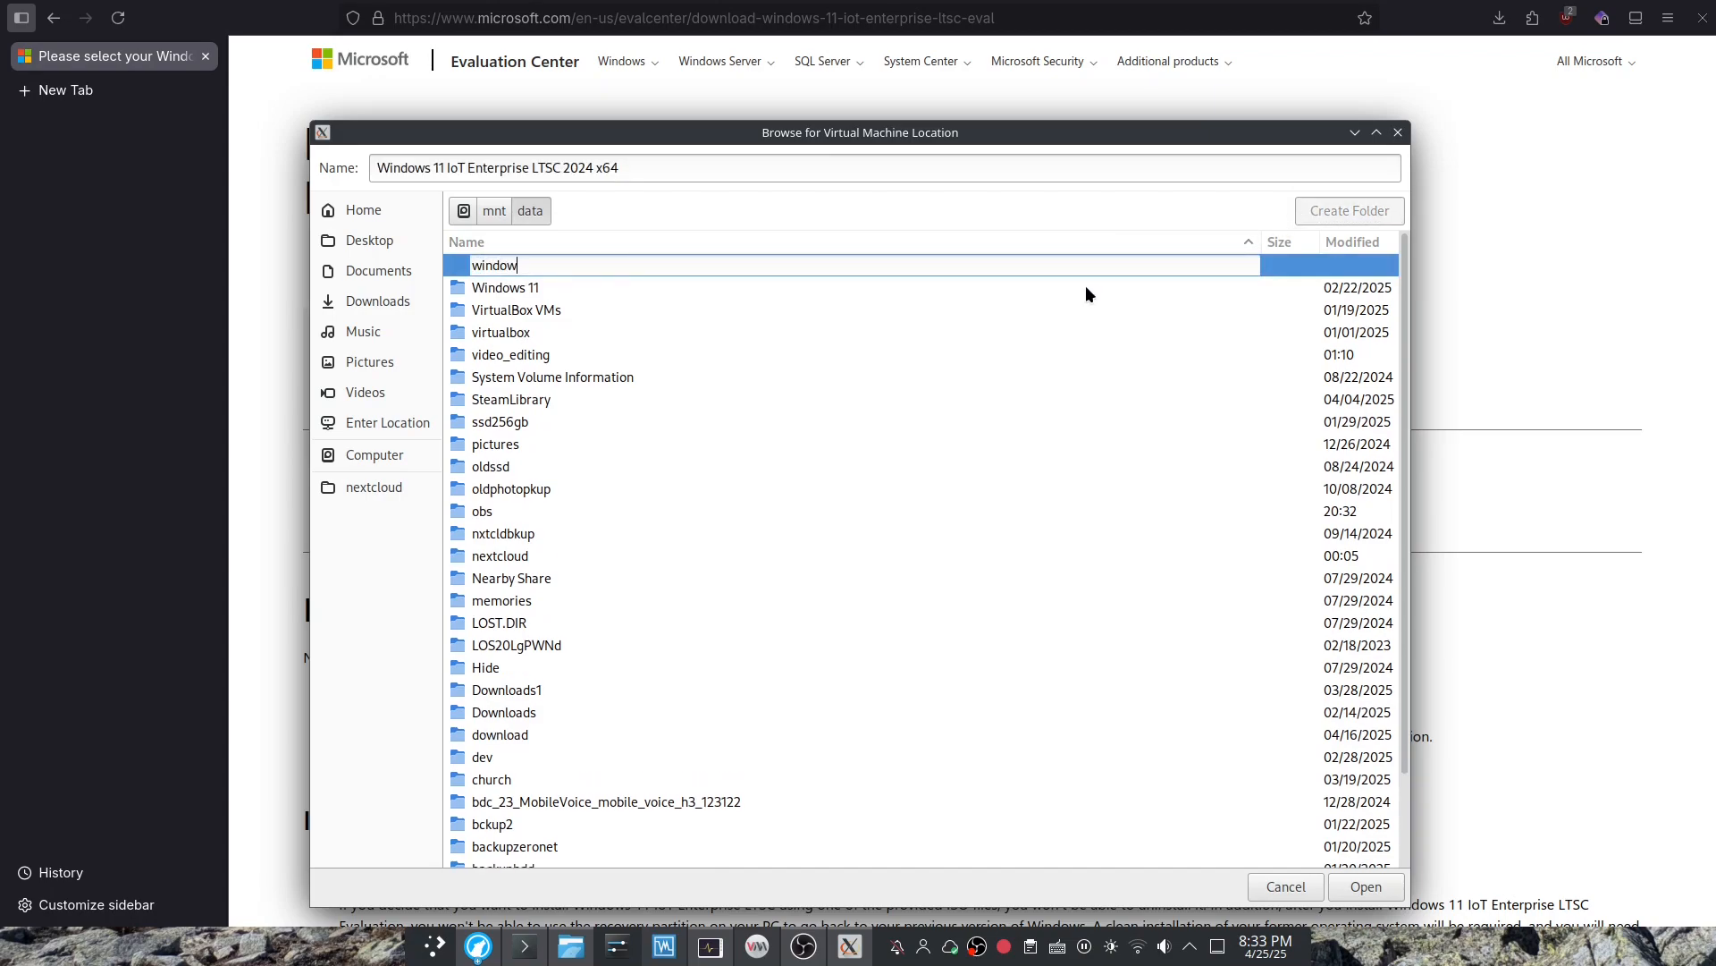
key("BackSpace")
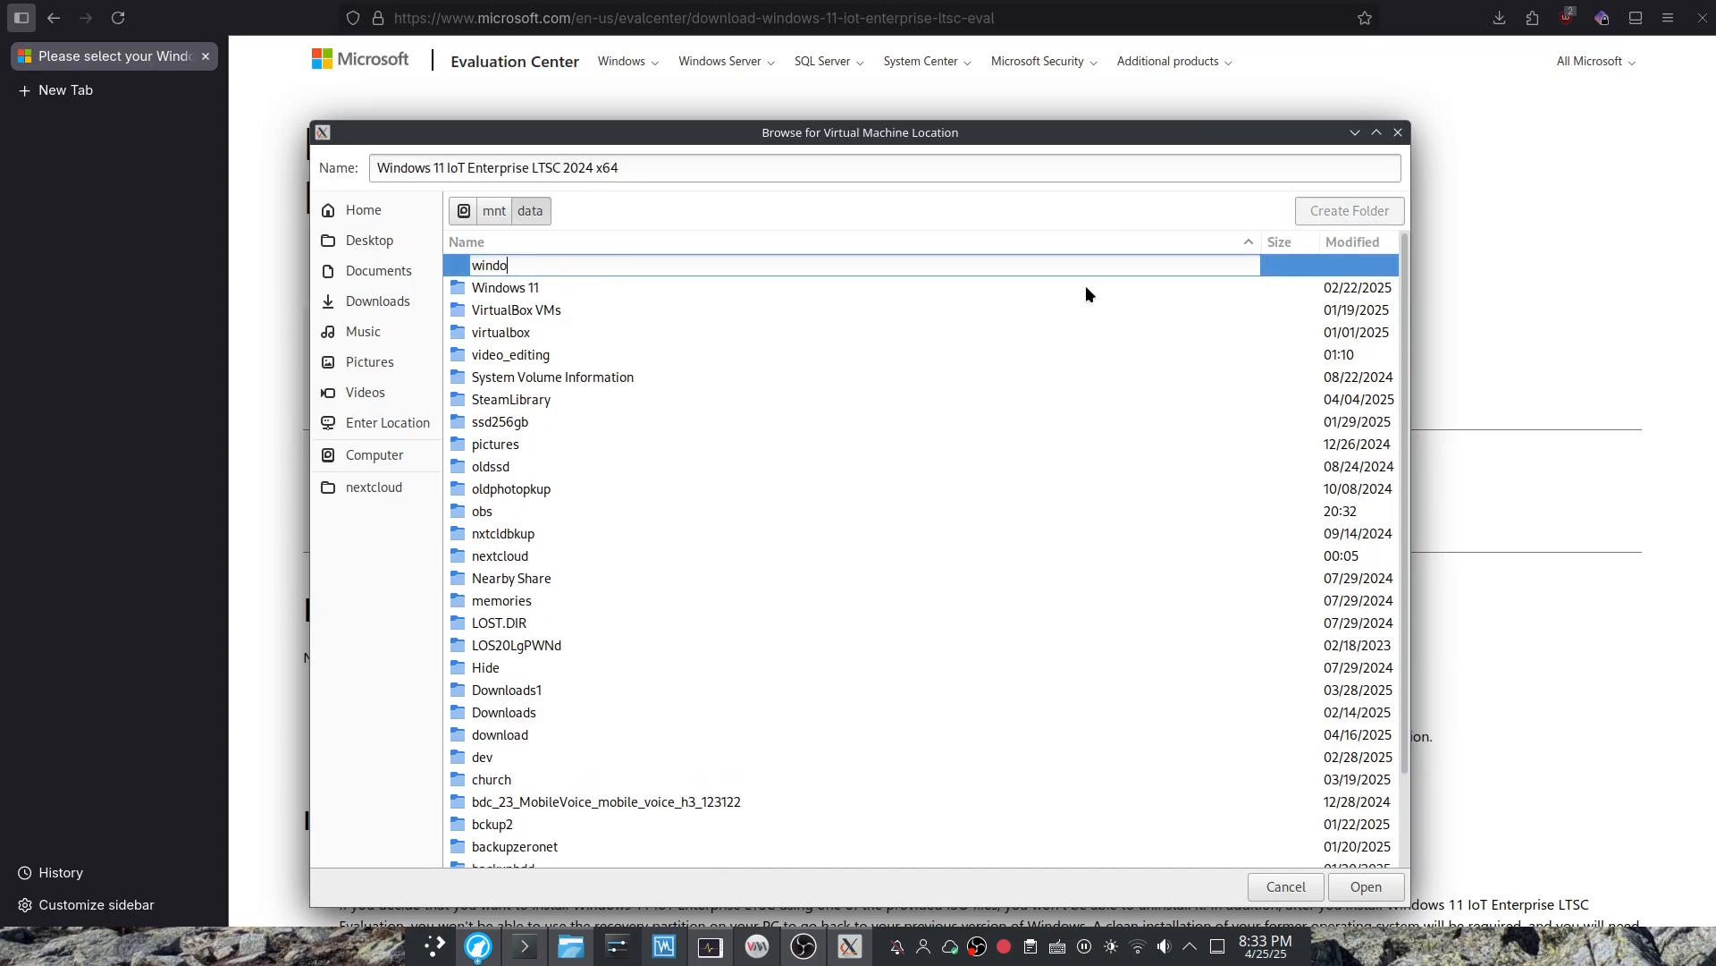
type("iot")
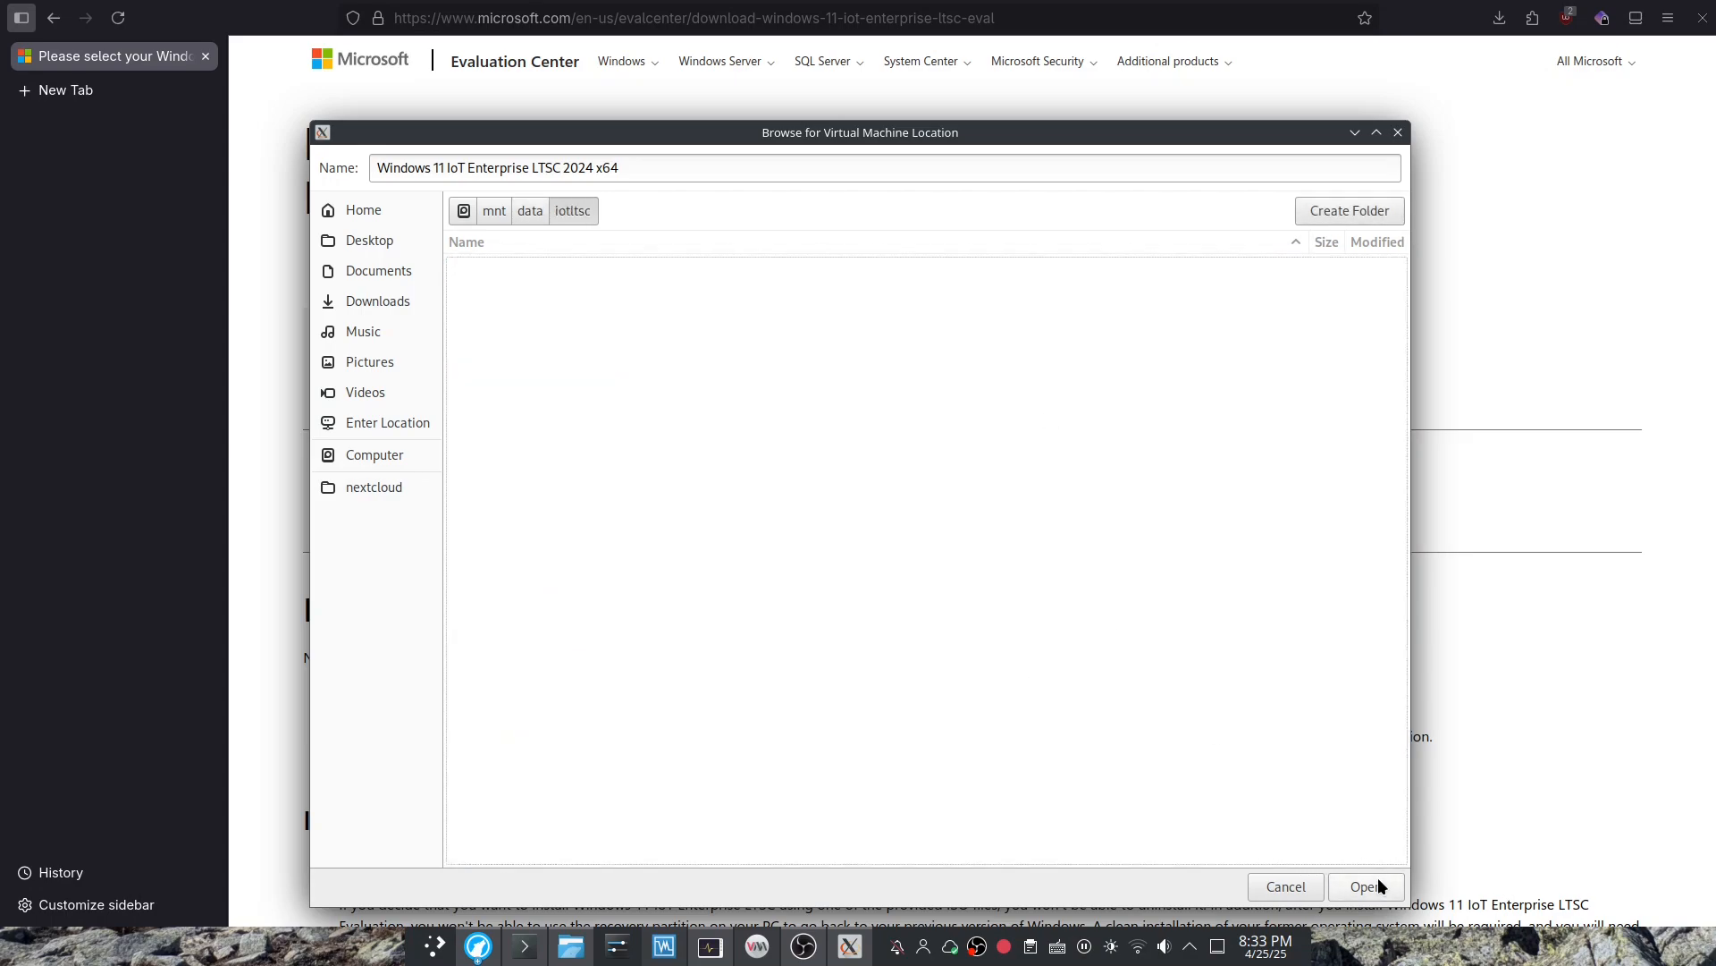
left_click(1365, 886)
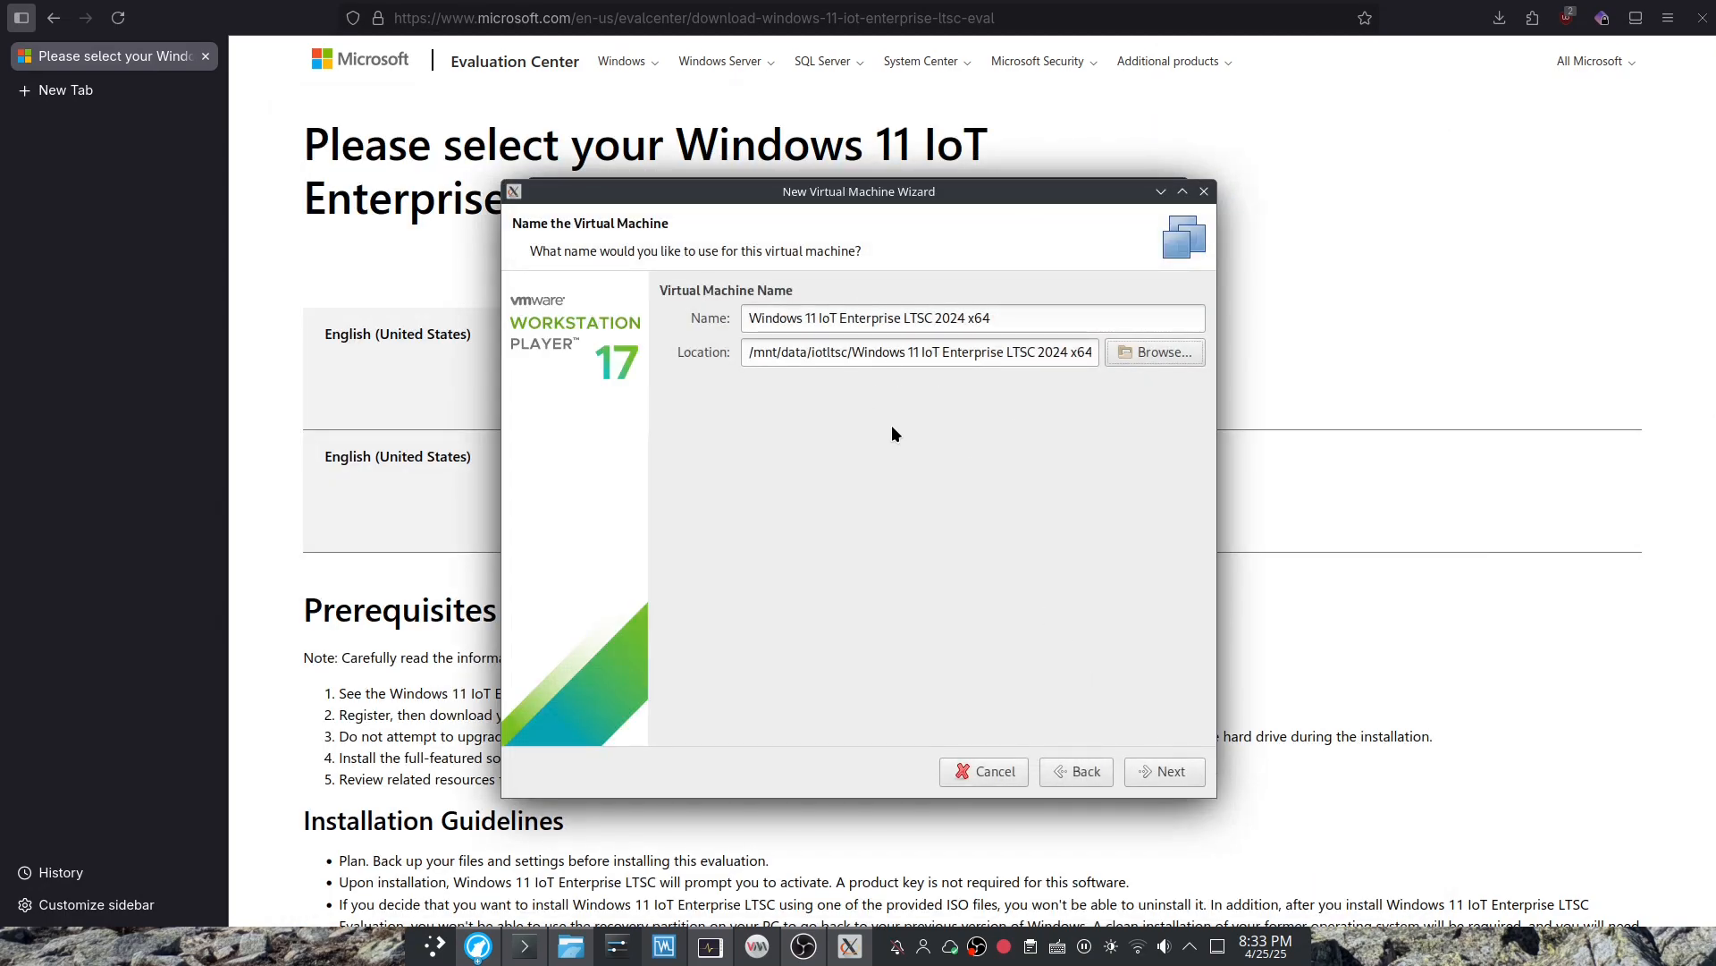
mouse_move(1181, 771)
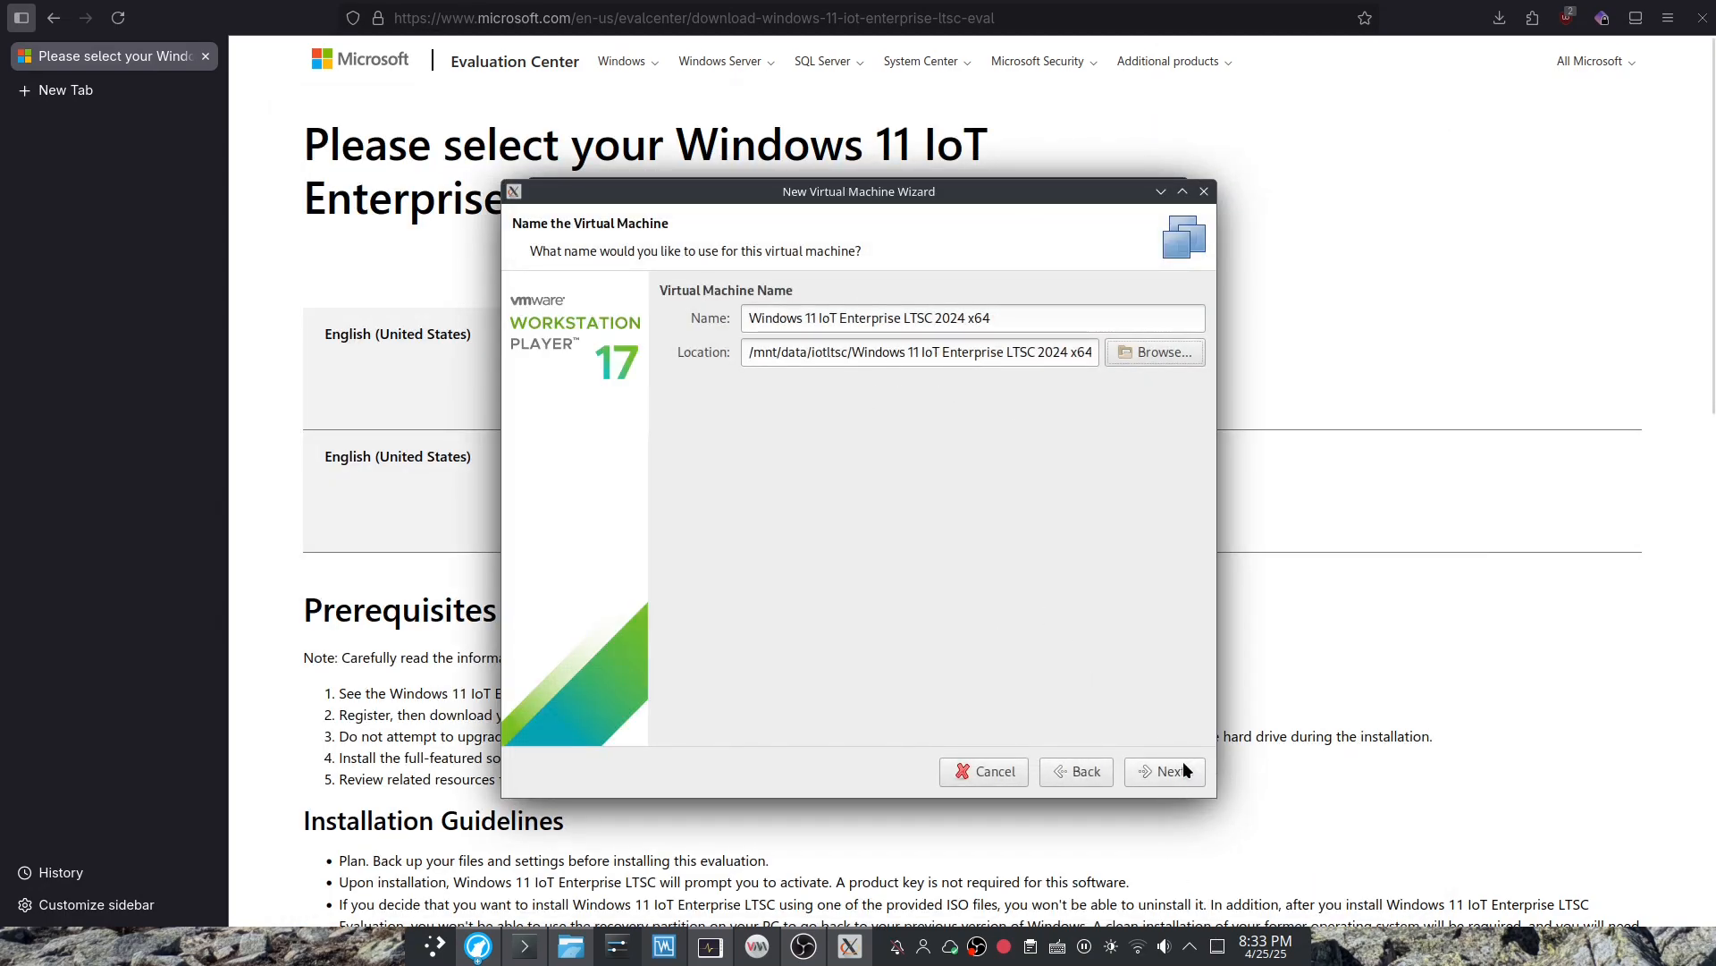
Encrypt only the TPM files, entering and confirming an encryption password.
left_click(1164, 771)
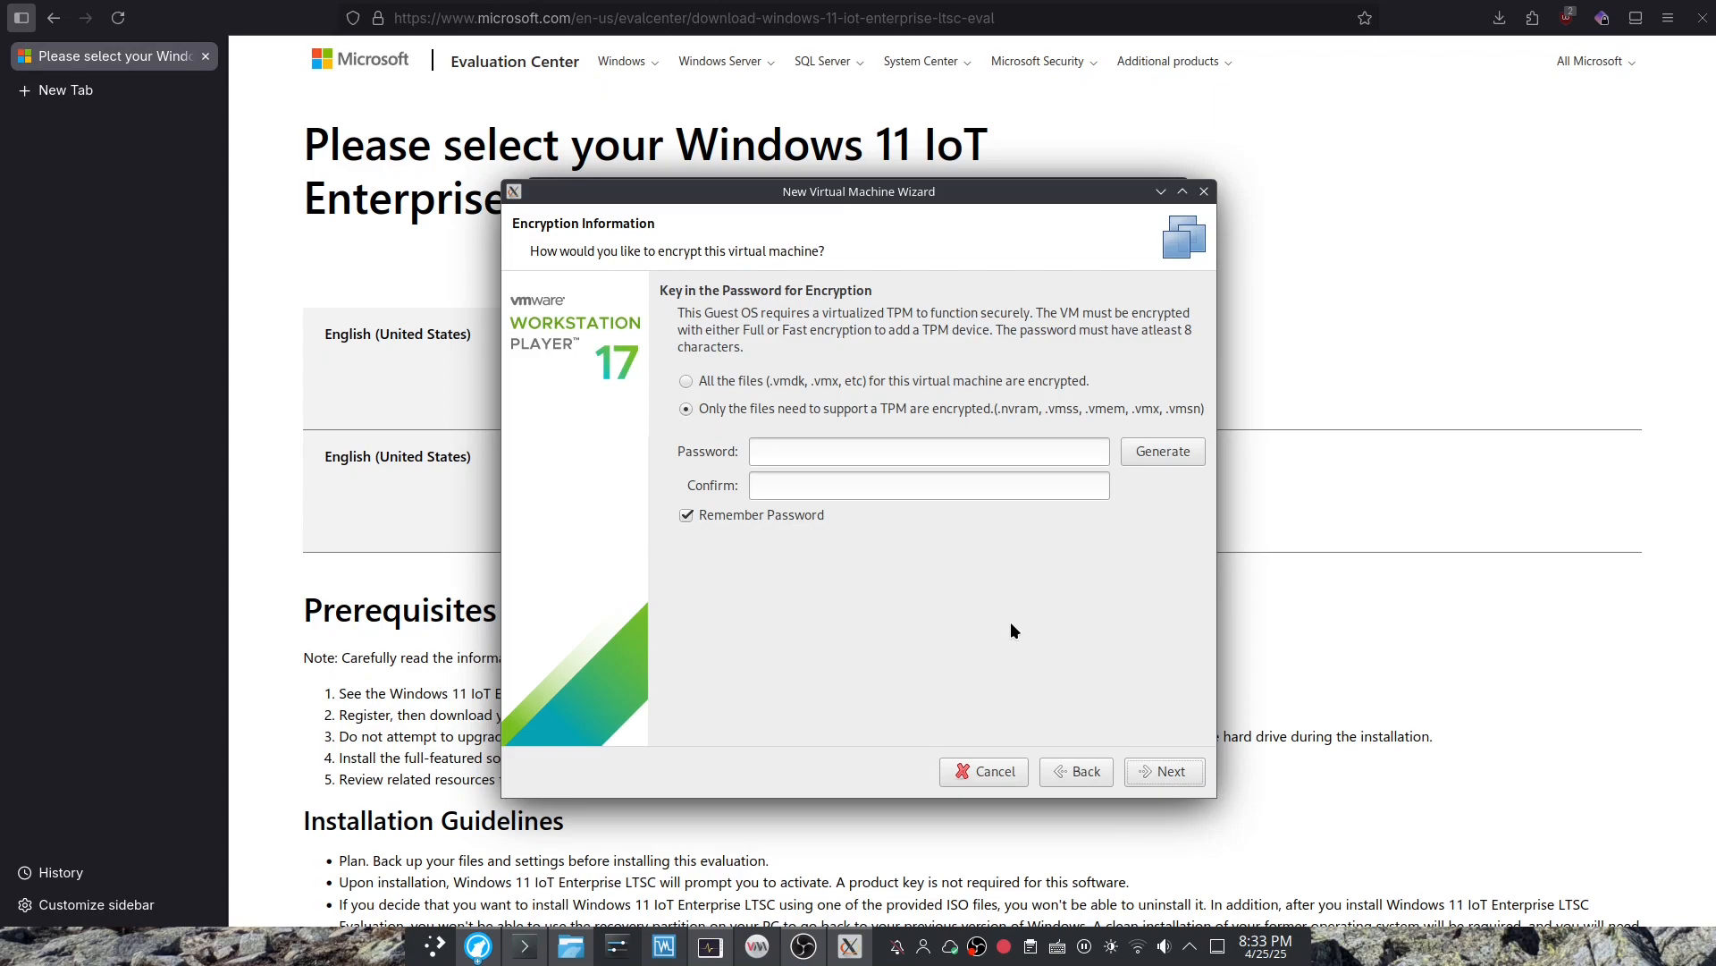
mouse_move(840, 471)
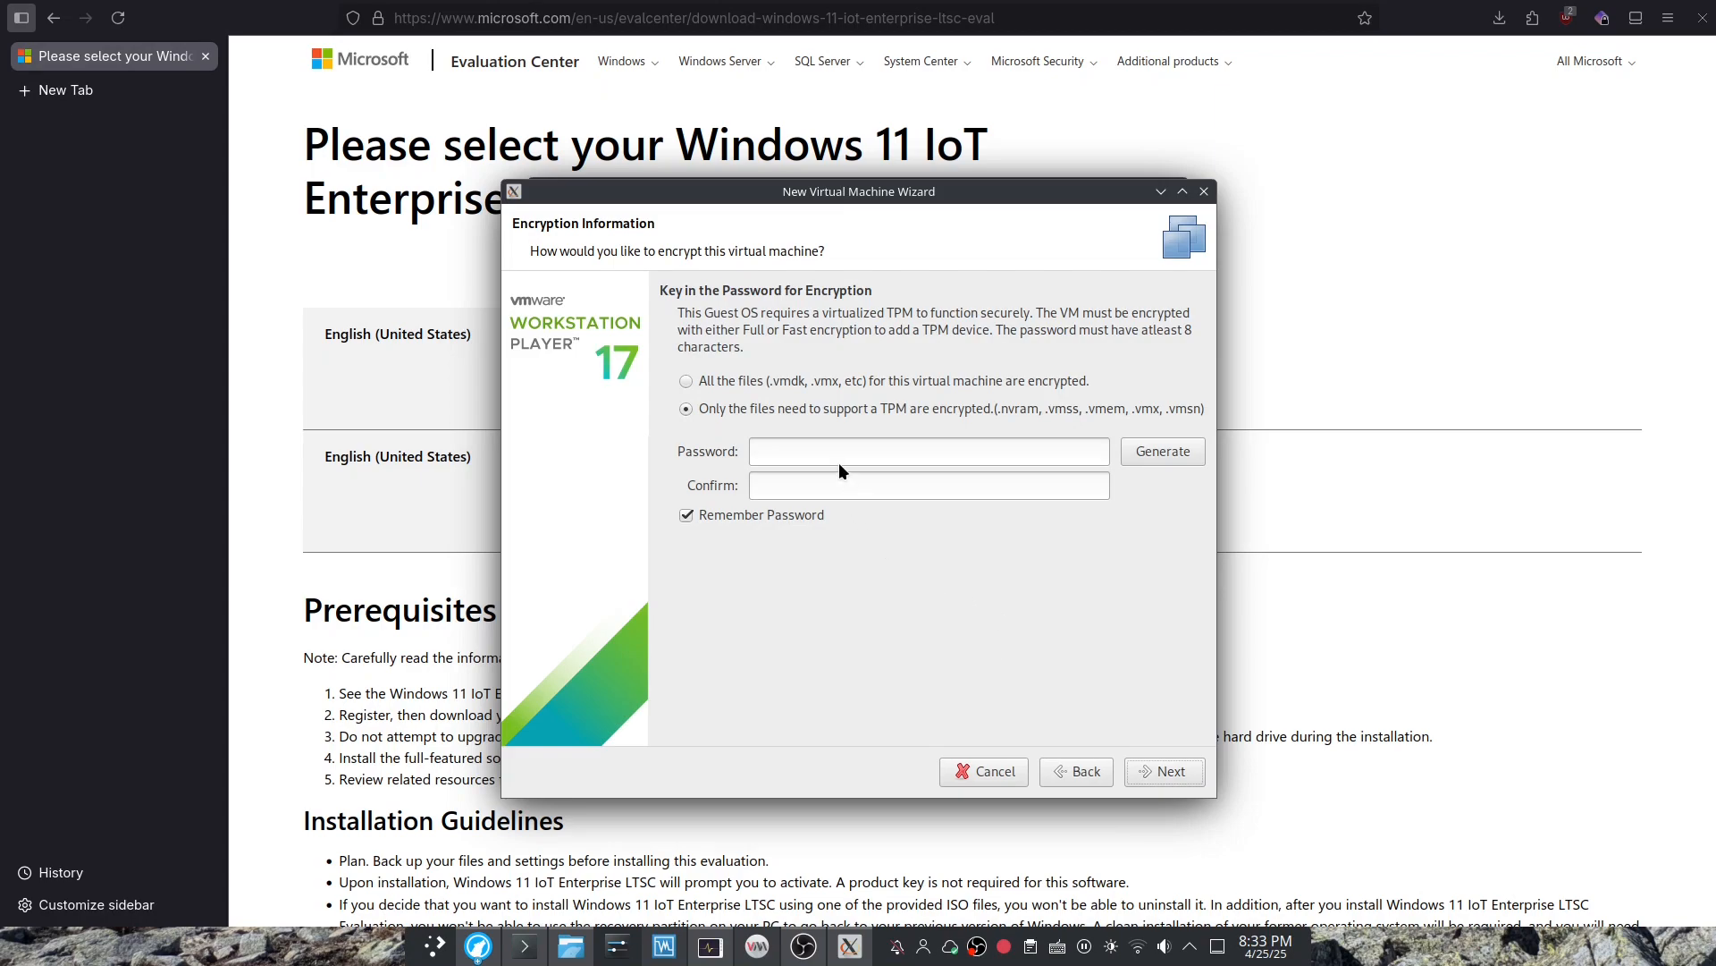
left_click(928, 450)
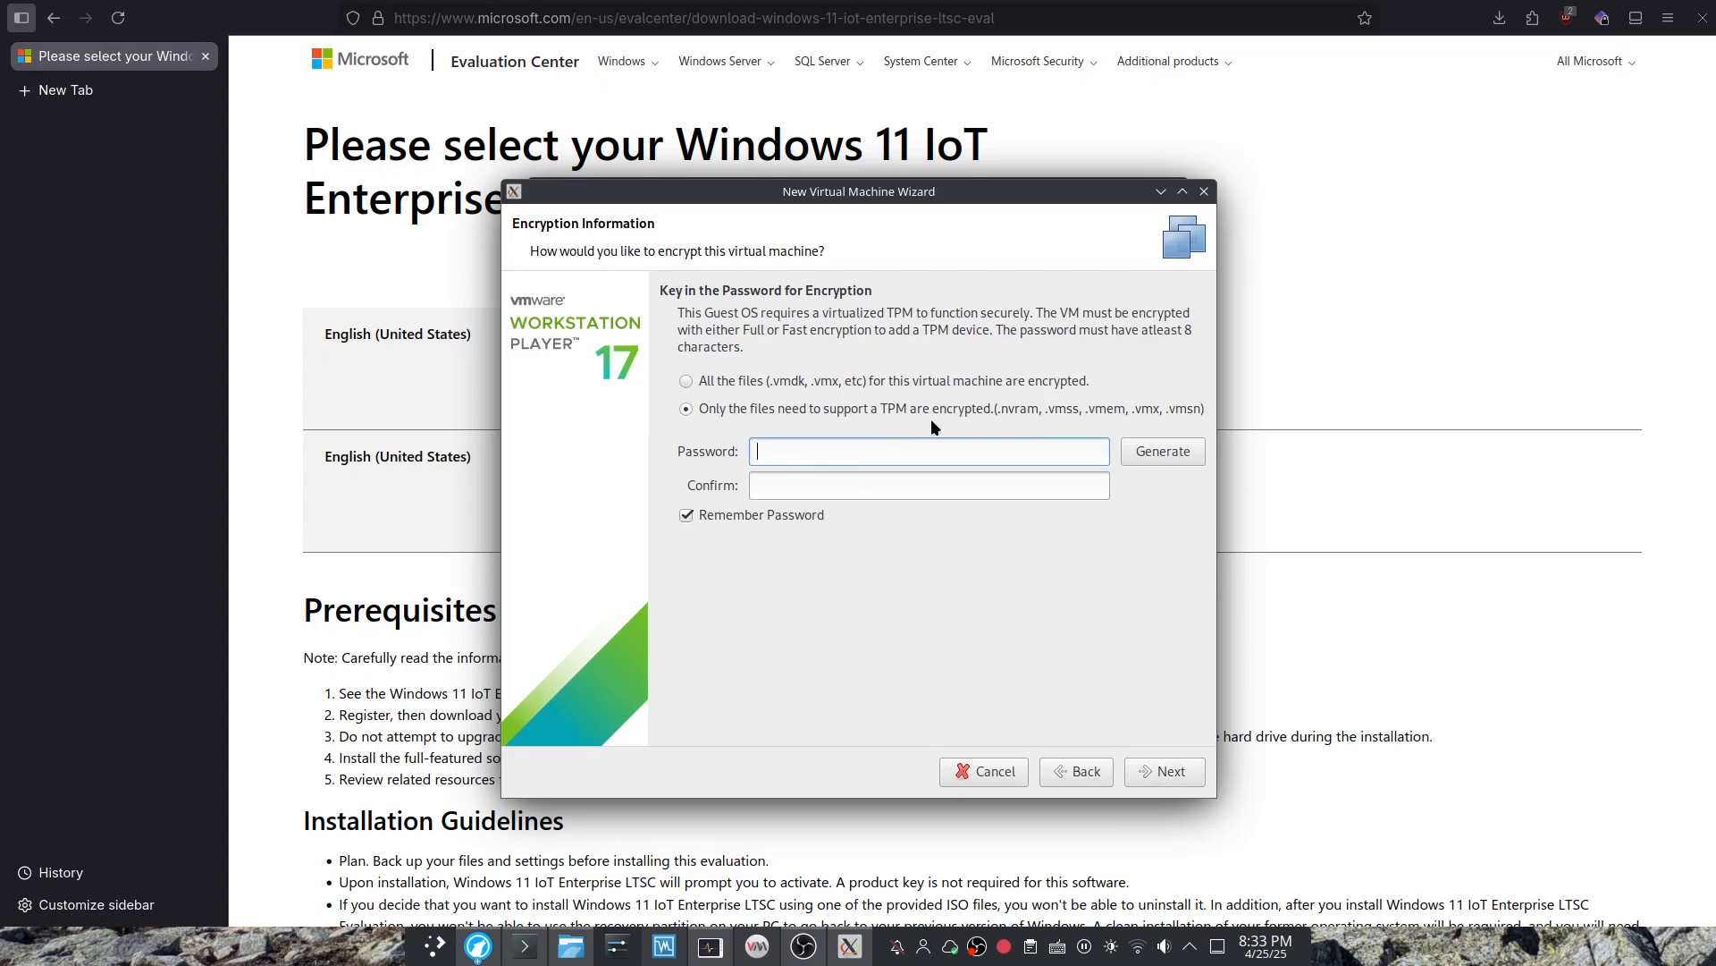
type("•")
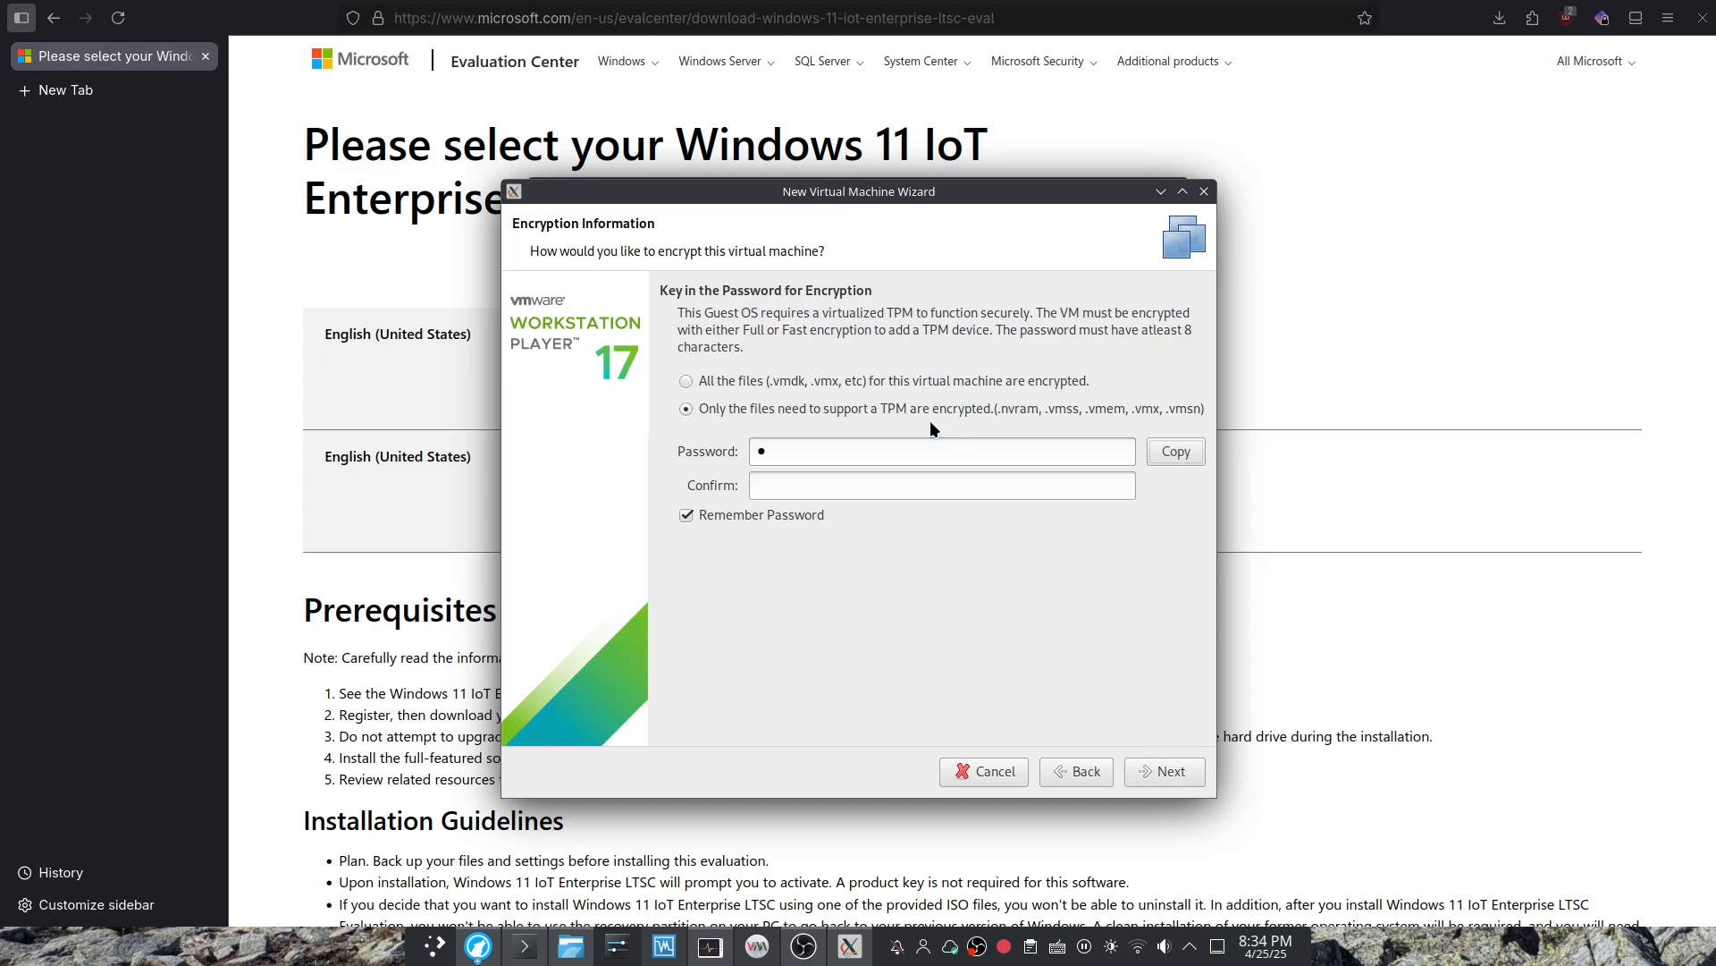
type("•")
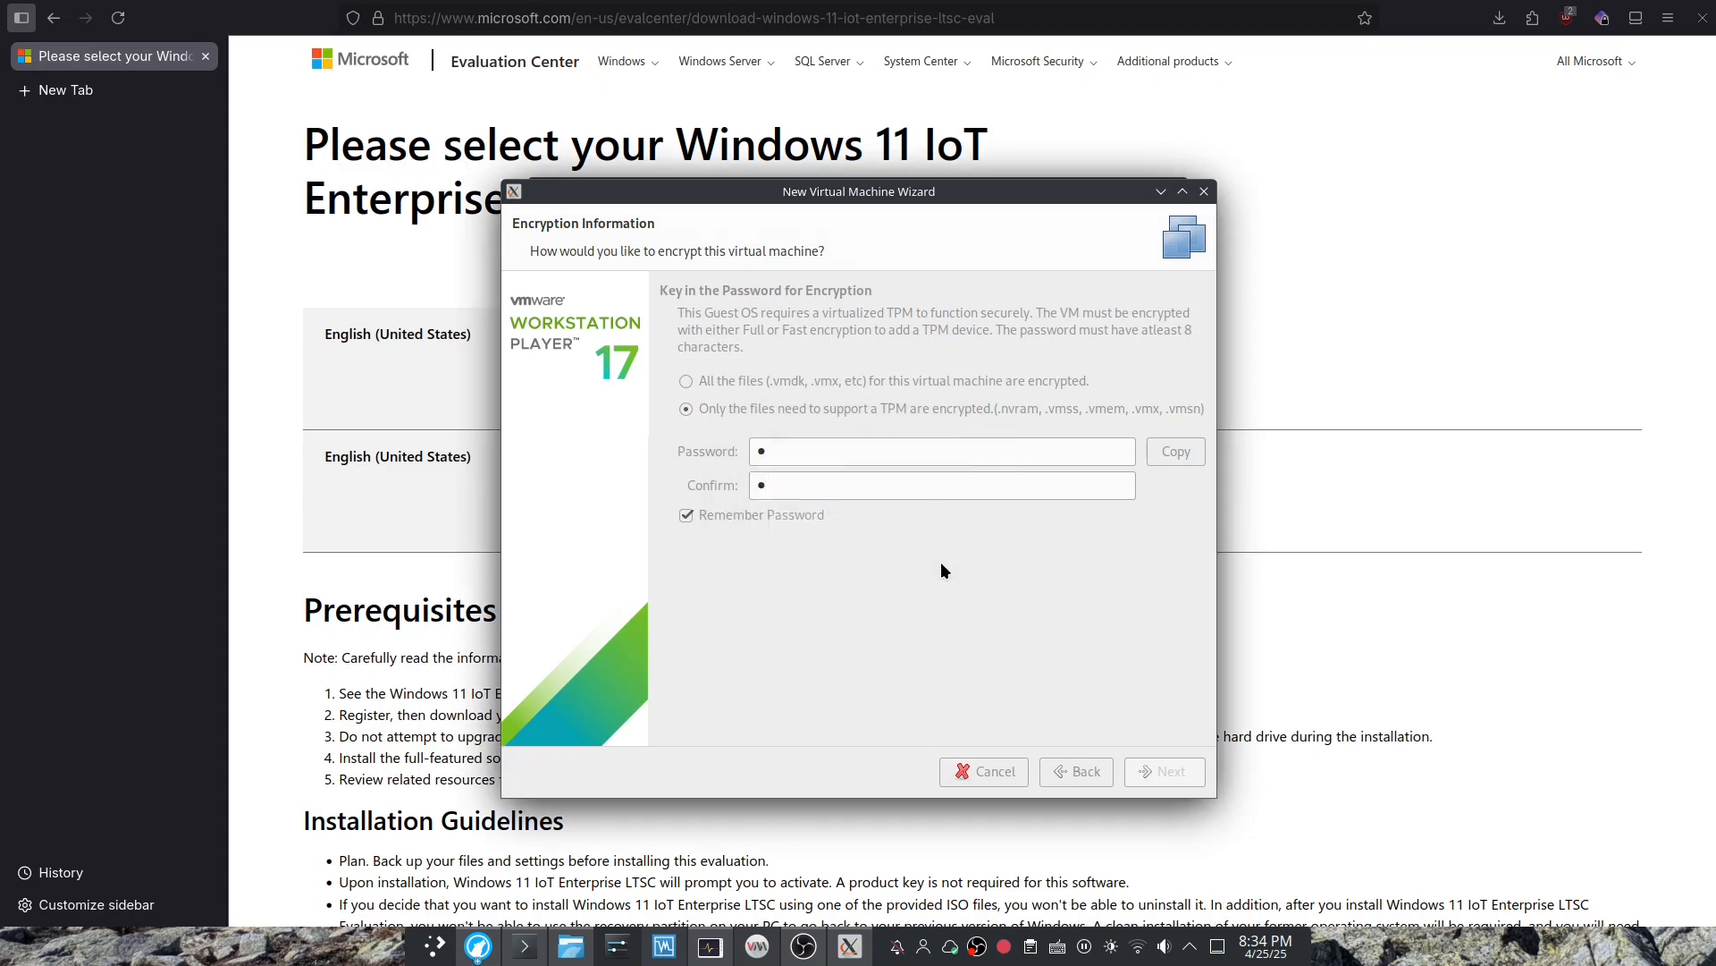
left_click(939, 450)
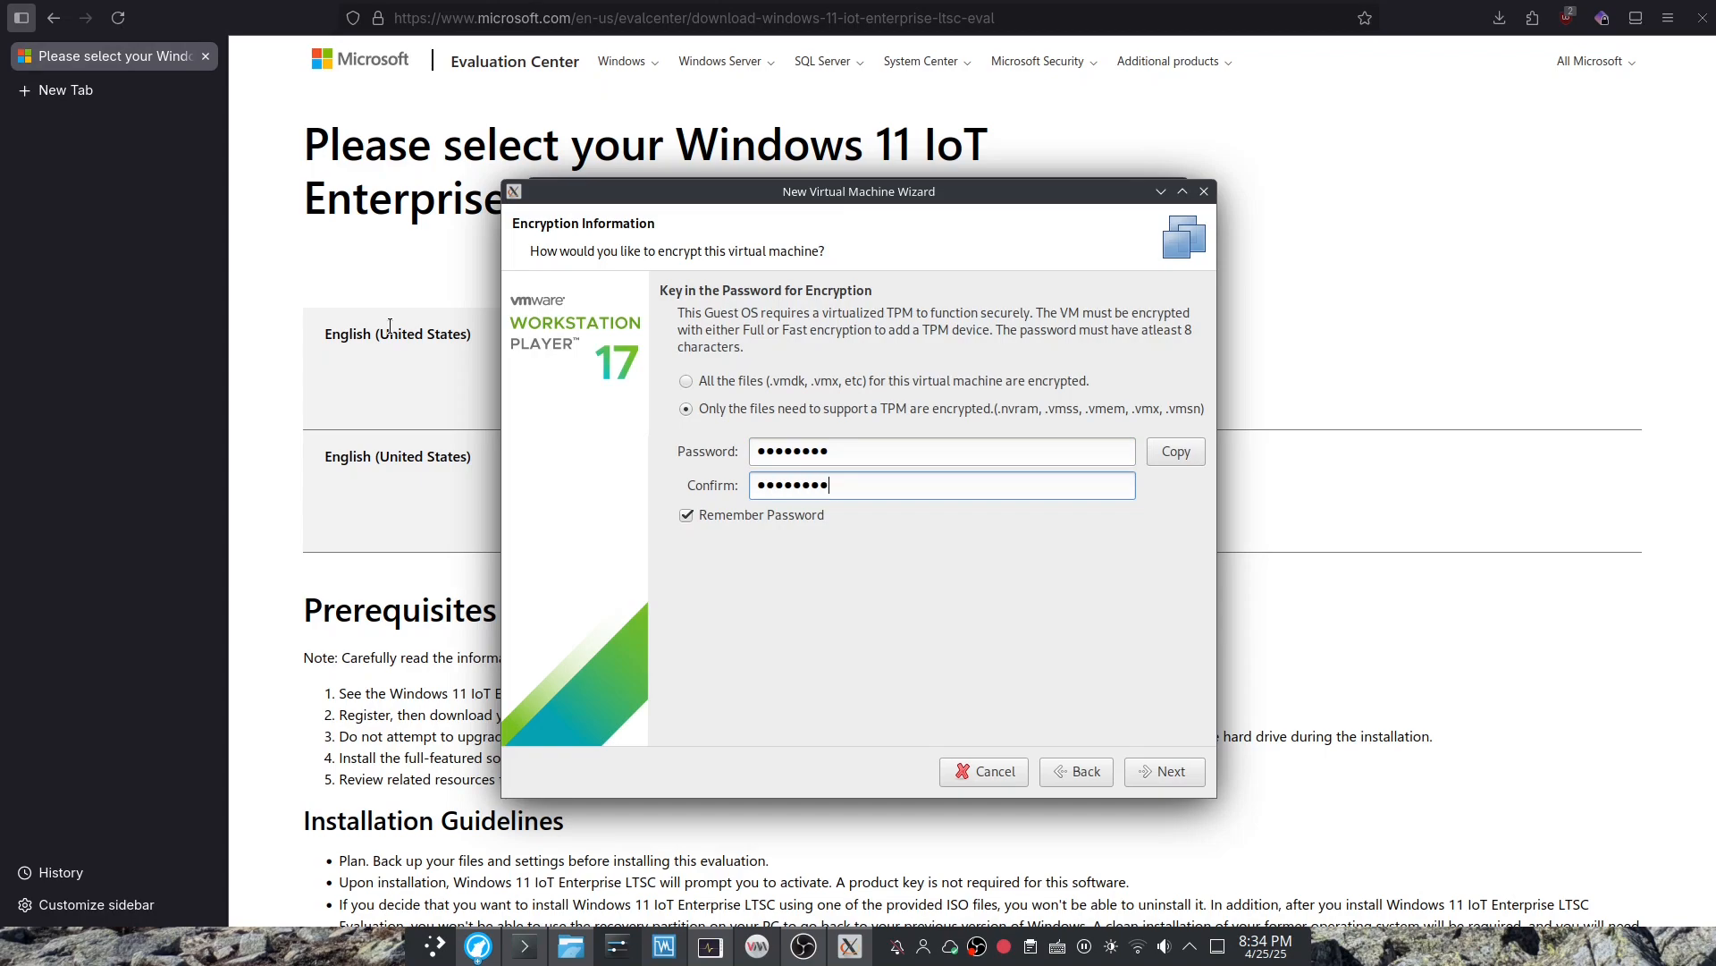
Store the 64 GB virtual disk as a single file and reach the summary.
left_click(1164, 771)
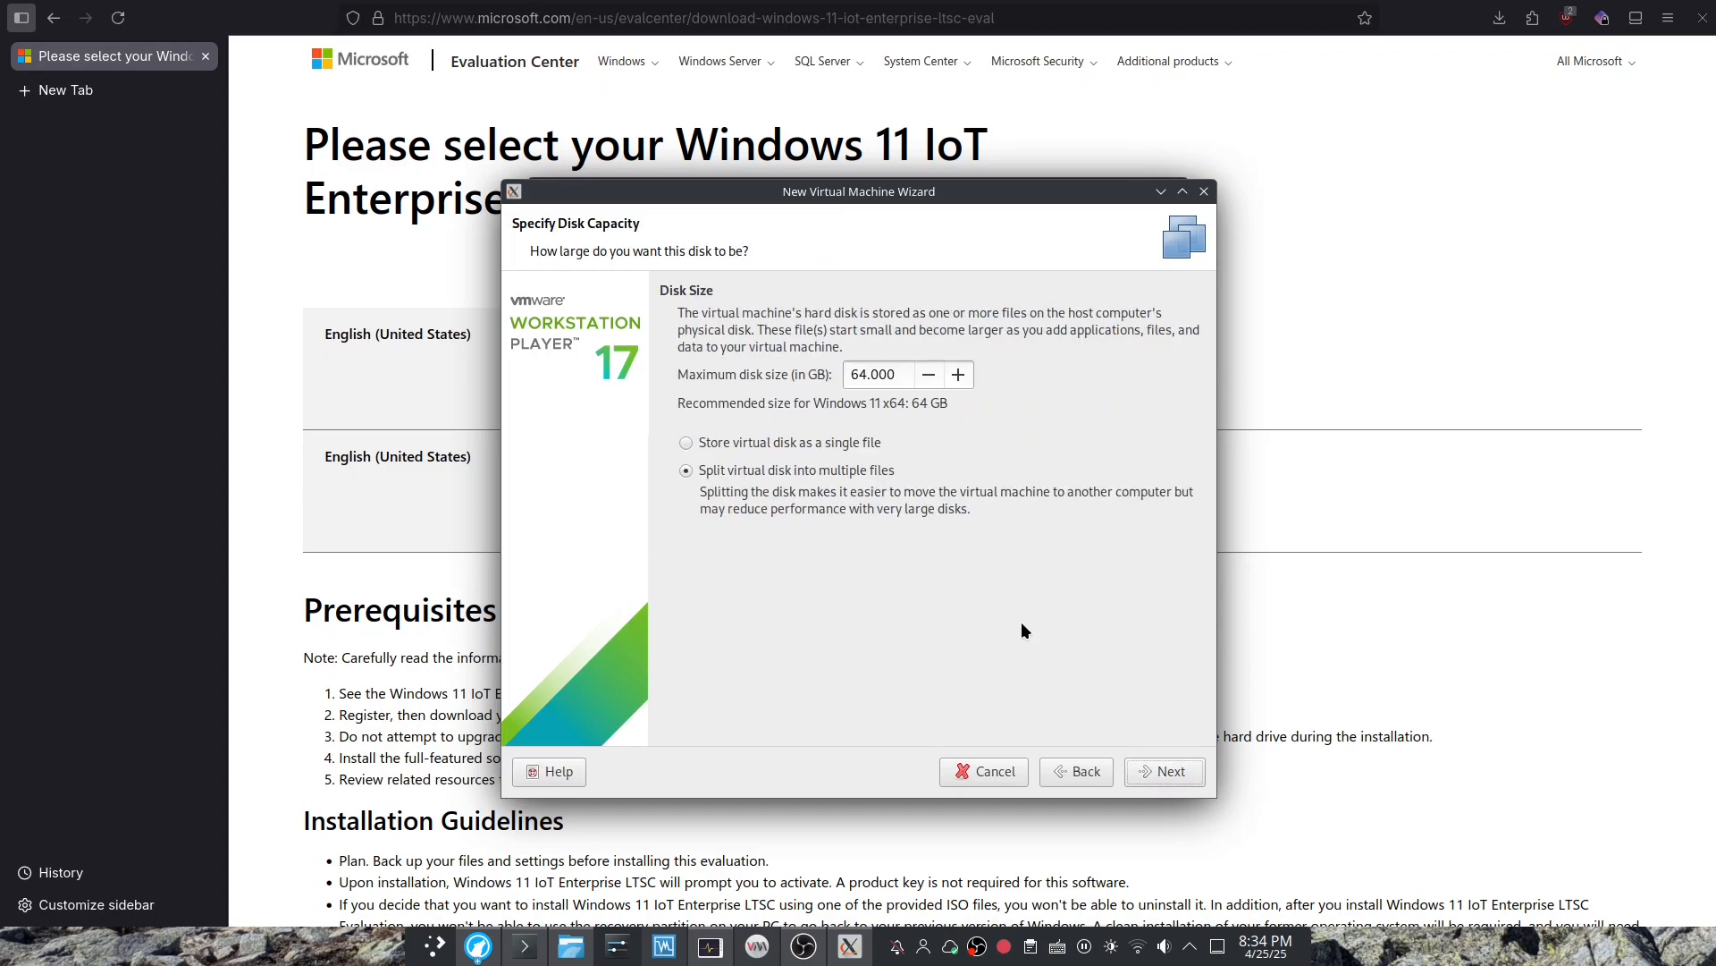
mouse_move(777, 440)
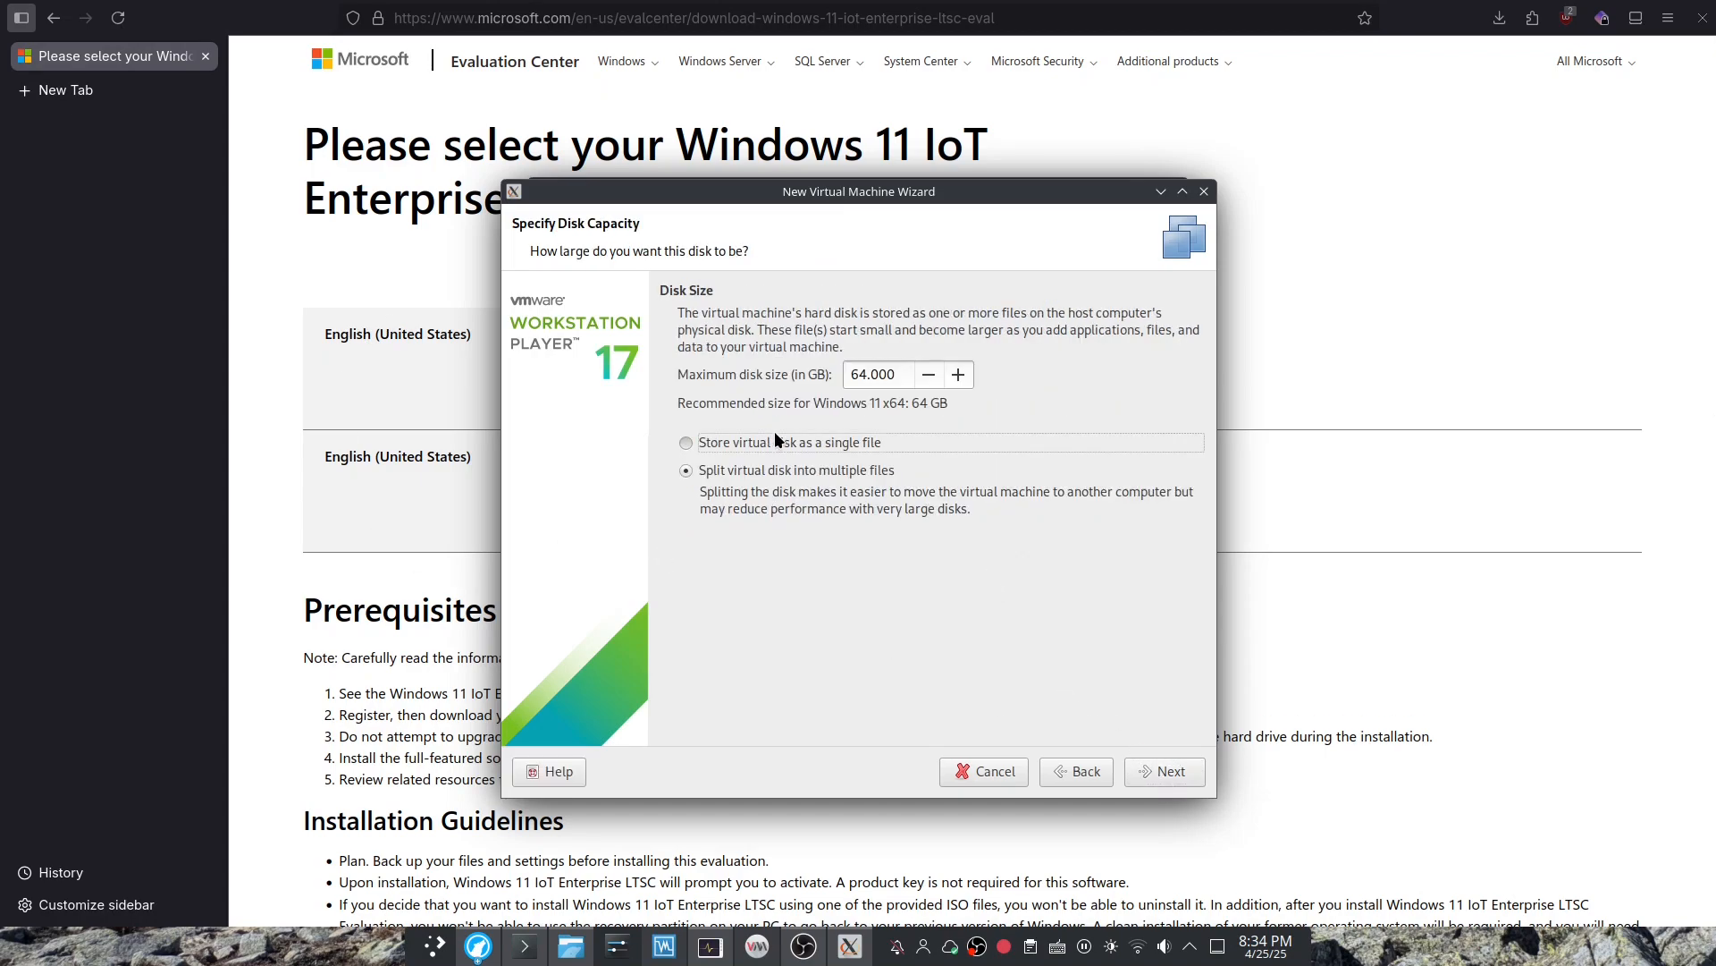
left_click(686, 443)
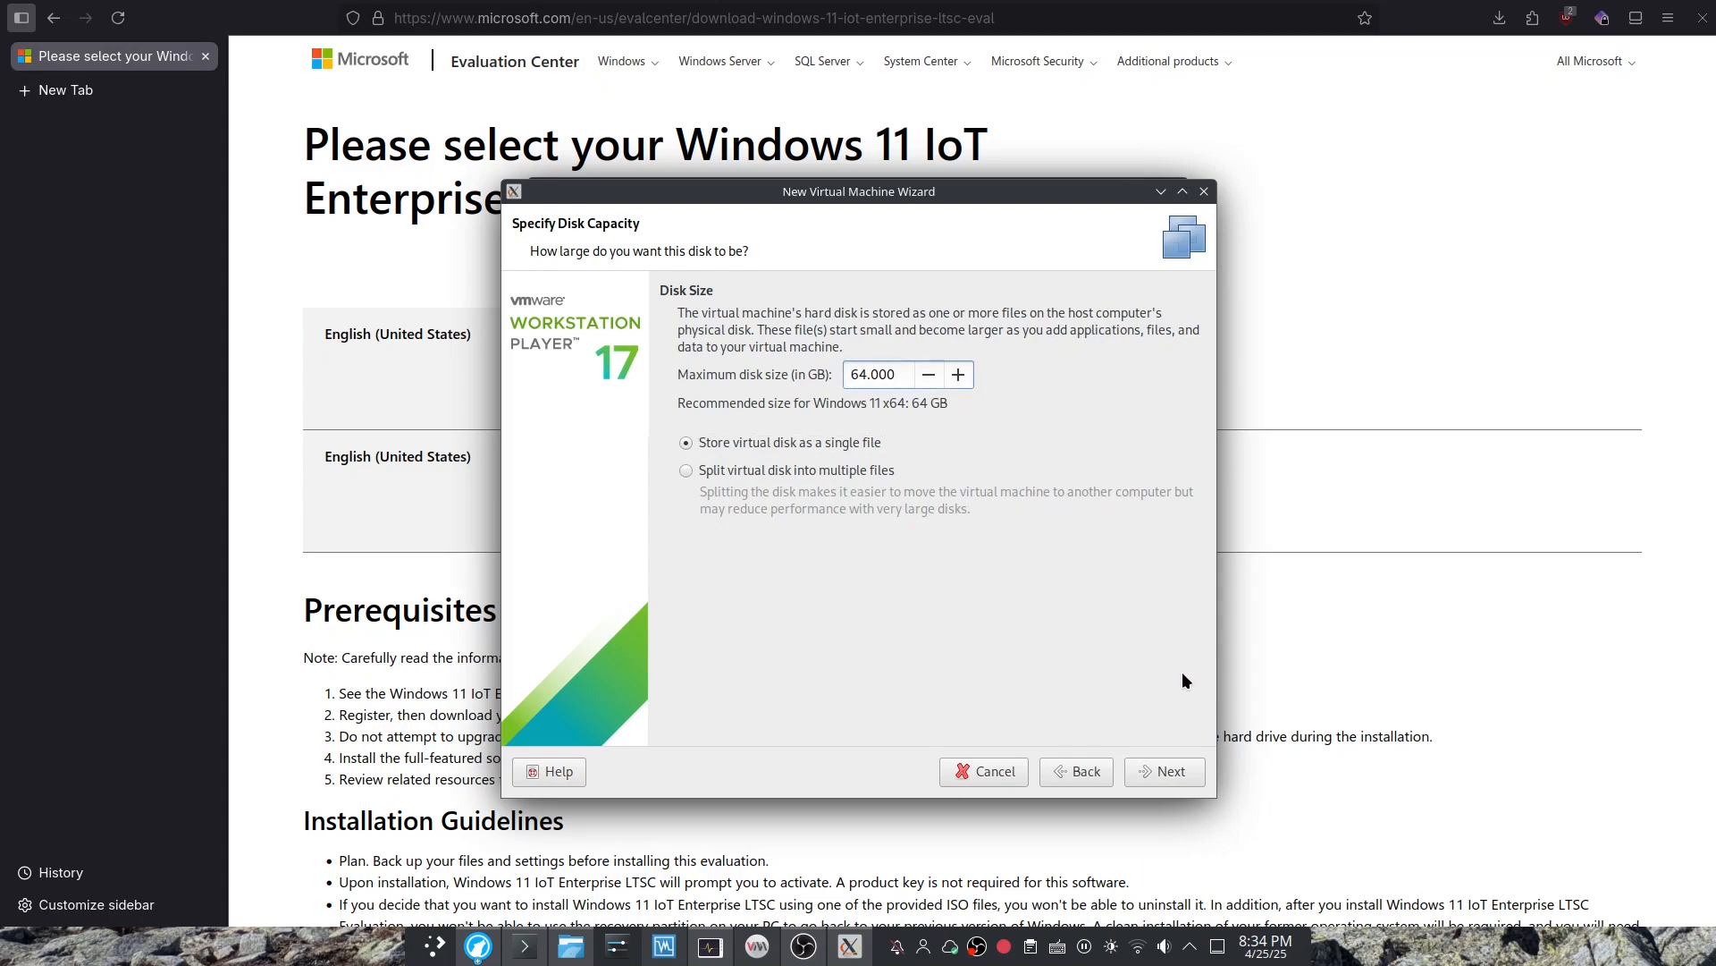
left_click(1164, 771)
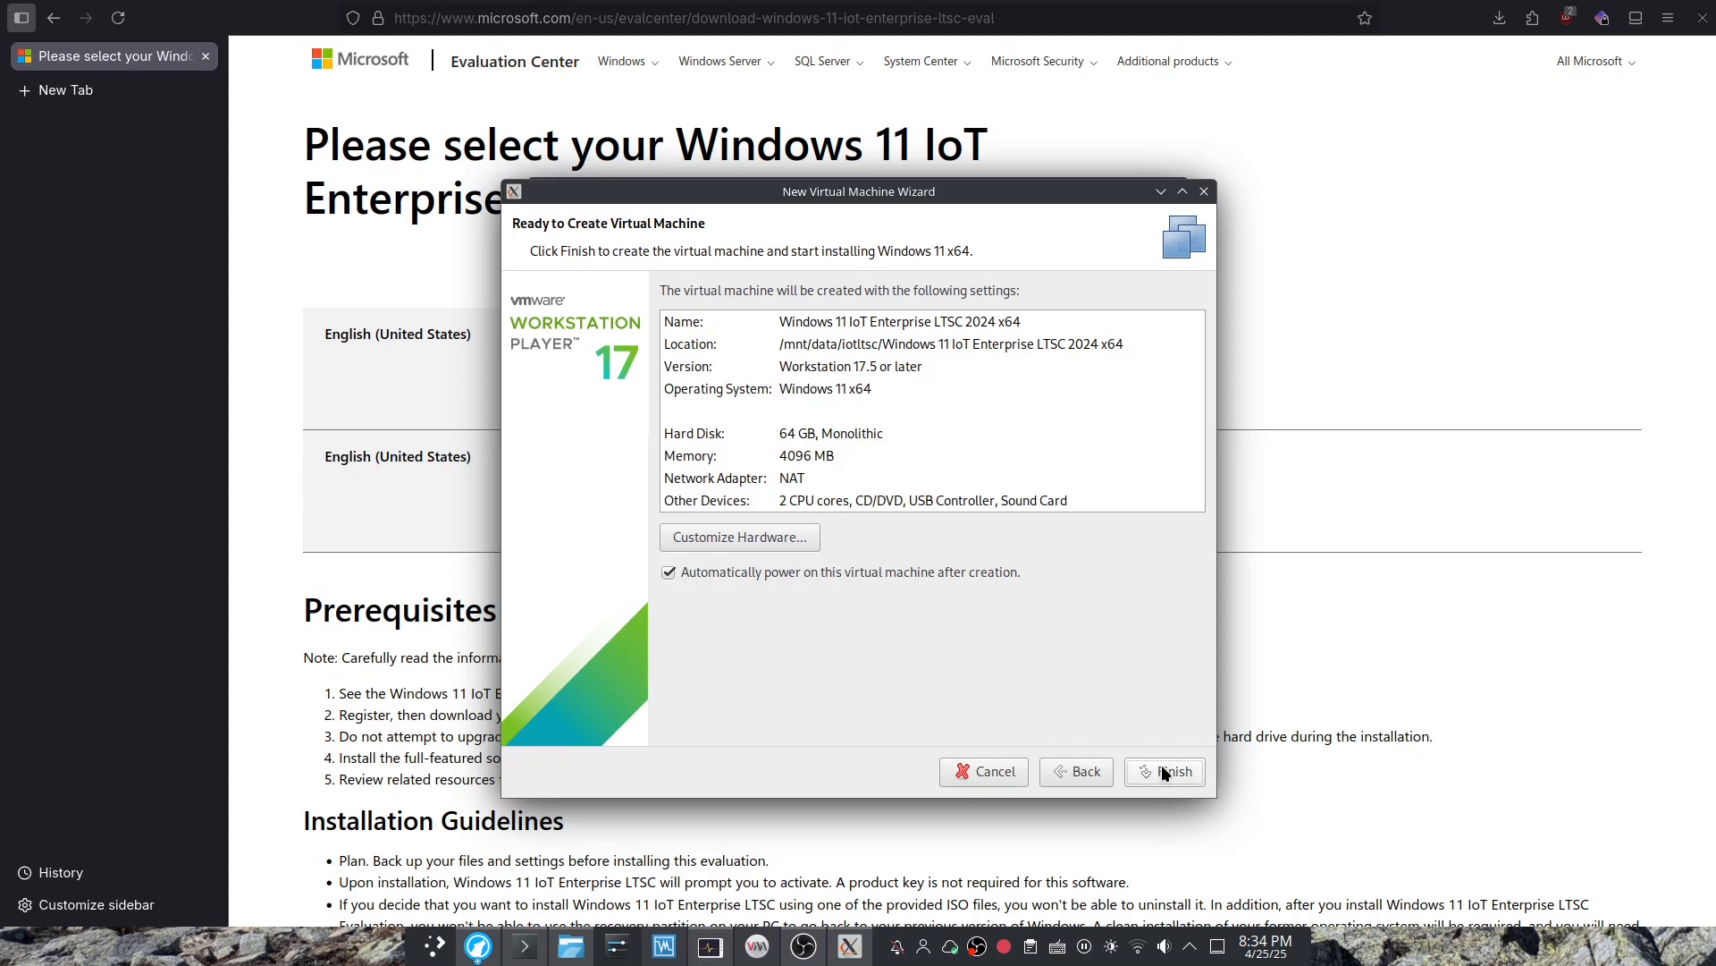
Customize hardware to 8192 MB memory and 4 processor cores.
left_click(740, 536)
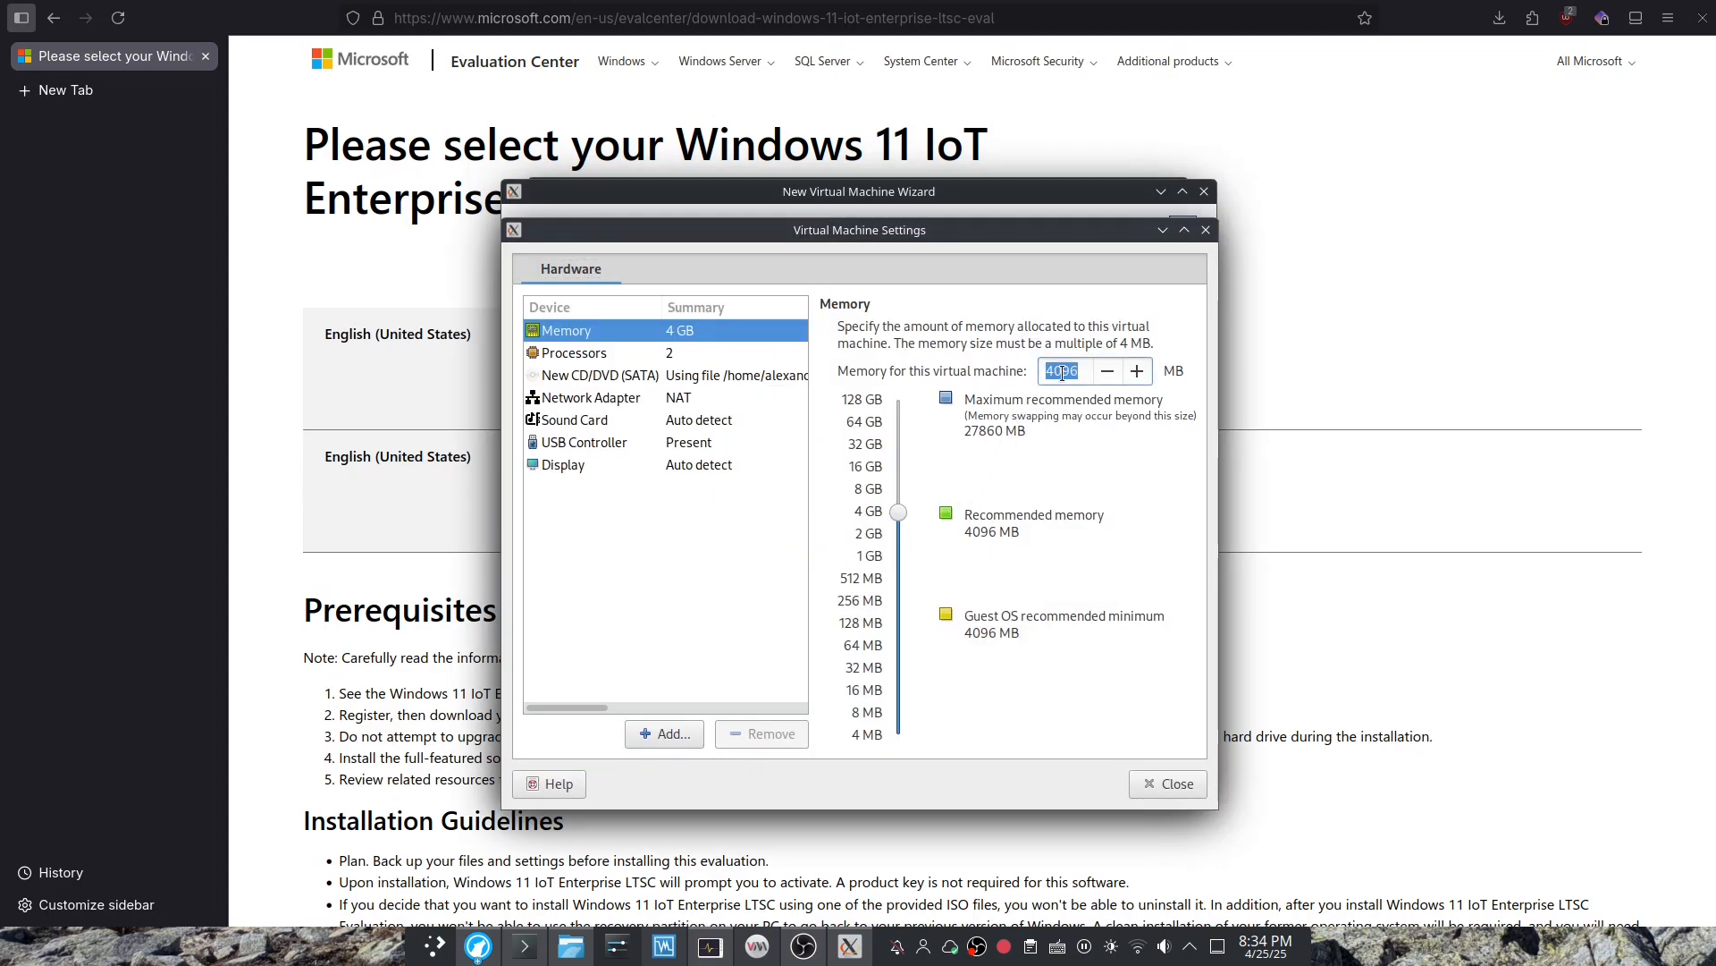
type("8192")
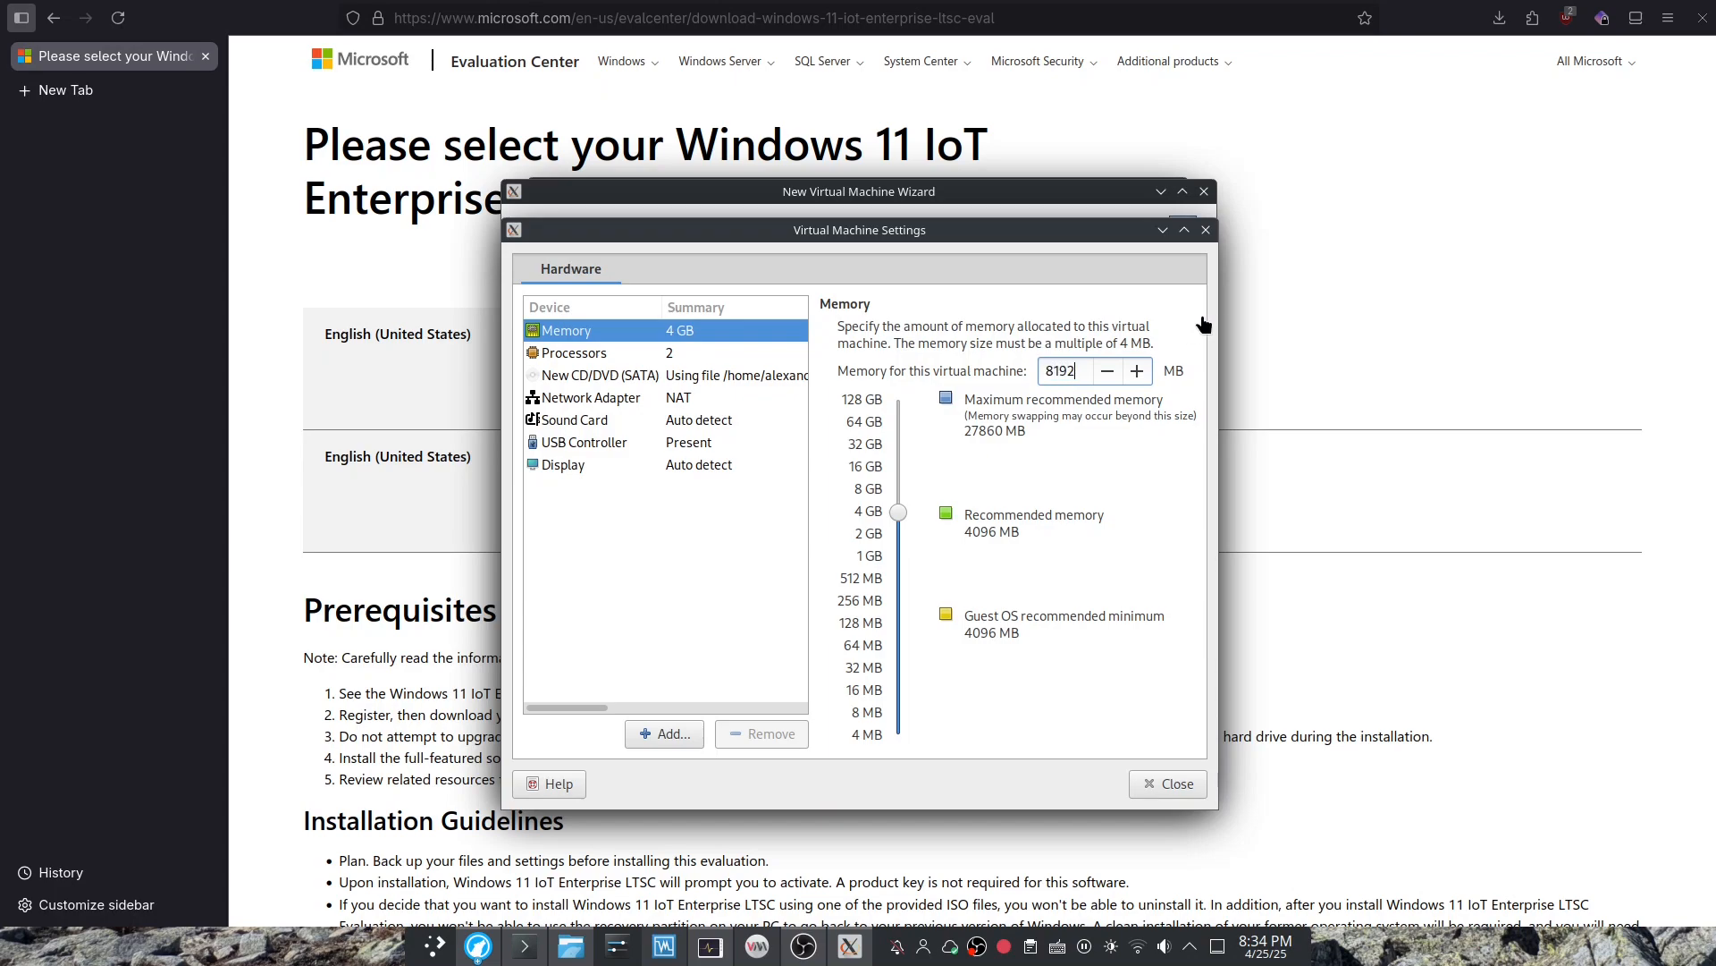
left_click(571, 352)
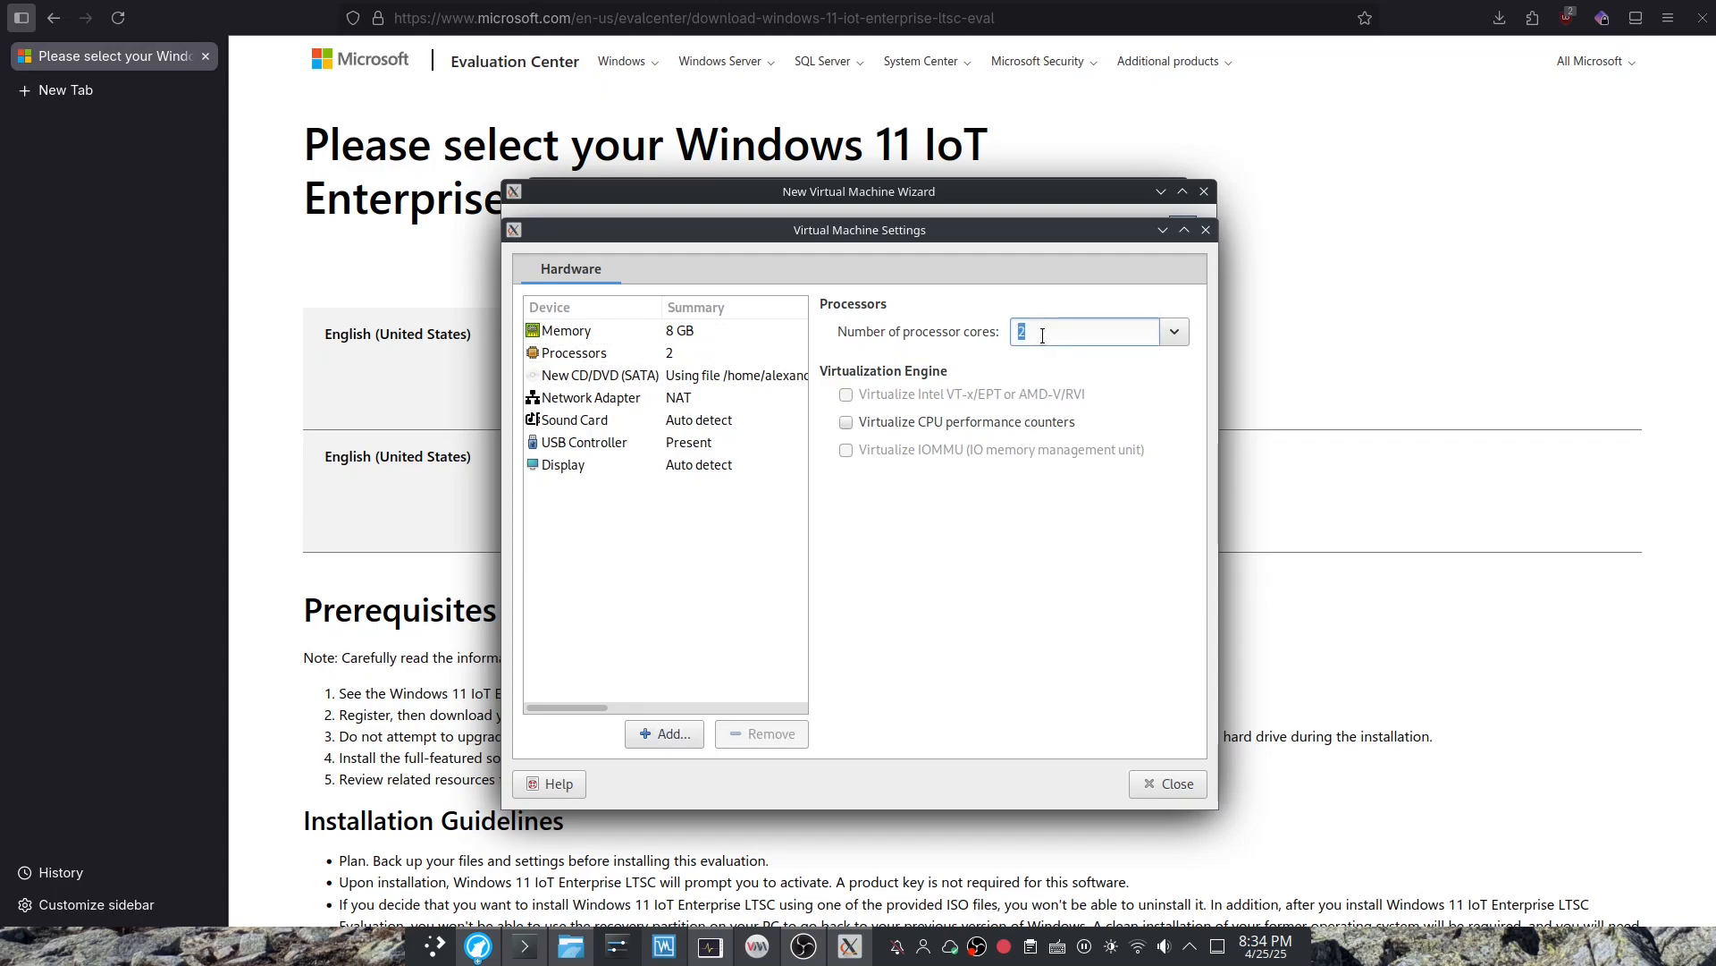
type("4")
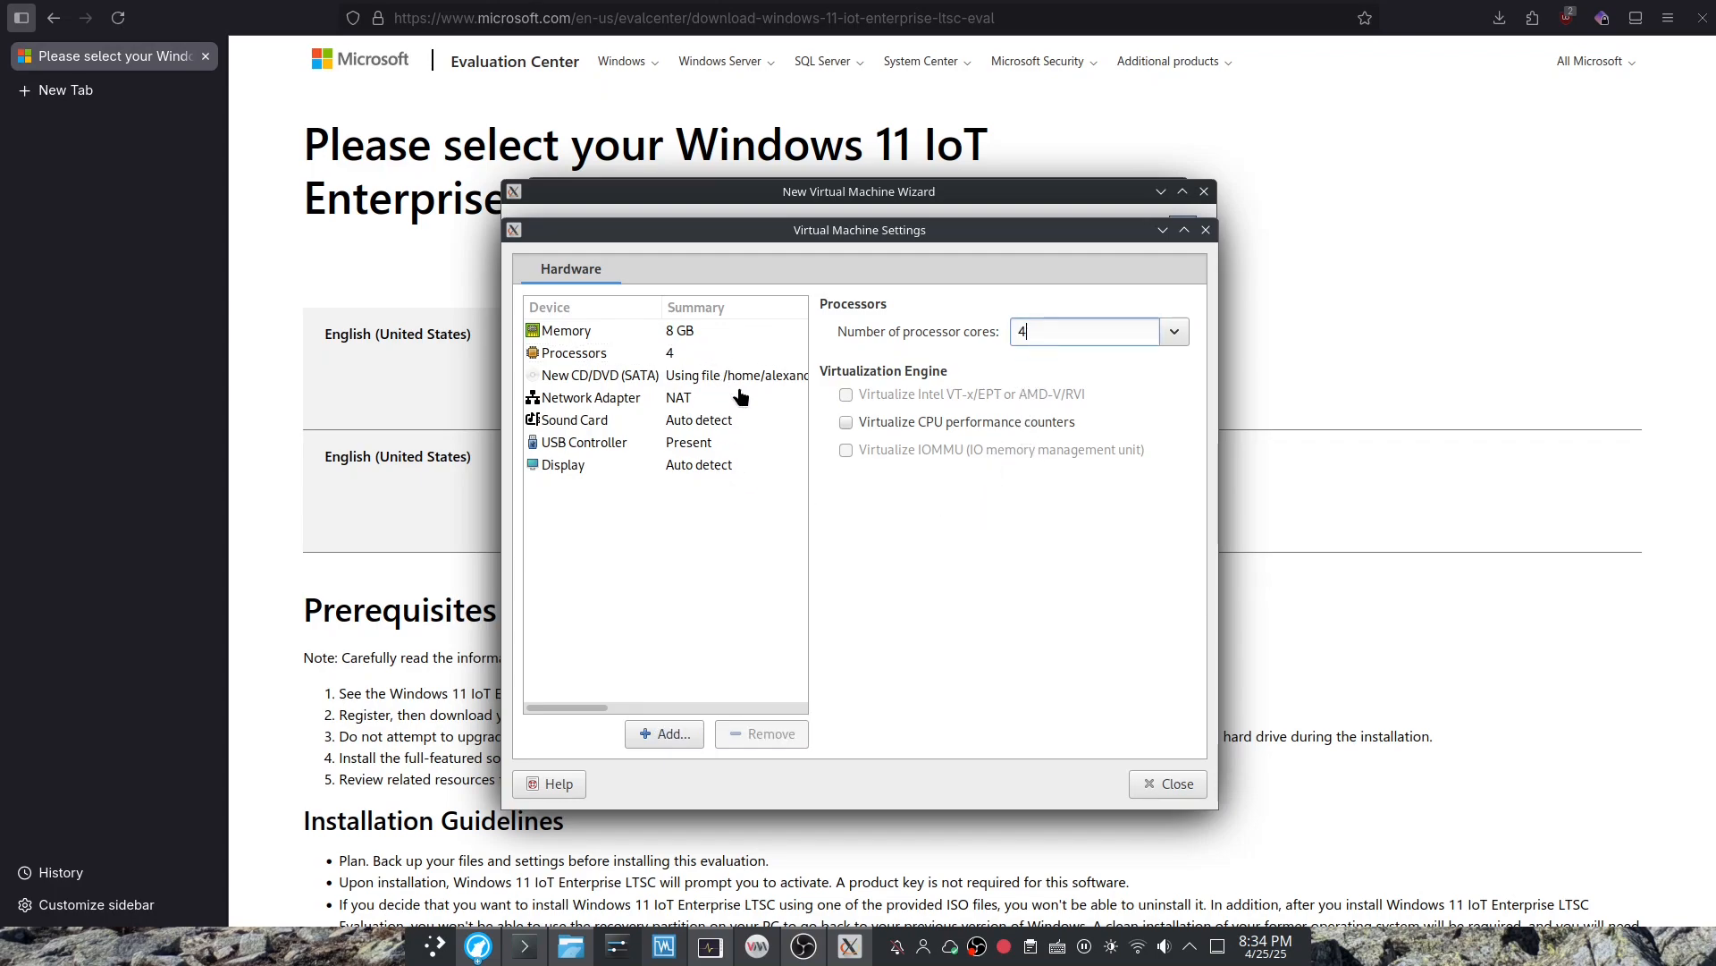
left_click(1167, 783)
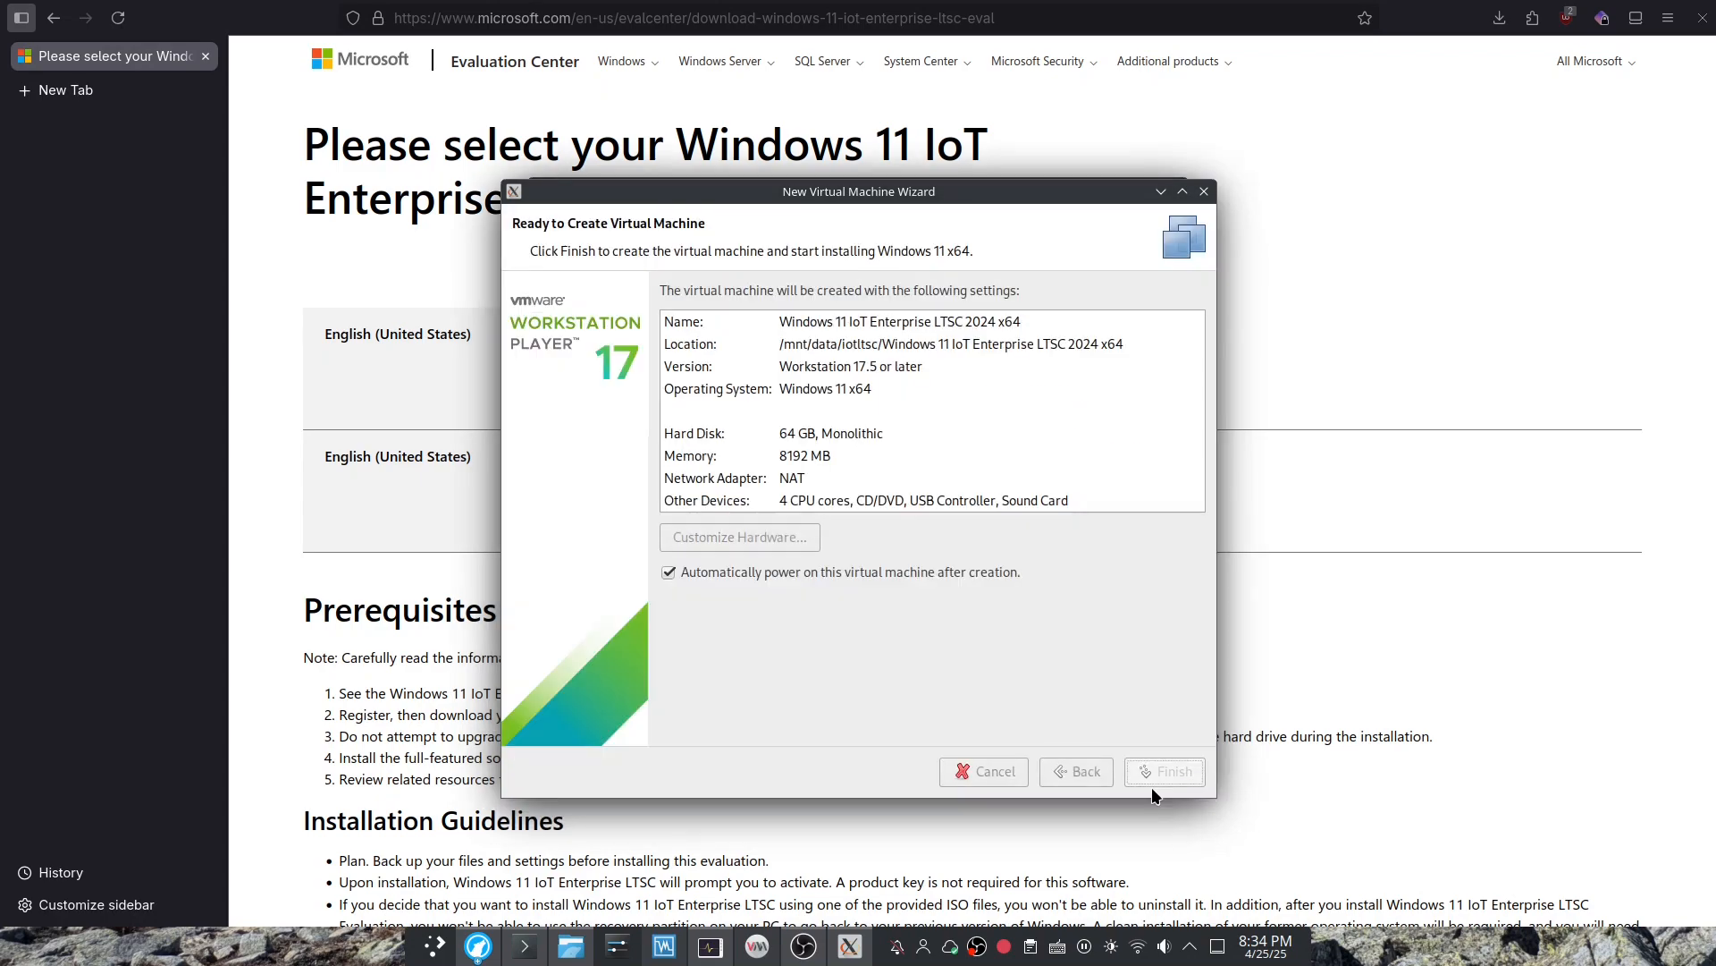
Finish the wizard to create the Windows 11 IoT Enterprise LTSC 2024 x64 VM.
left_click(1164, 771)
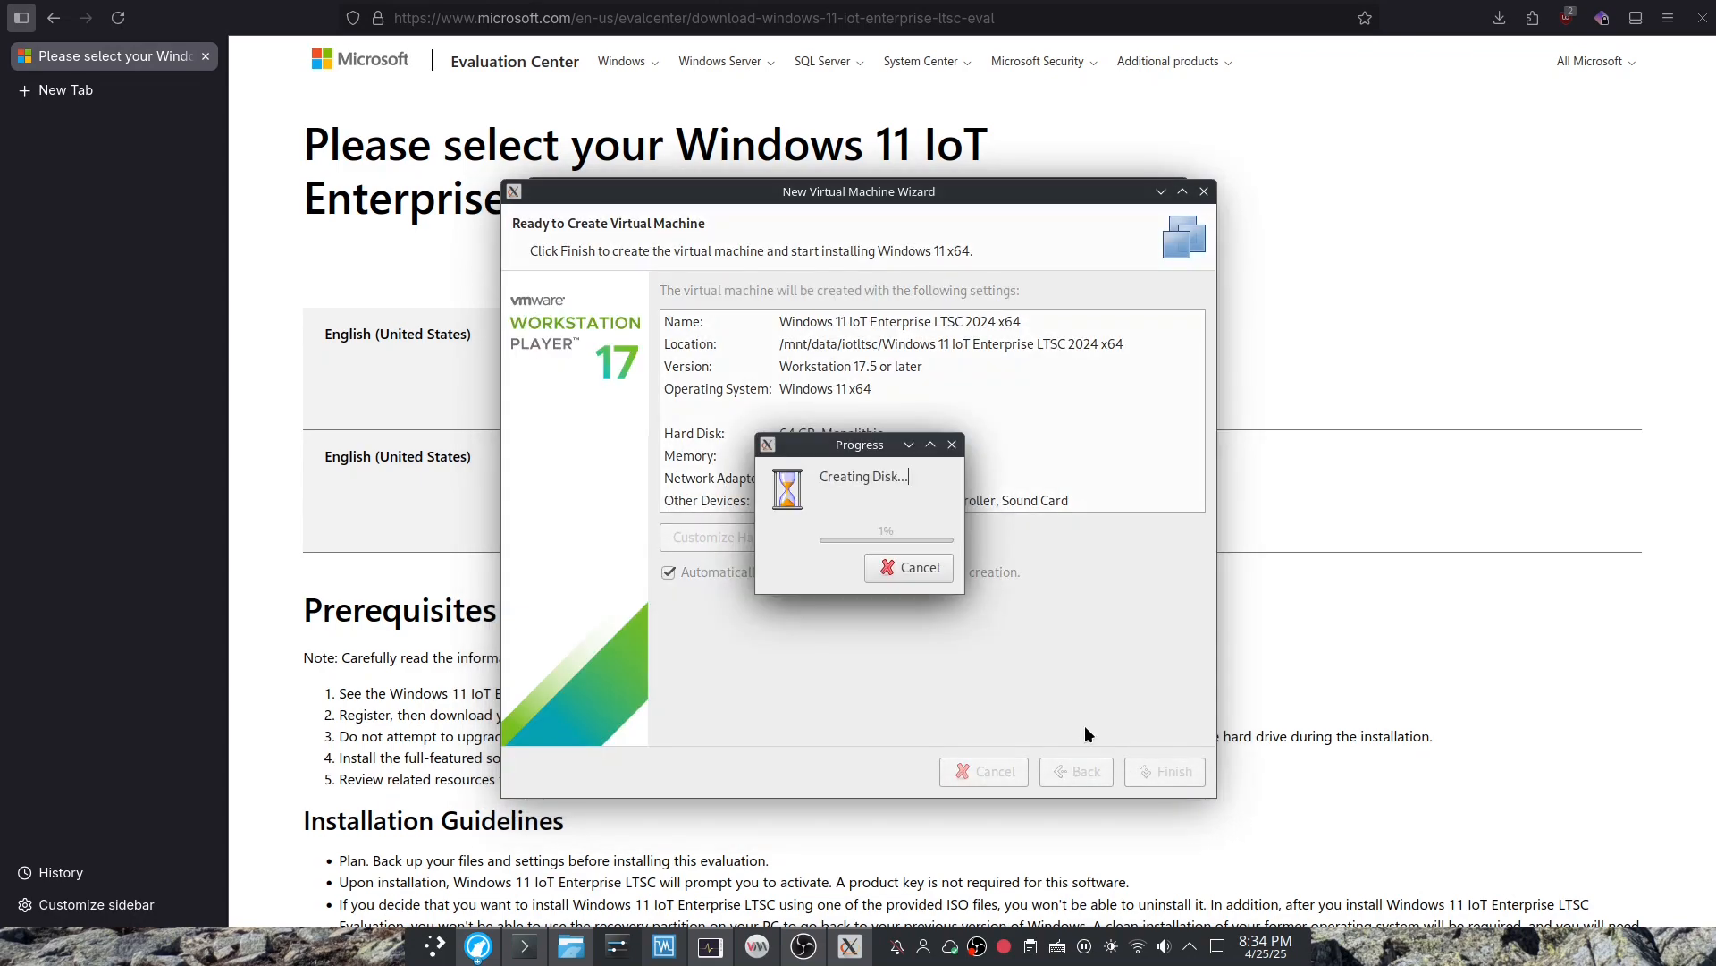
mouse_move(933, 668)
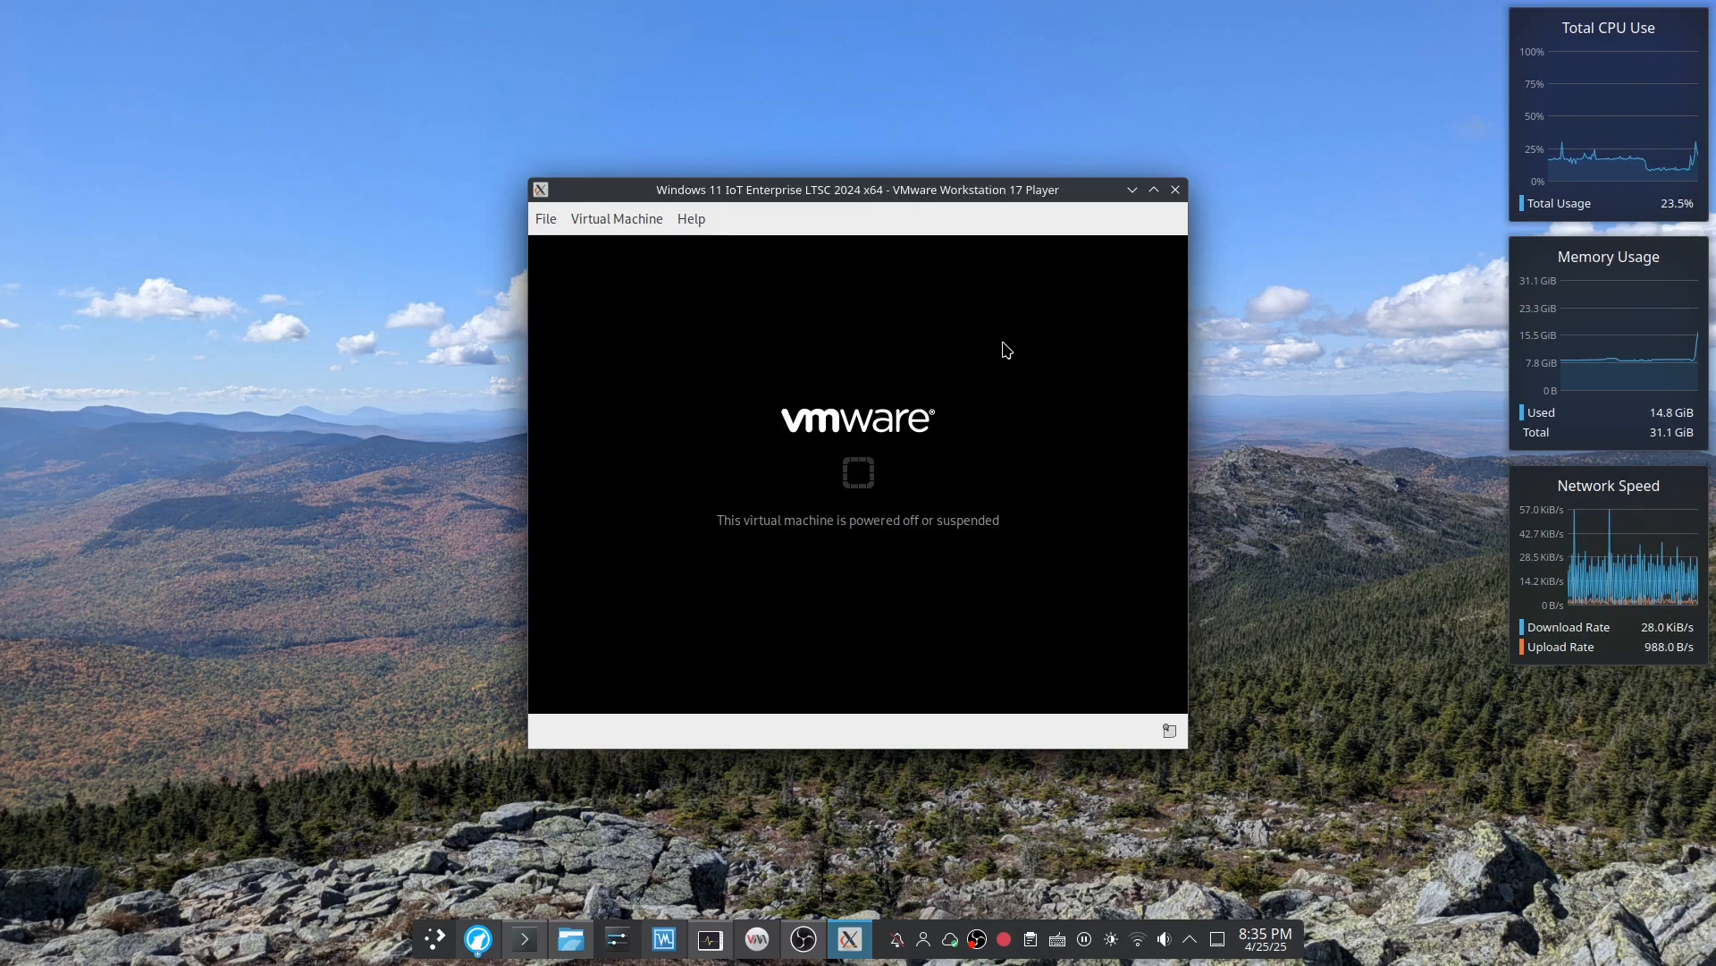
mouse_move(825, 399)
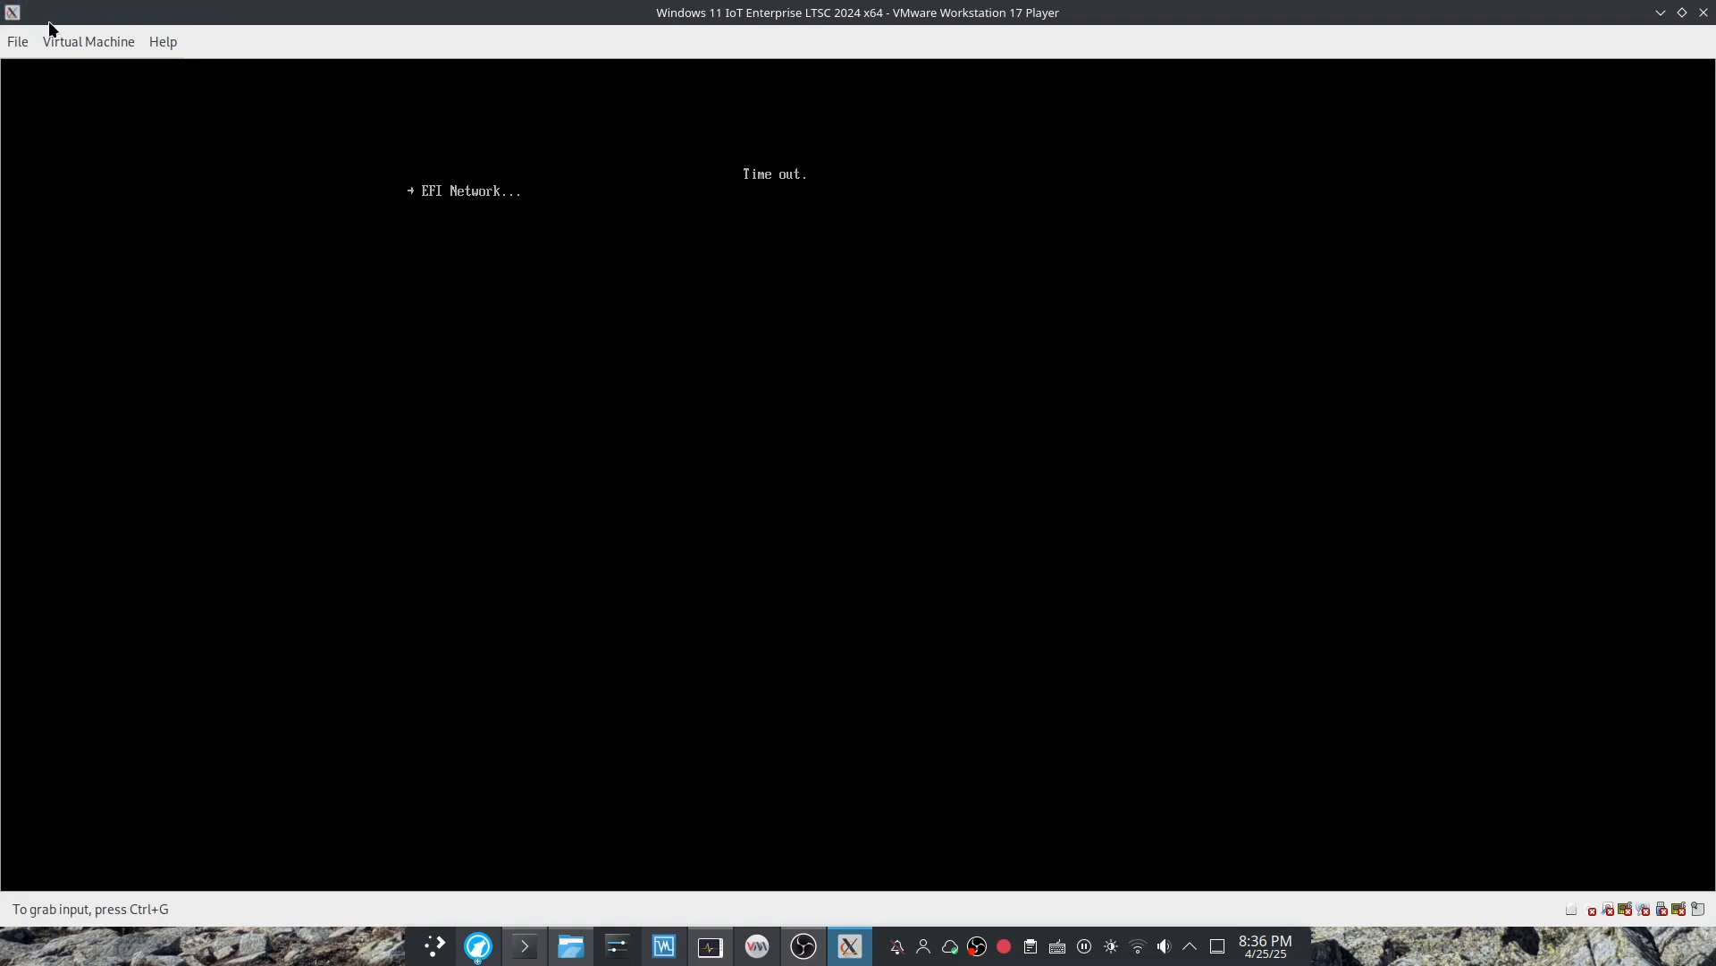
Reset the guest from the Virtual Machine menu and confirm the restart.
left_click(88, 42)
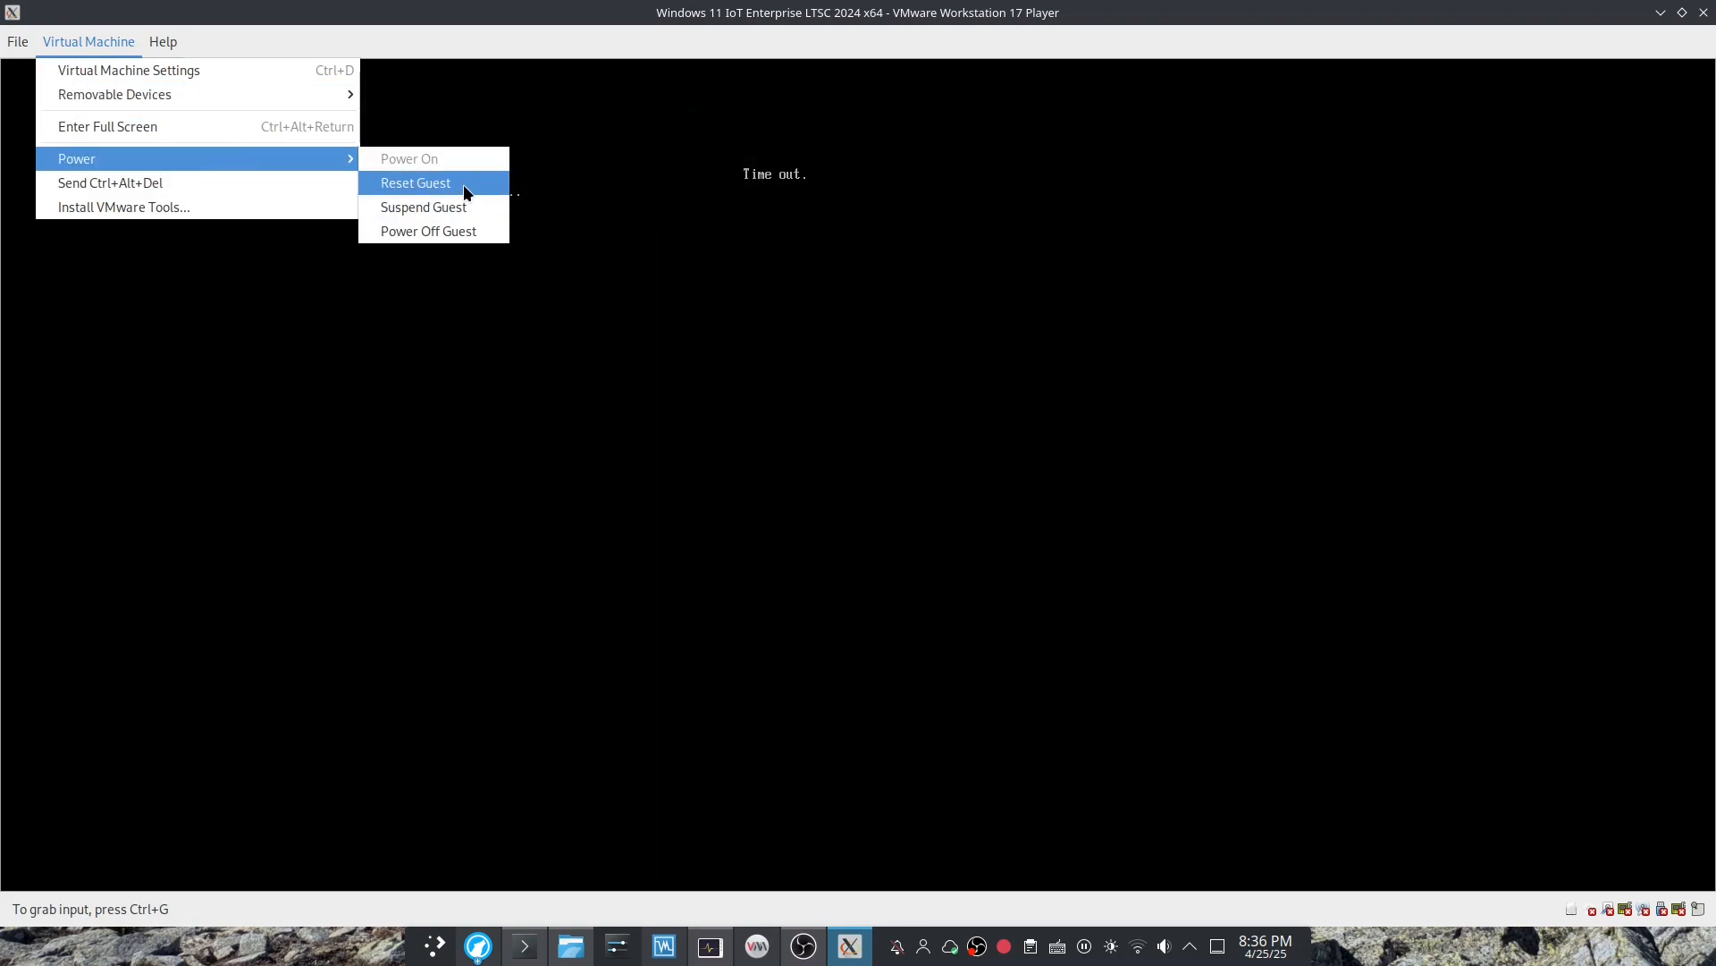
mouse_move(449, 195)
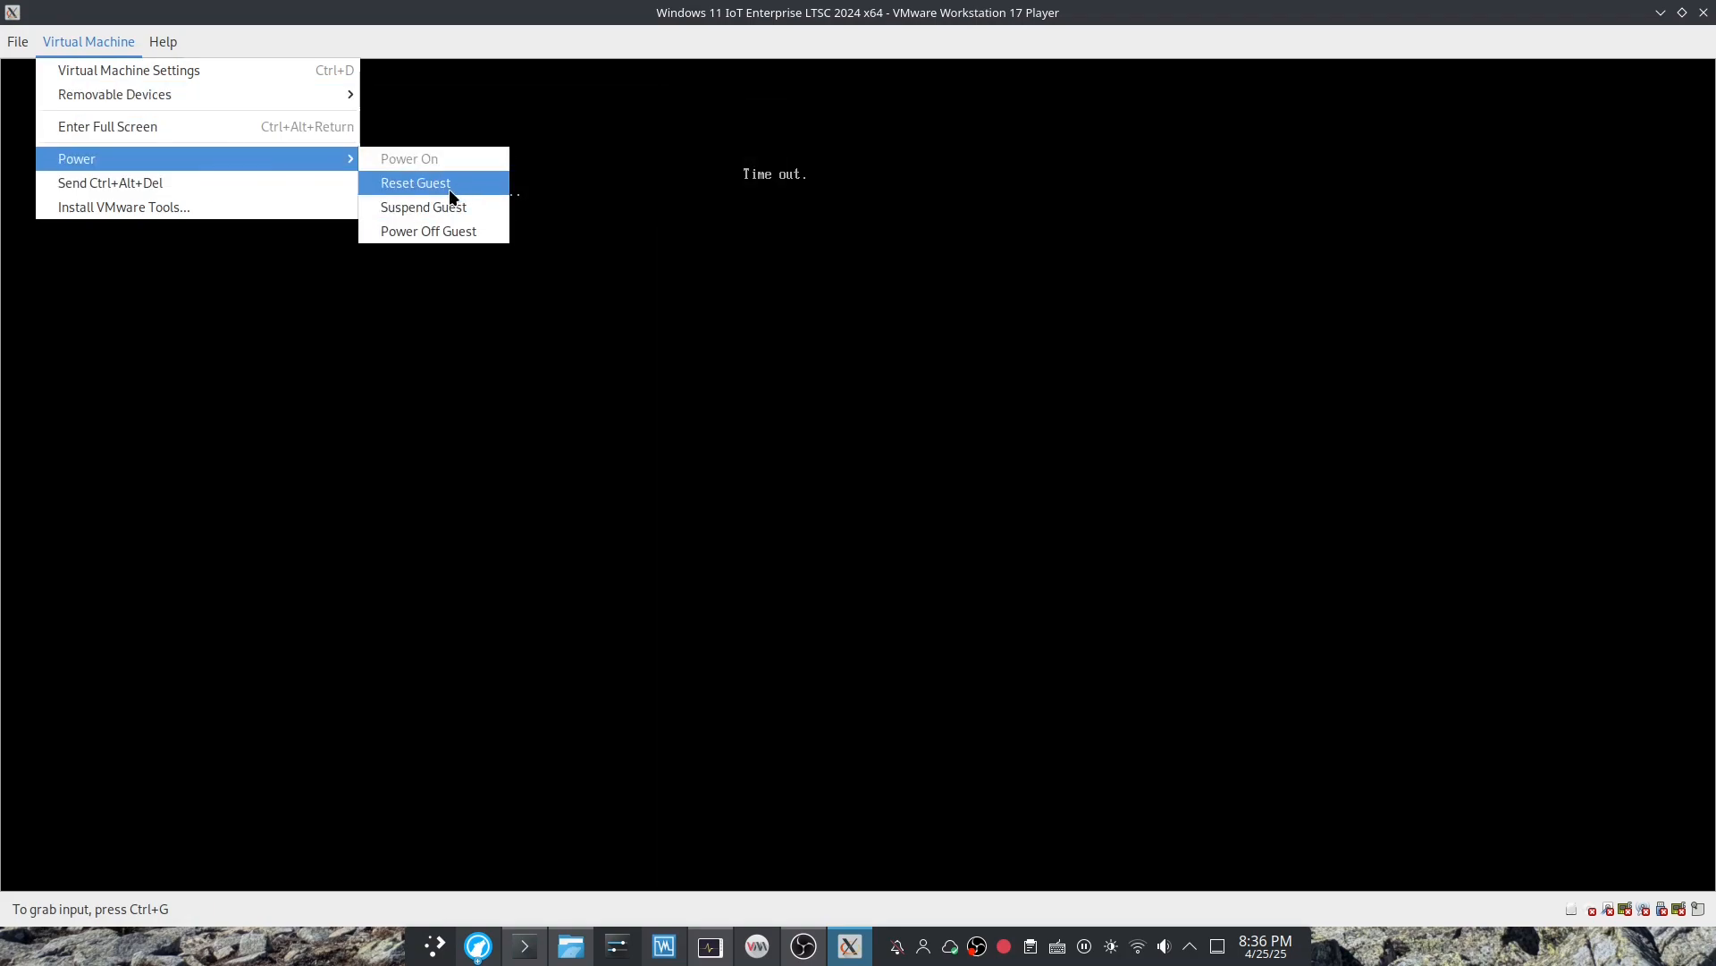
left_click(415, 182)
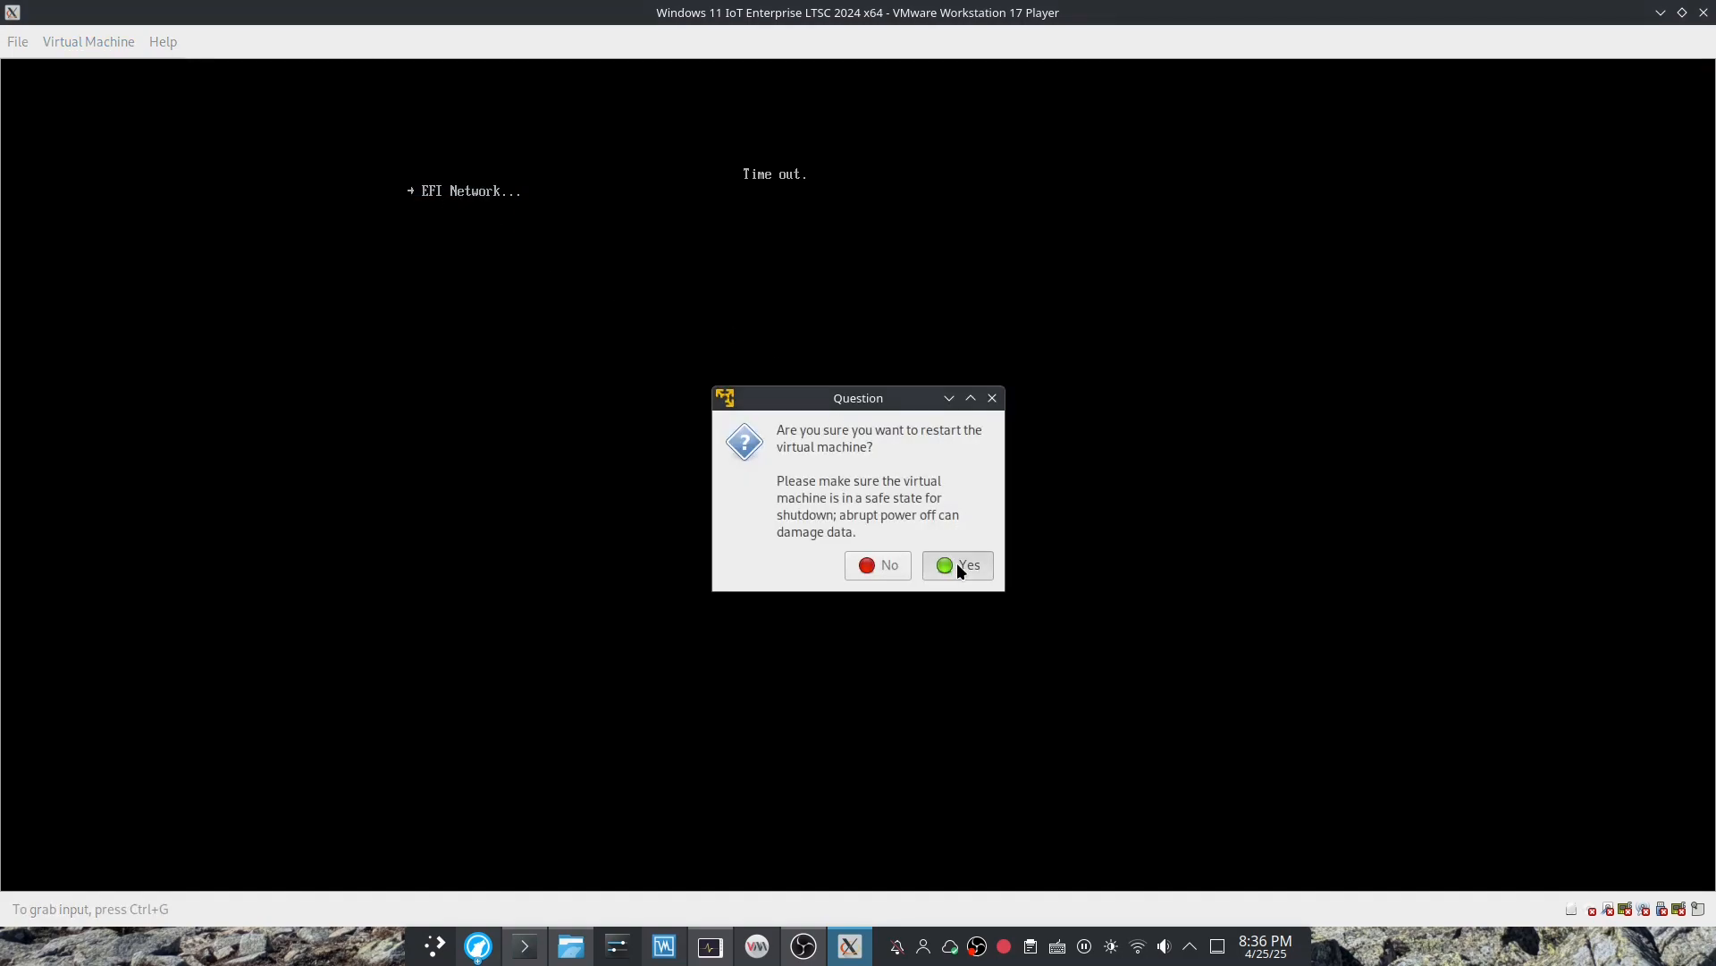
left_click(956, 565)
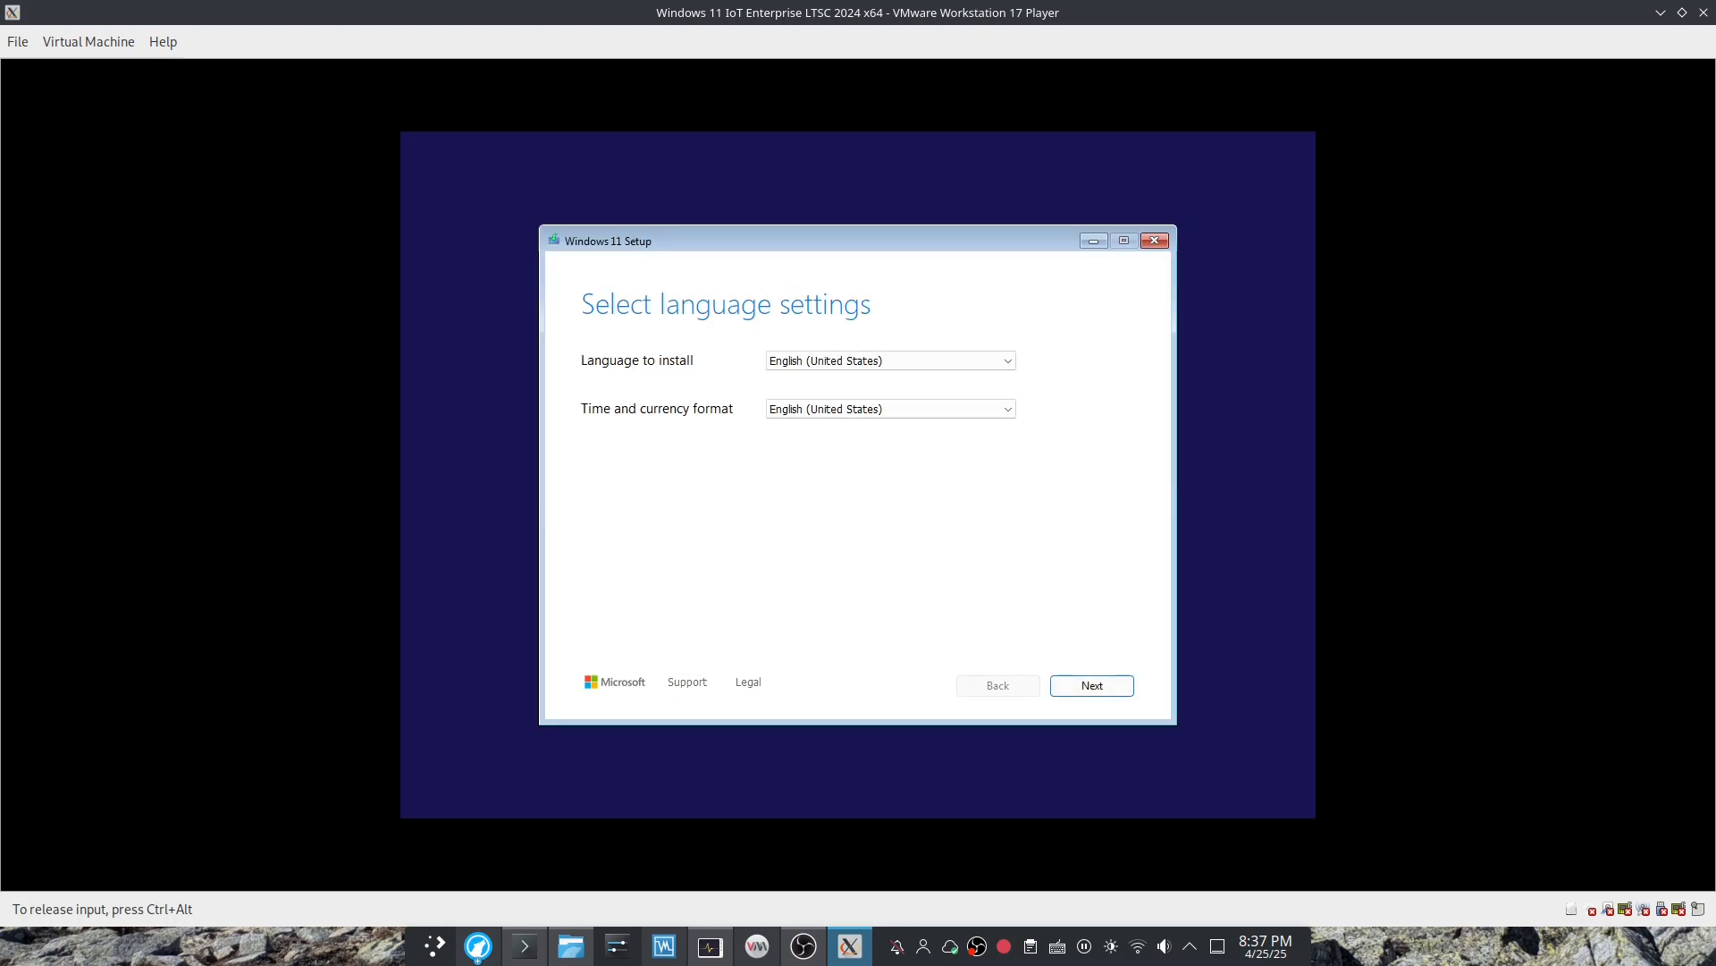
Keep English (US) language and keyboard, agree to delete everything, and accept the license.
left_click(1090, 685)
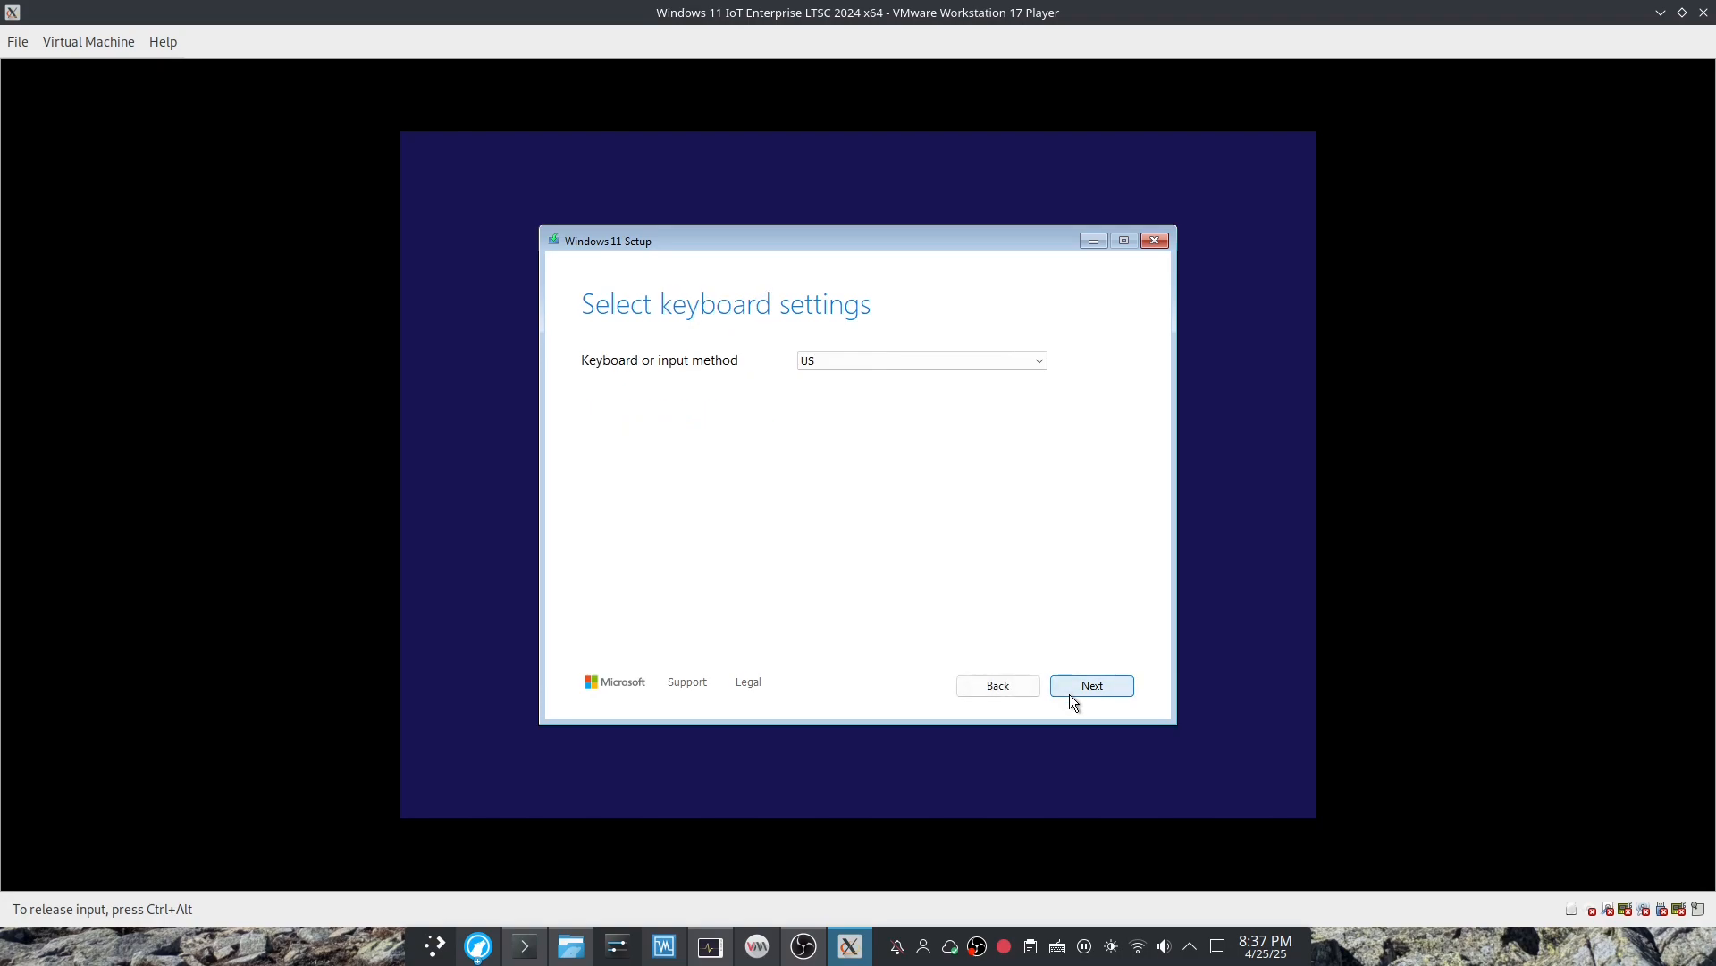
left_click(1090, 685)
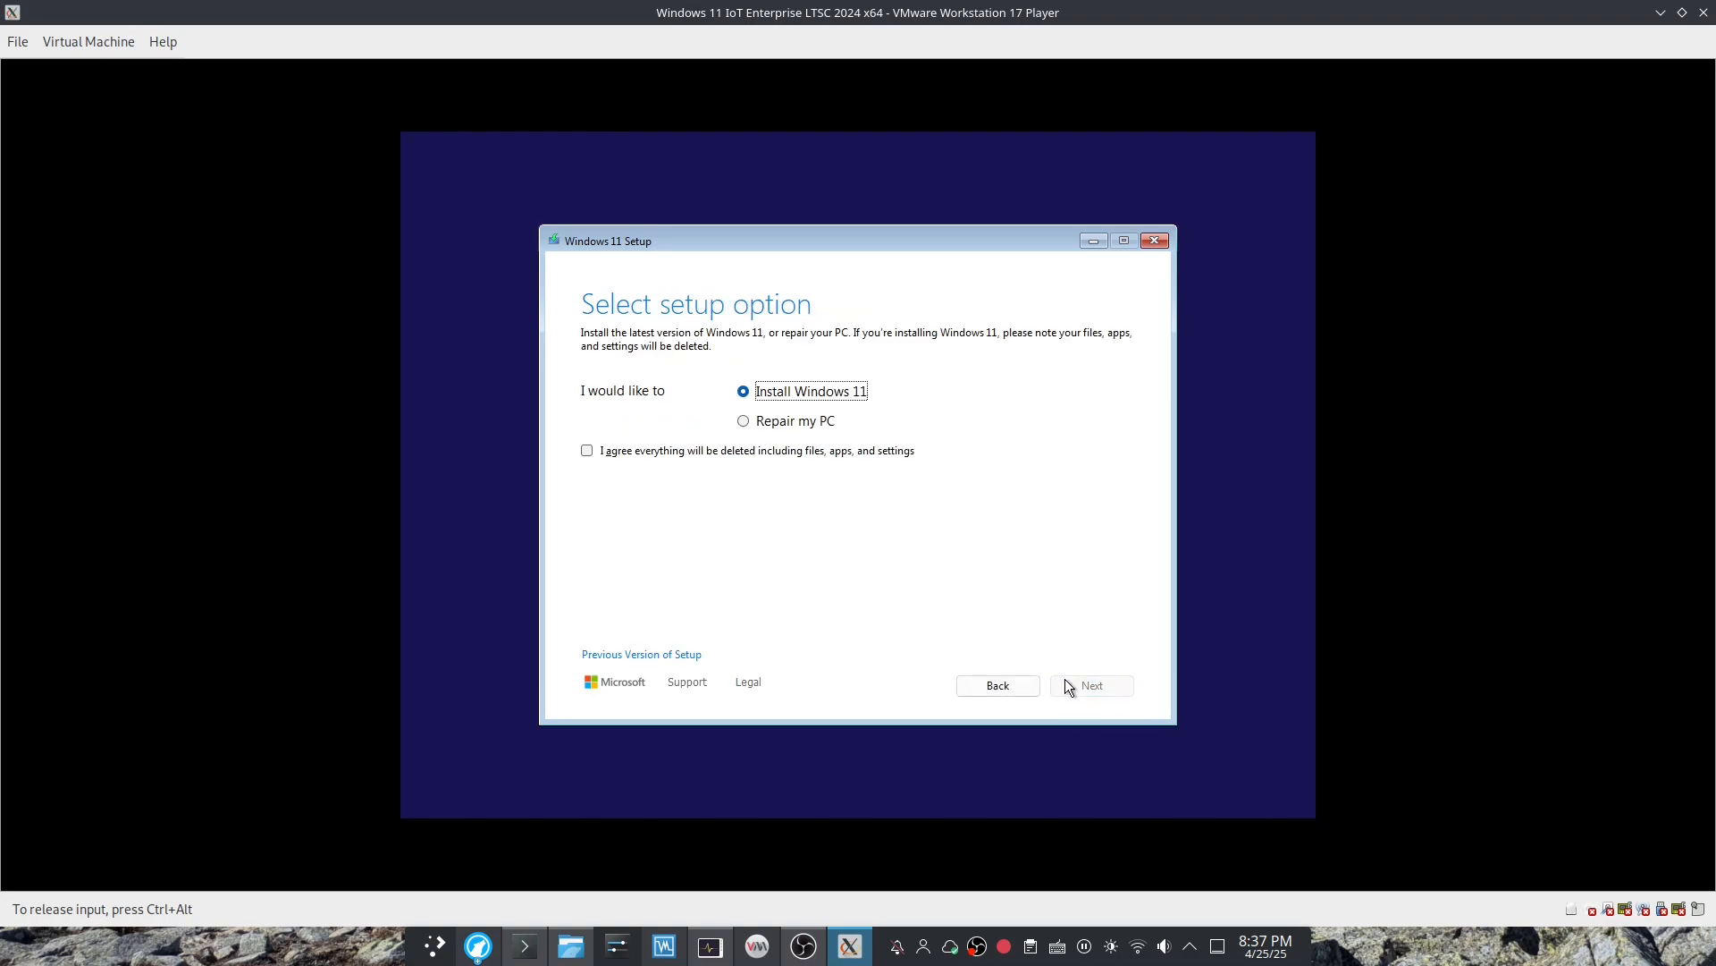
left_click(587, 449)
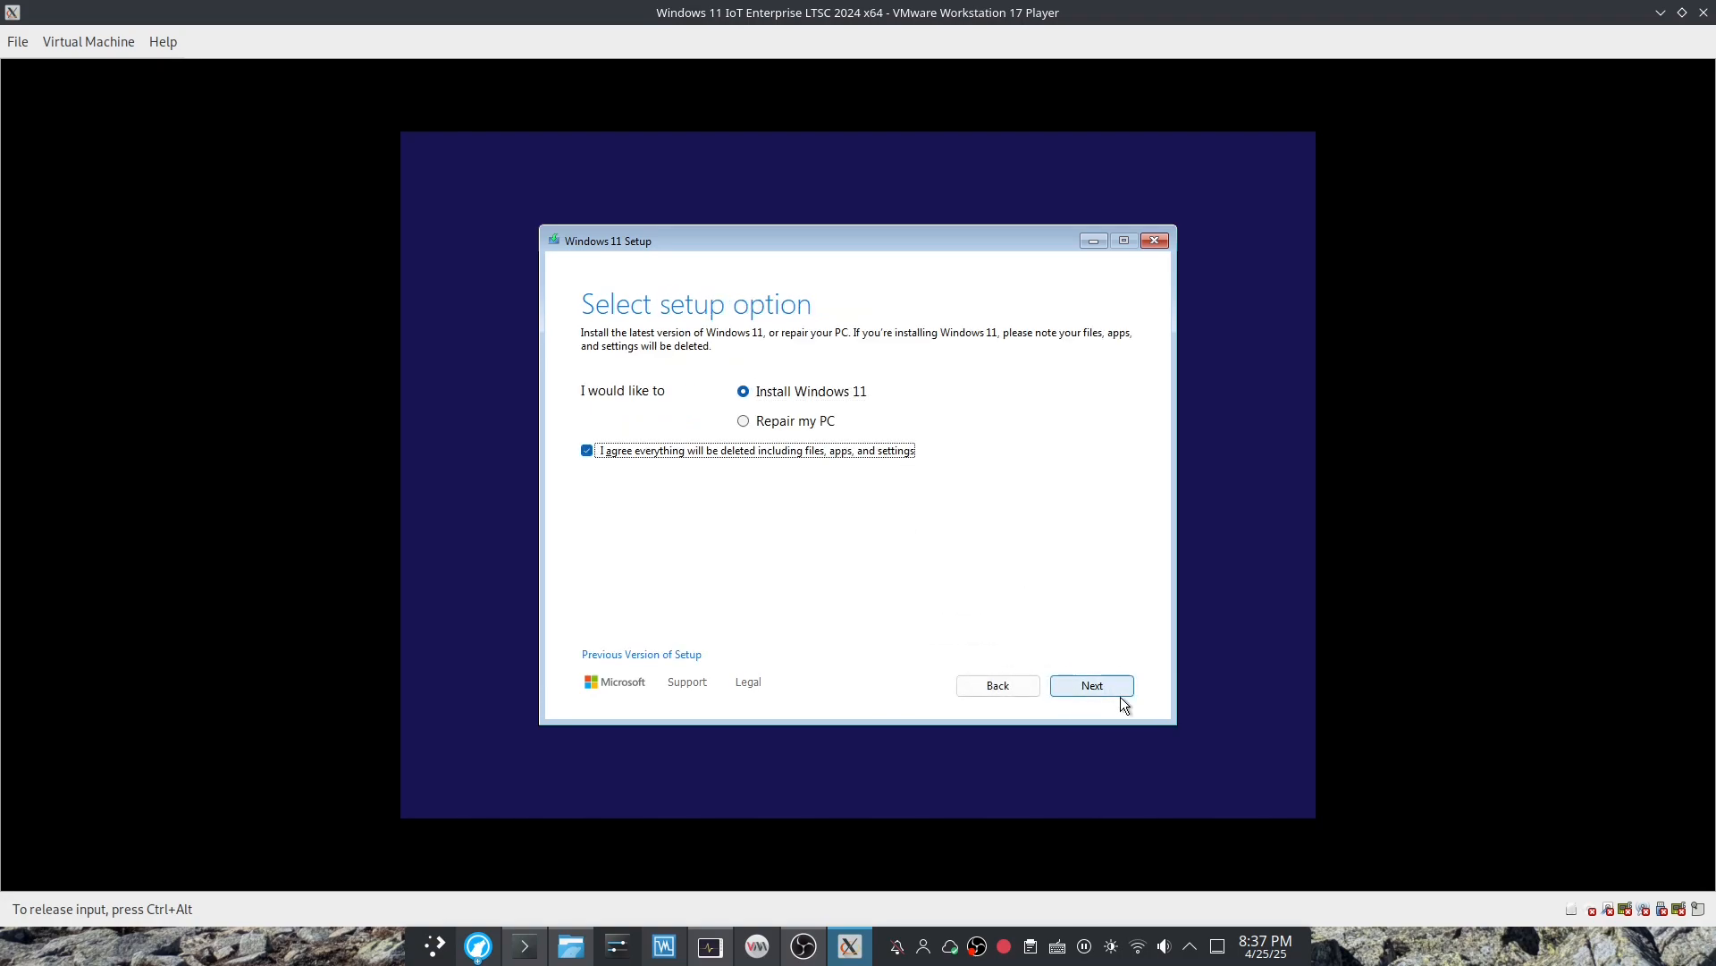
left_click(1091, 684)
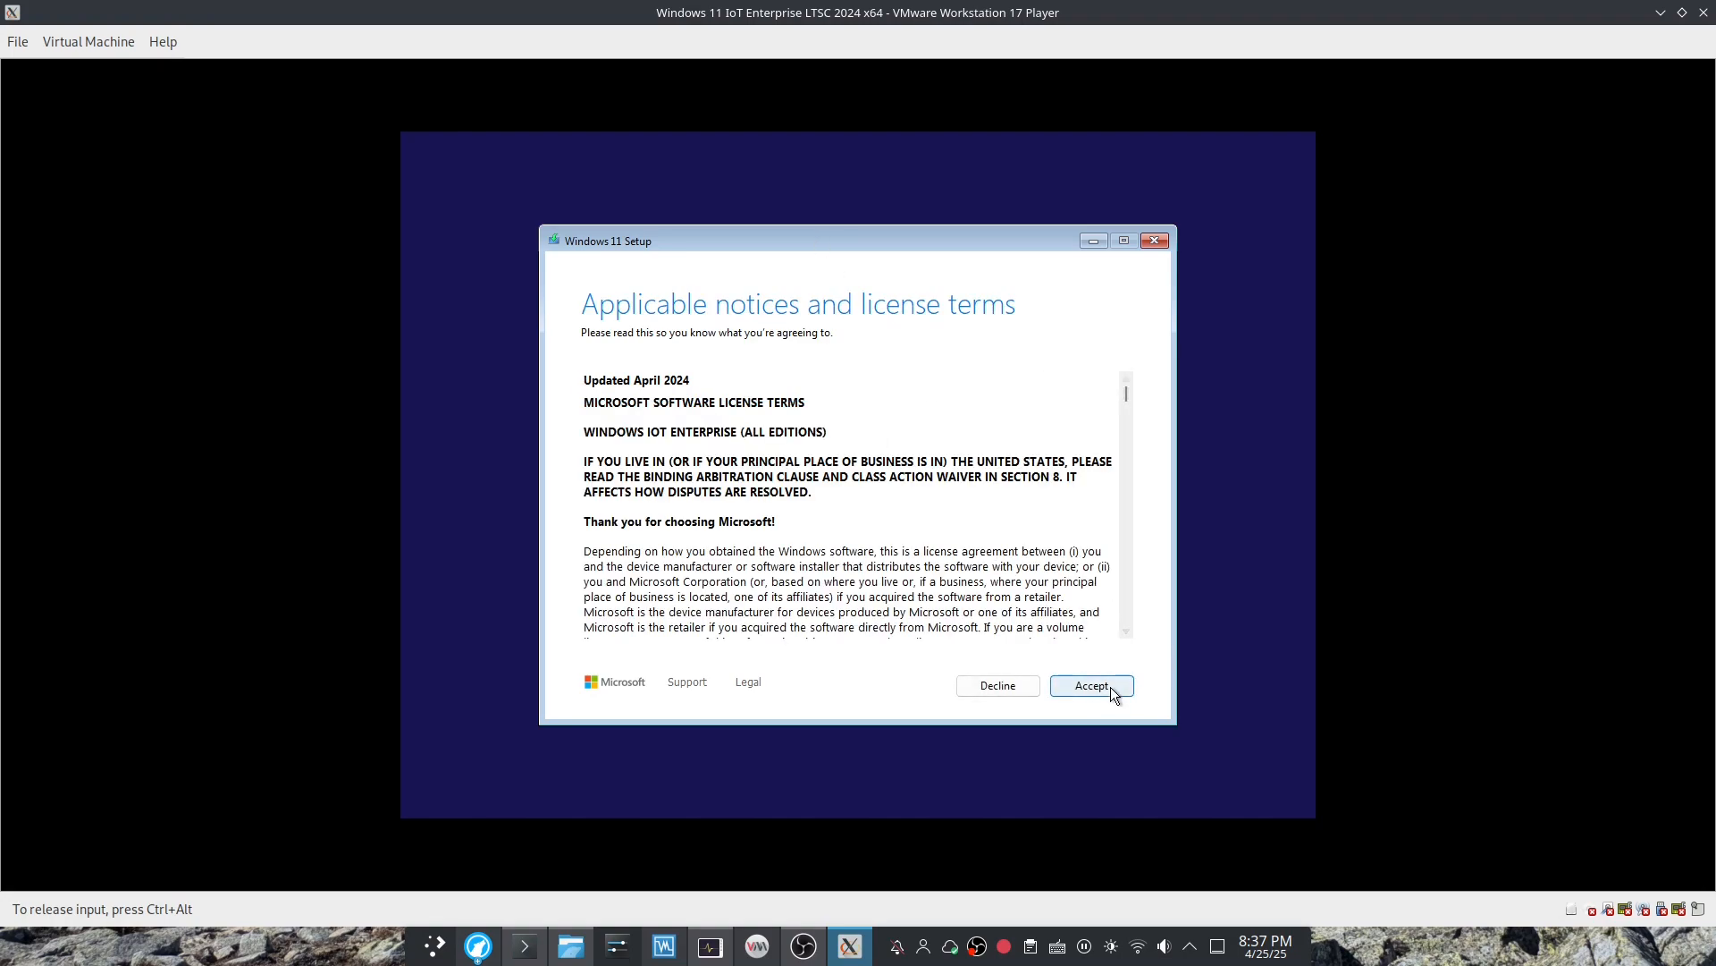
left_click(1091, 685)
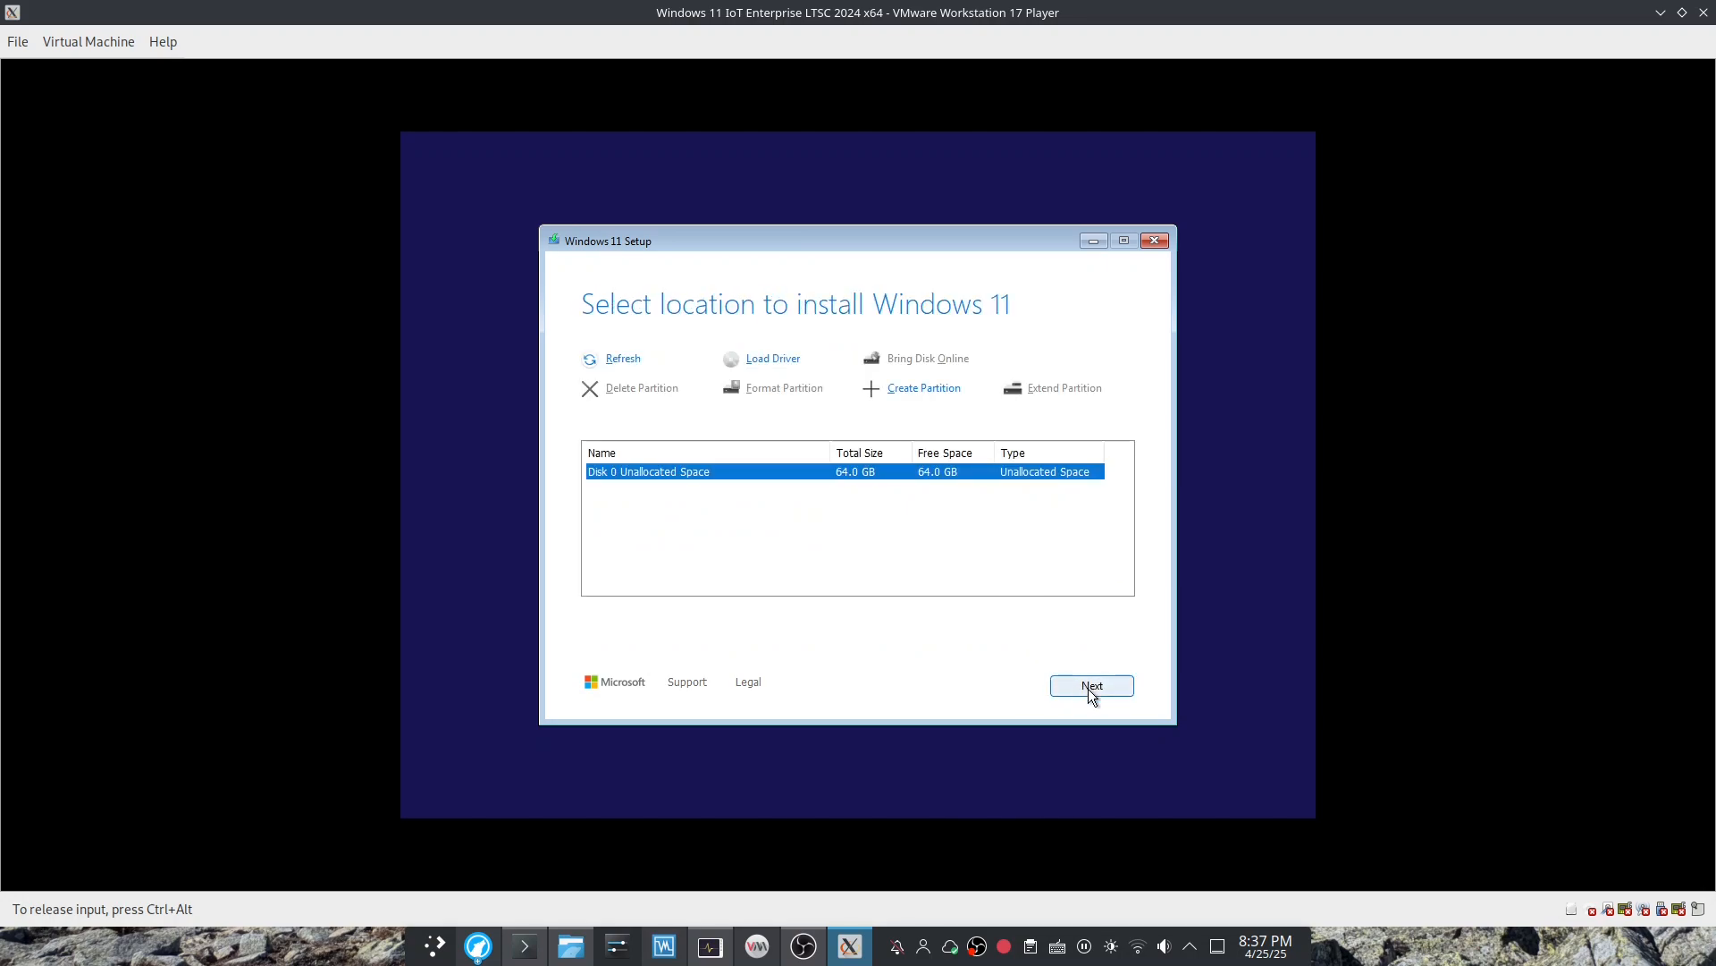
mouse_move(967, 513)
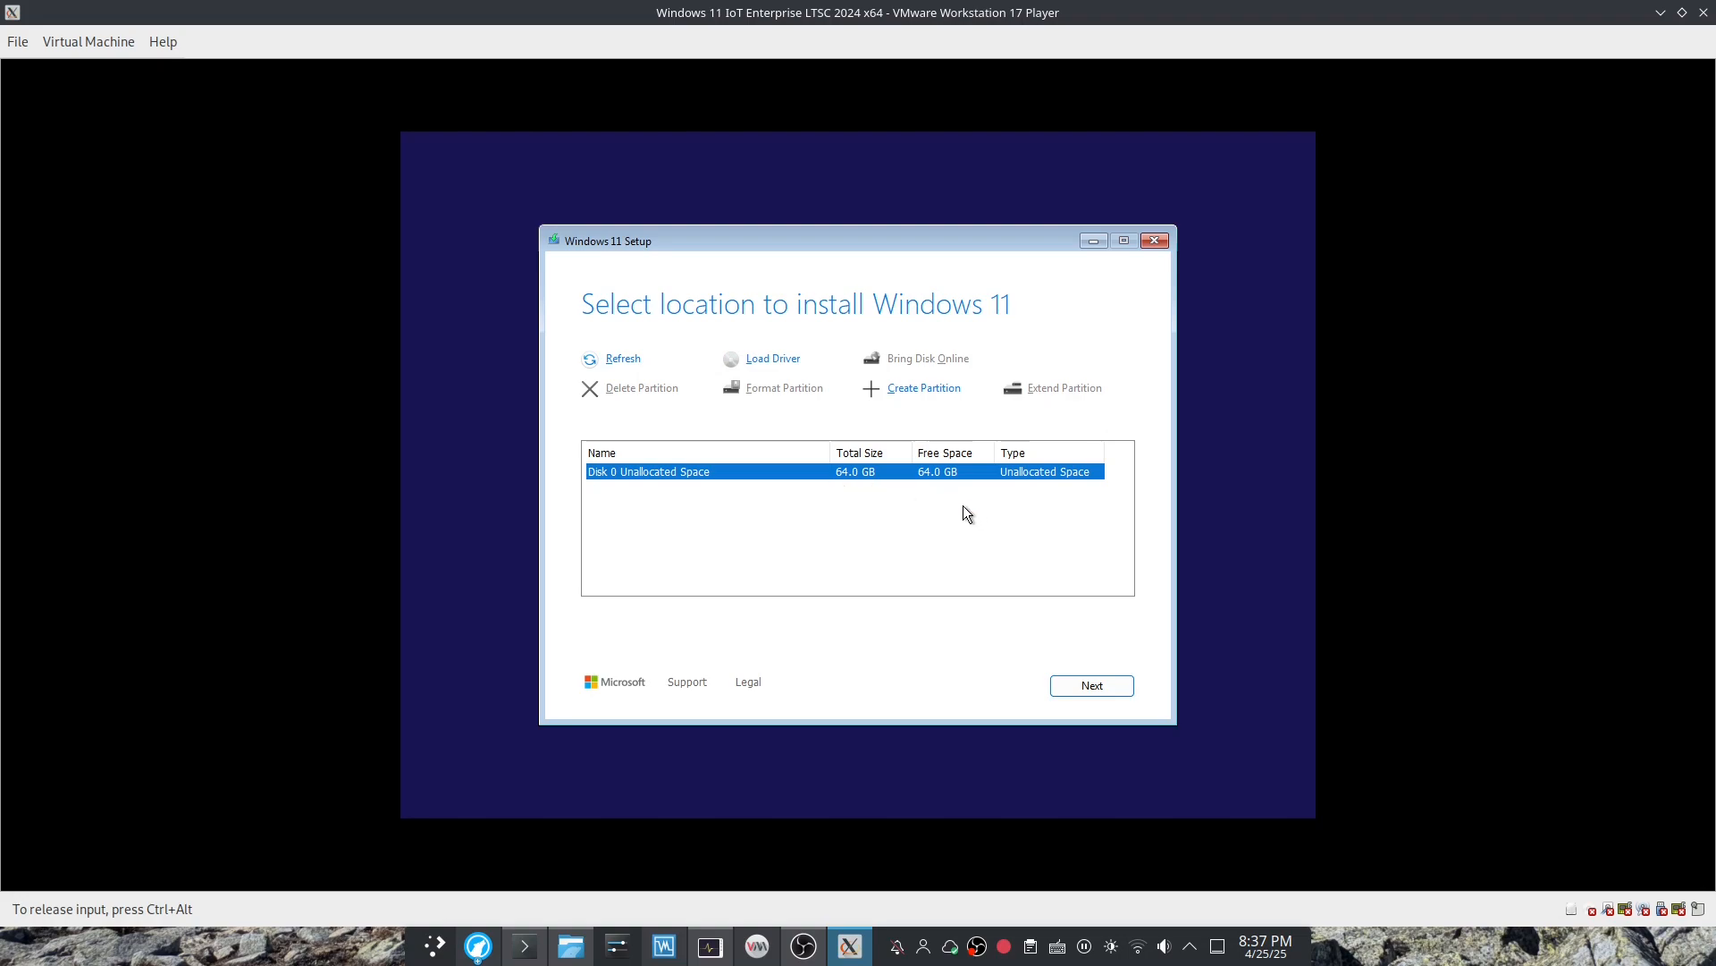
mouse_move(1132, 693)
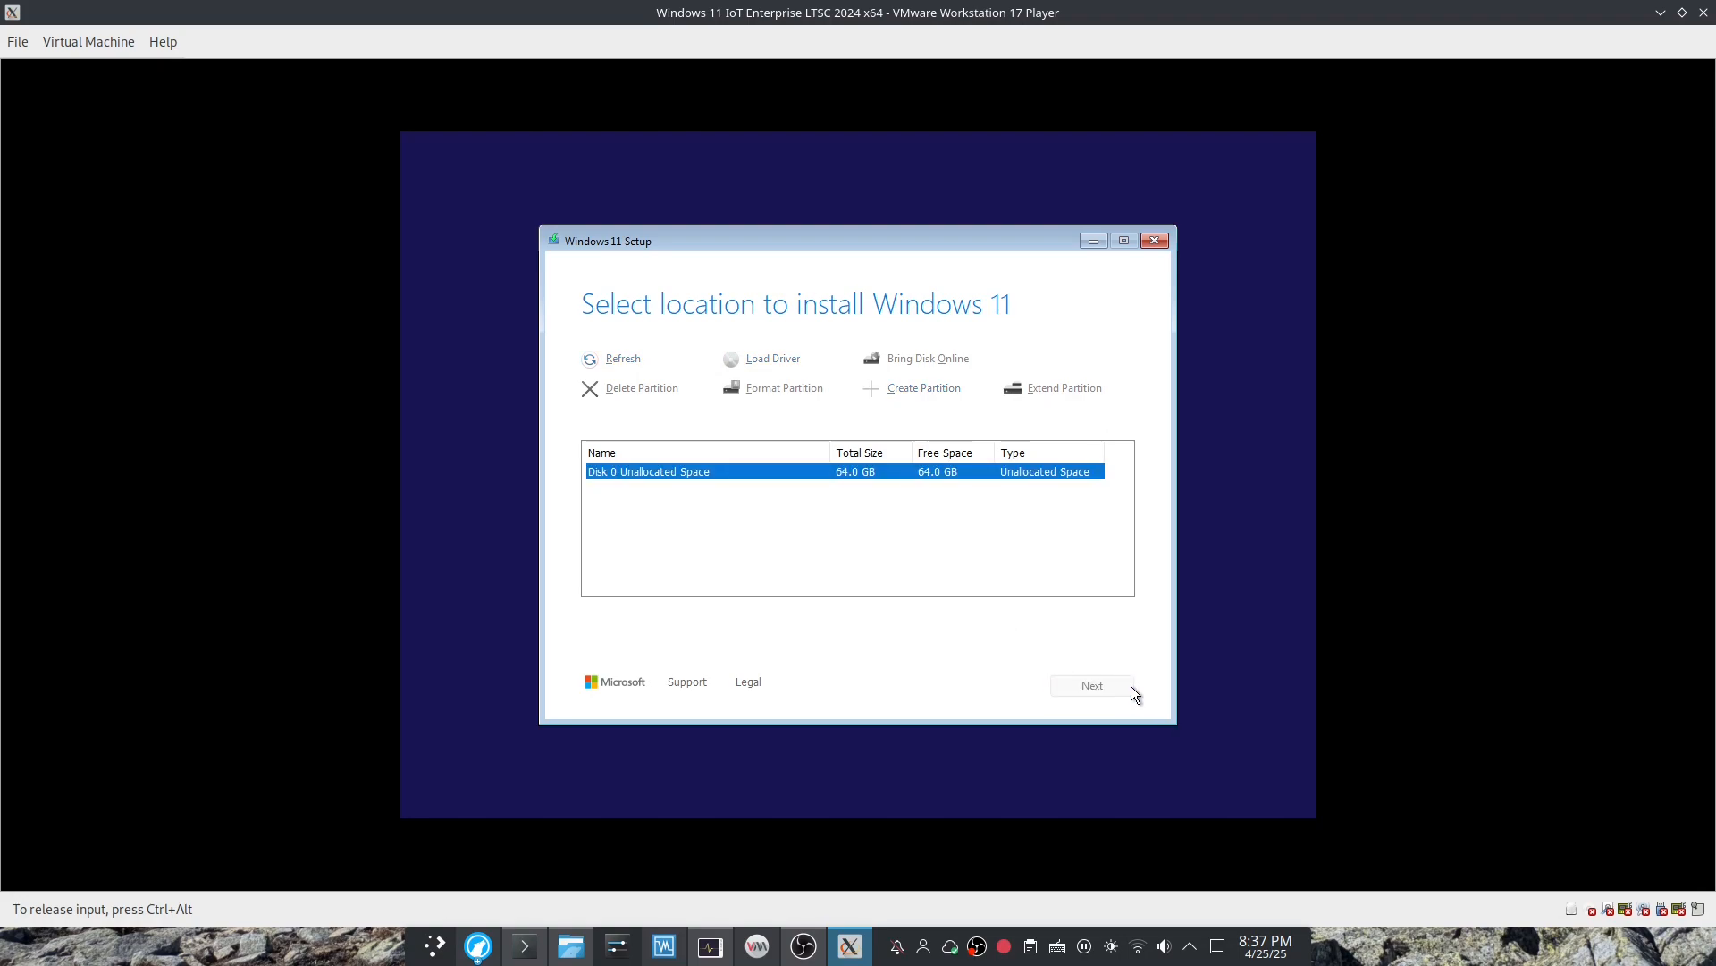
mouse_move(1091, 686)
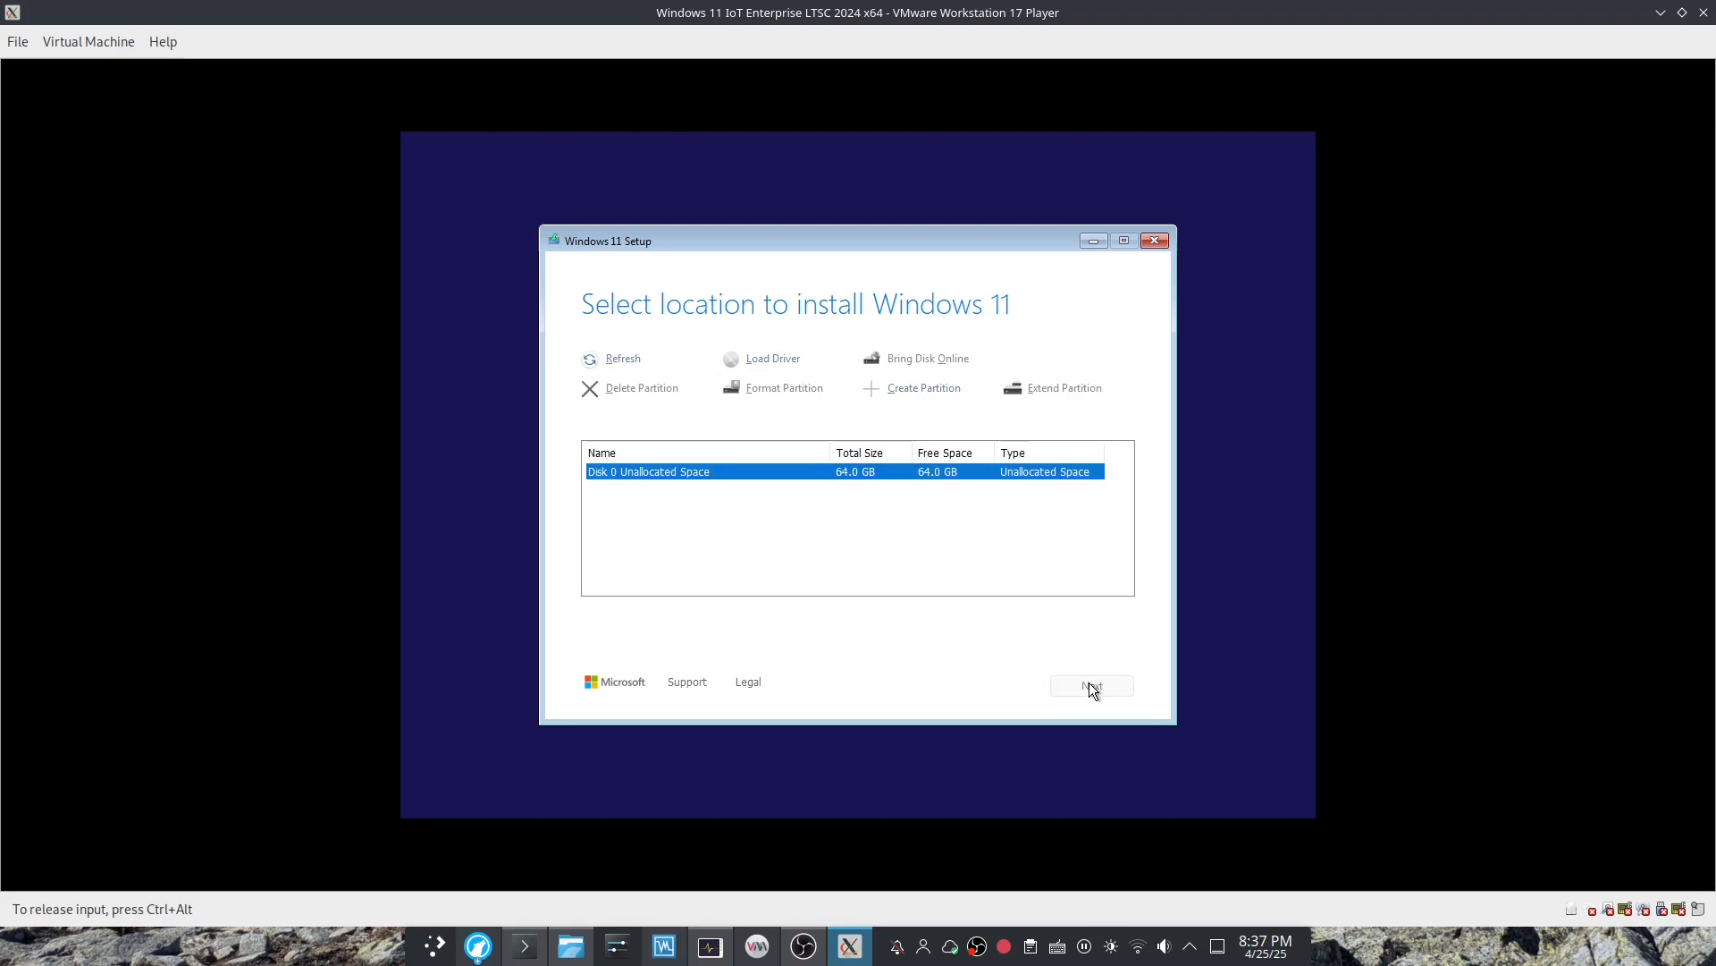
mouse_move(1013, 689)
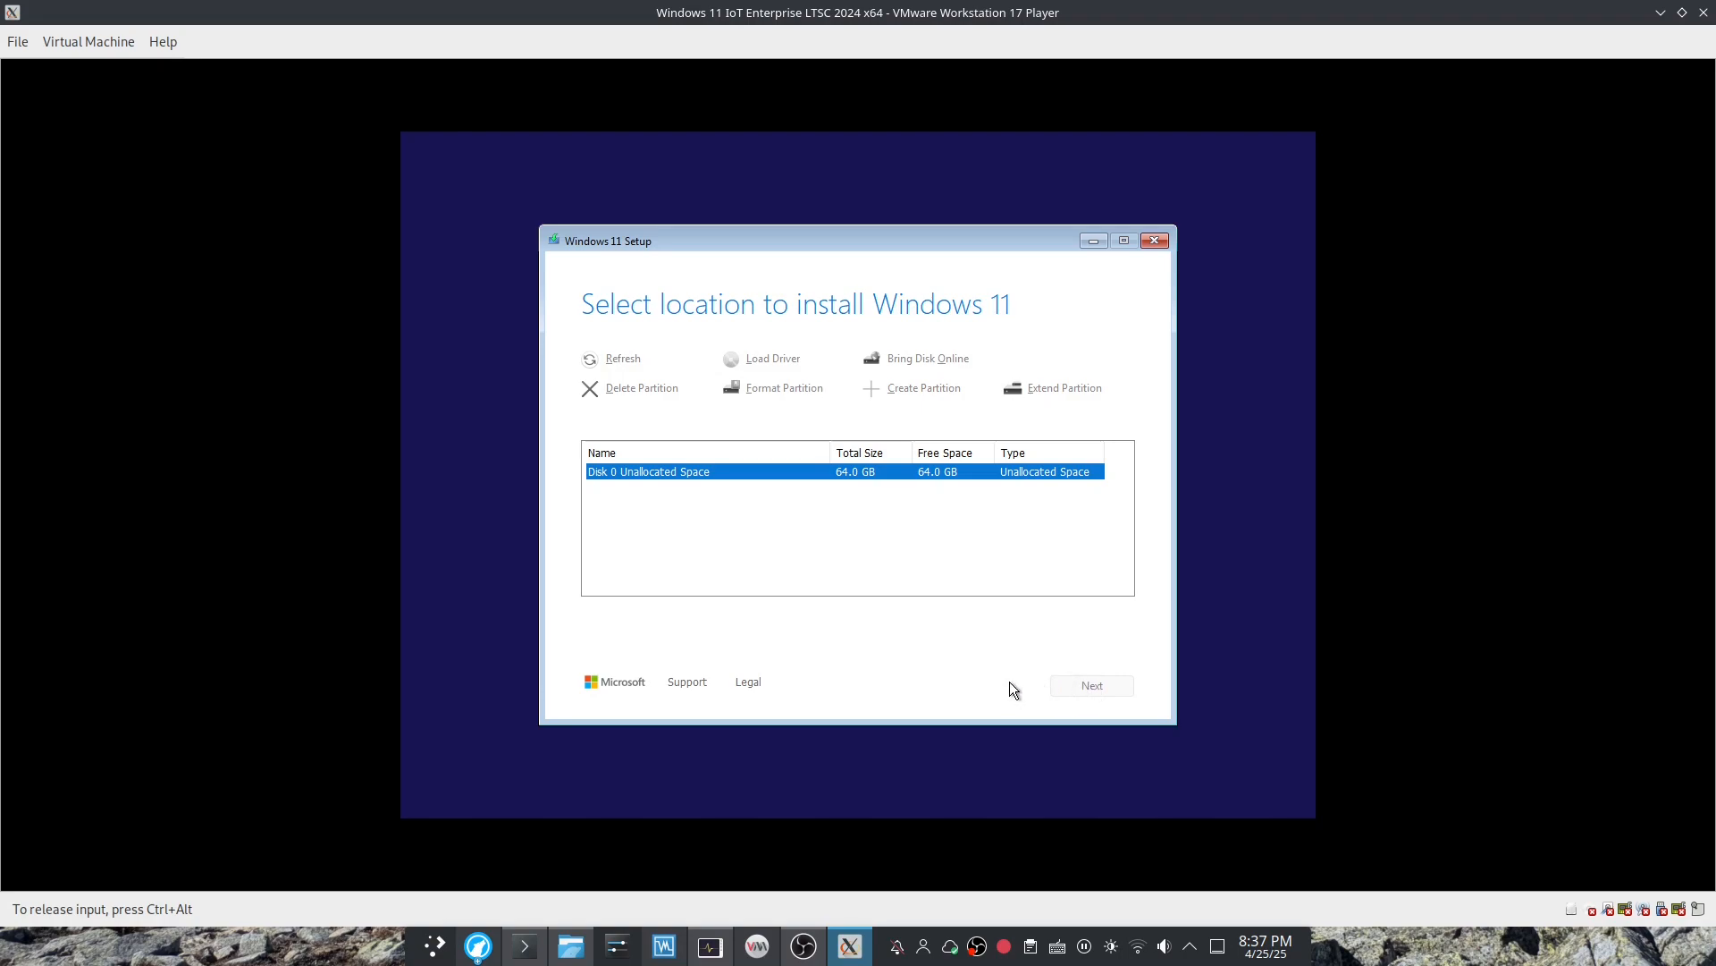
Start installing Windows 11 IoT Enterprise LTSC Evaluation, keeping nothing.
left_click(1091, 684)
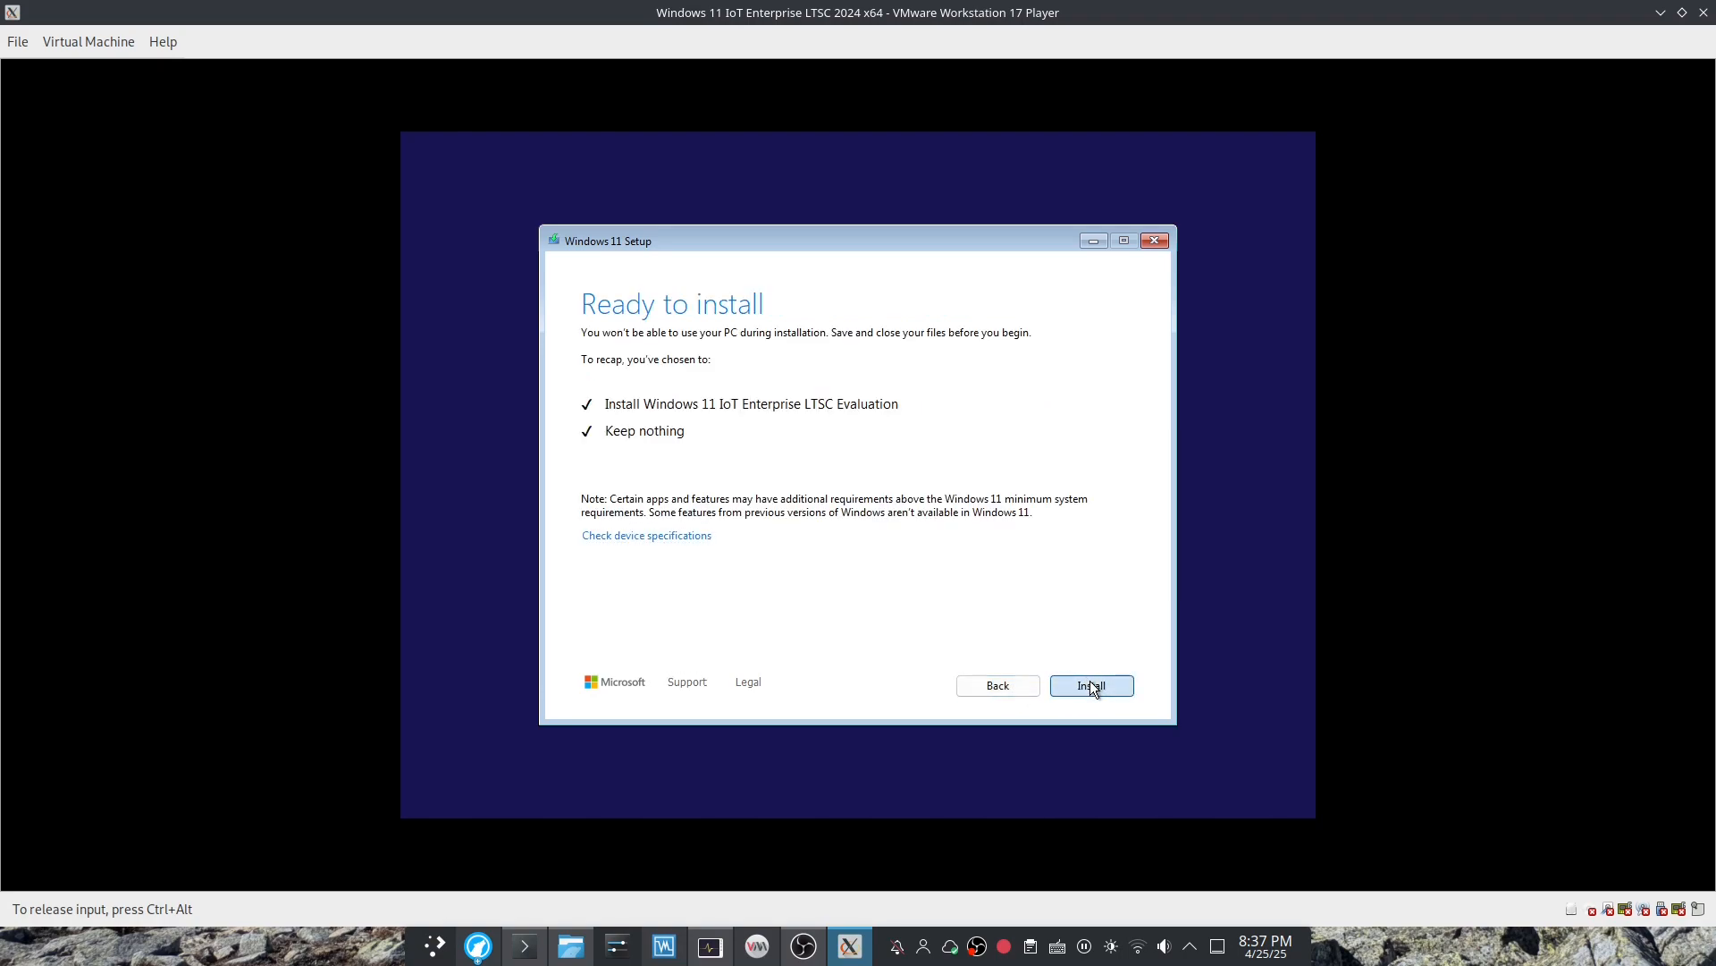
left_click(1089, 685)
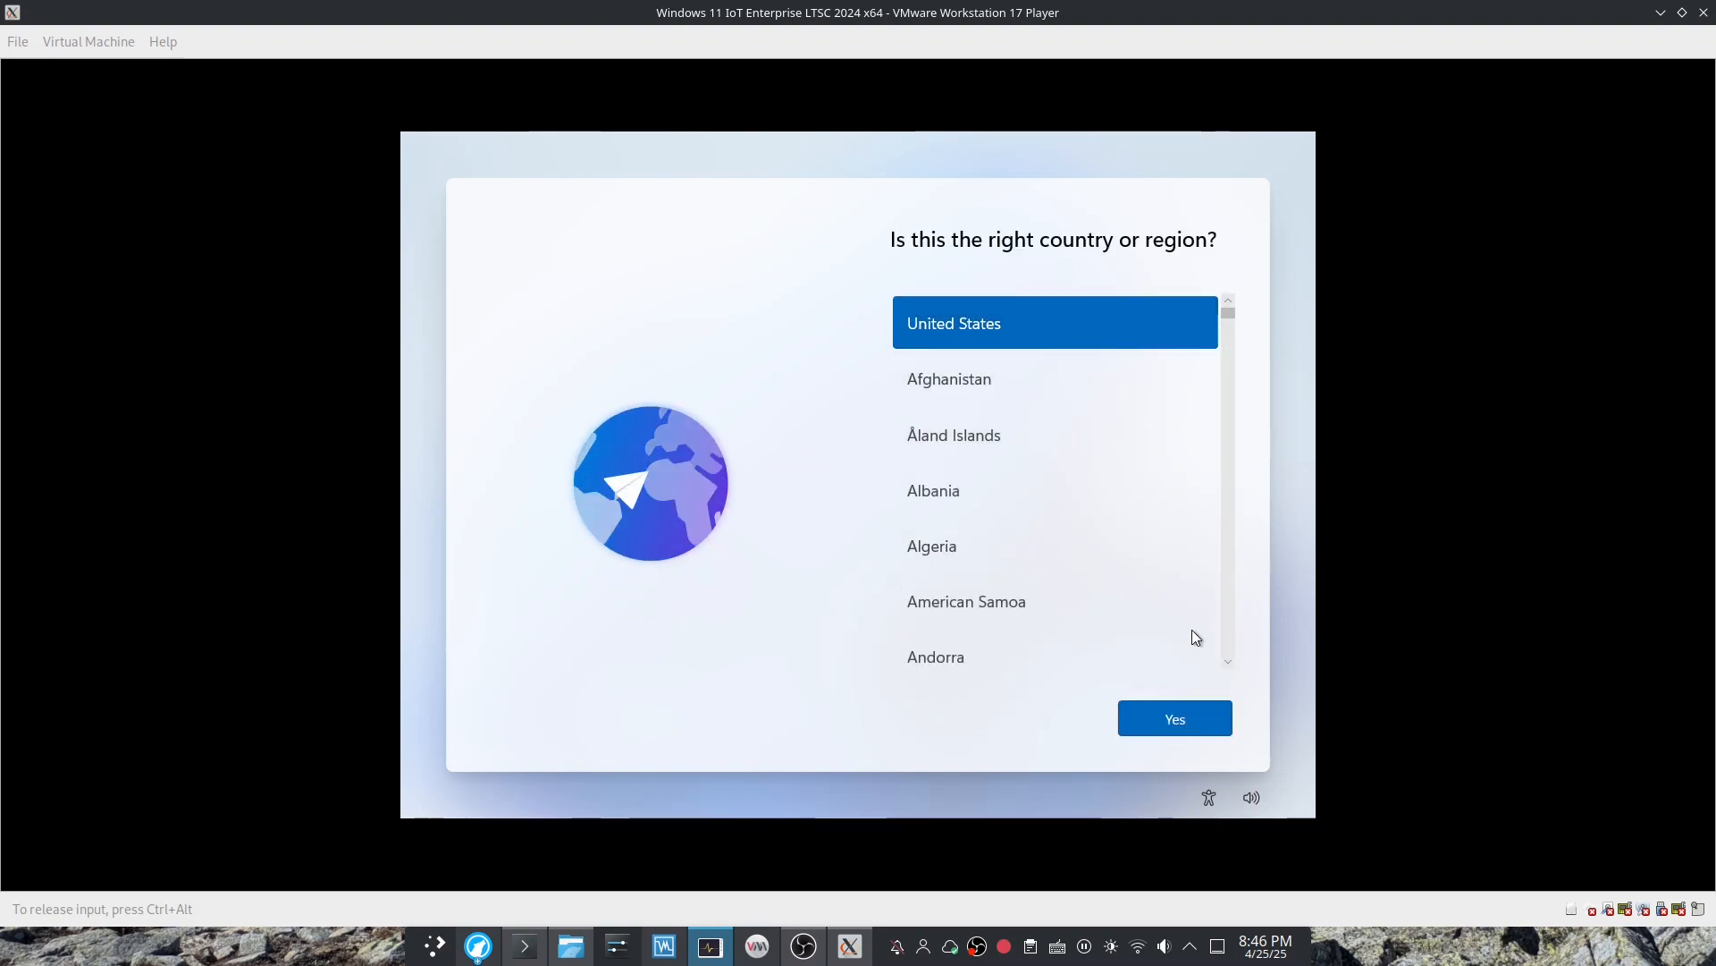
Confirm United States as the region and skip the second keyboard layout.
left_click(1174, 718)
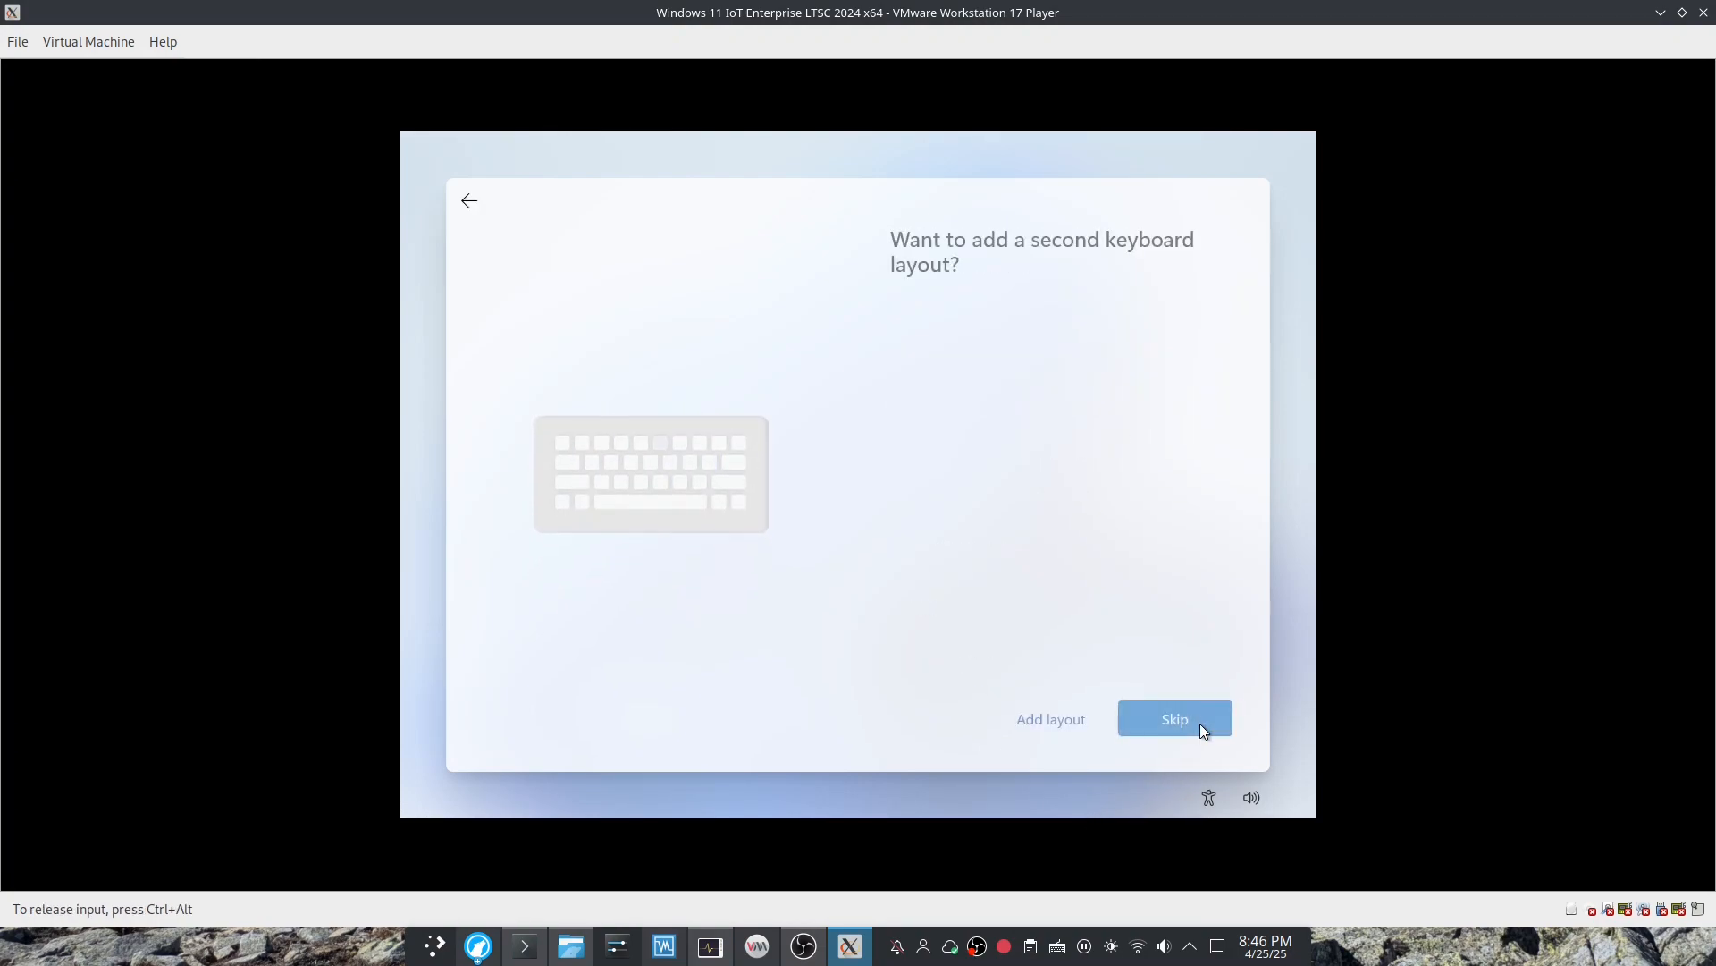
left_click(1174, 719)
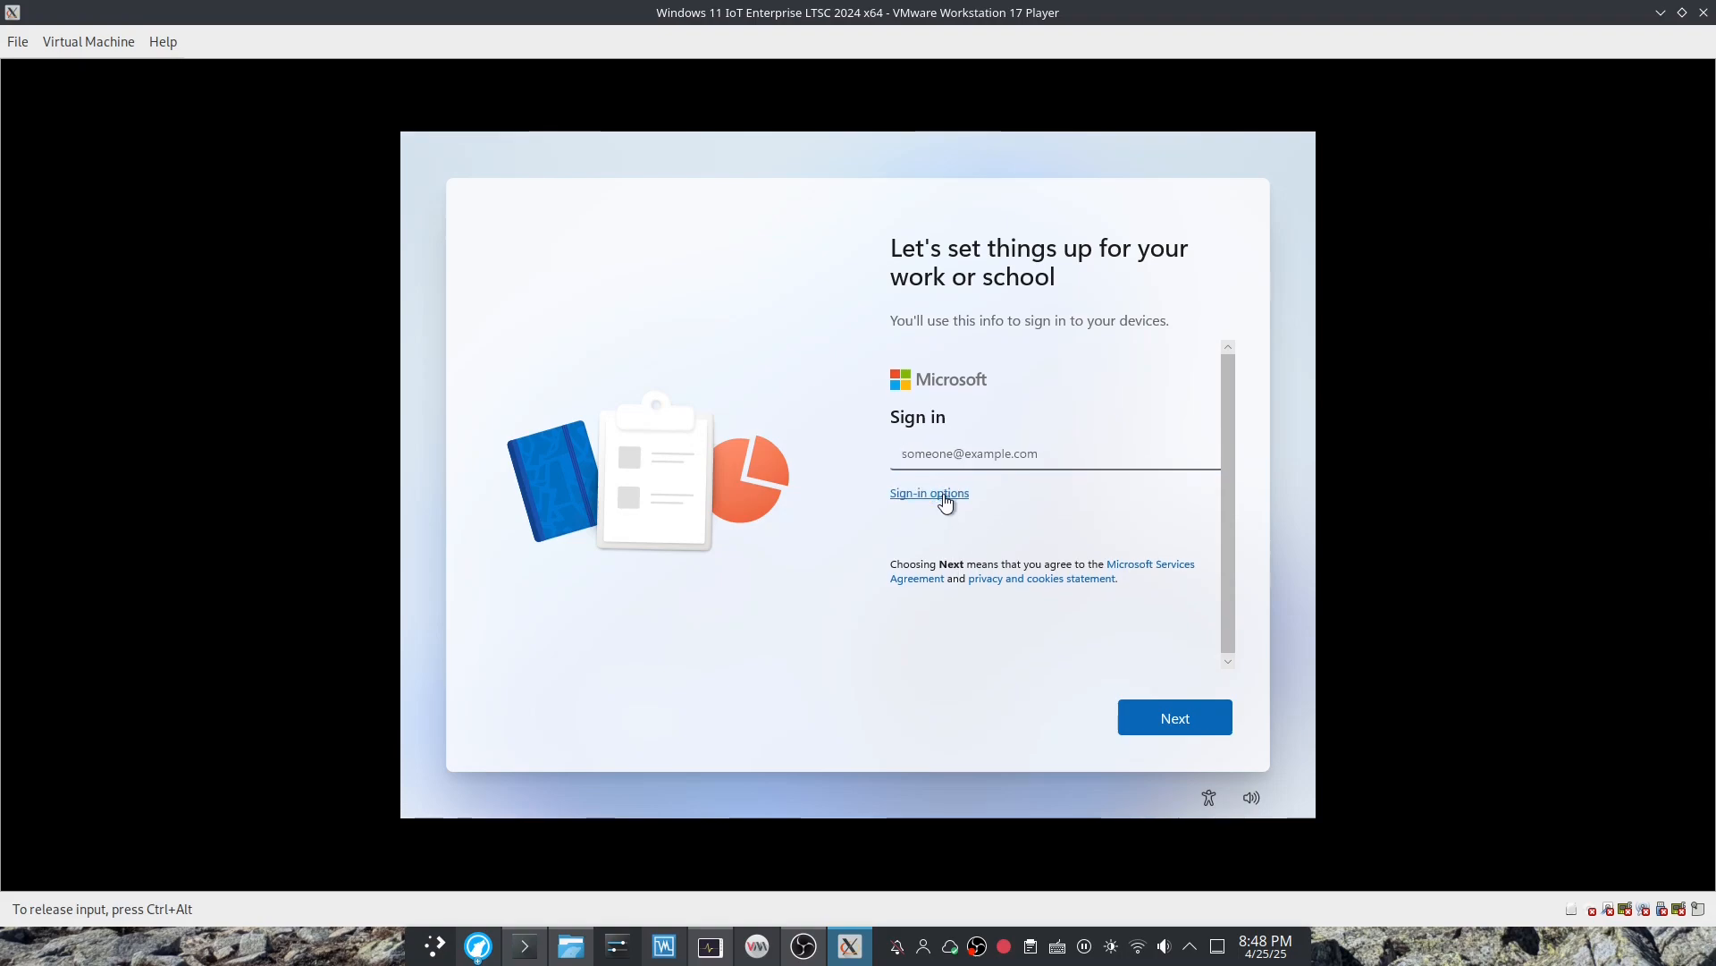
Choose Domain join under Sign-in options and name the local account 'Admio'.
left_click(928, 492)
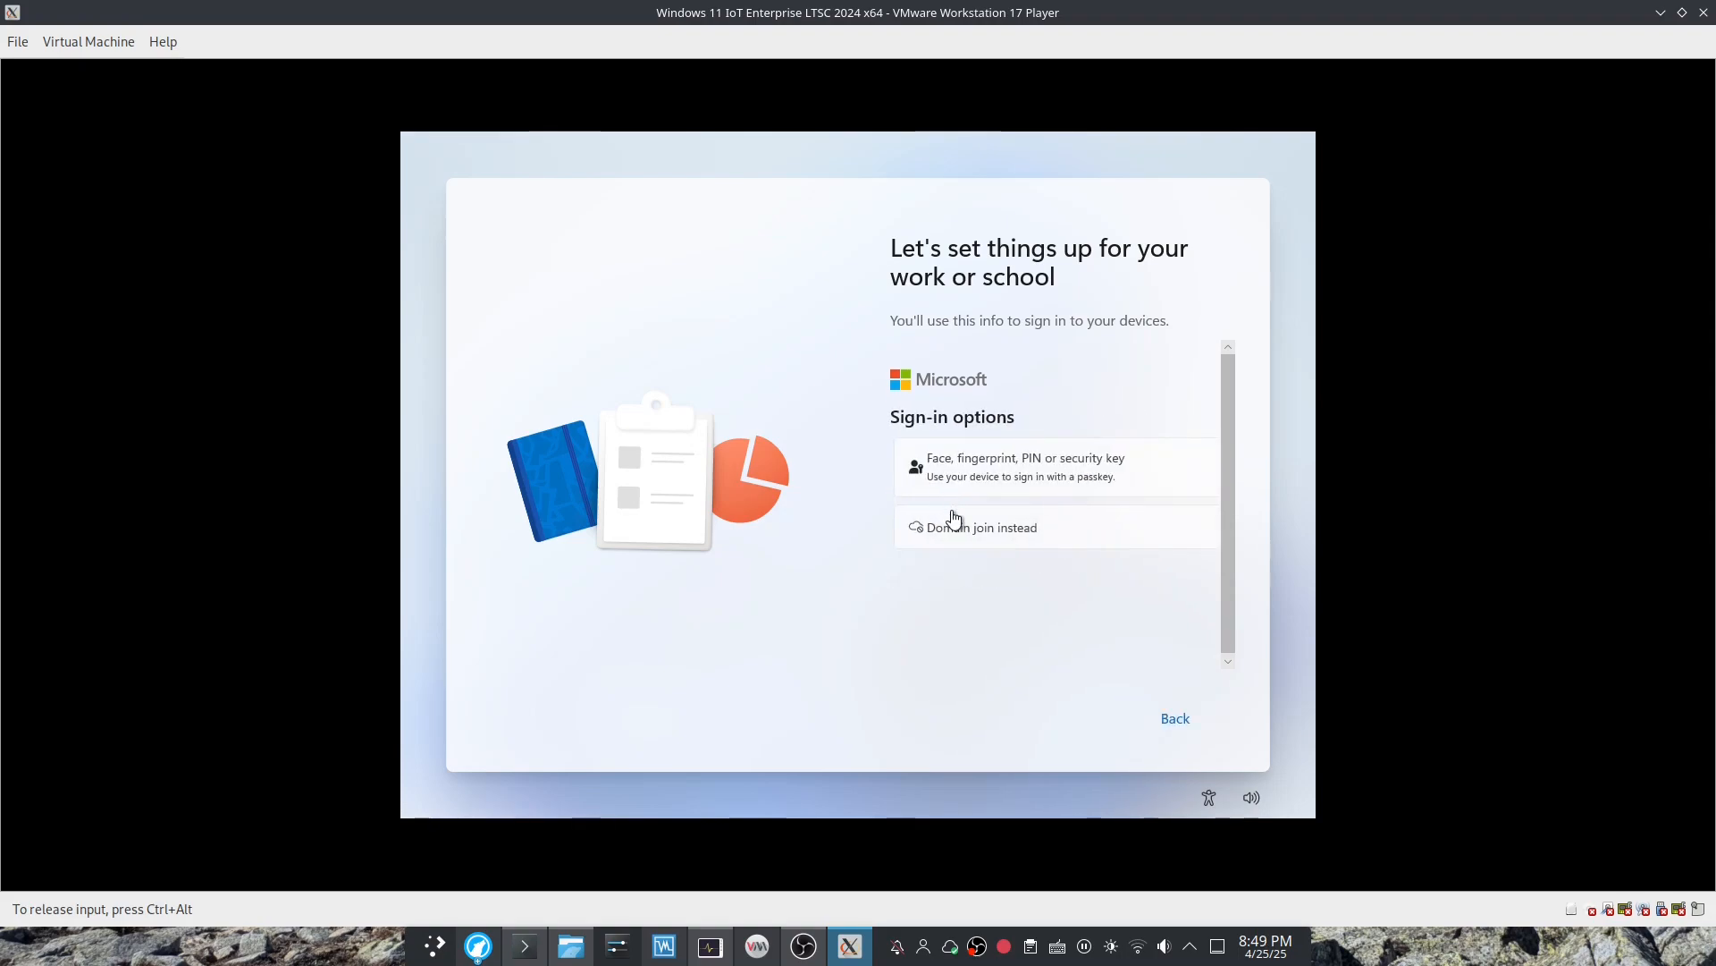
left_click(979, 526)
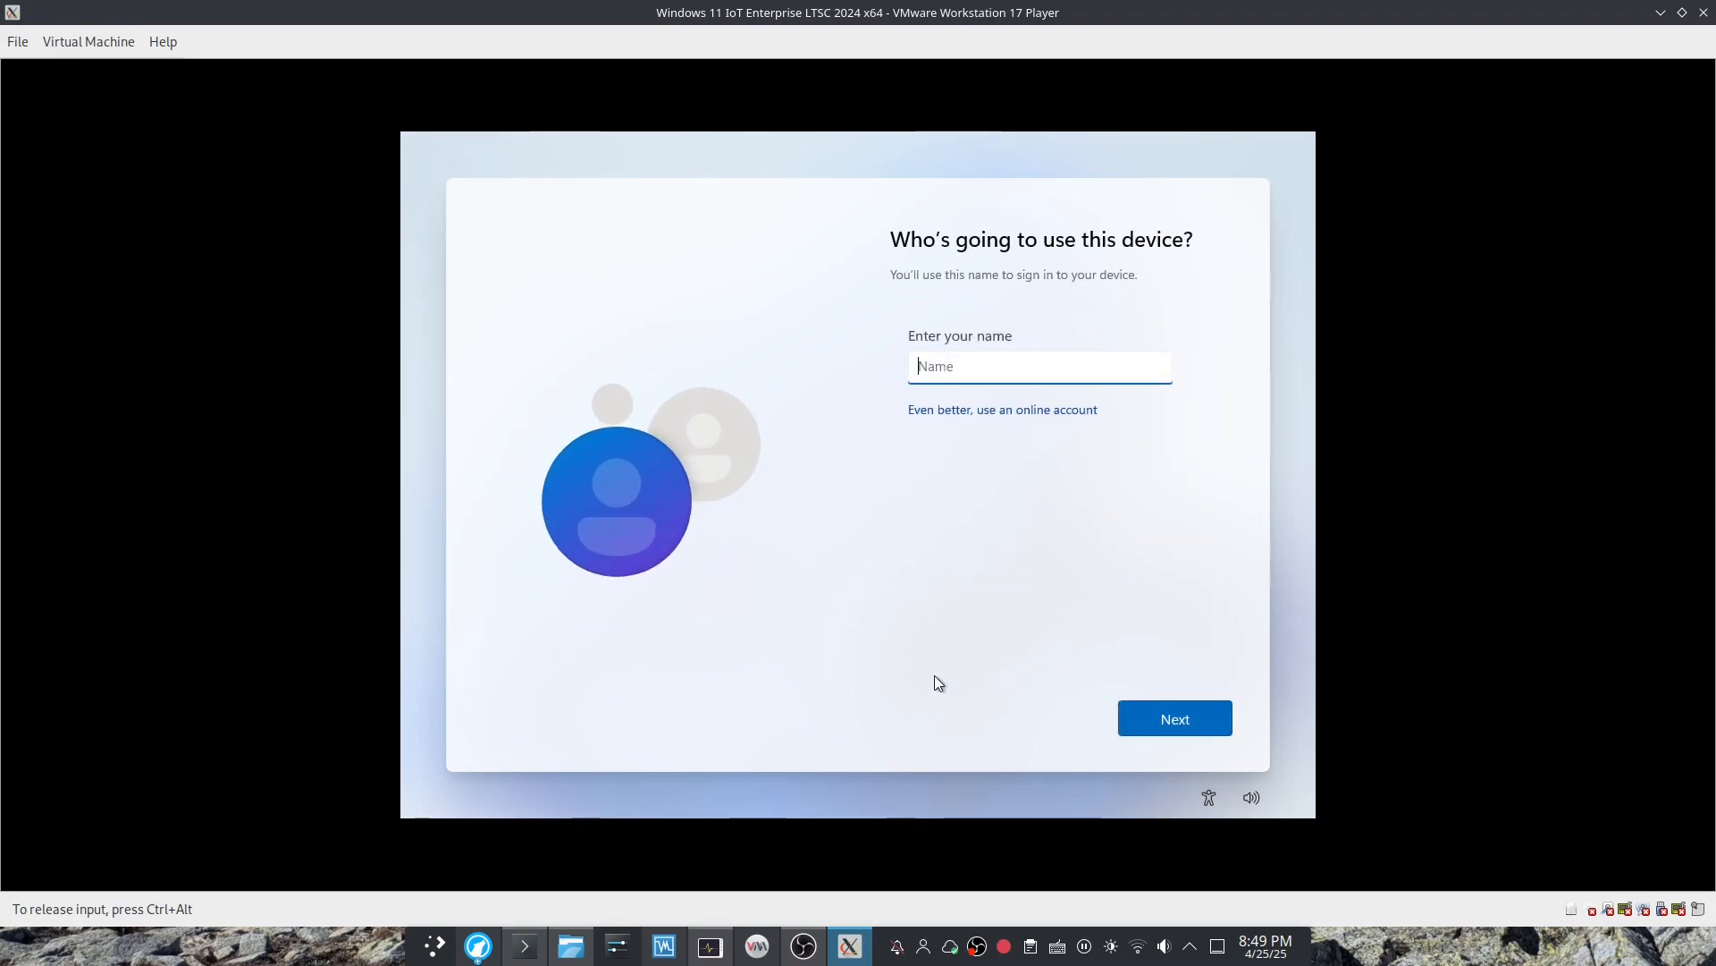
type("Admio")
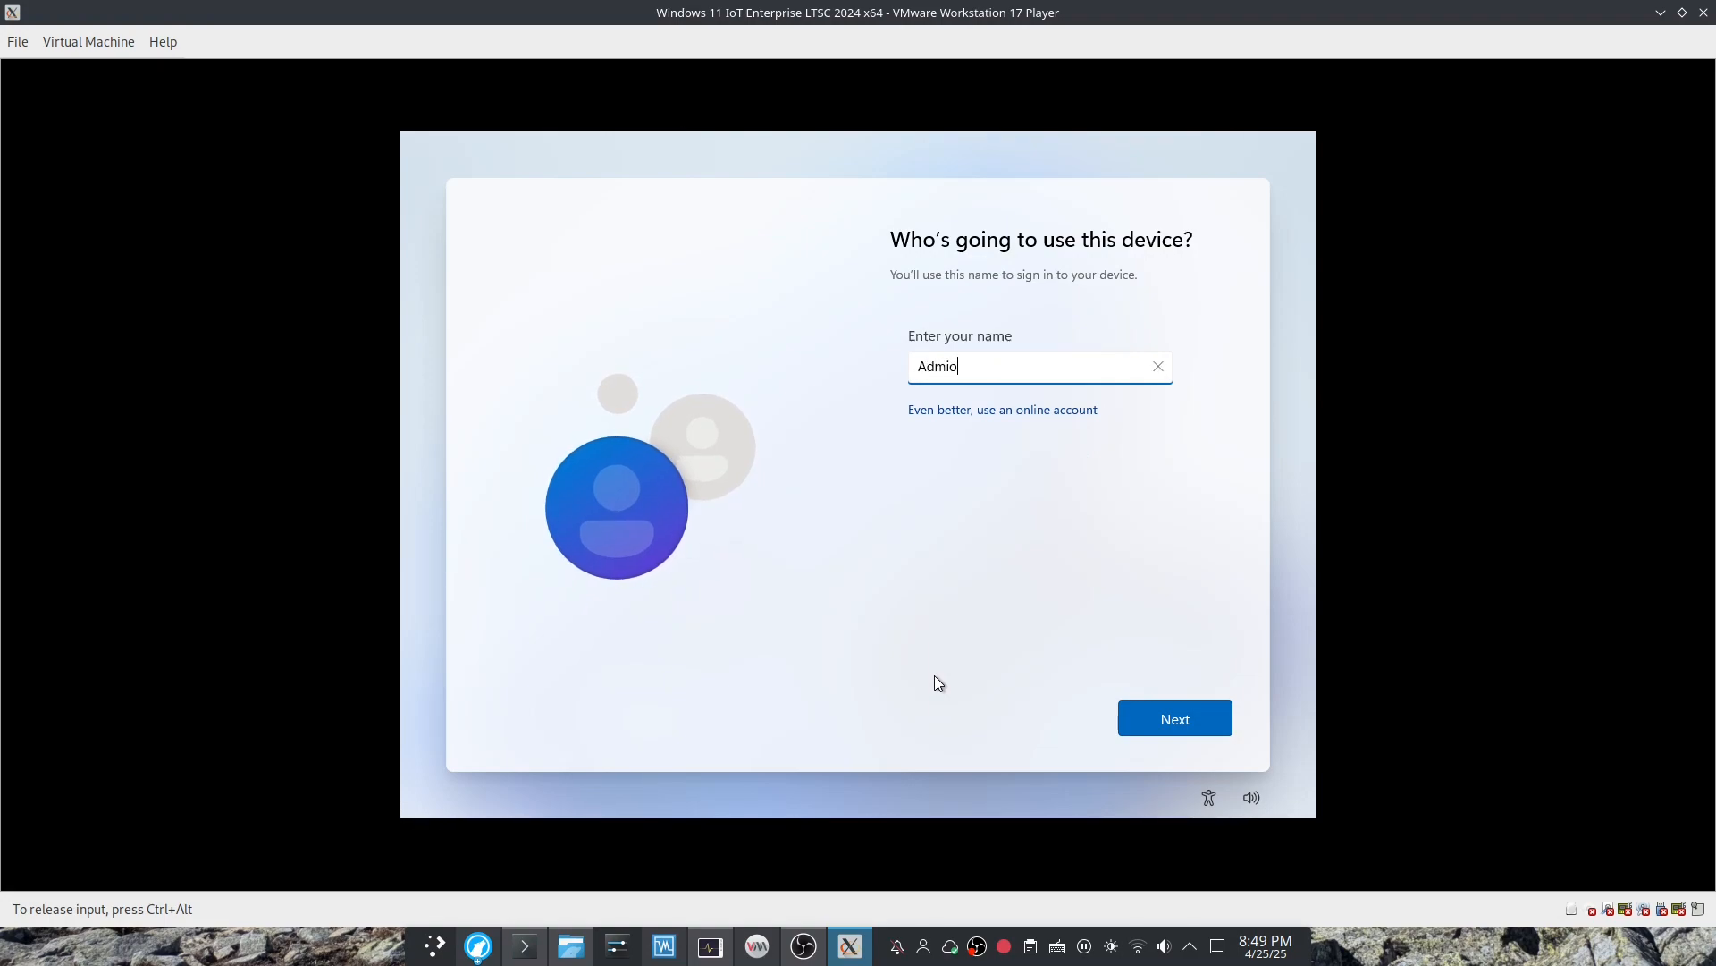
left_click(1173, 718)
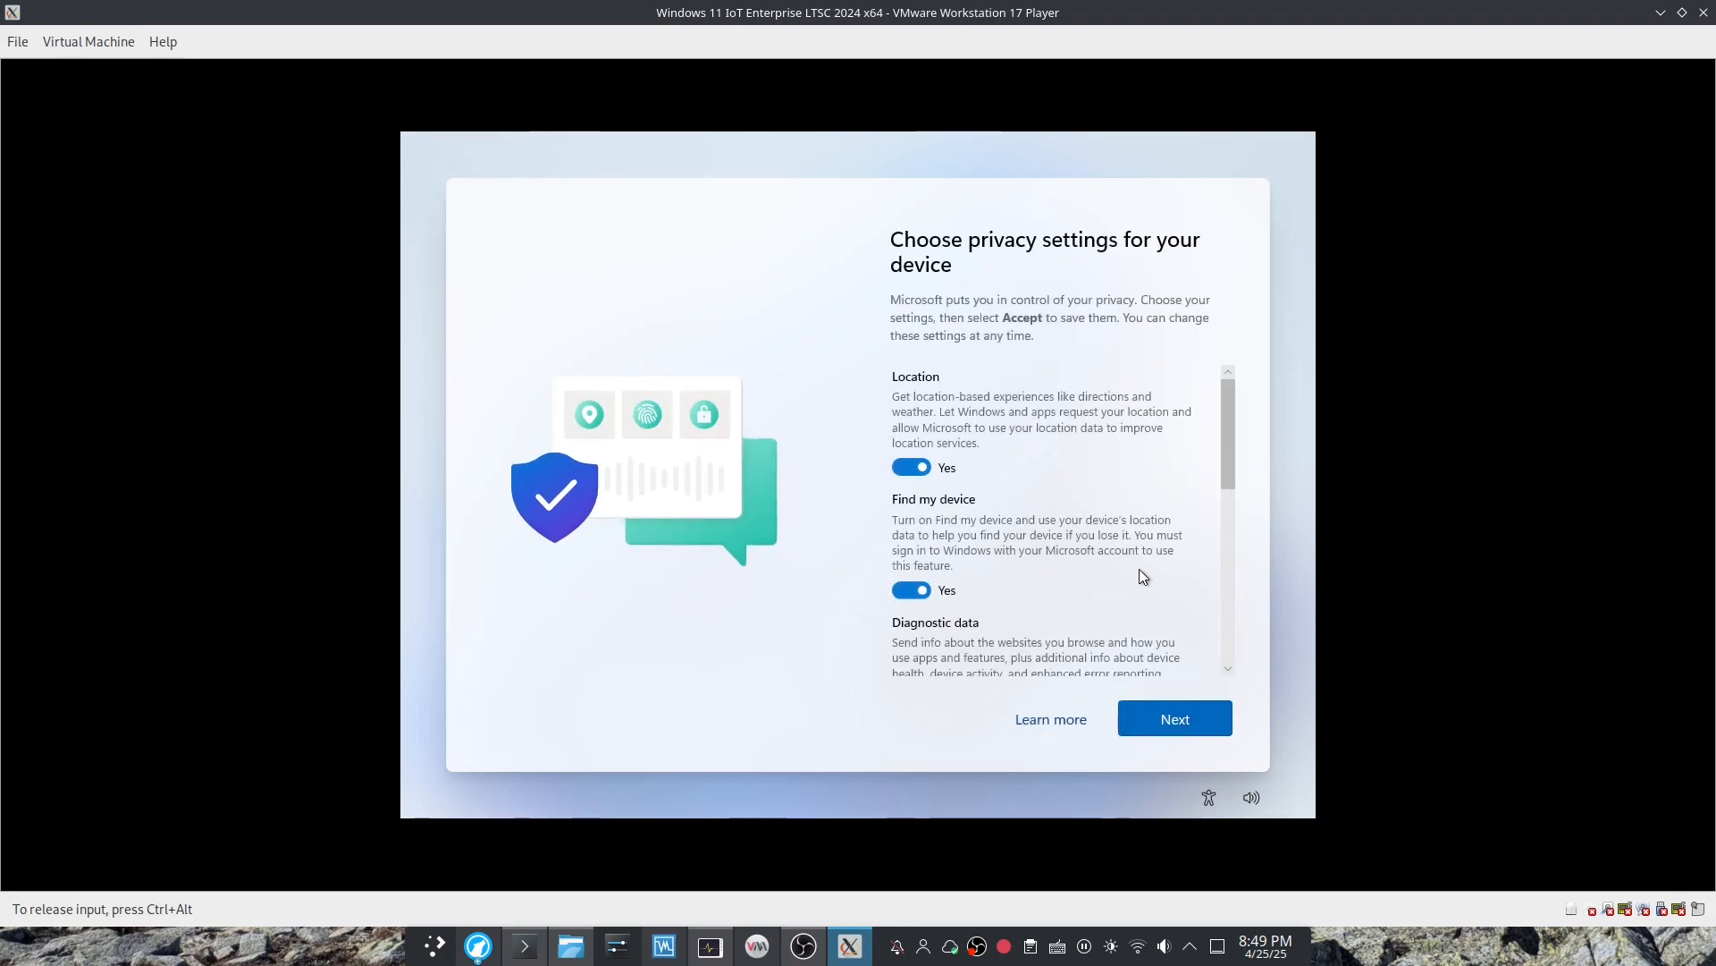
Set Location to No, review the remaining privacy options, and accept them.
left_click(911, 467)
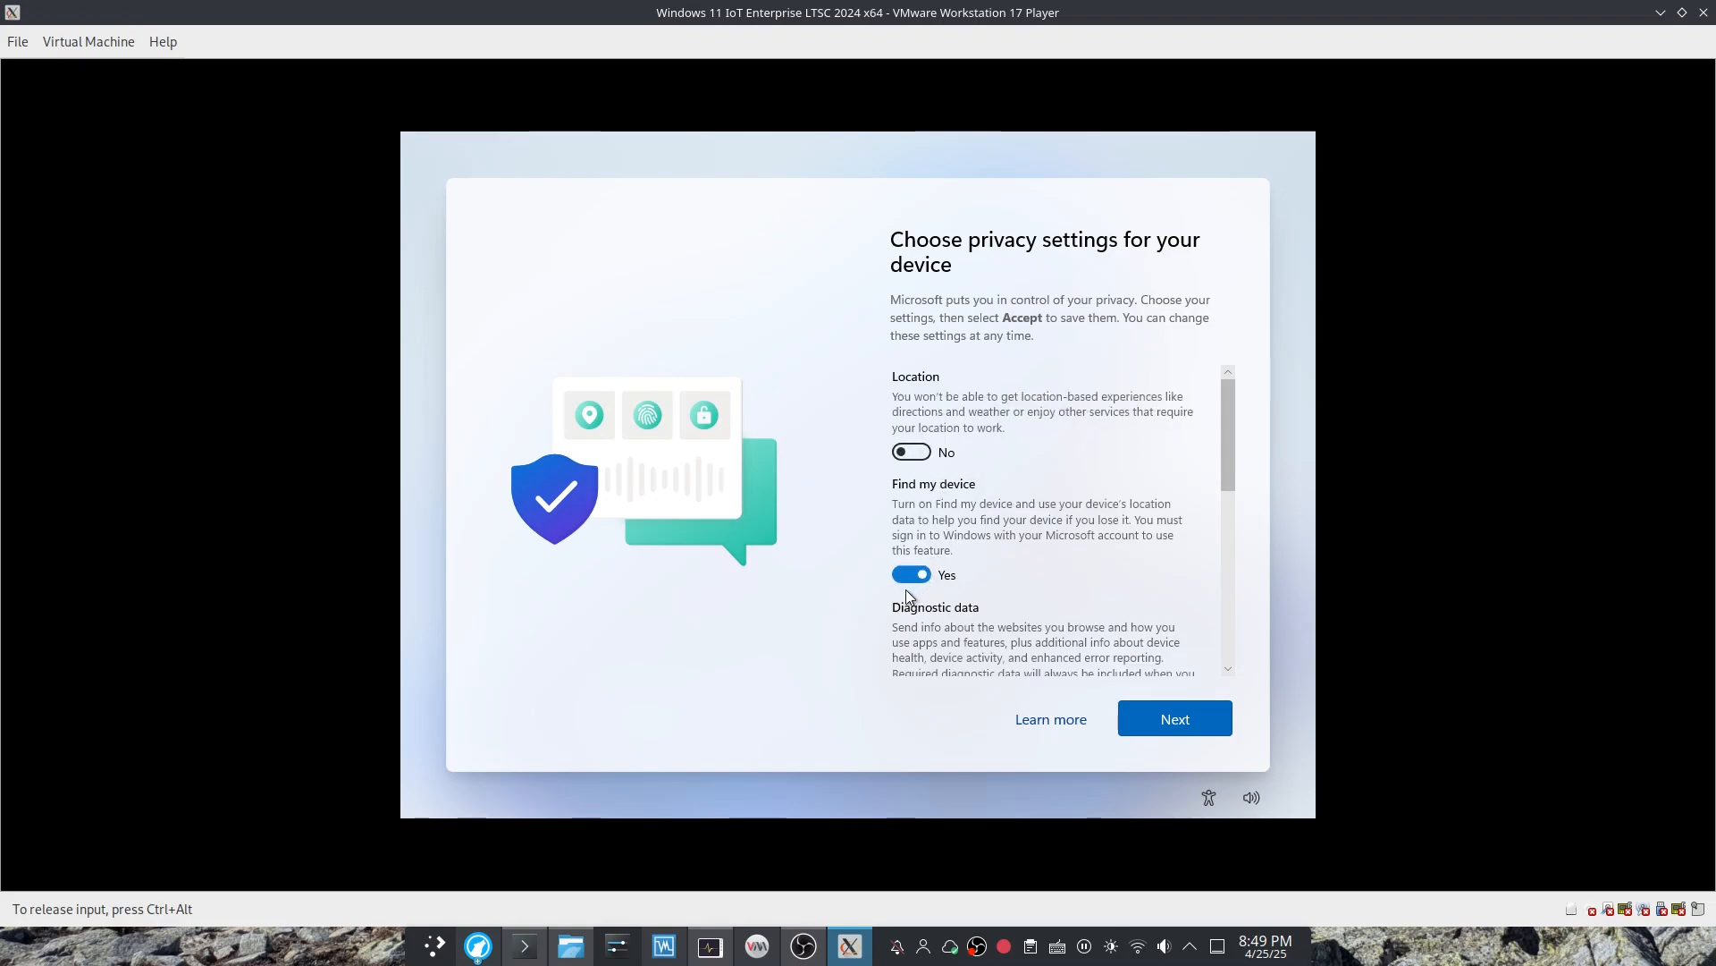
scroll("down", 3)
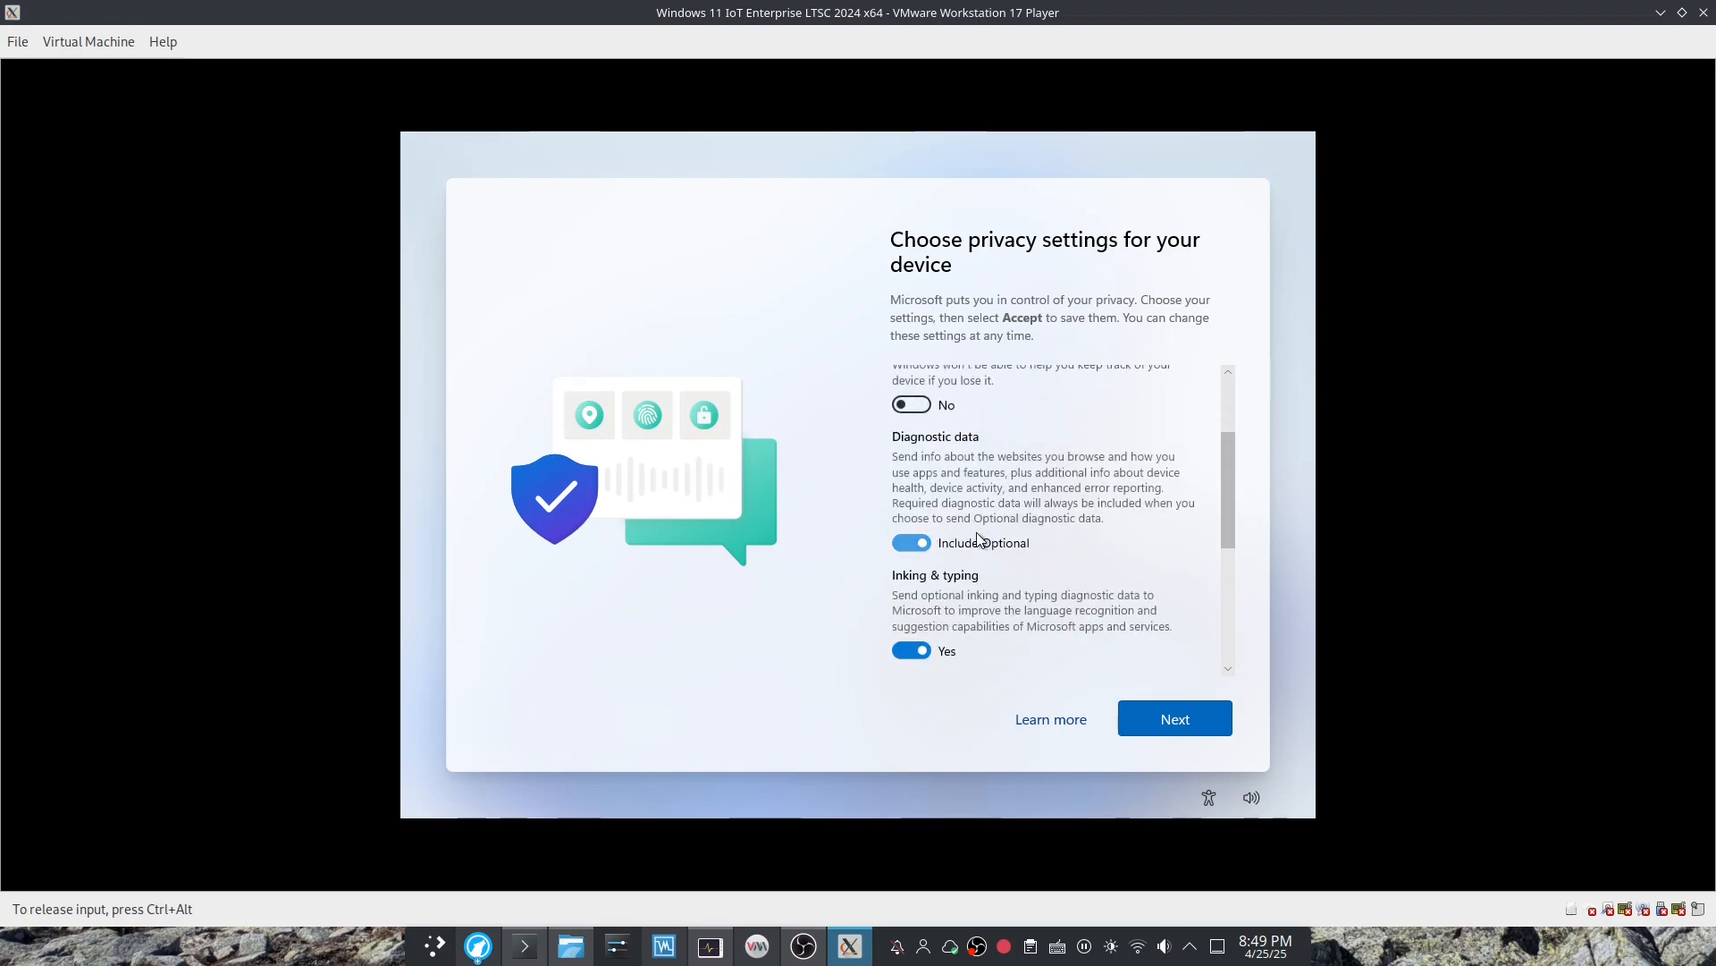
scroll("down", 3)
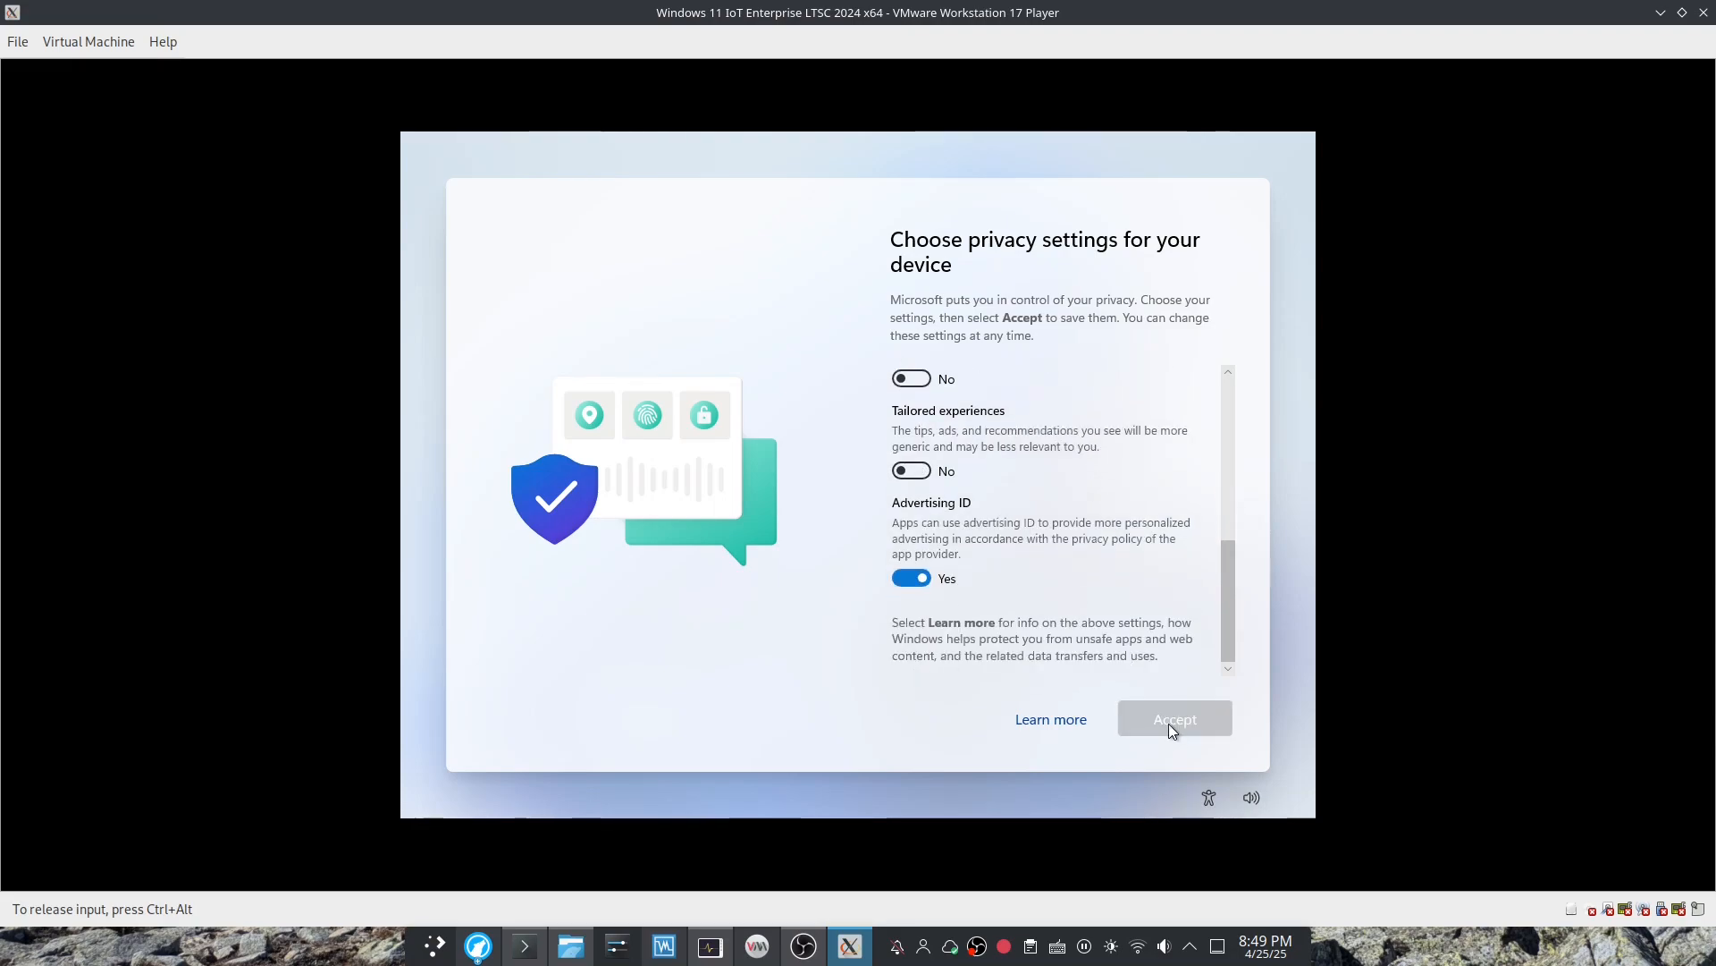
left_click(1174, 718)
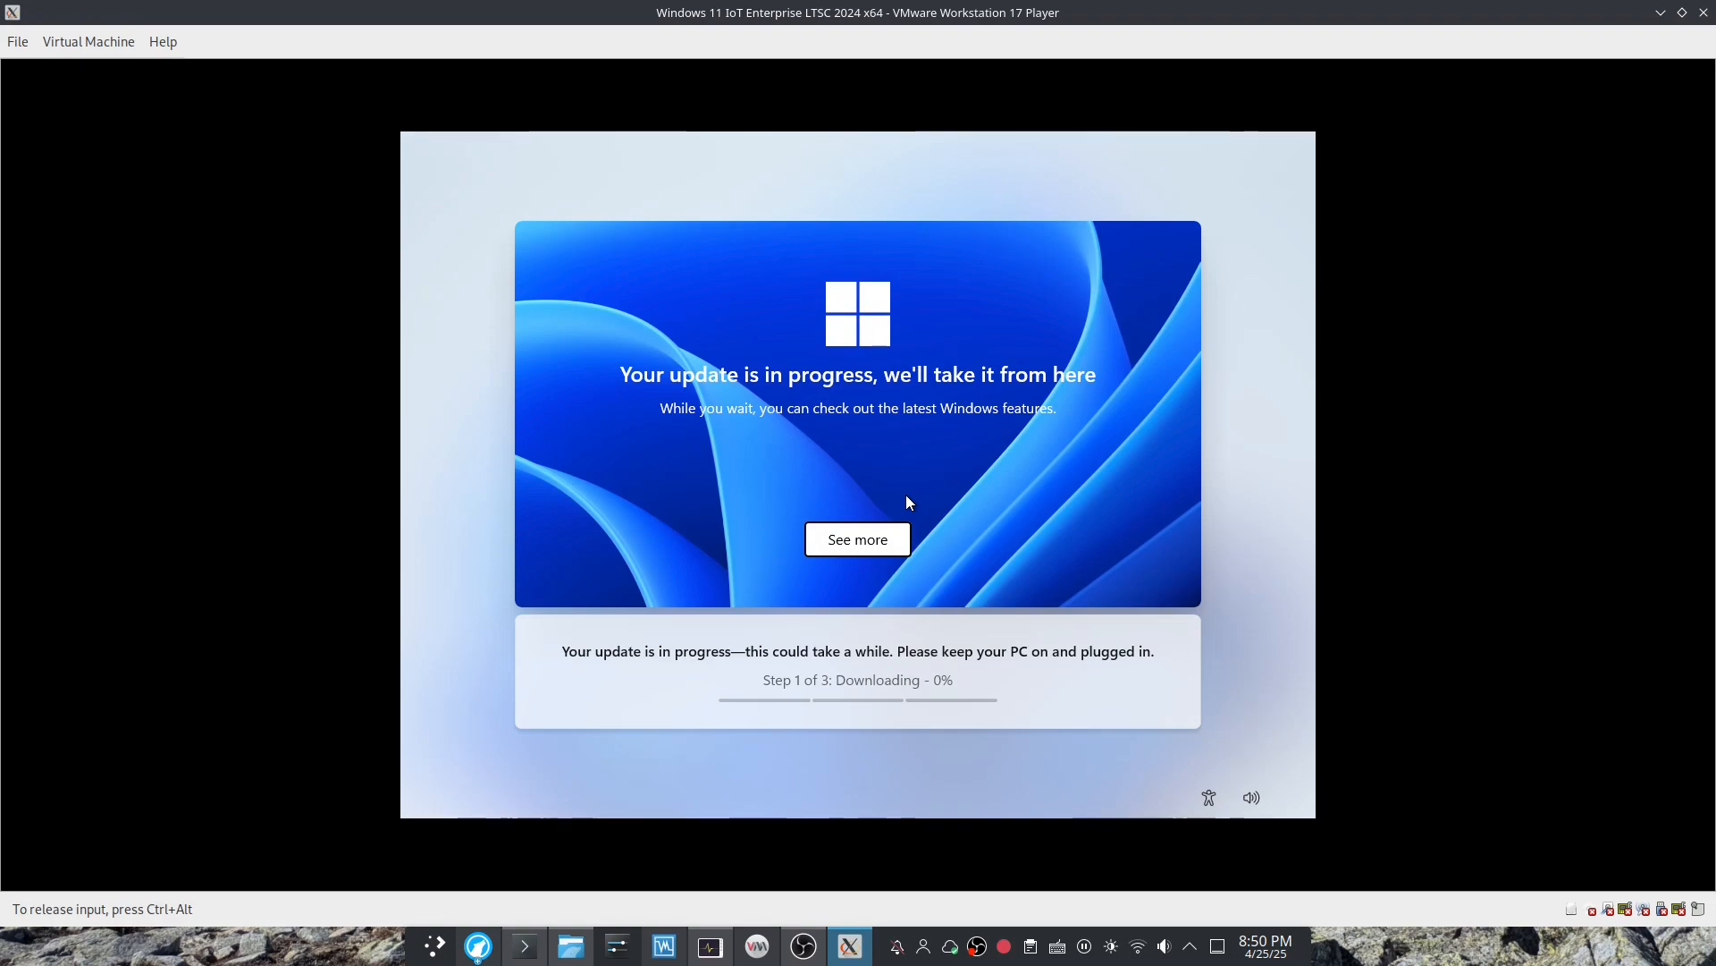
Browse the Windows feature highlight slides while the setup update installs.
left_click(857, 538)
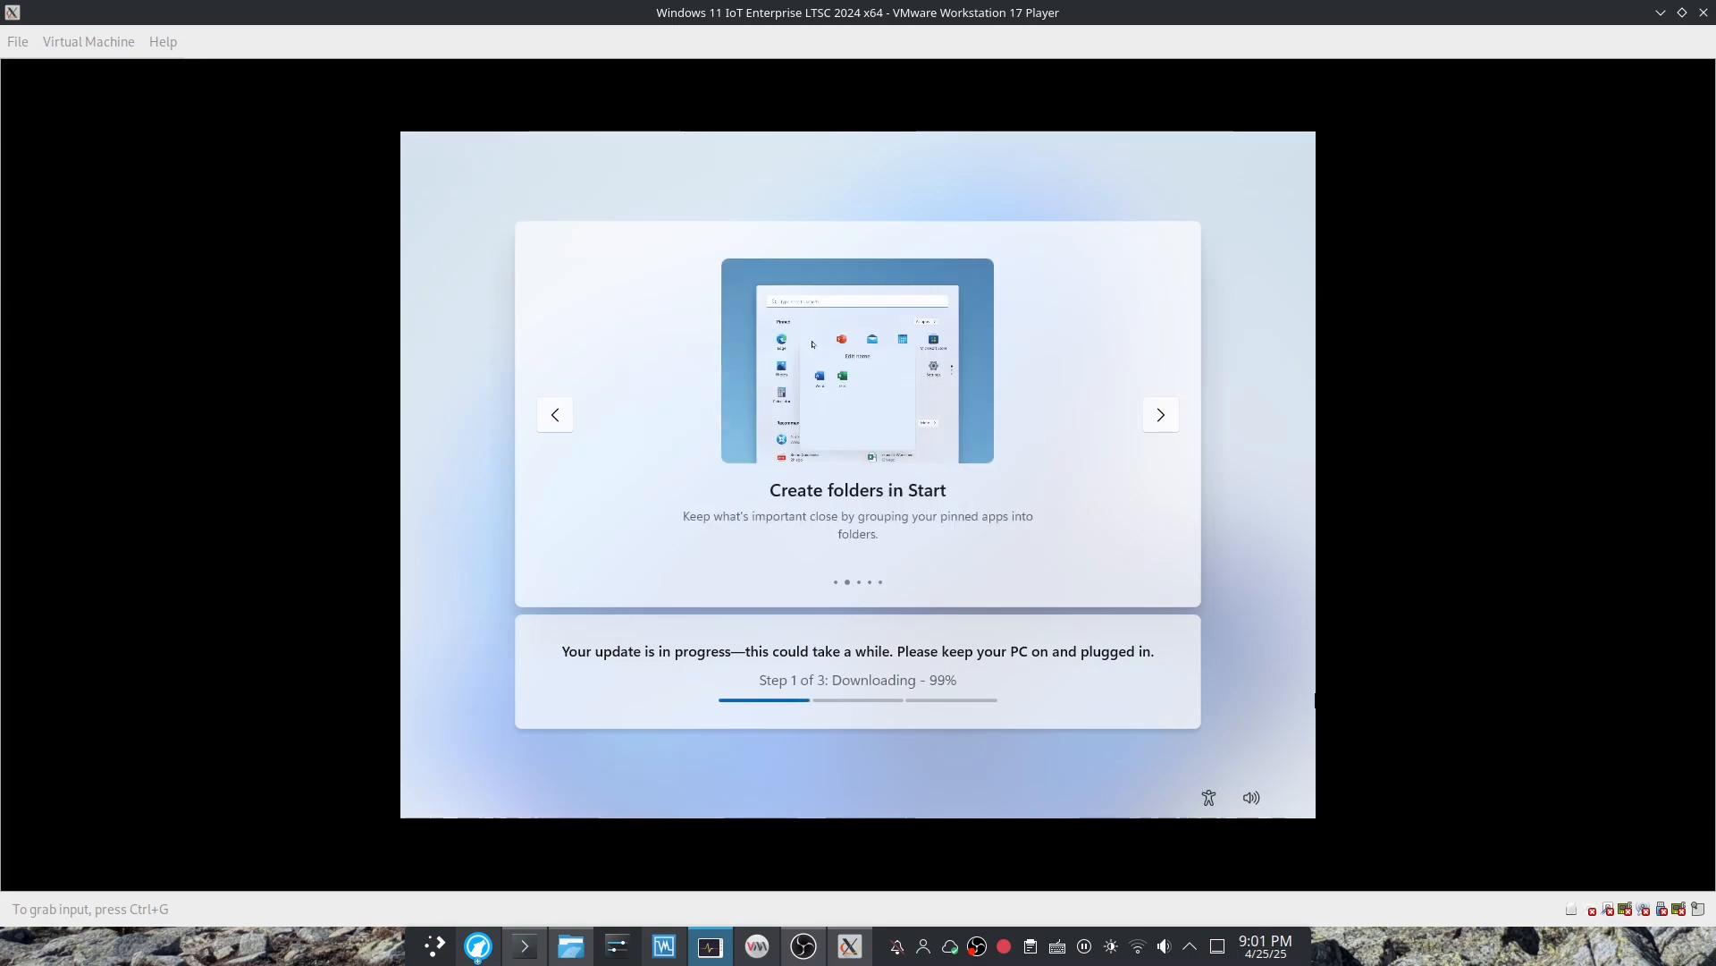
left_click(1159, 413)
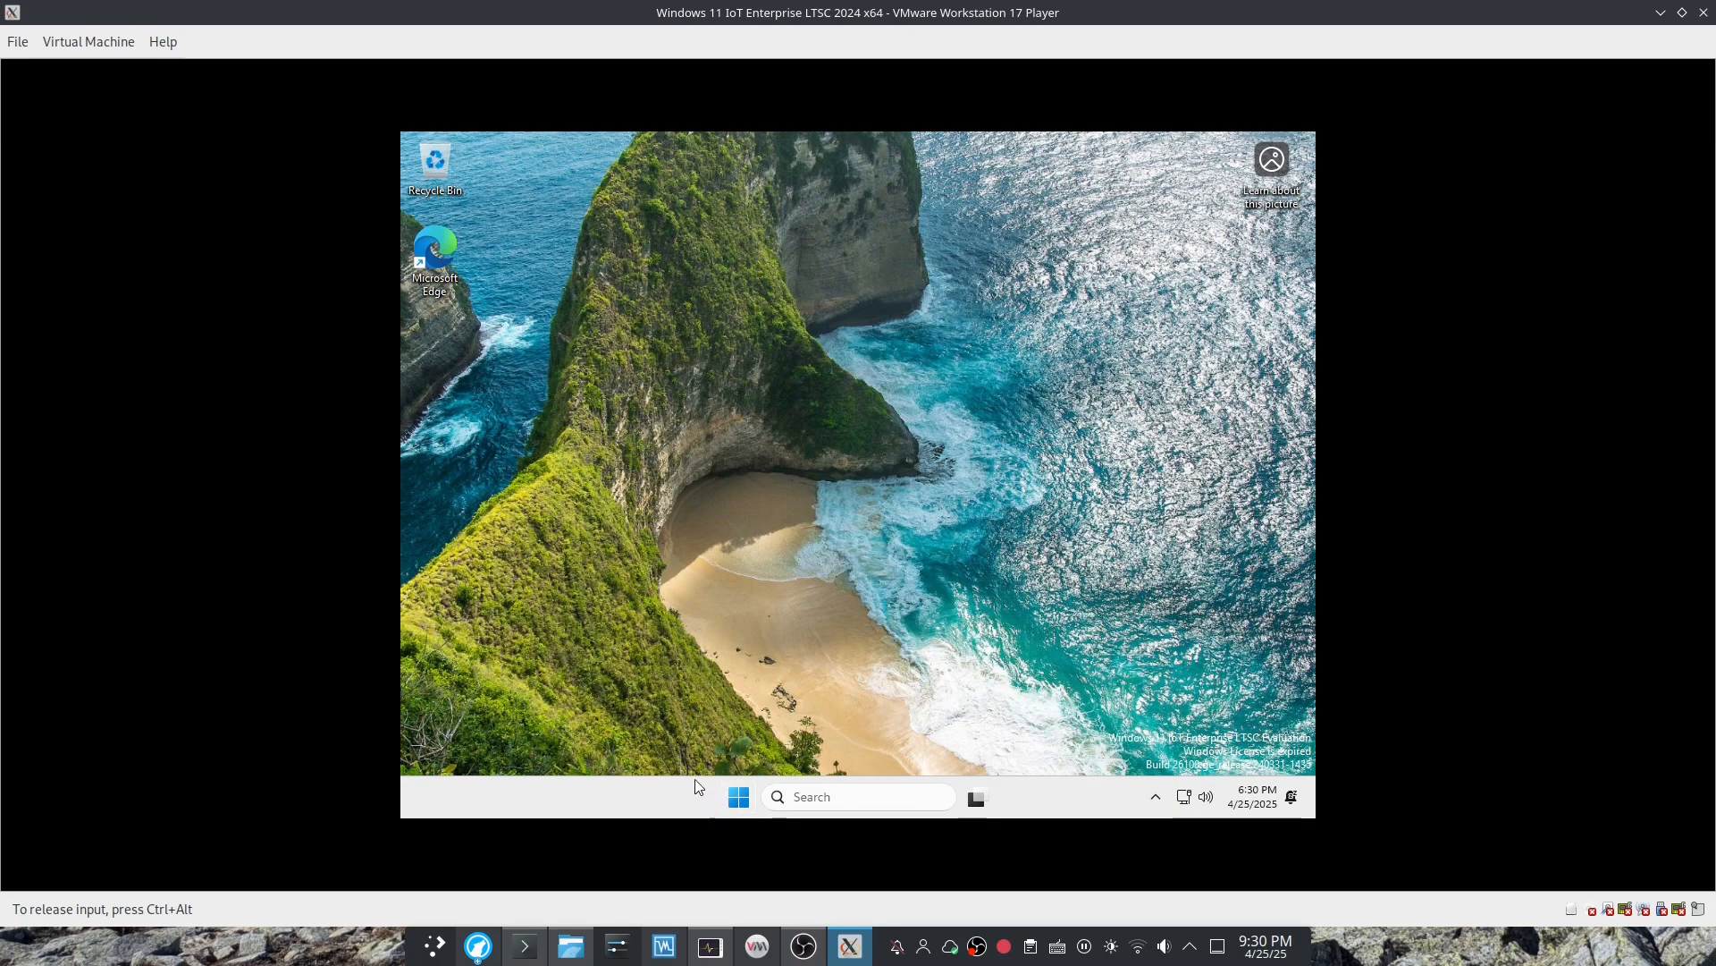
mouse_move(673, 704)
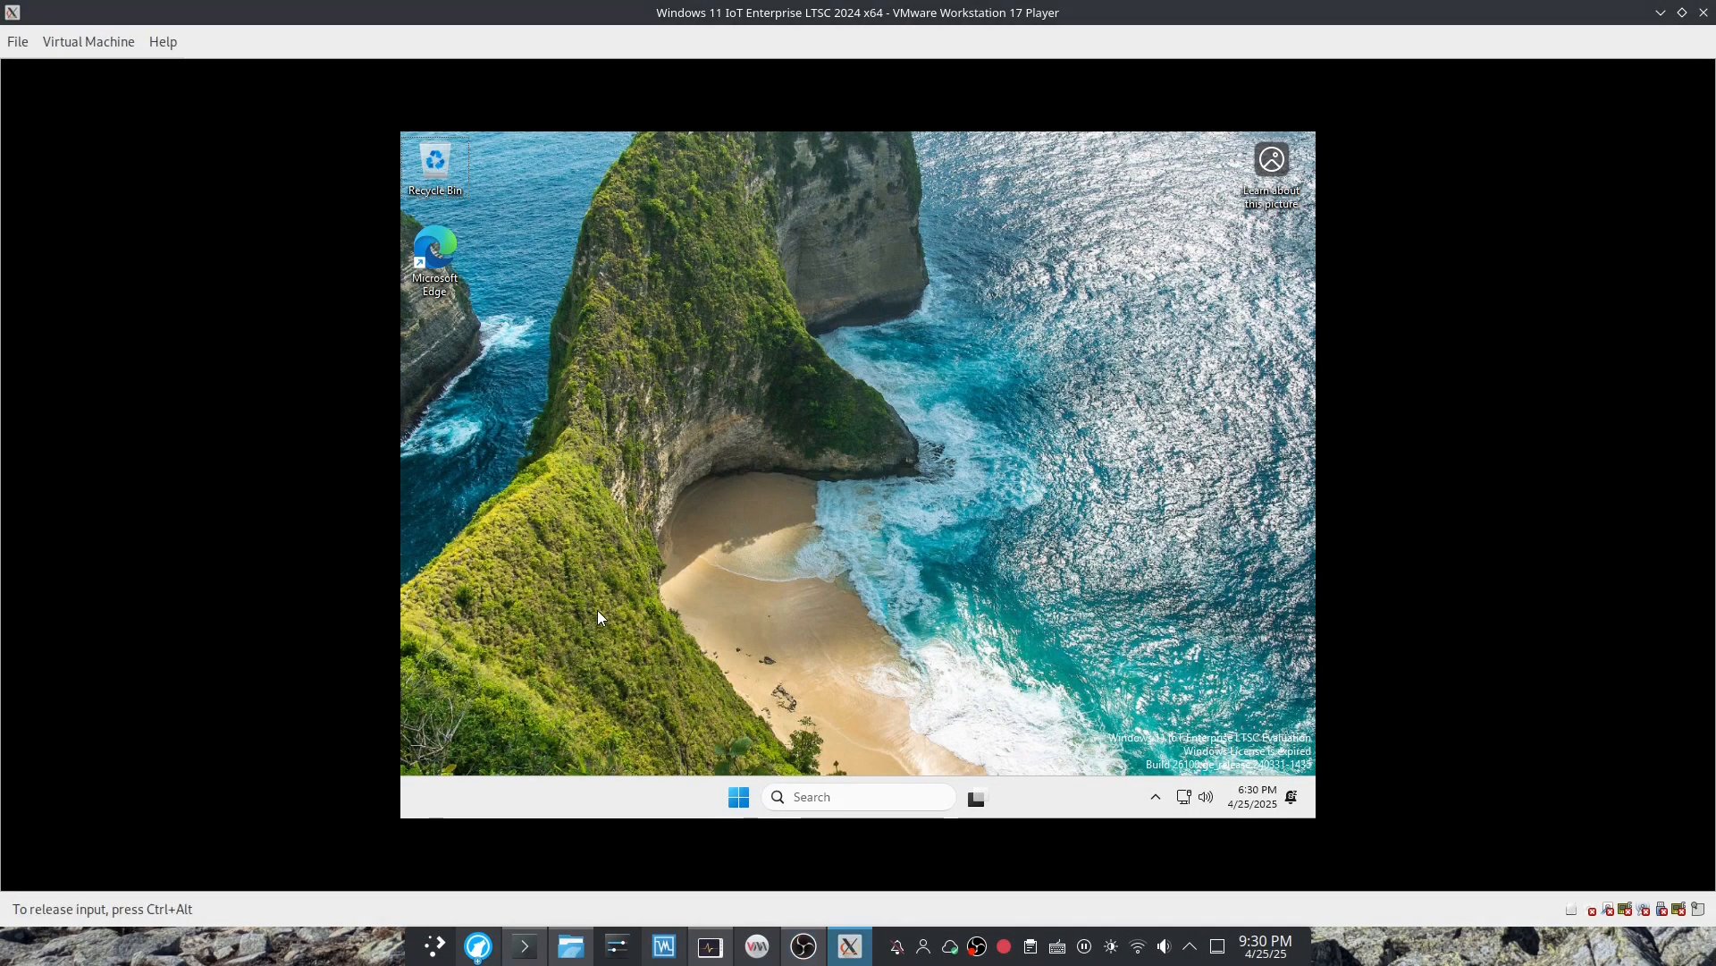
mouse_move(568, 632)
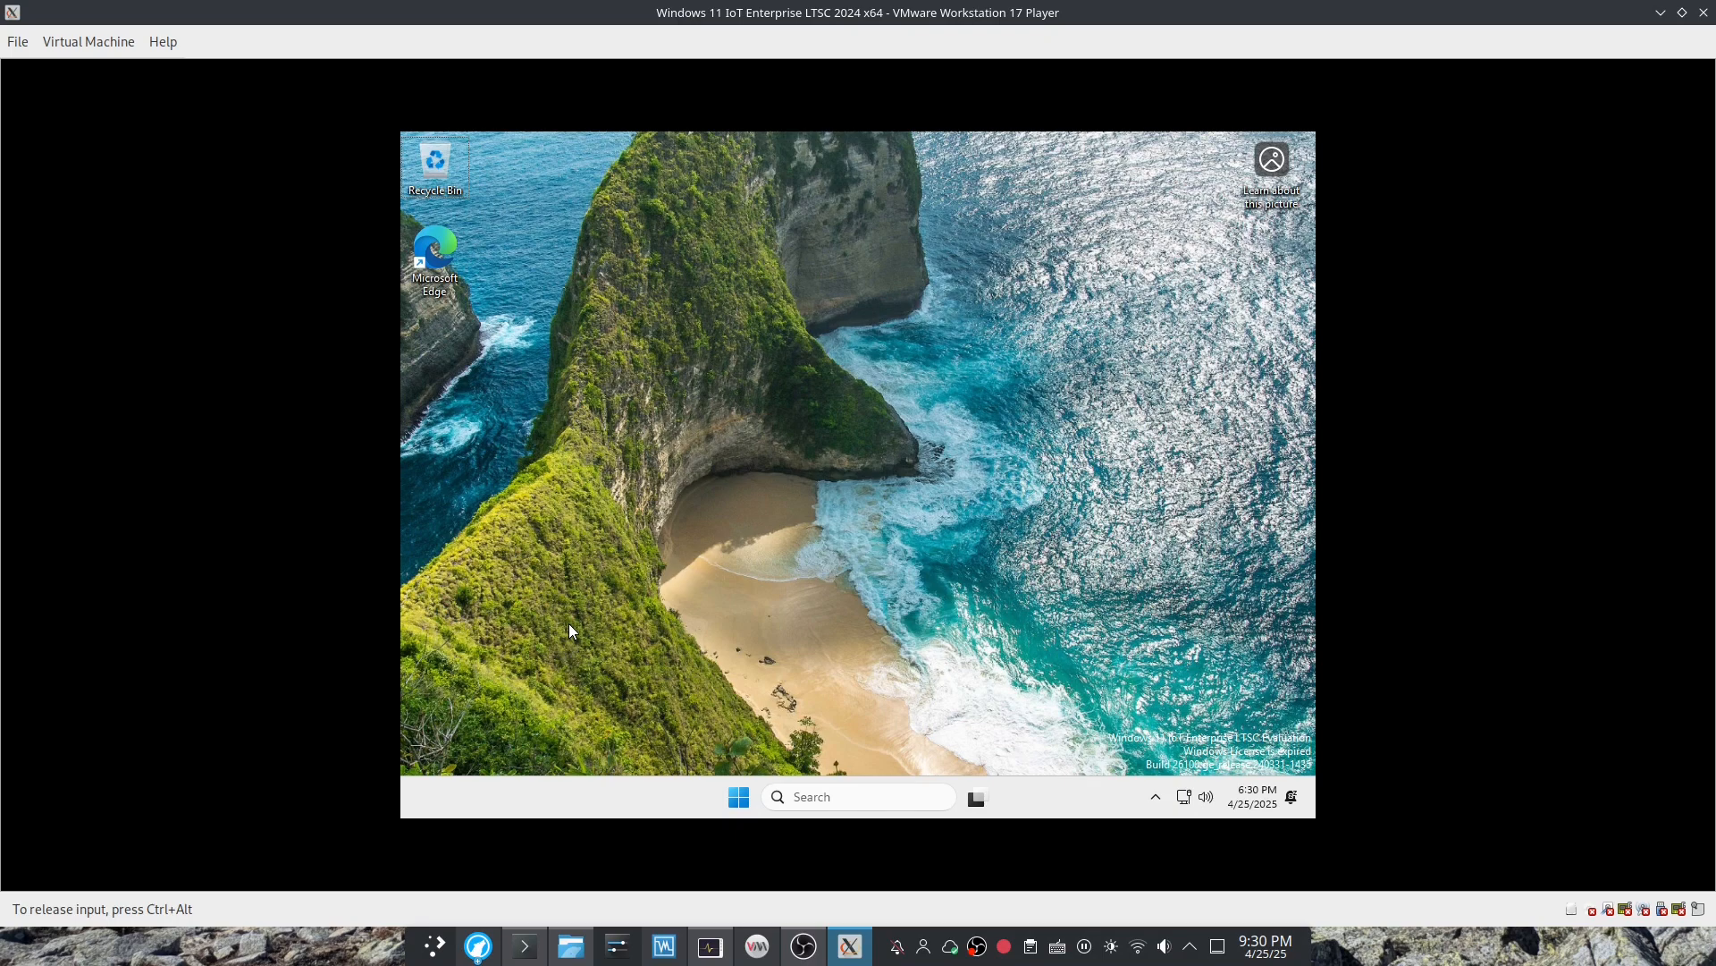
mouse_move(722, 799)
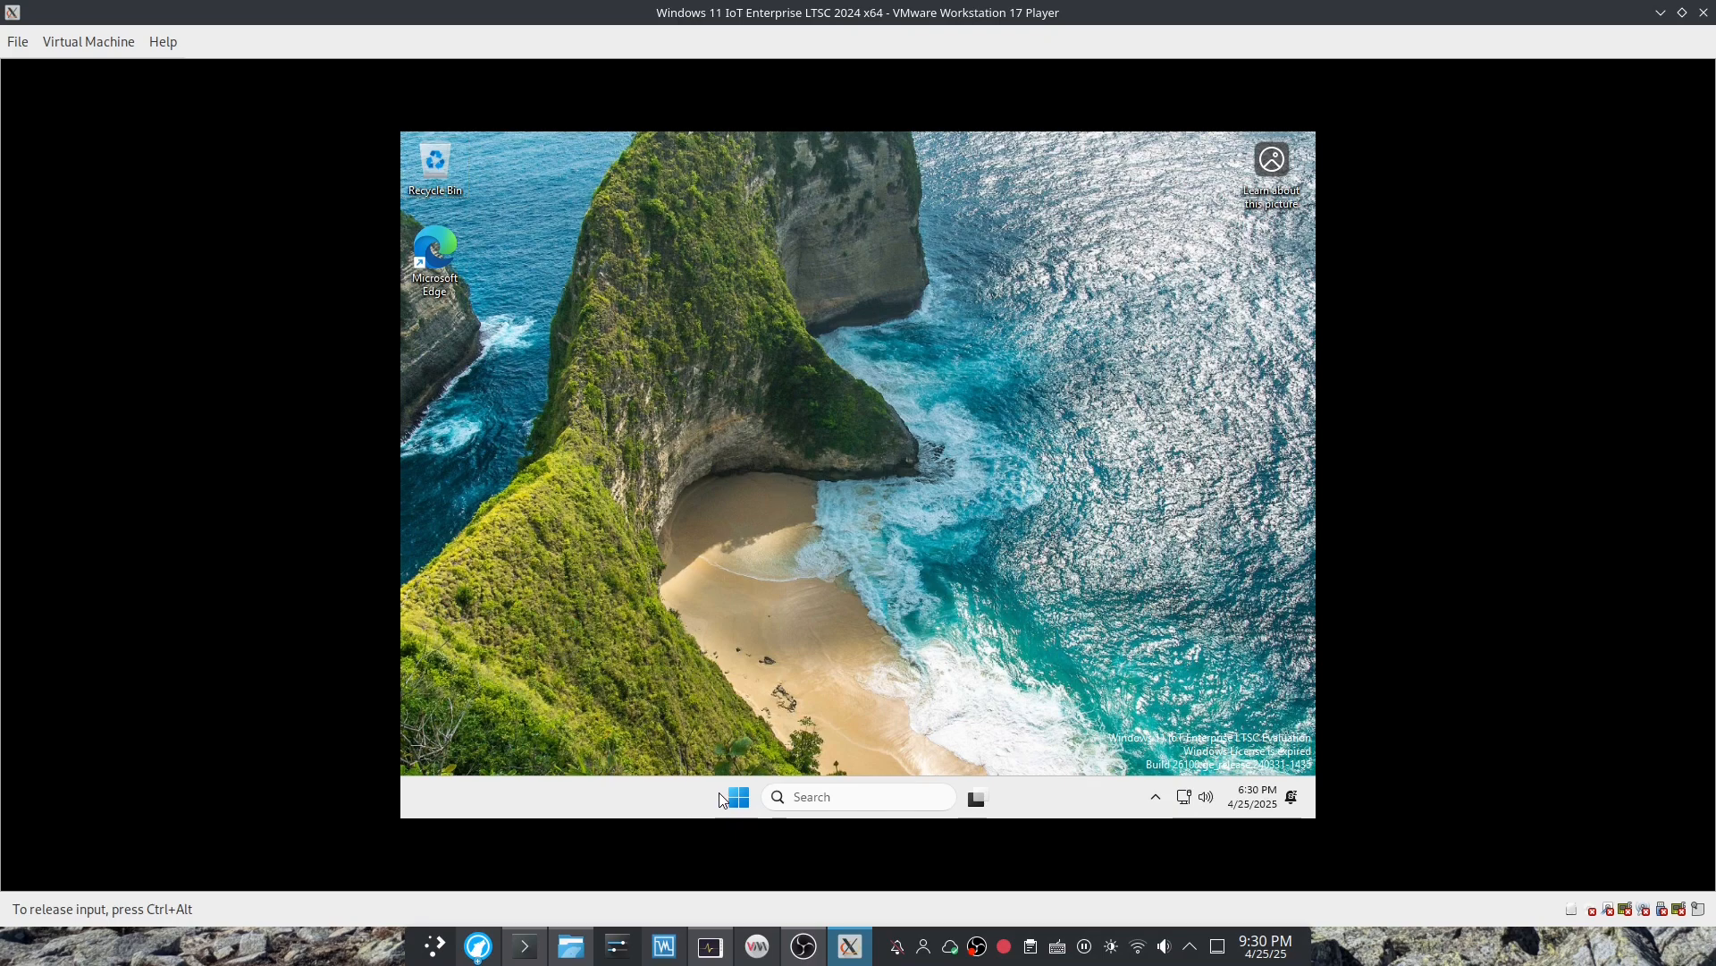
Show the Start menu's All apps list, scrolled down to Settings.
left_click(737, 796)
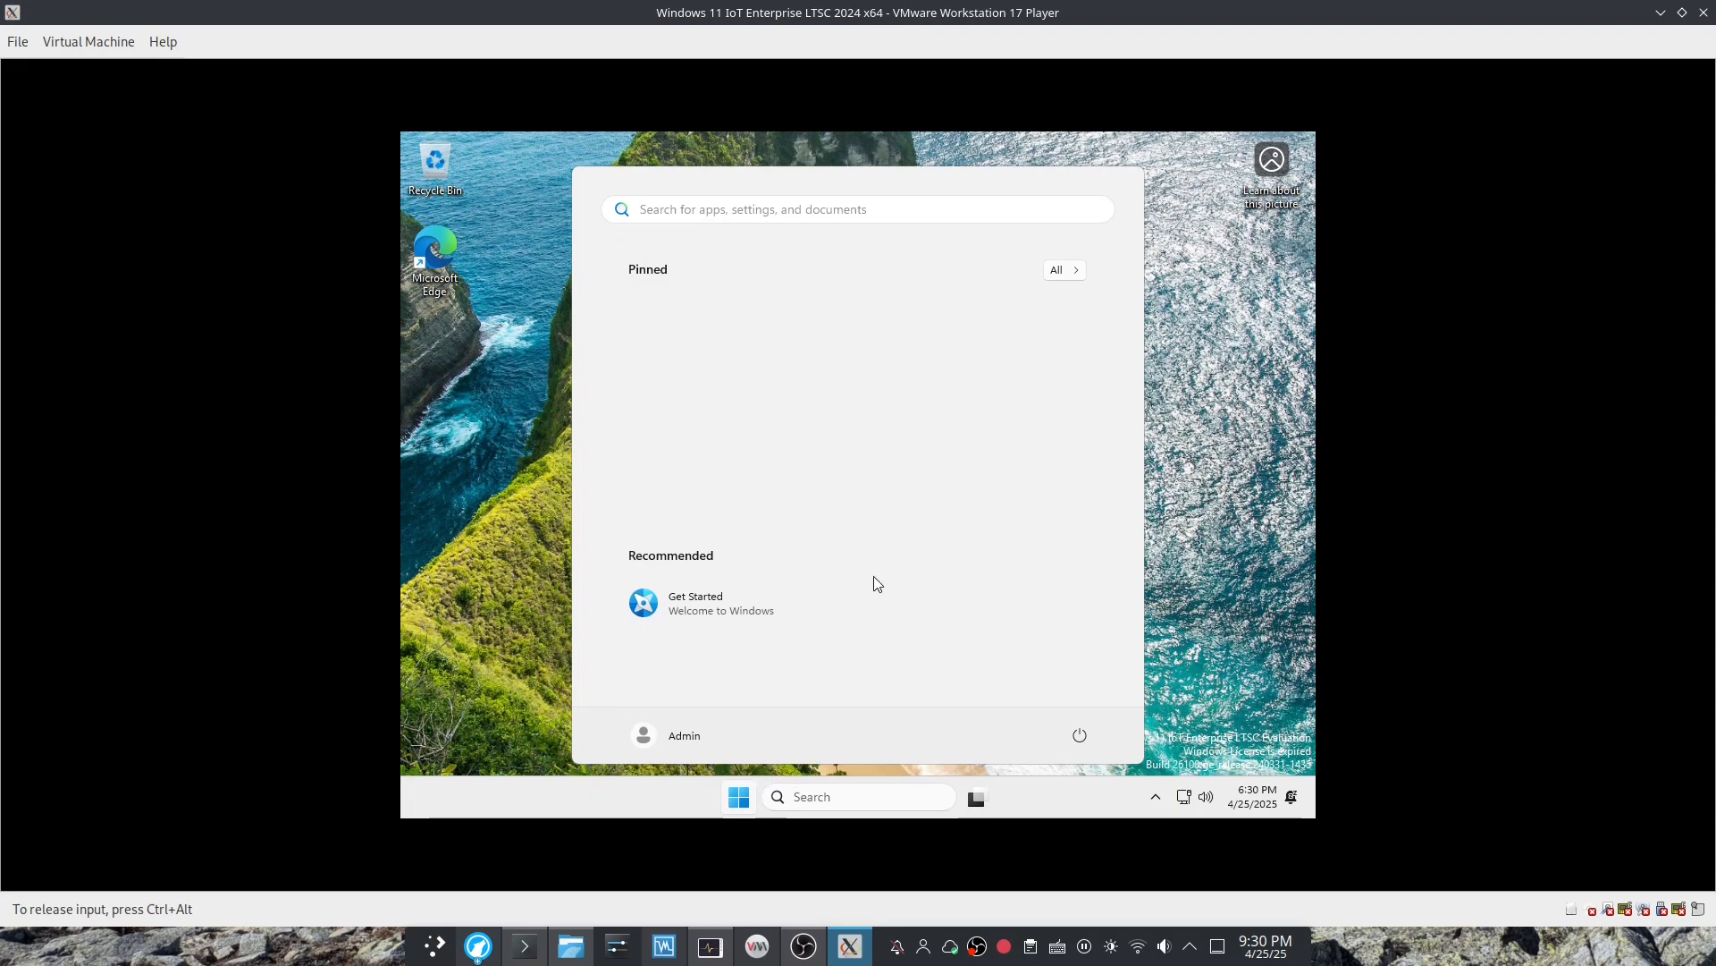
left_click(1055, 269)
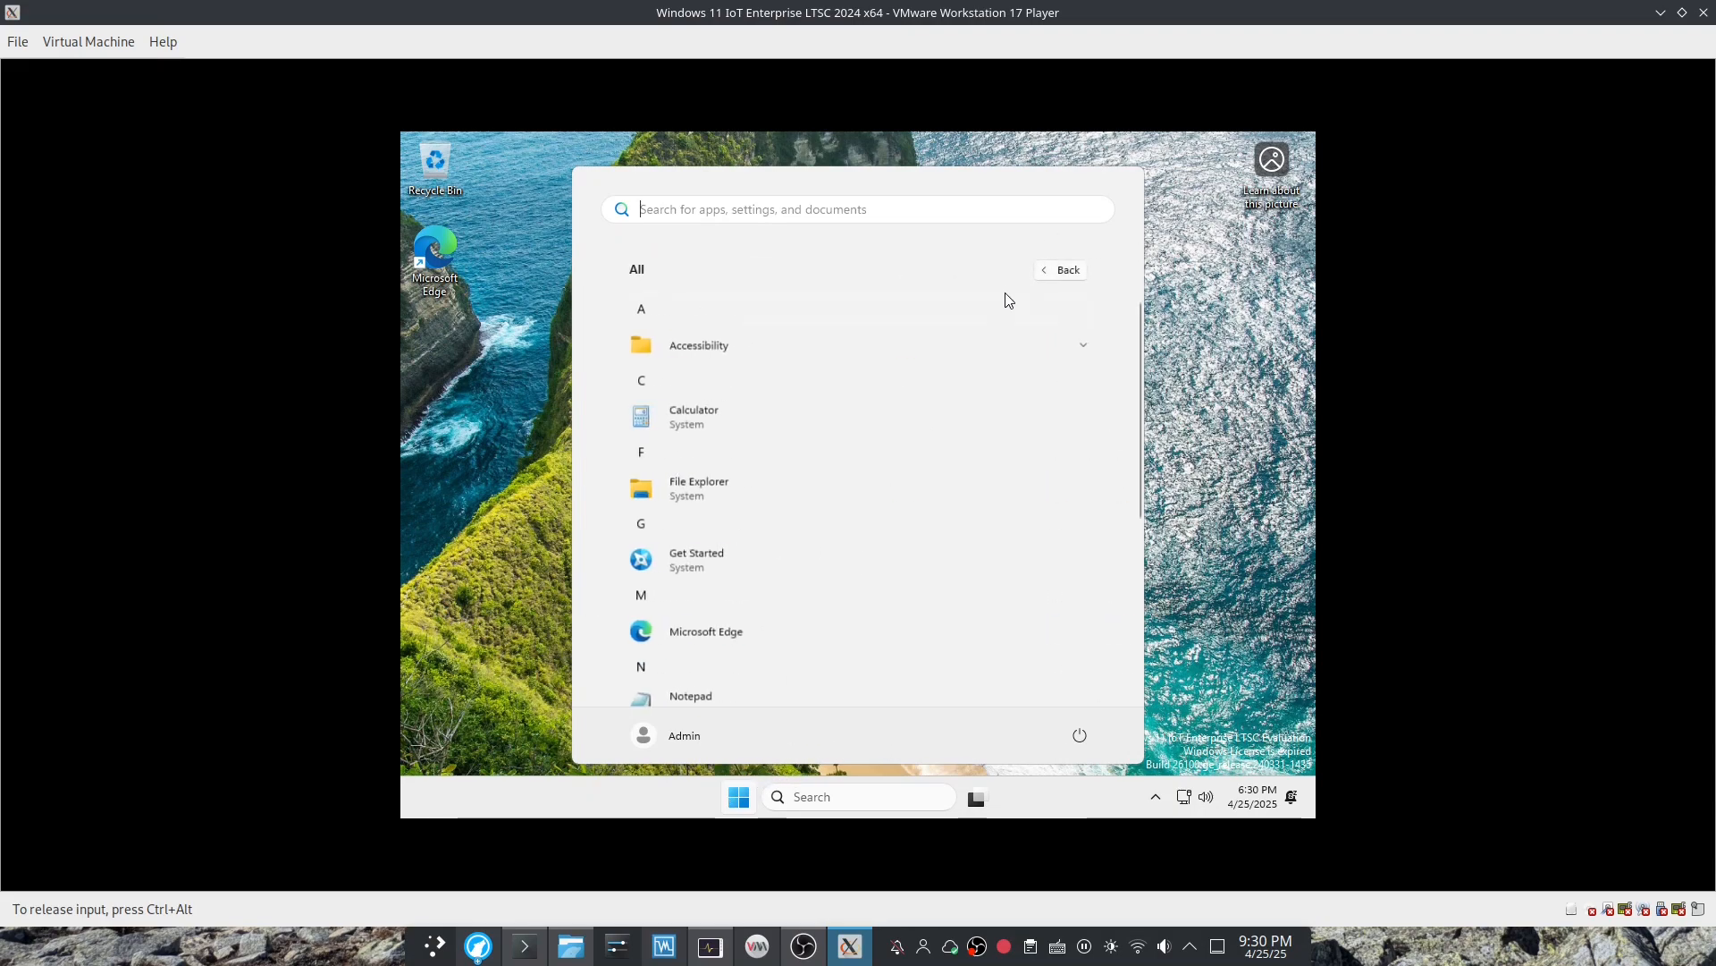
scroll("down", 3)
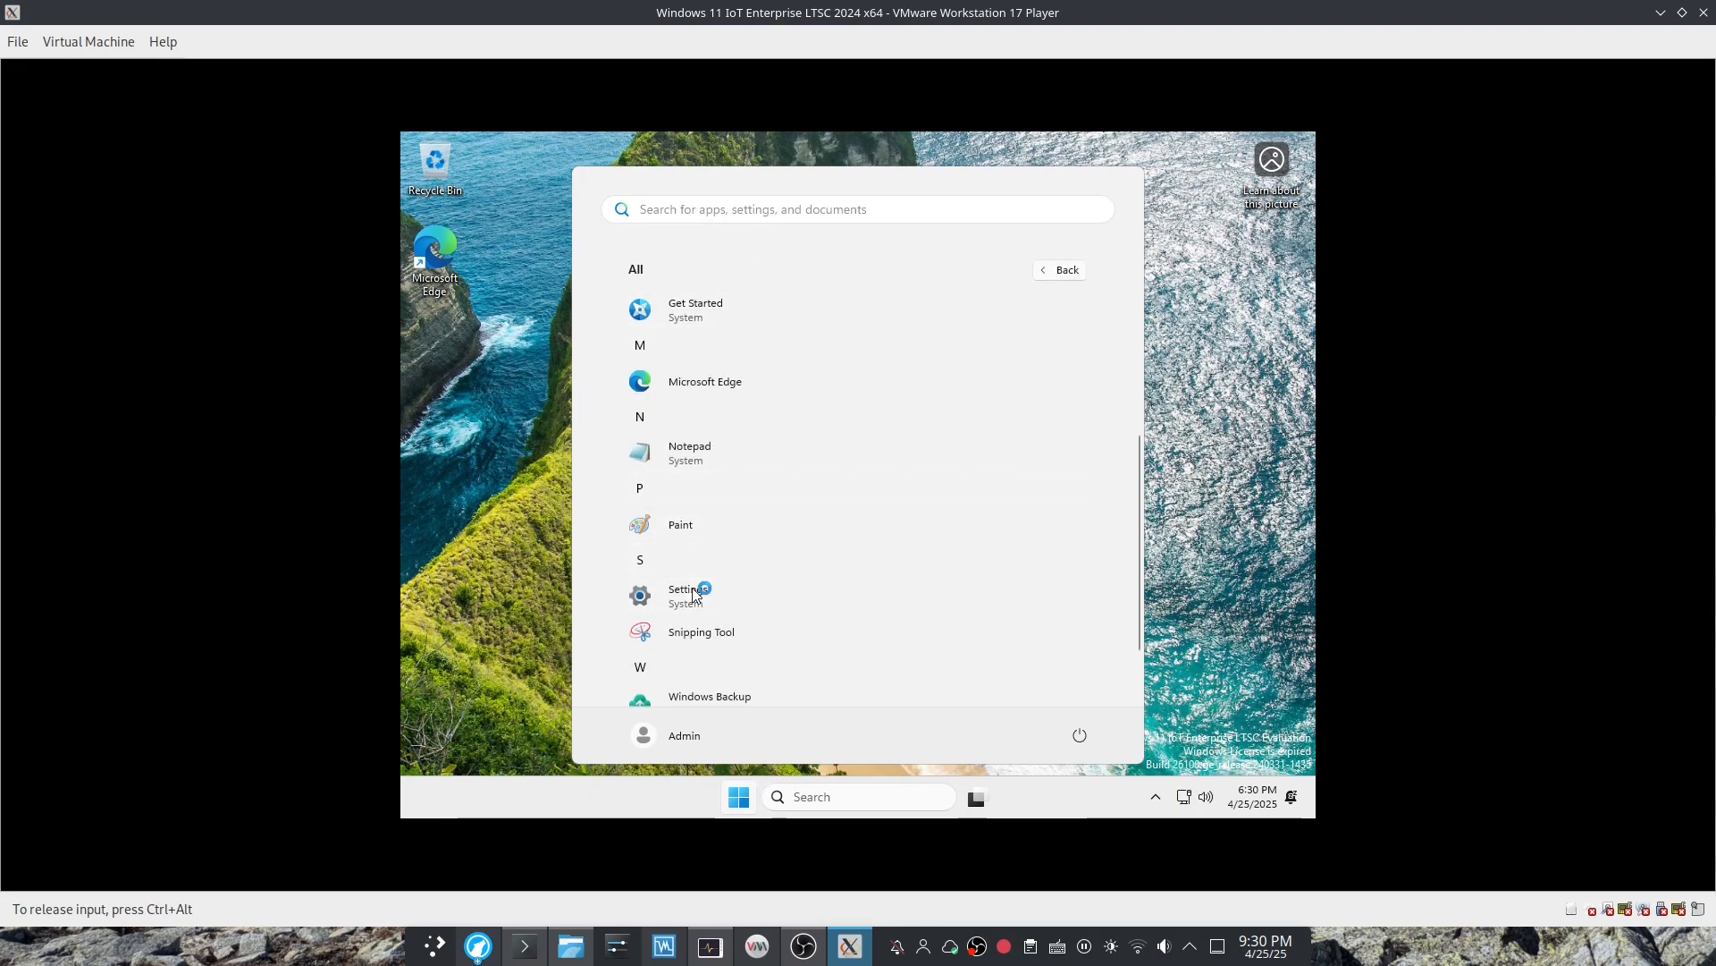
Check System > About shows Windows 11 IoT Enterprise LTSC, then close Settings.
left_click(688, 595)
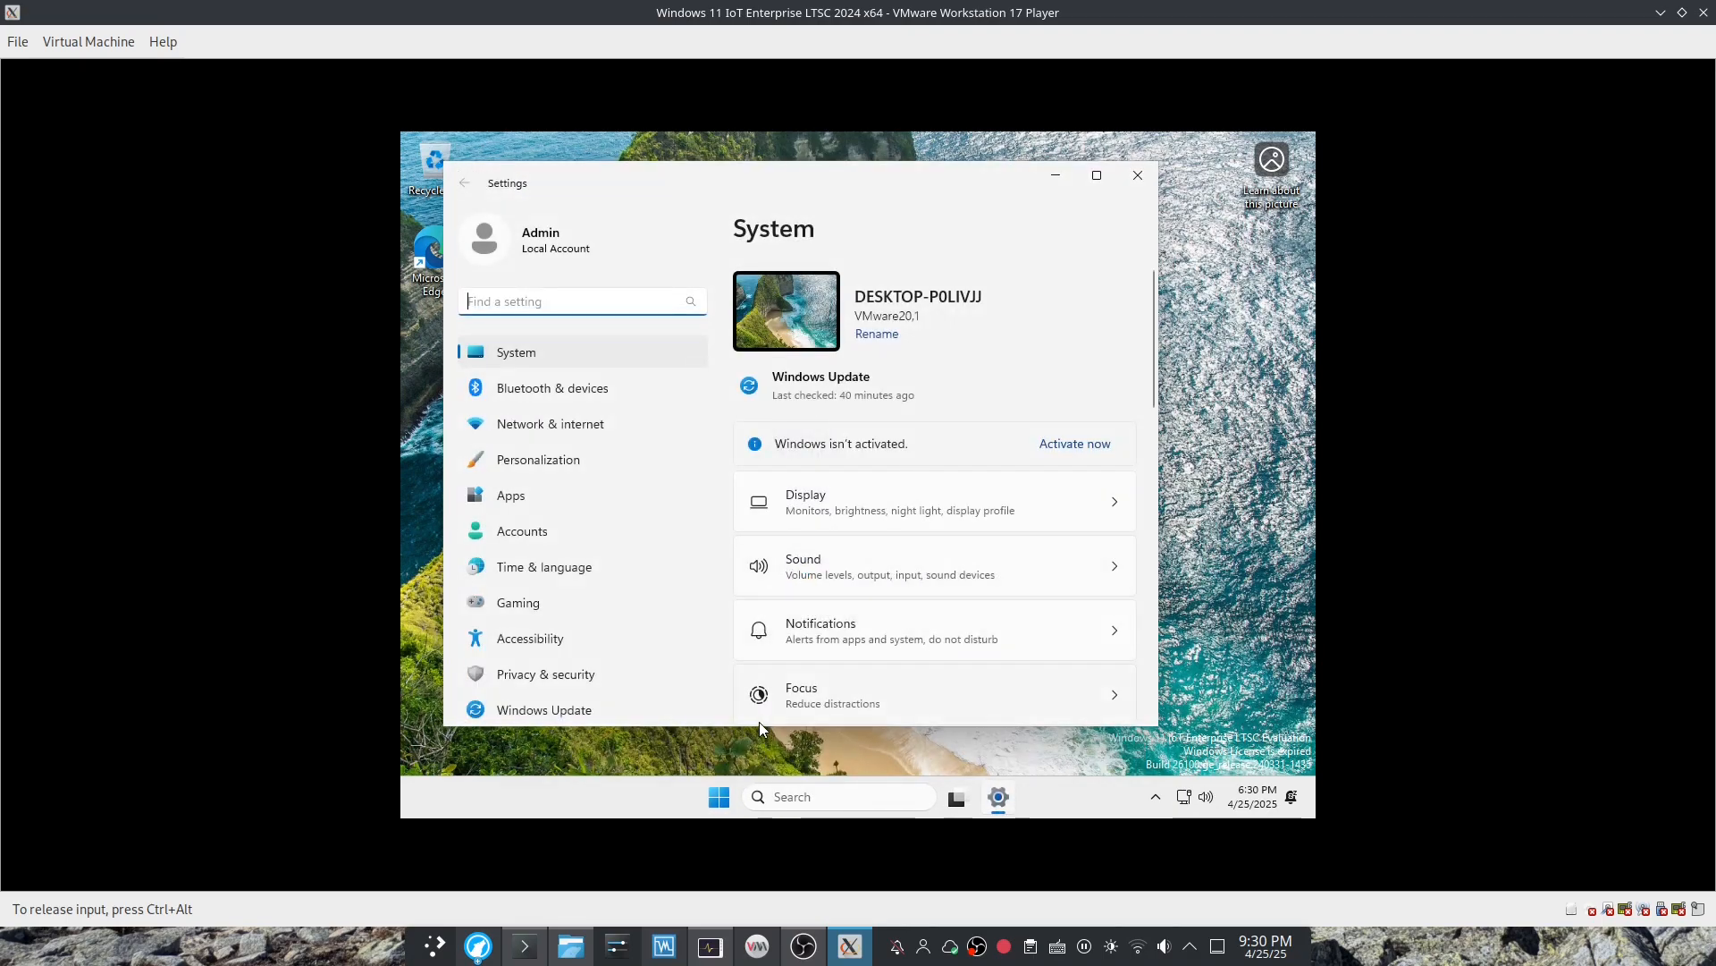
scroll("down", 3)
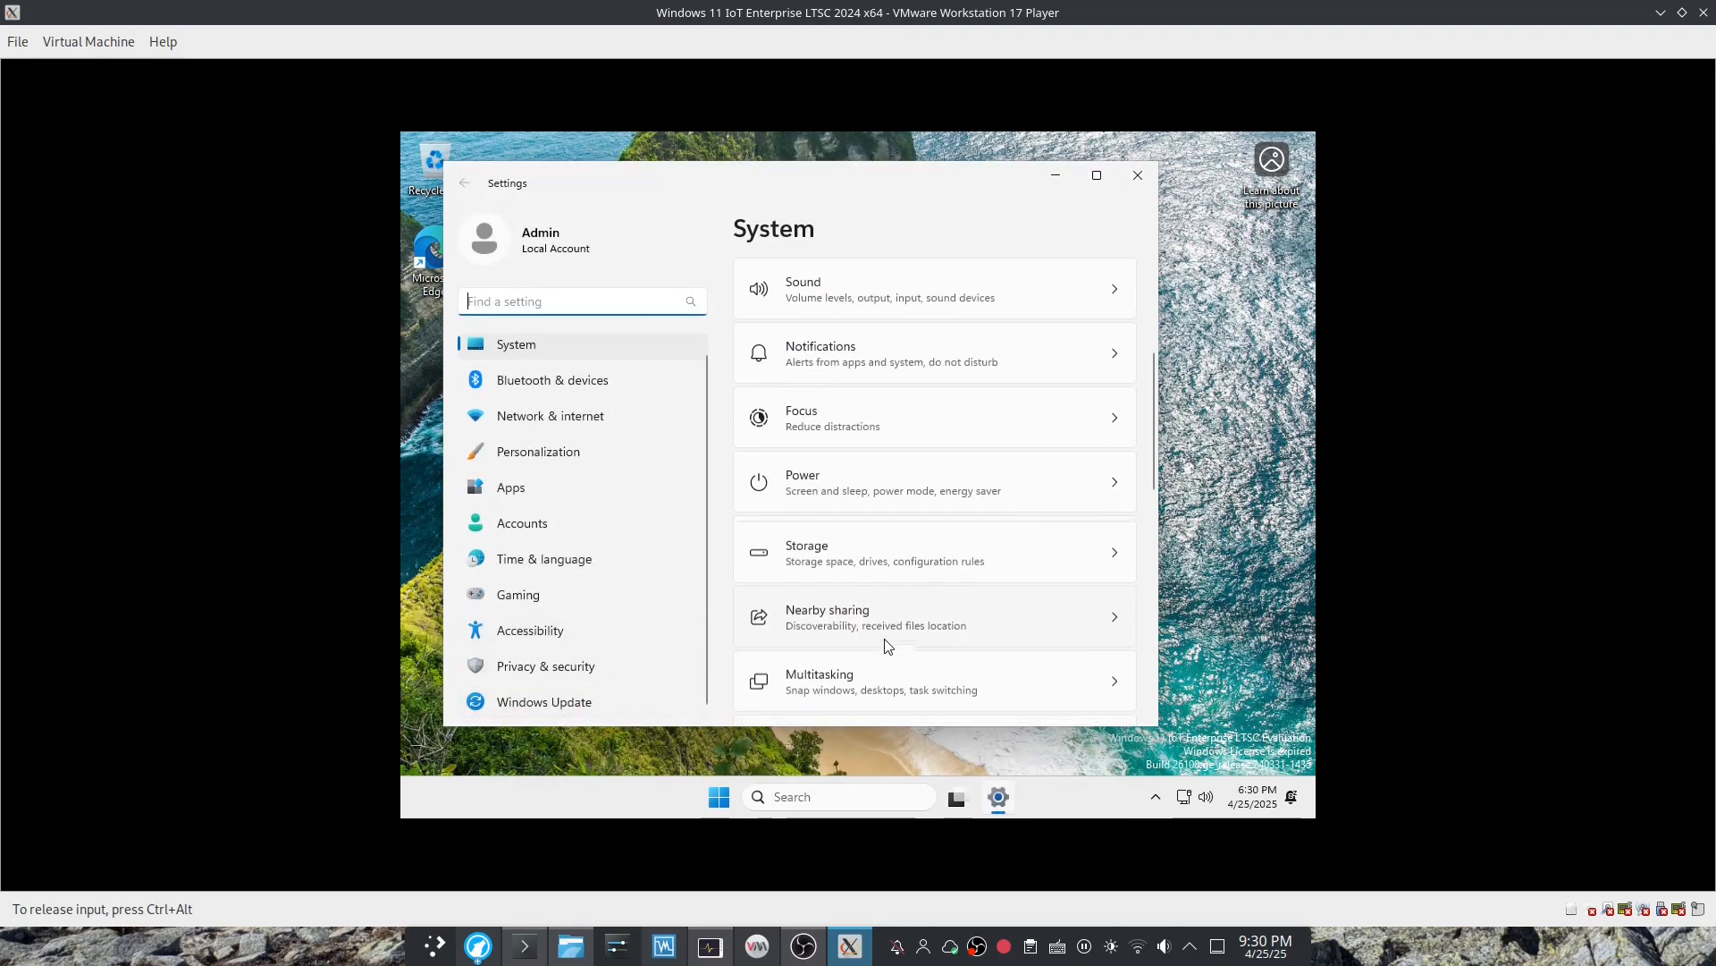
scroll("up", 3)
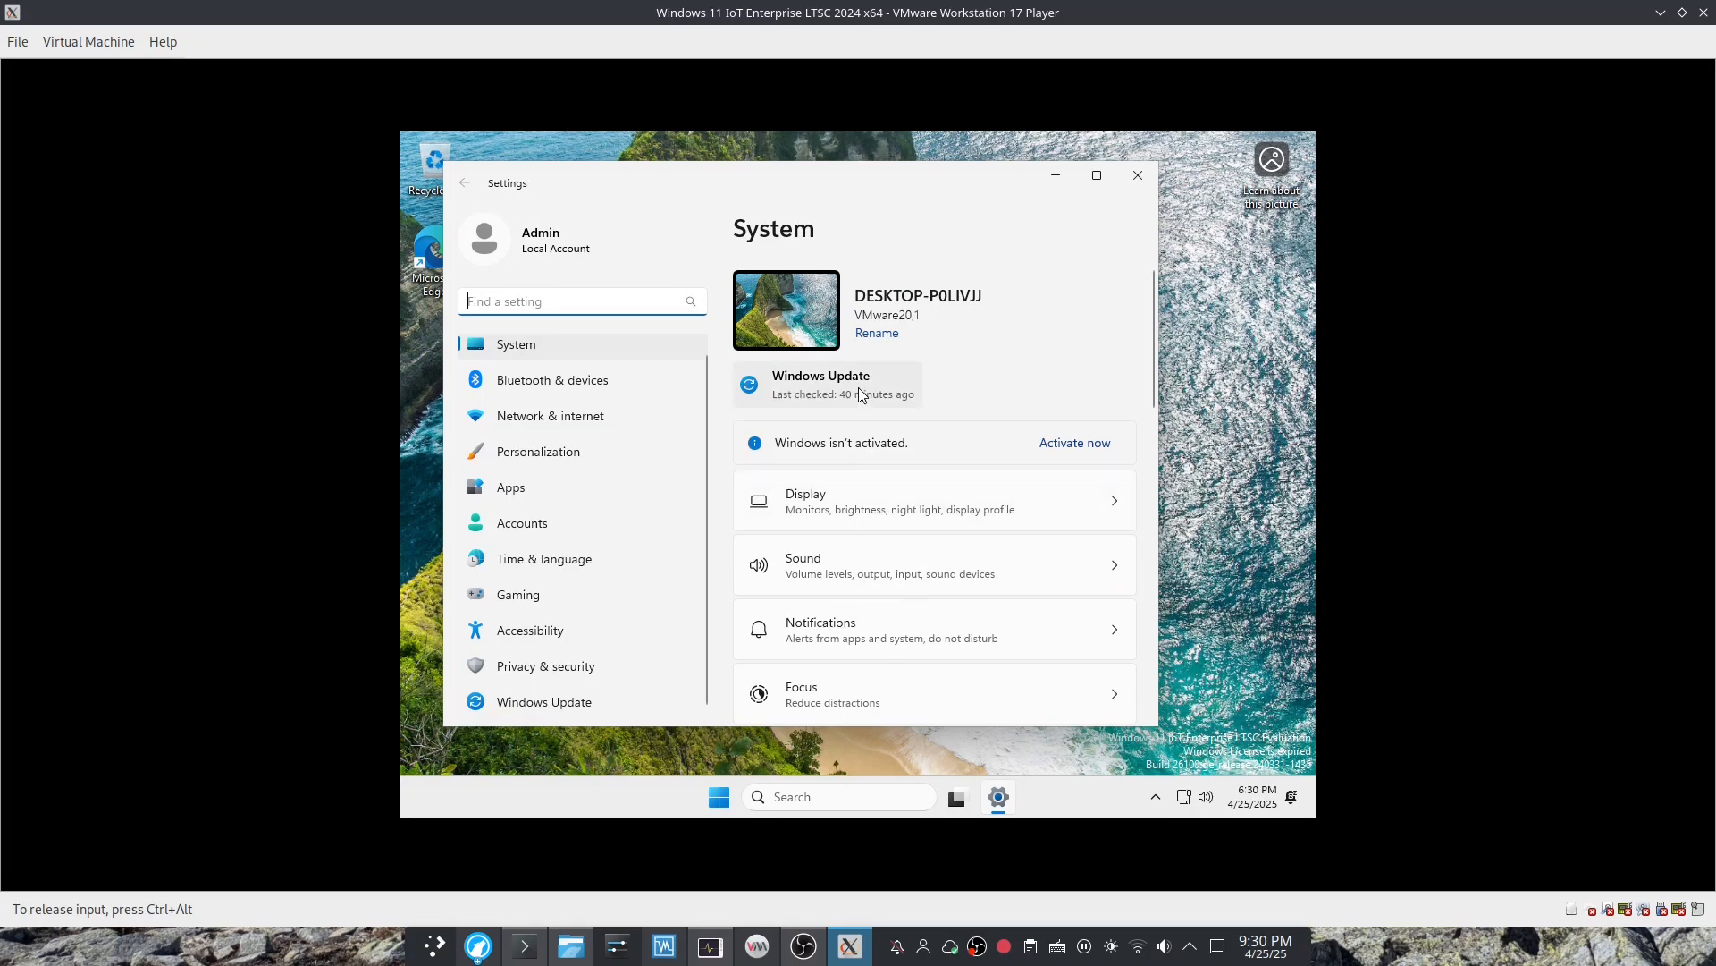
scroll("down", 3)
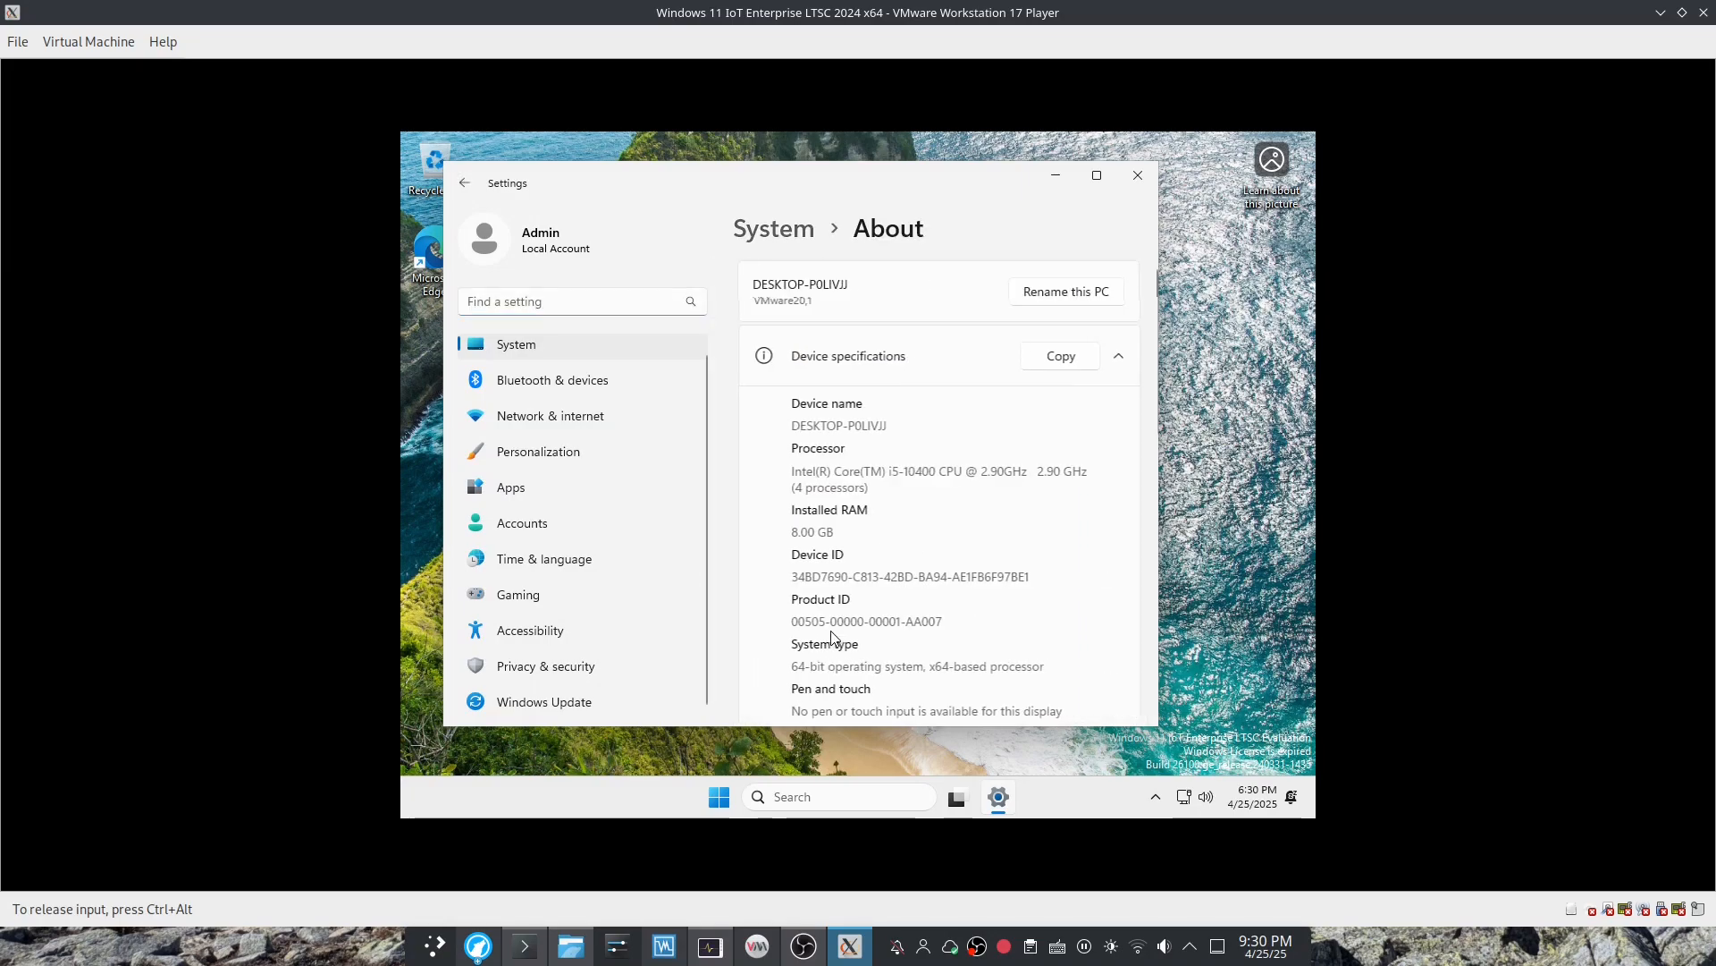
scroll("down", 3)
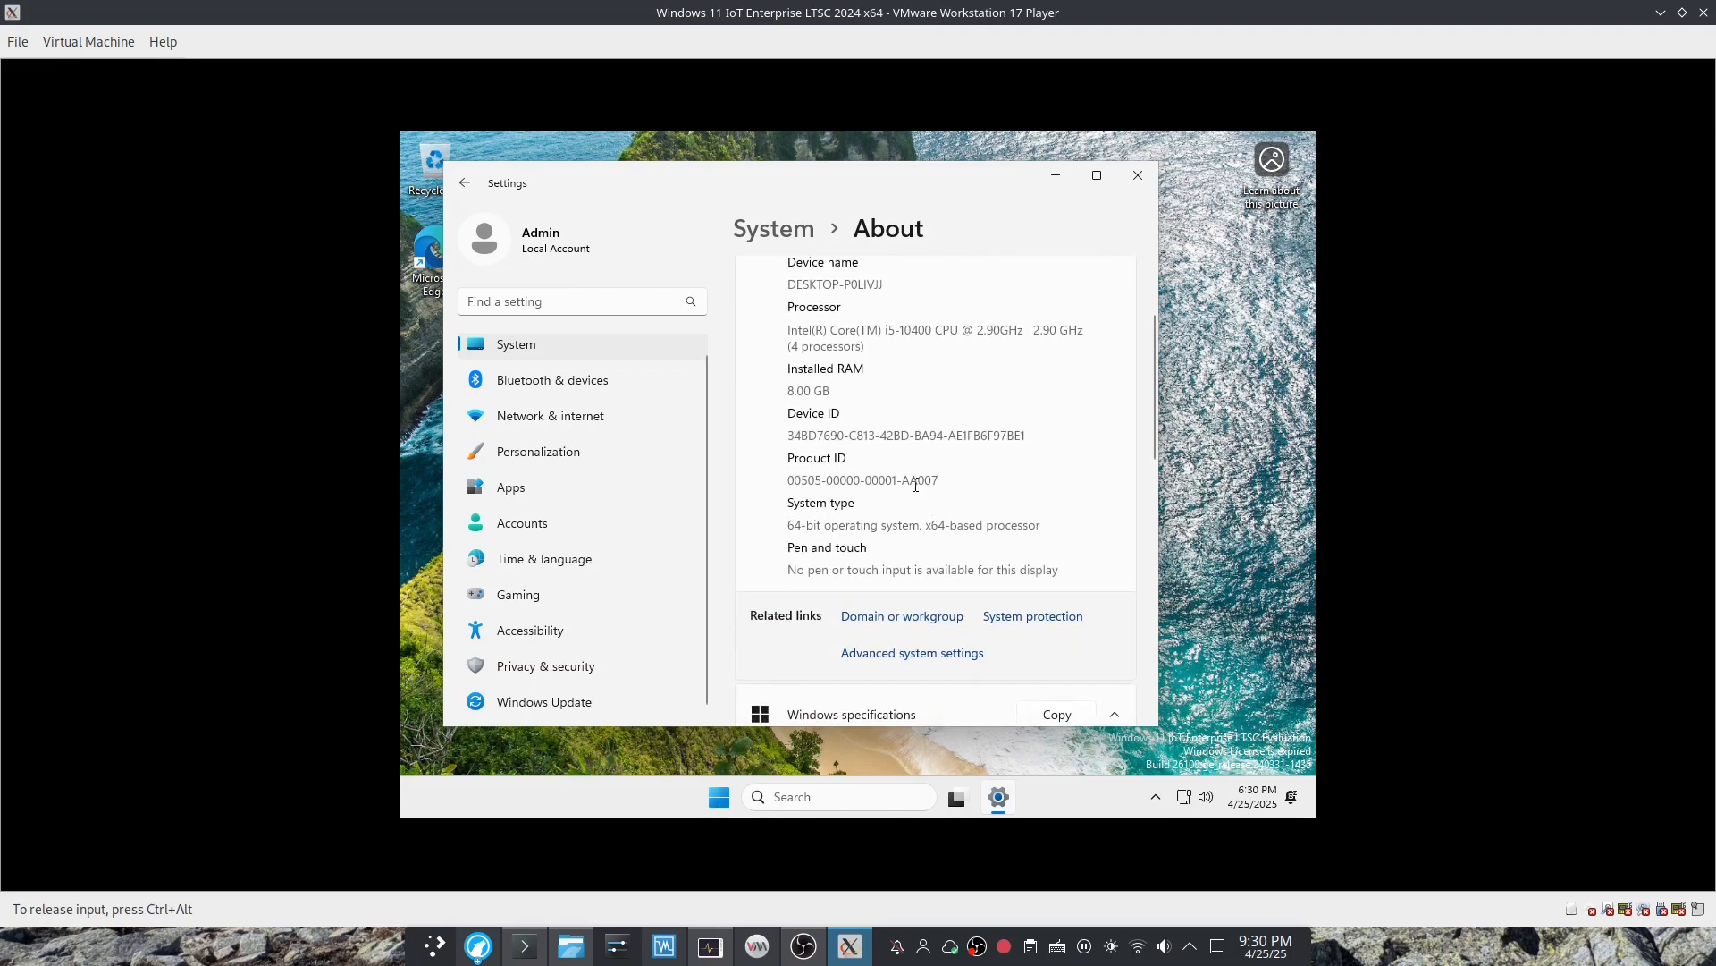
scroll("down", 3)
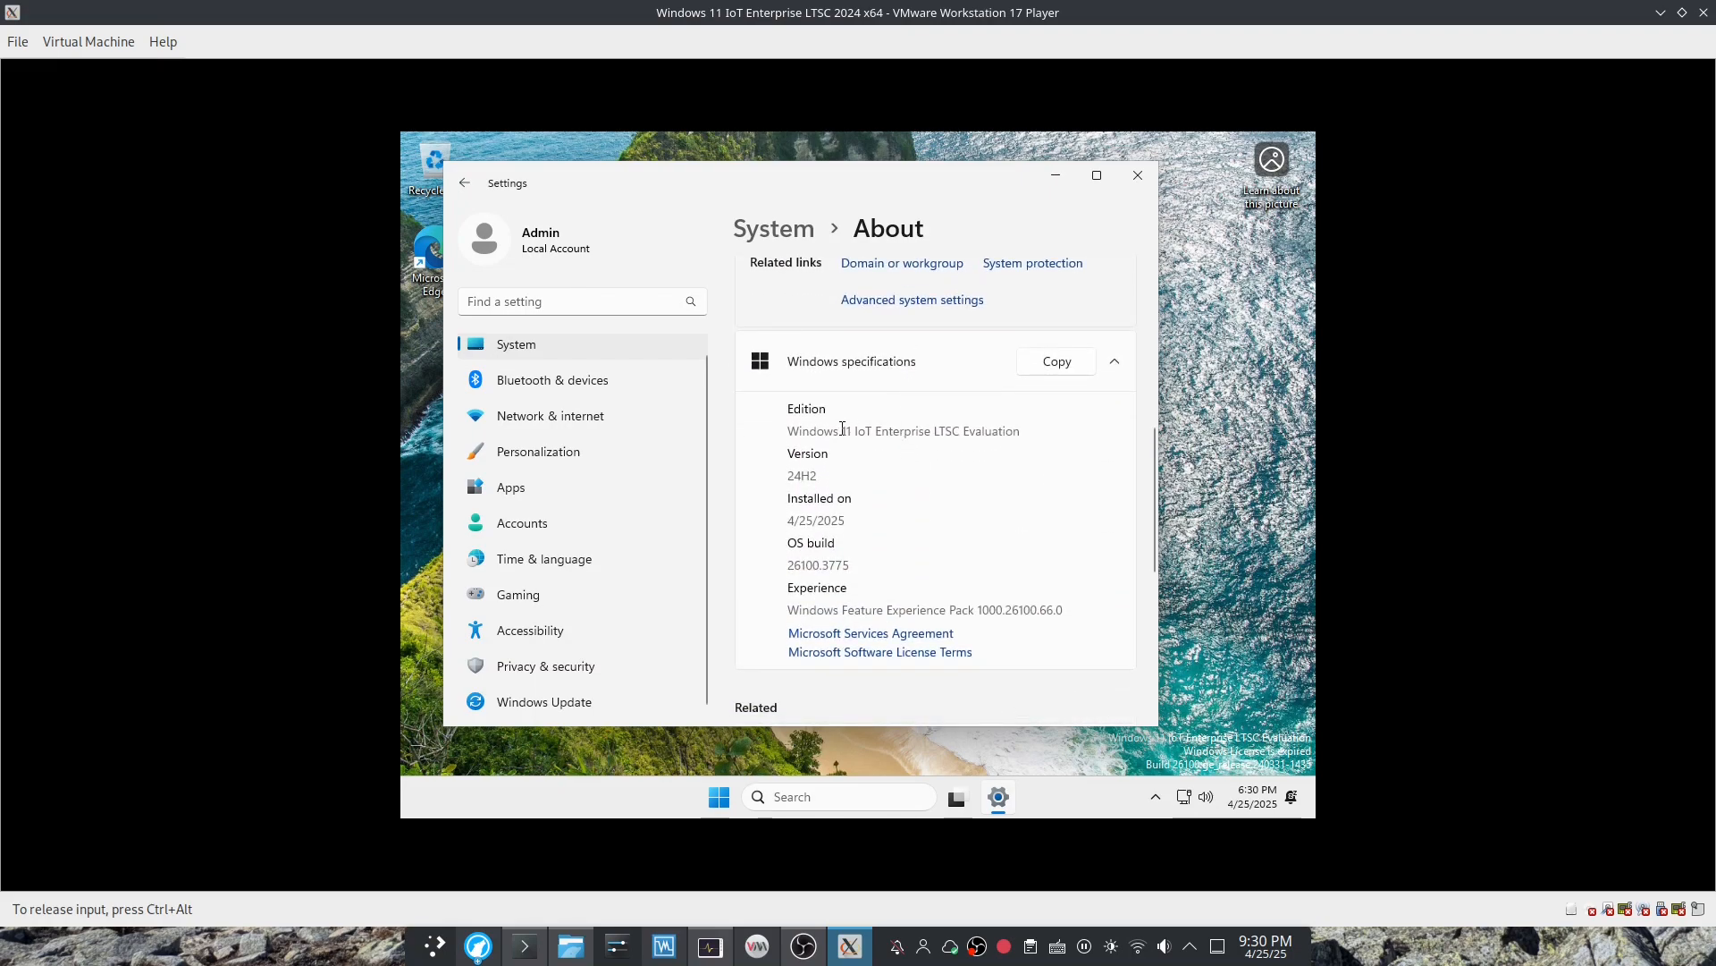
mouse_move(898, 463)
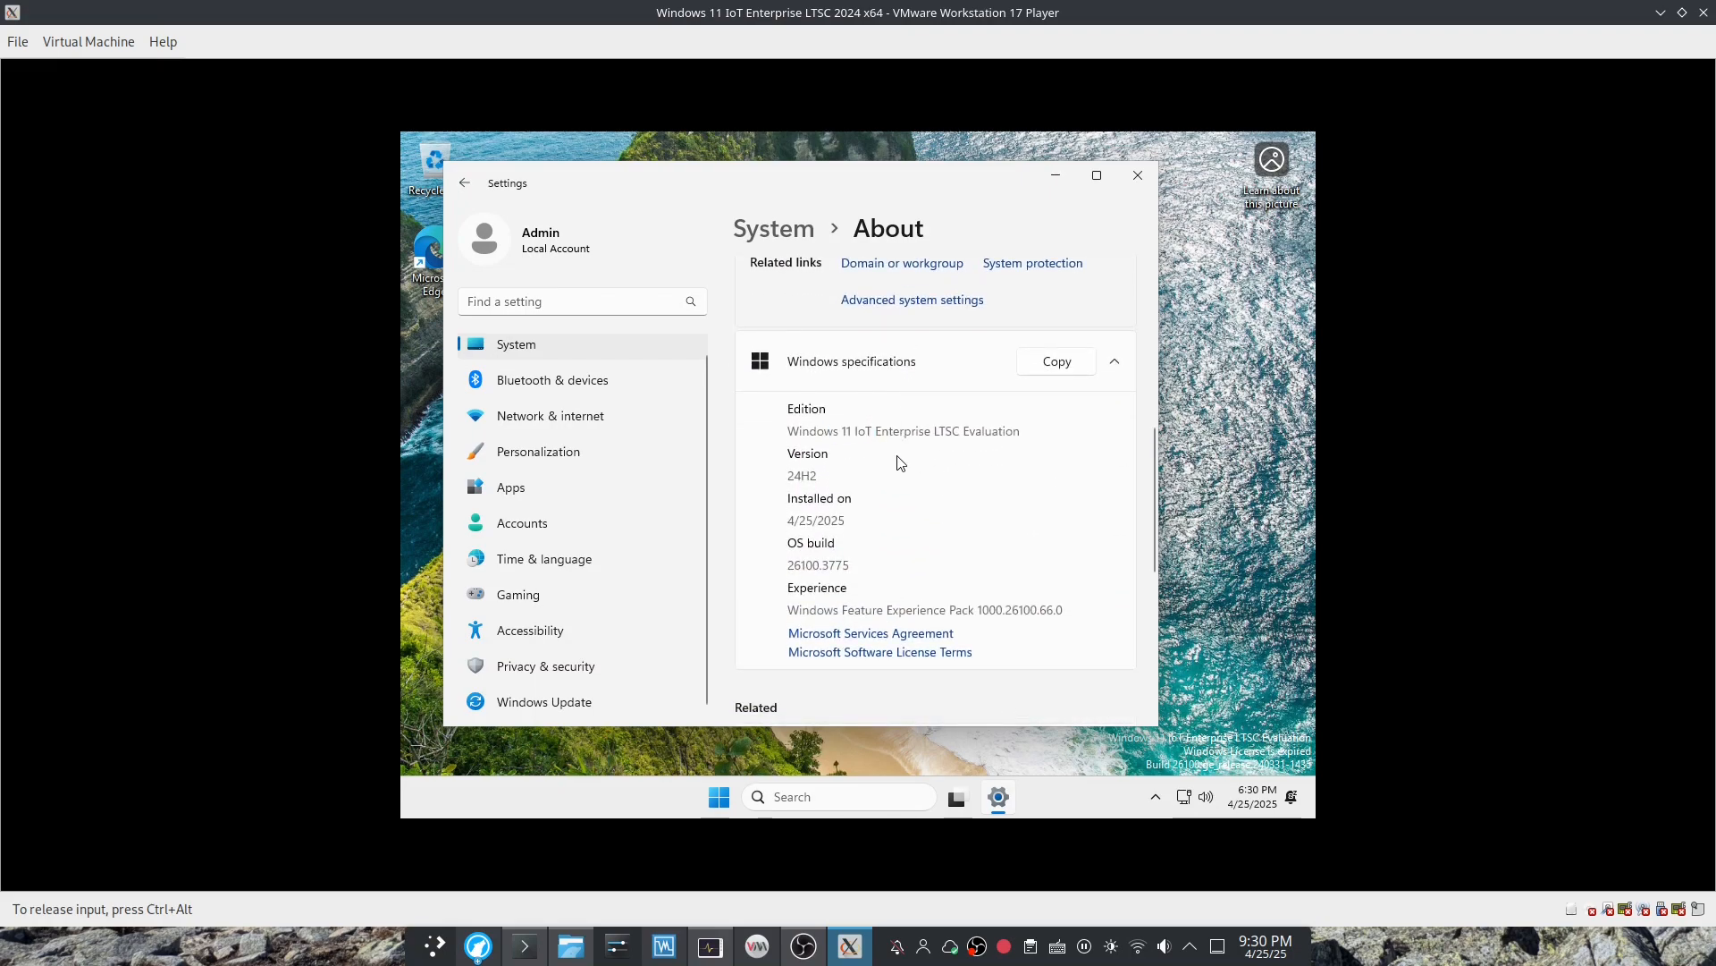
mouse_move(884, 479)
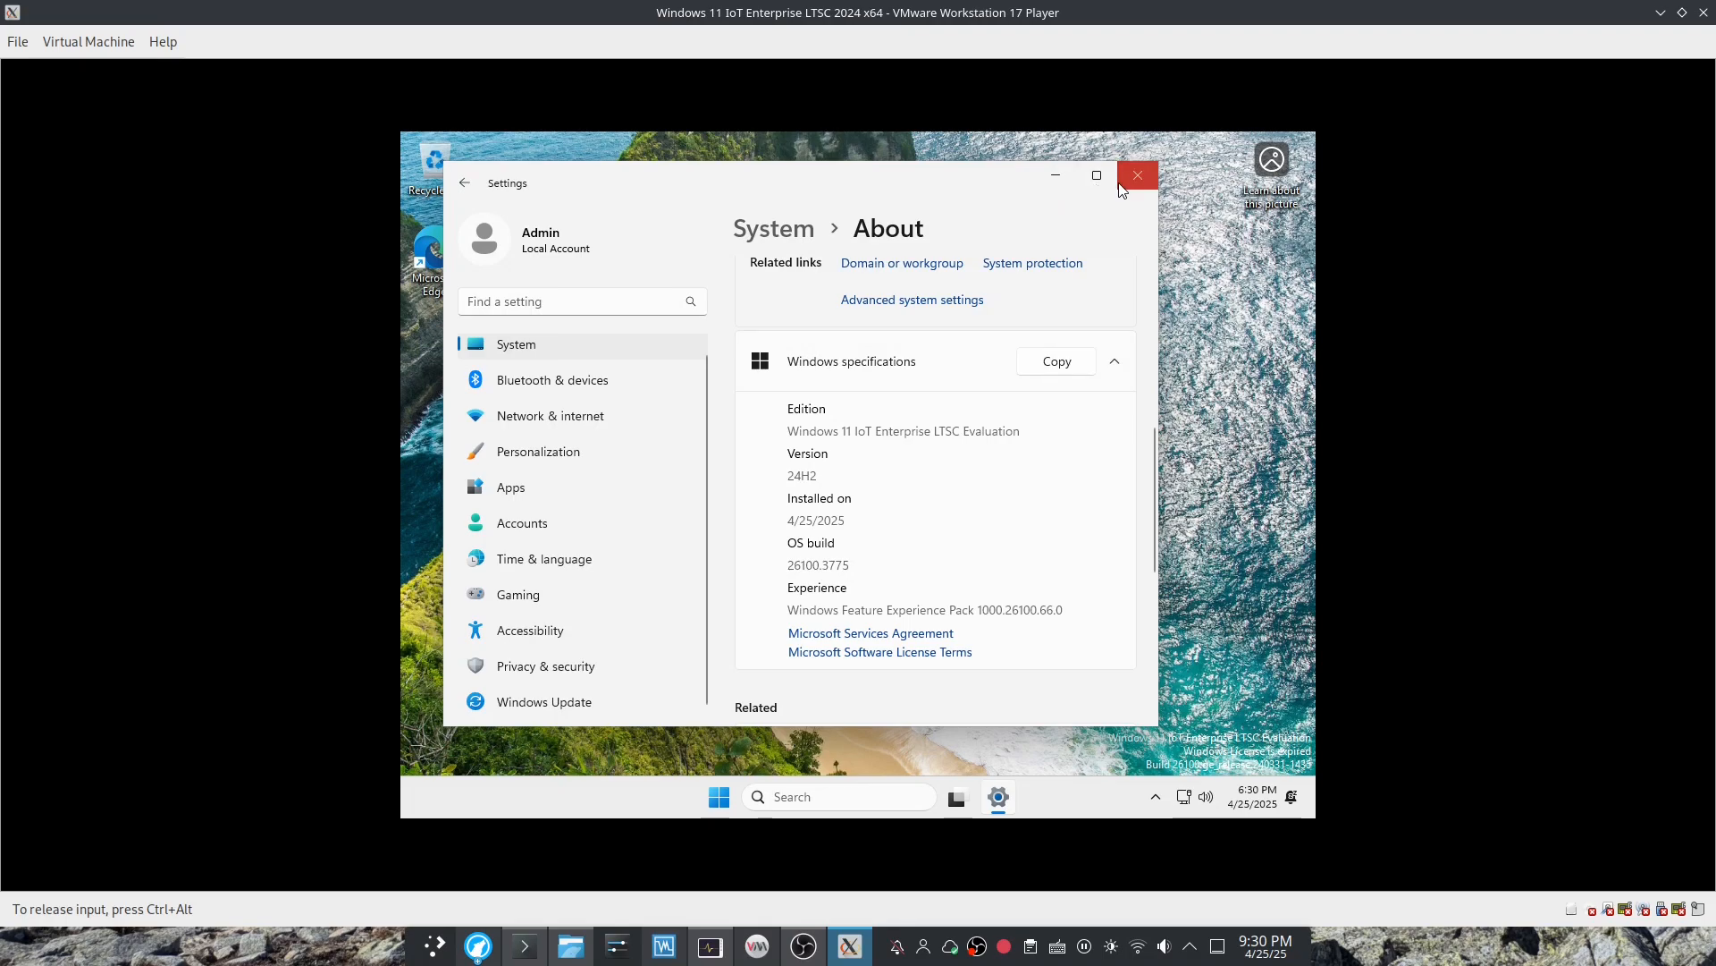
left_click(1135, 175)
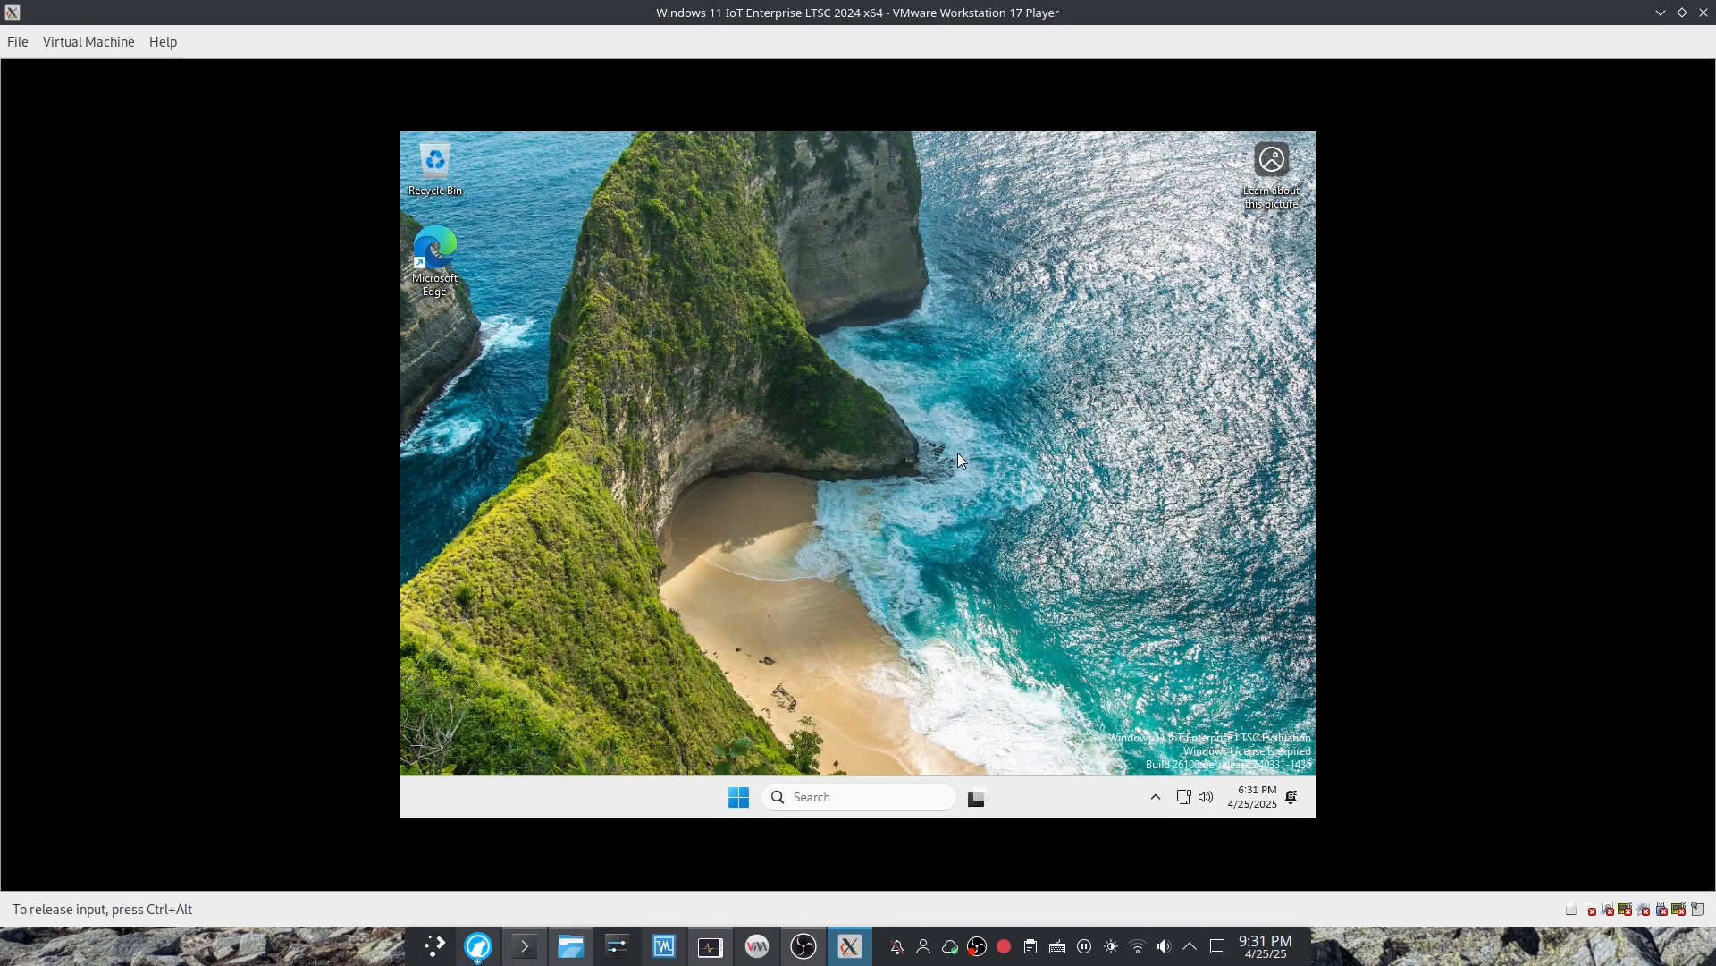